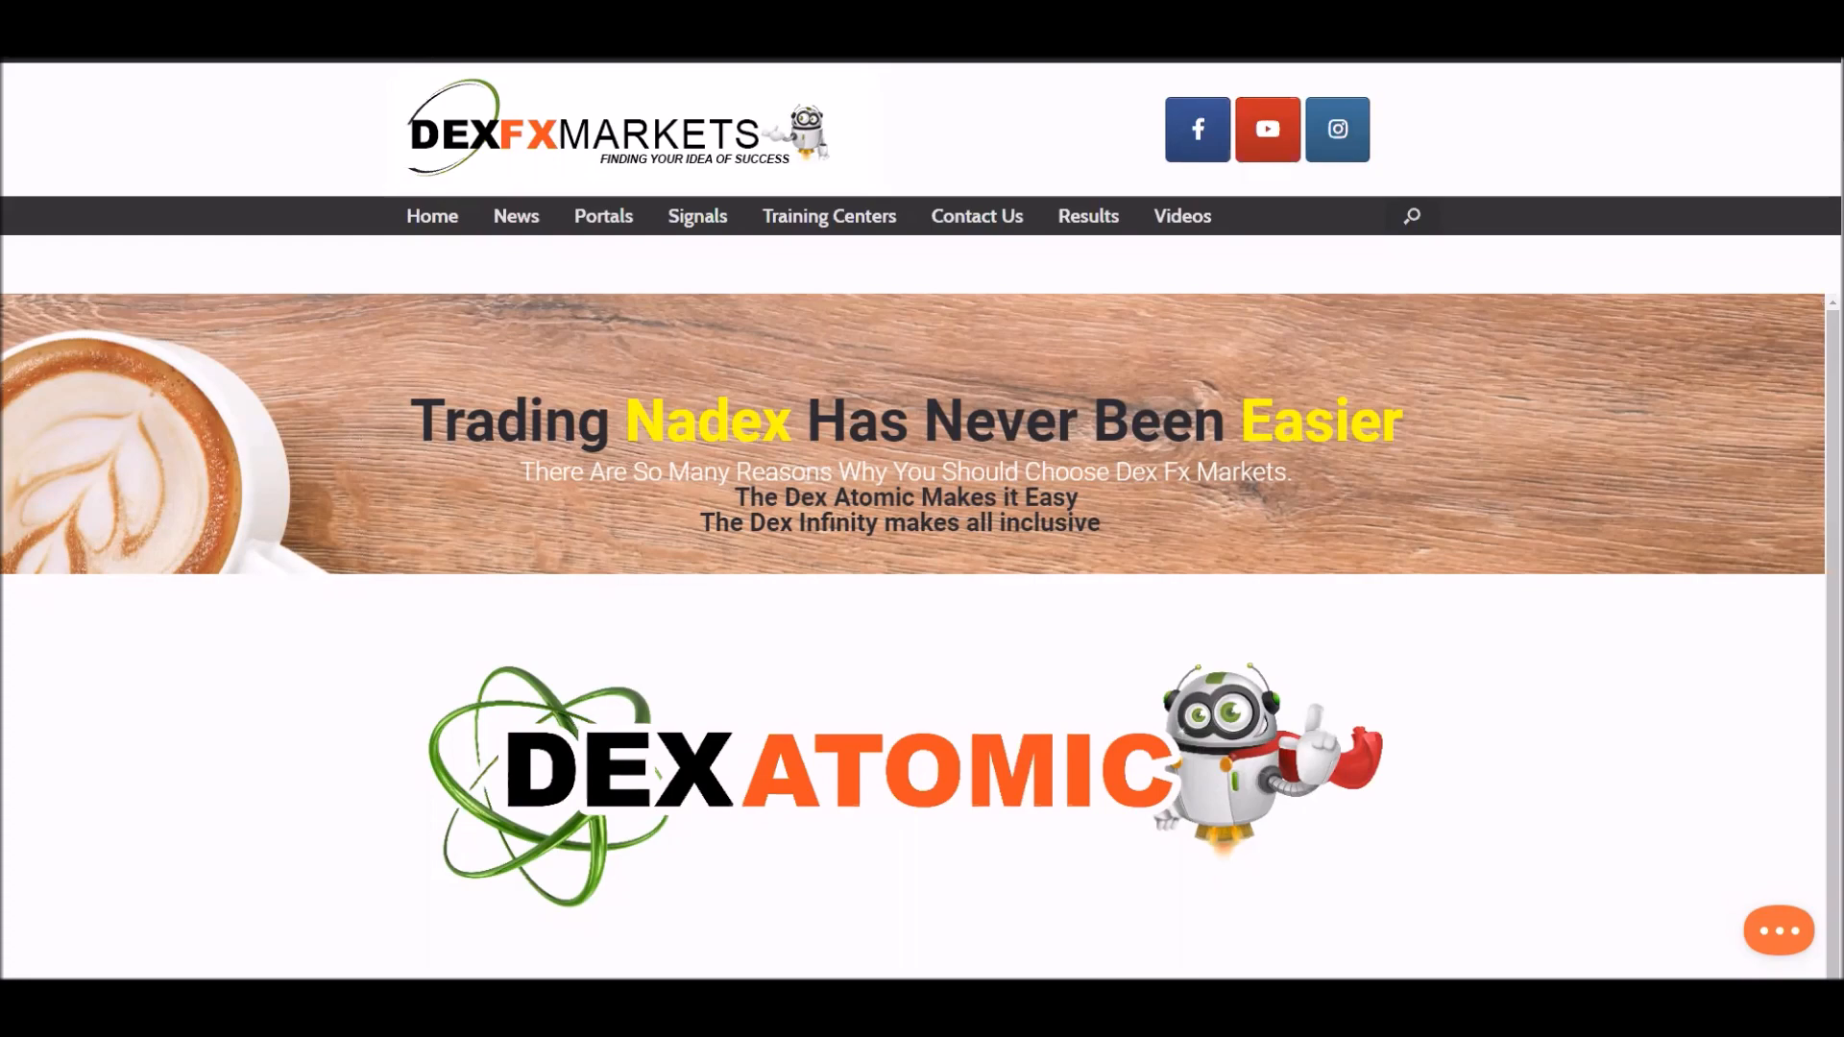
Step: View the Daily Signal results totals down to the Asset Statistics table
left_click(1087, 215)
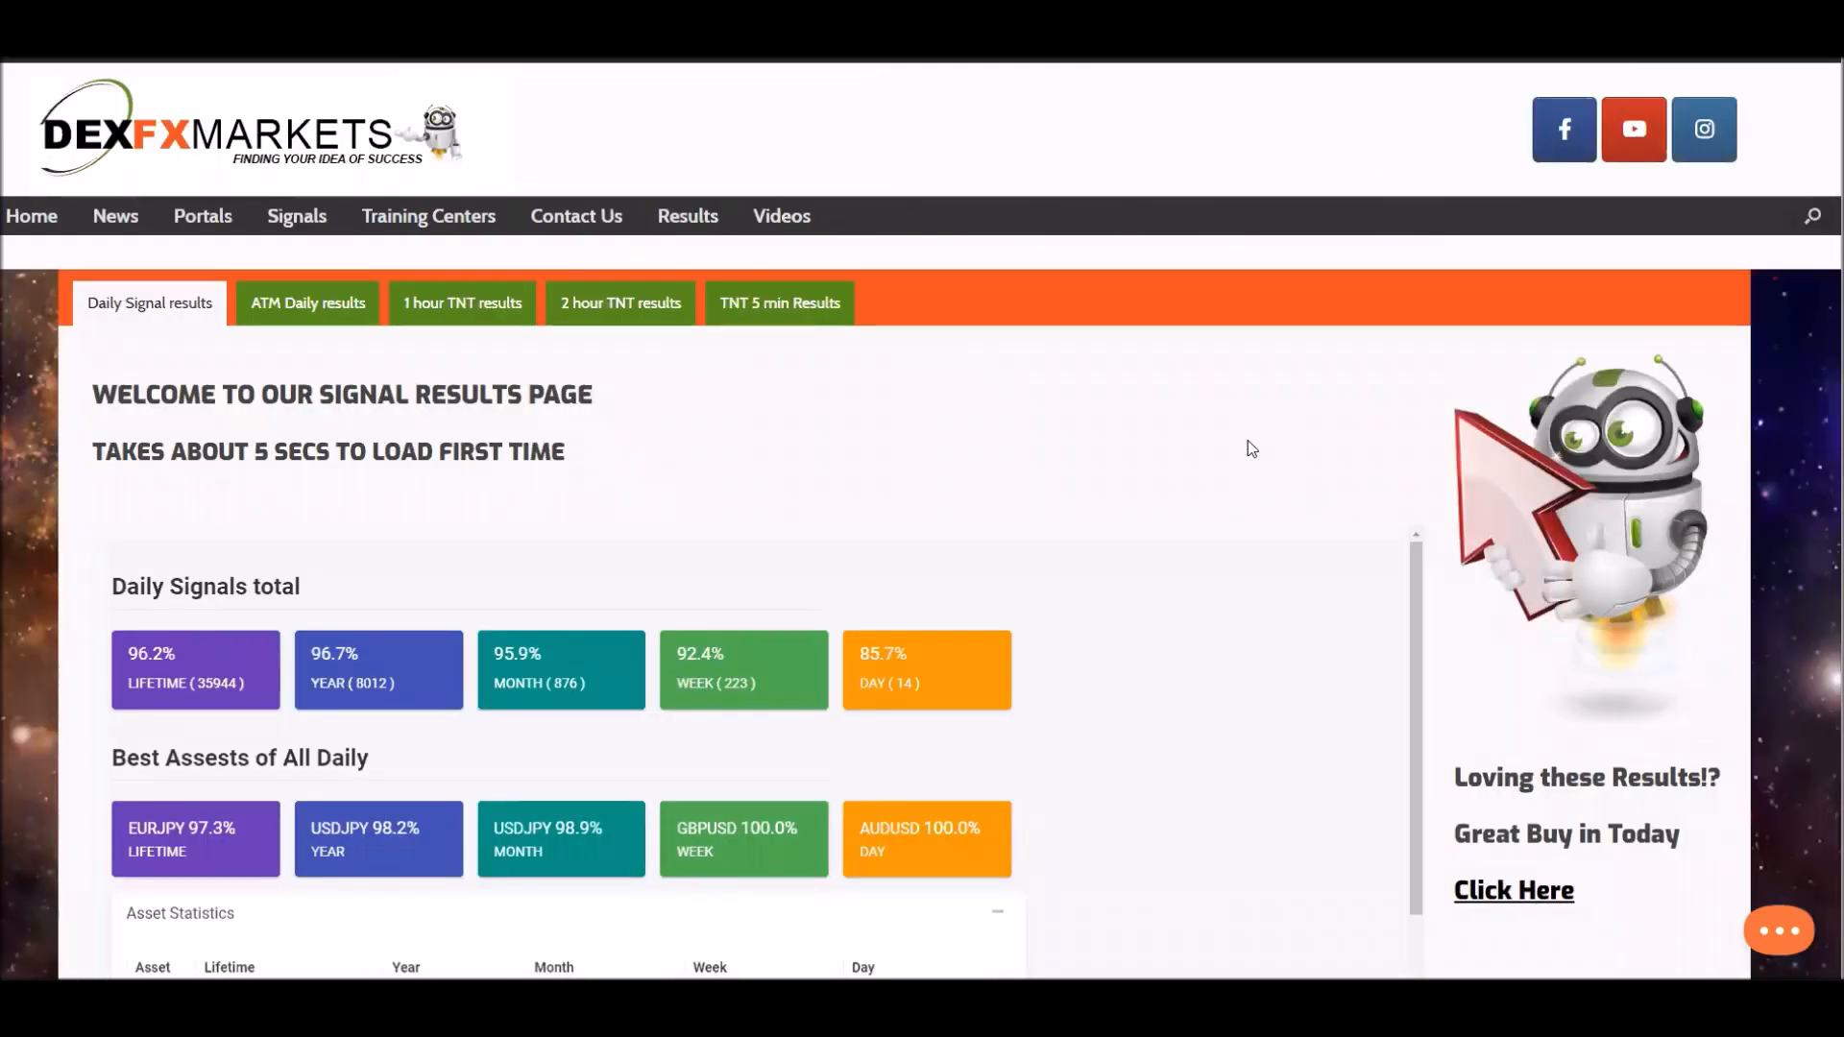
scroll("down", 3)
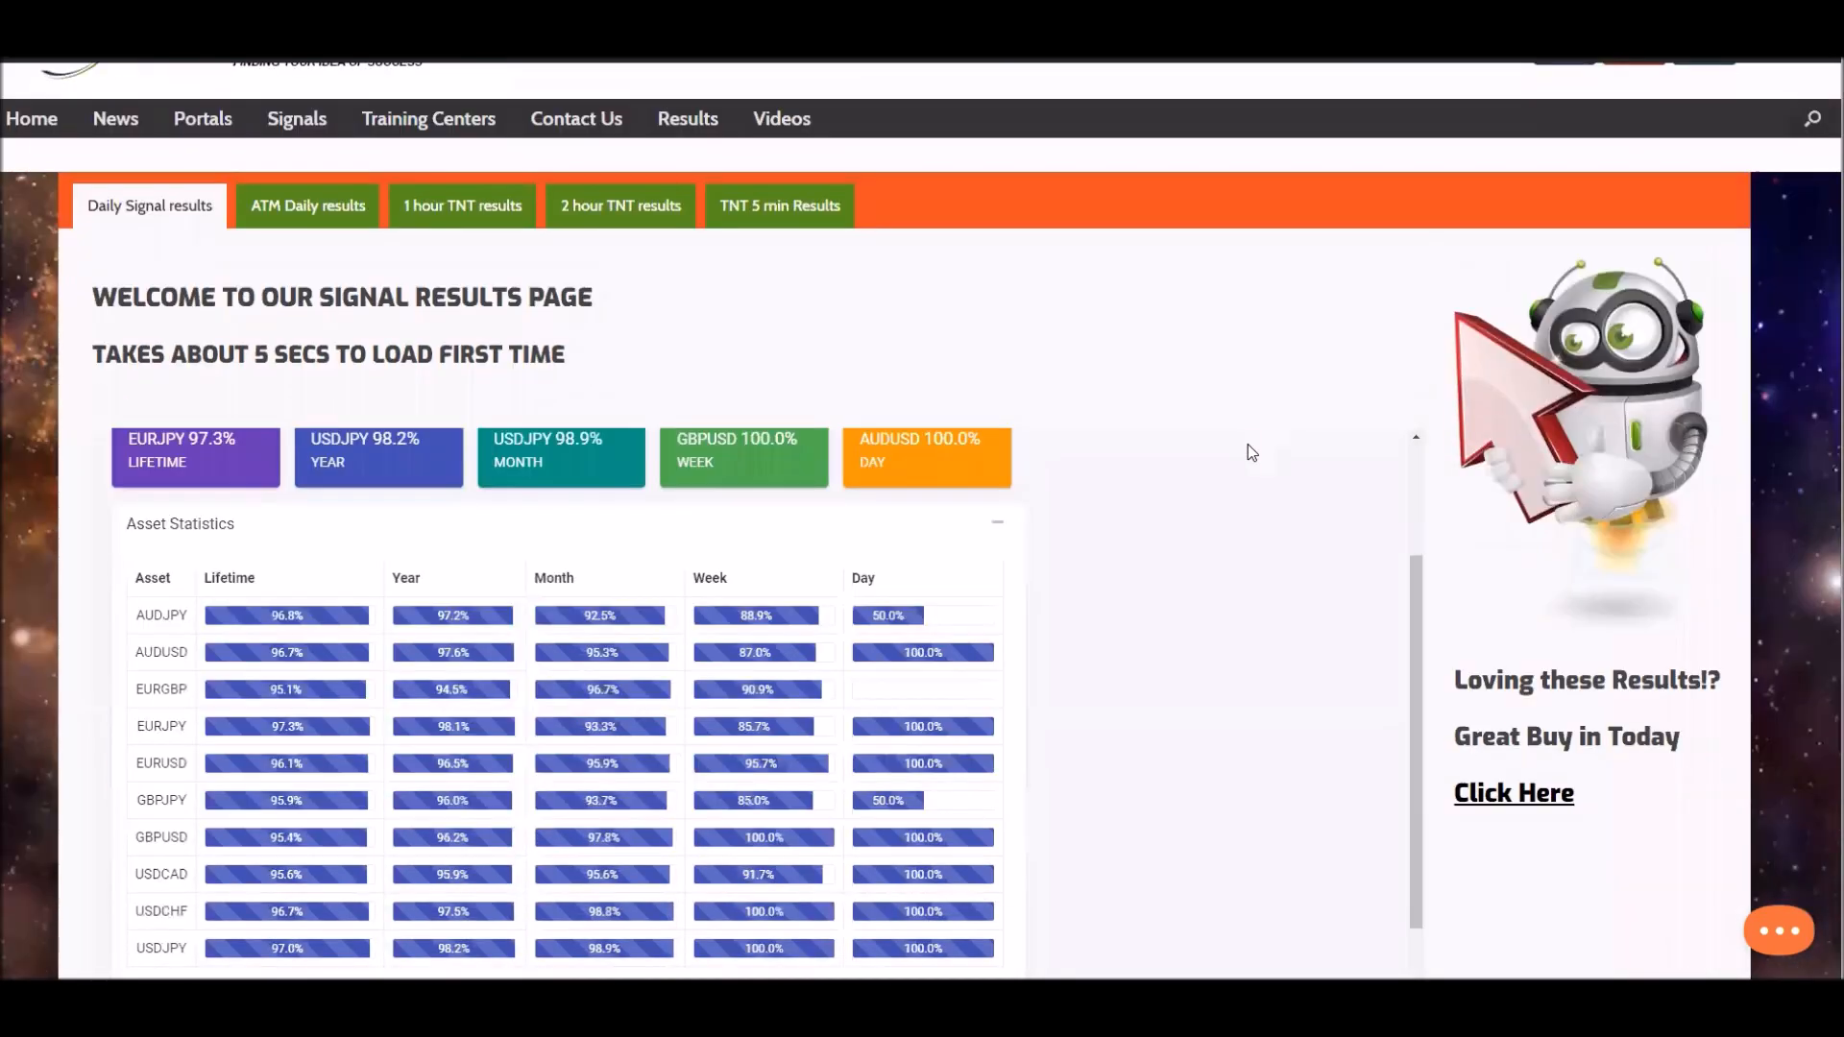
scroll("down", 3)
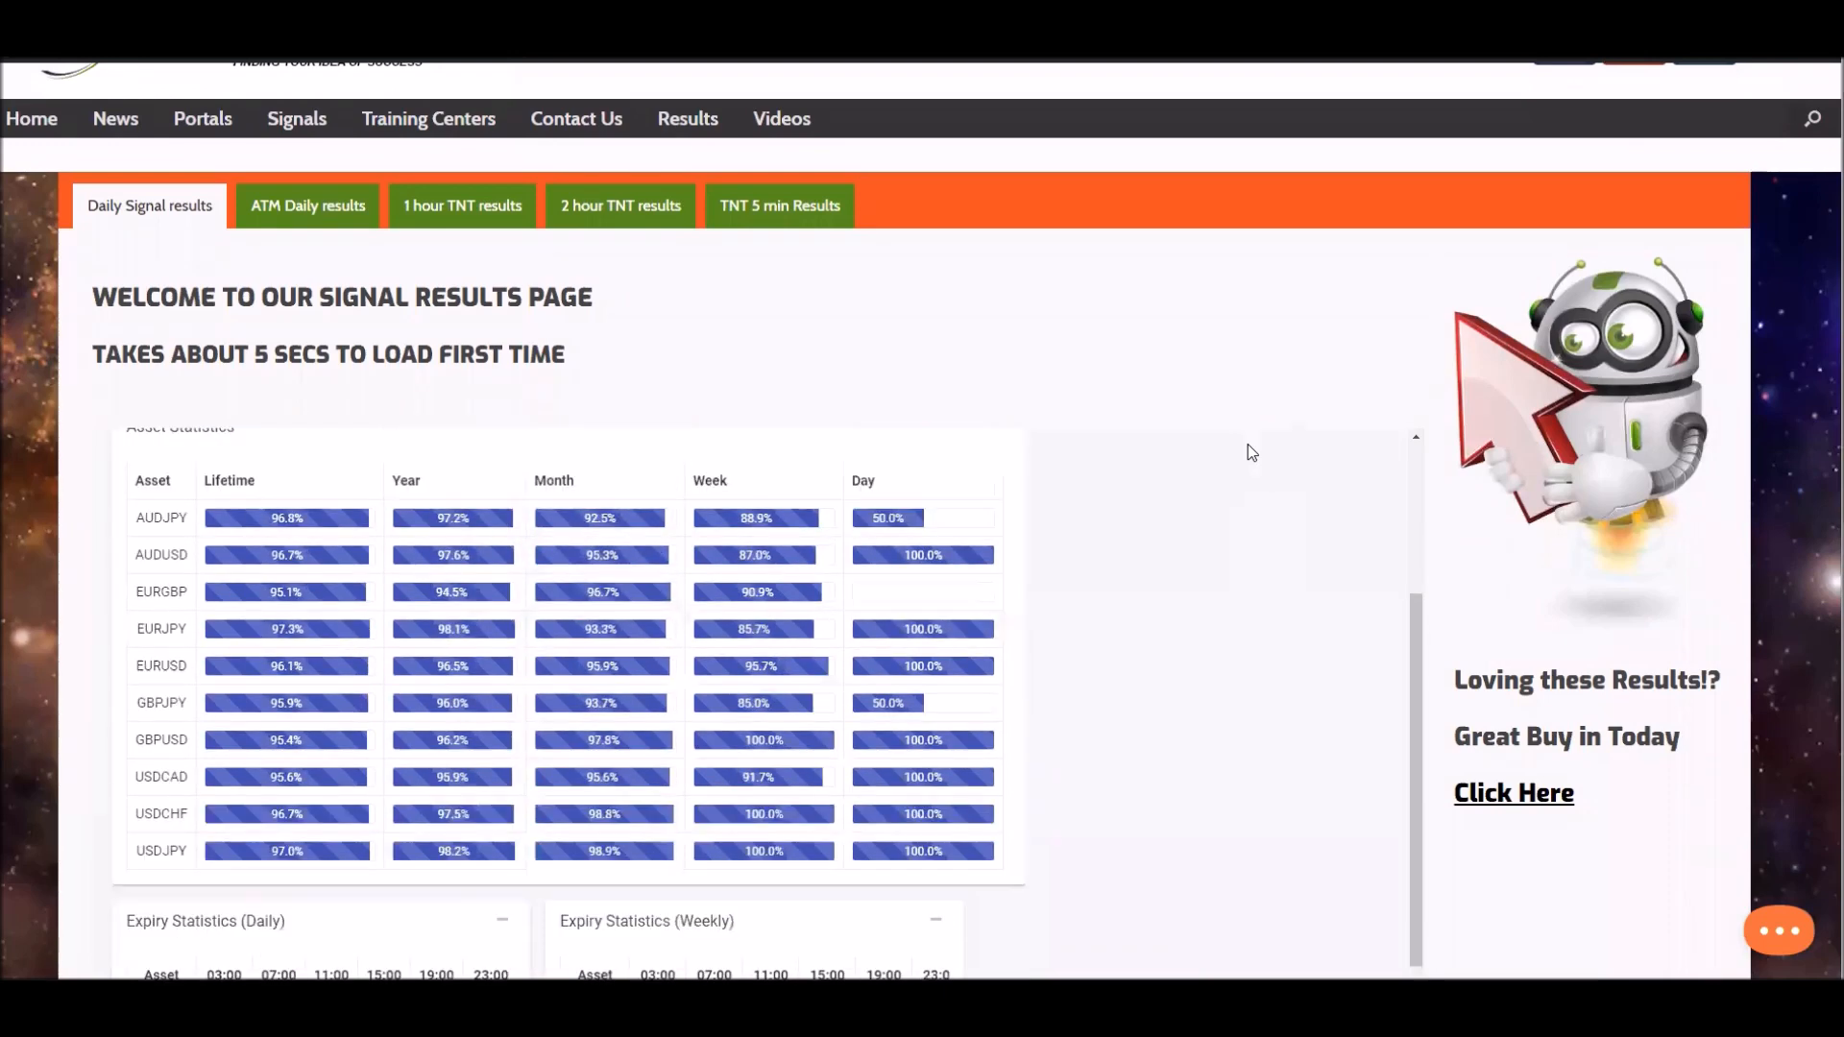
mouse_move(907, 542)
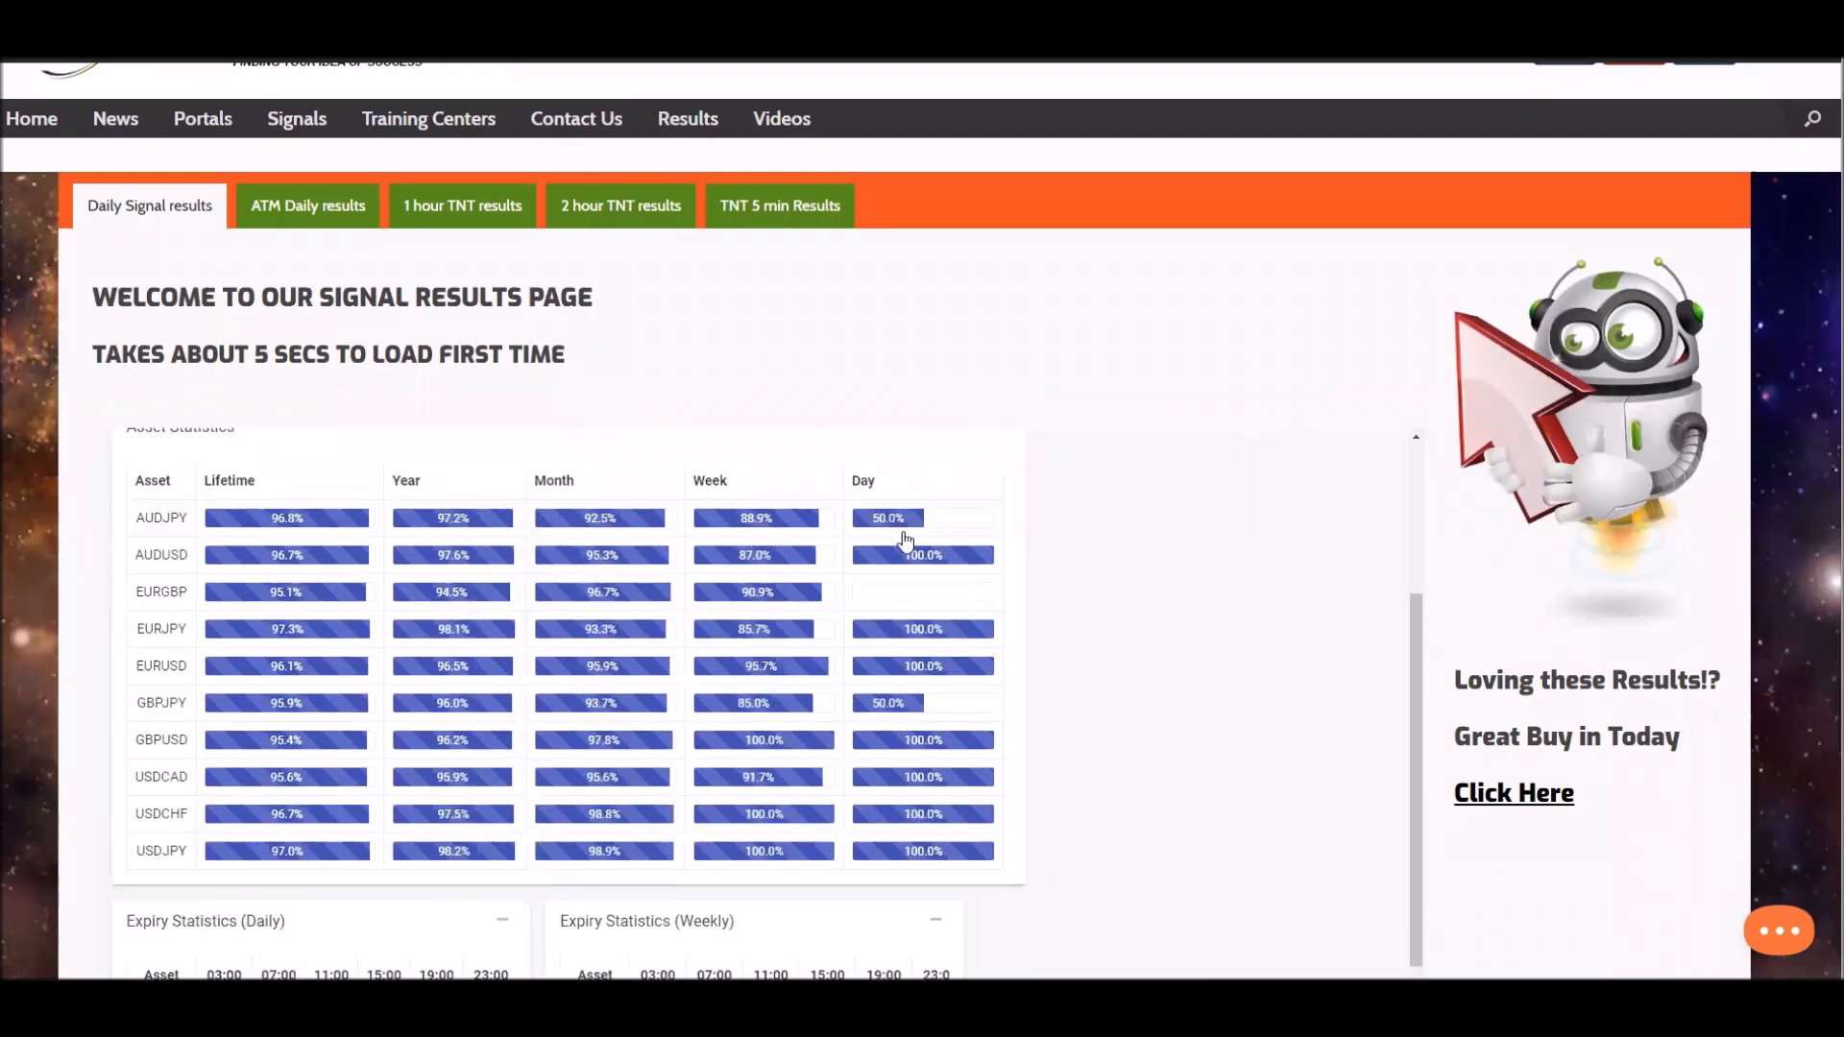
mouse_move(918, 598)
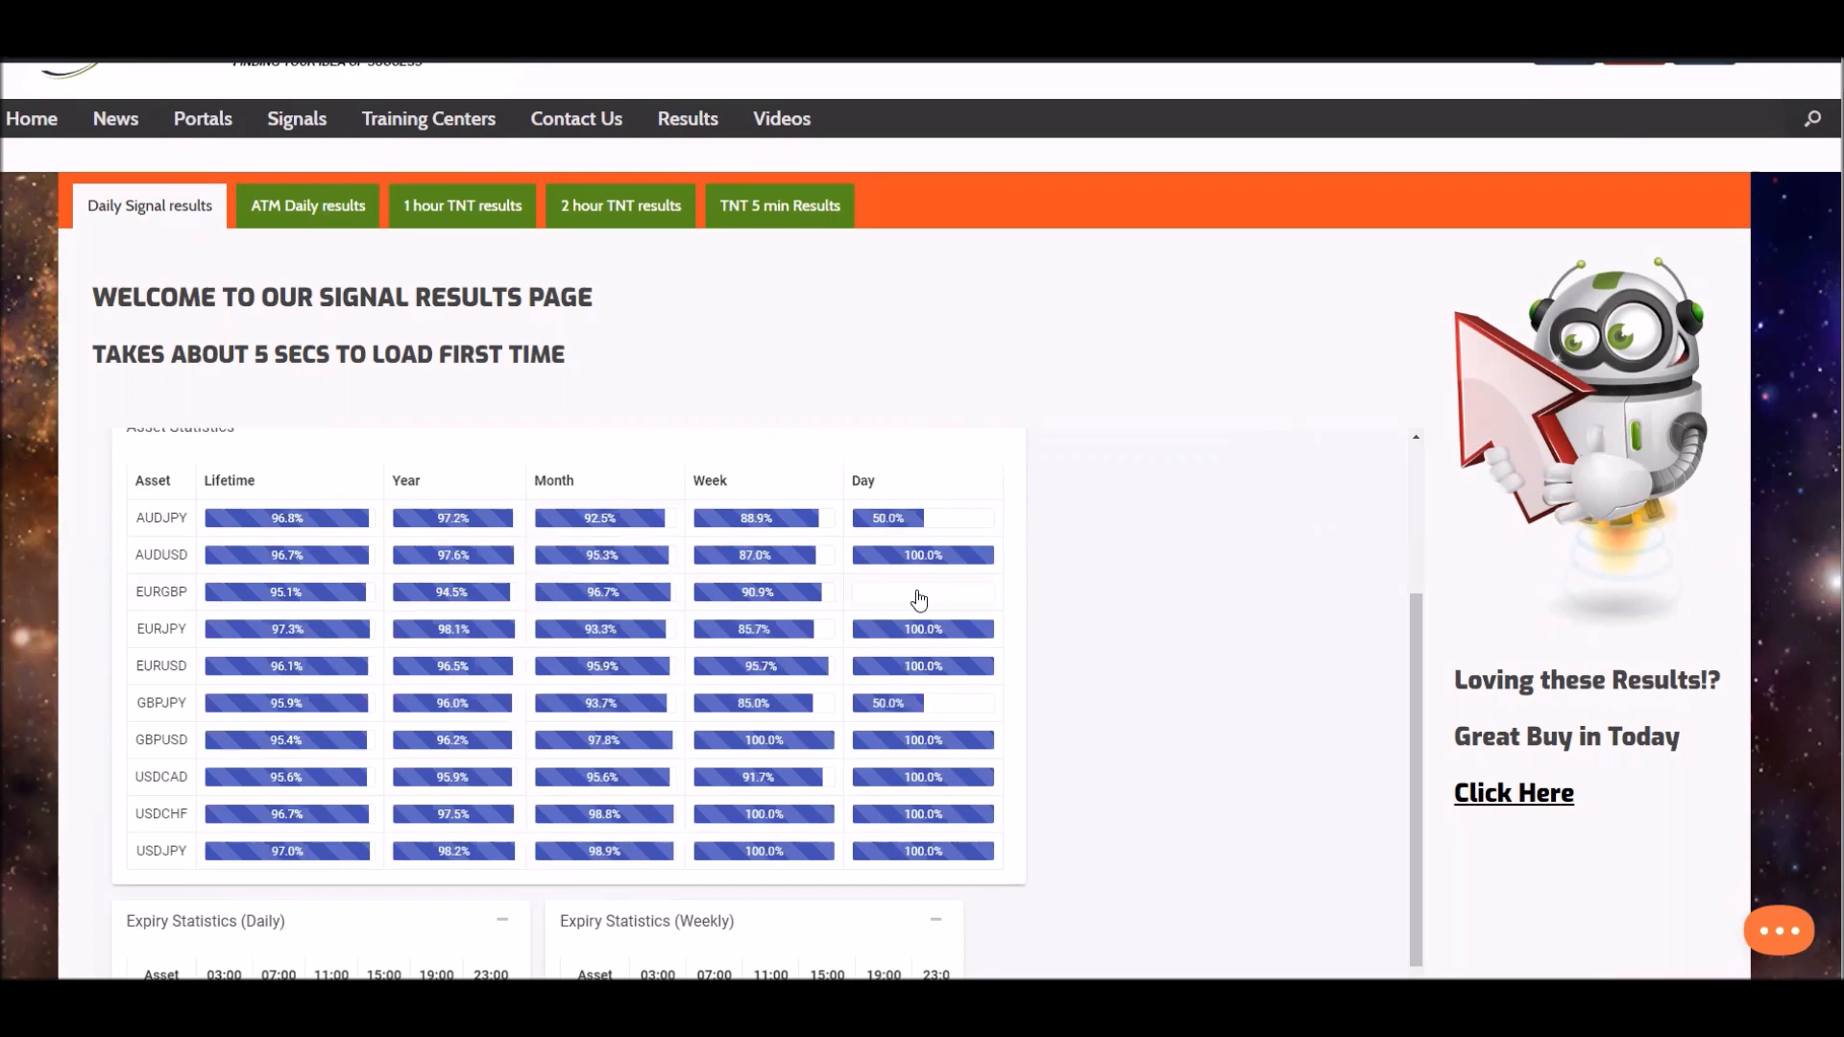
mouse_move(1225, 501)
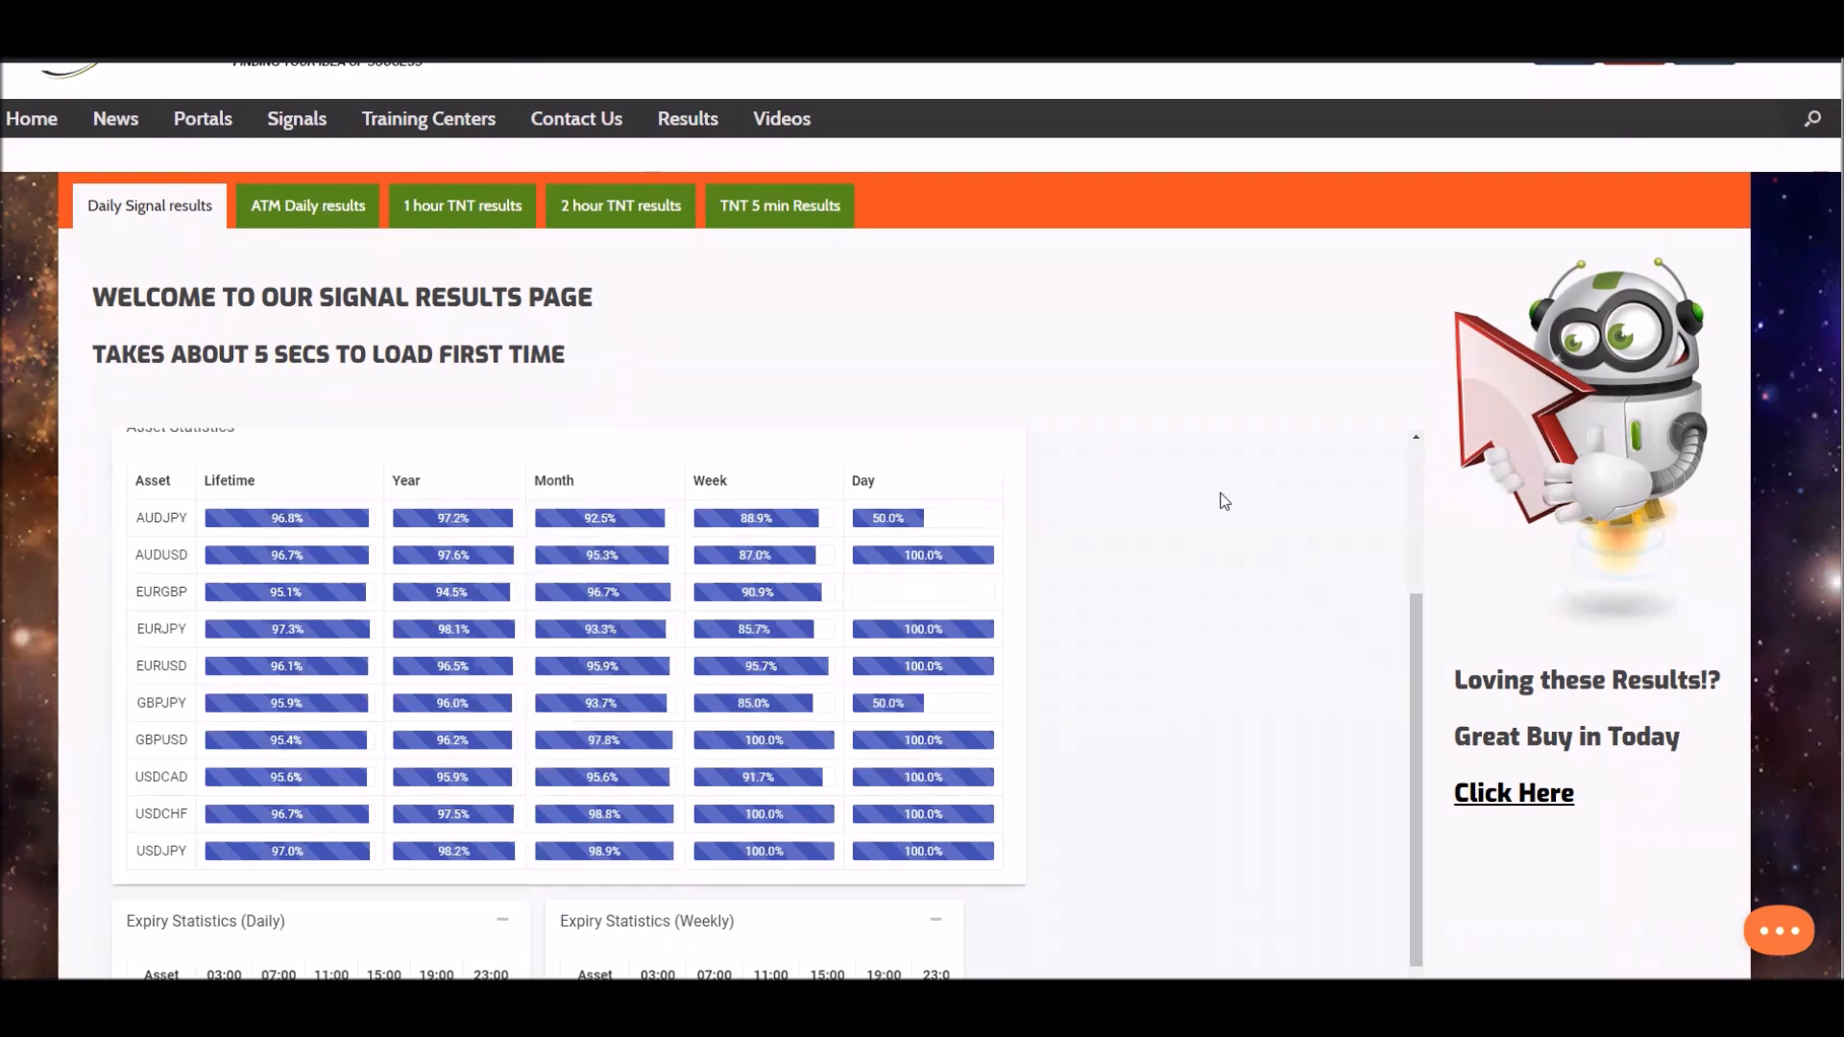
mouse_move(758, 857)
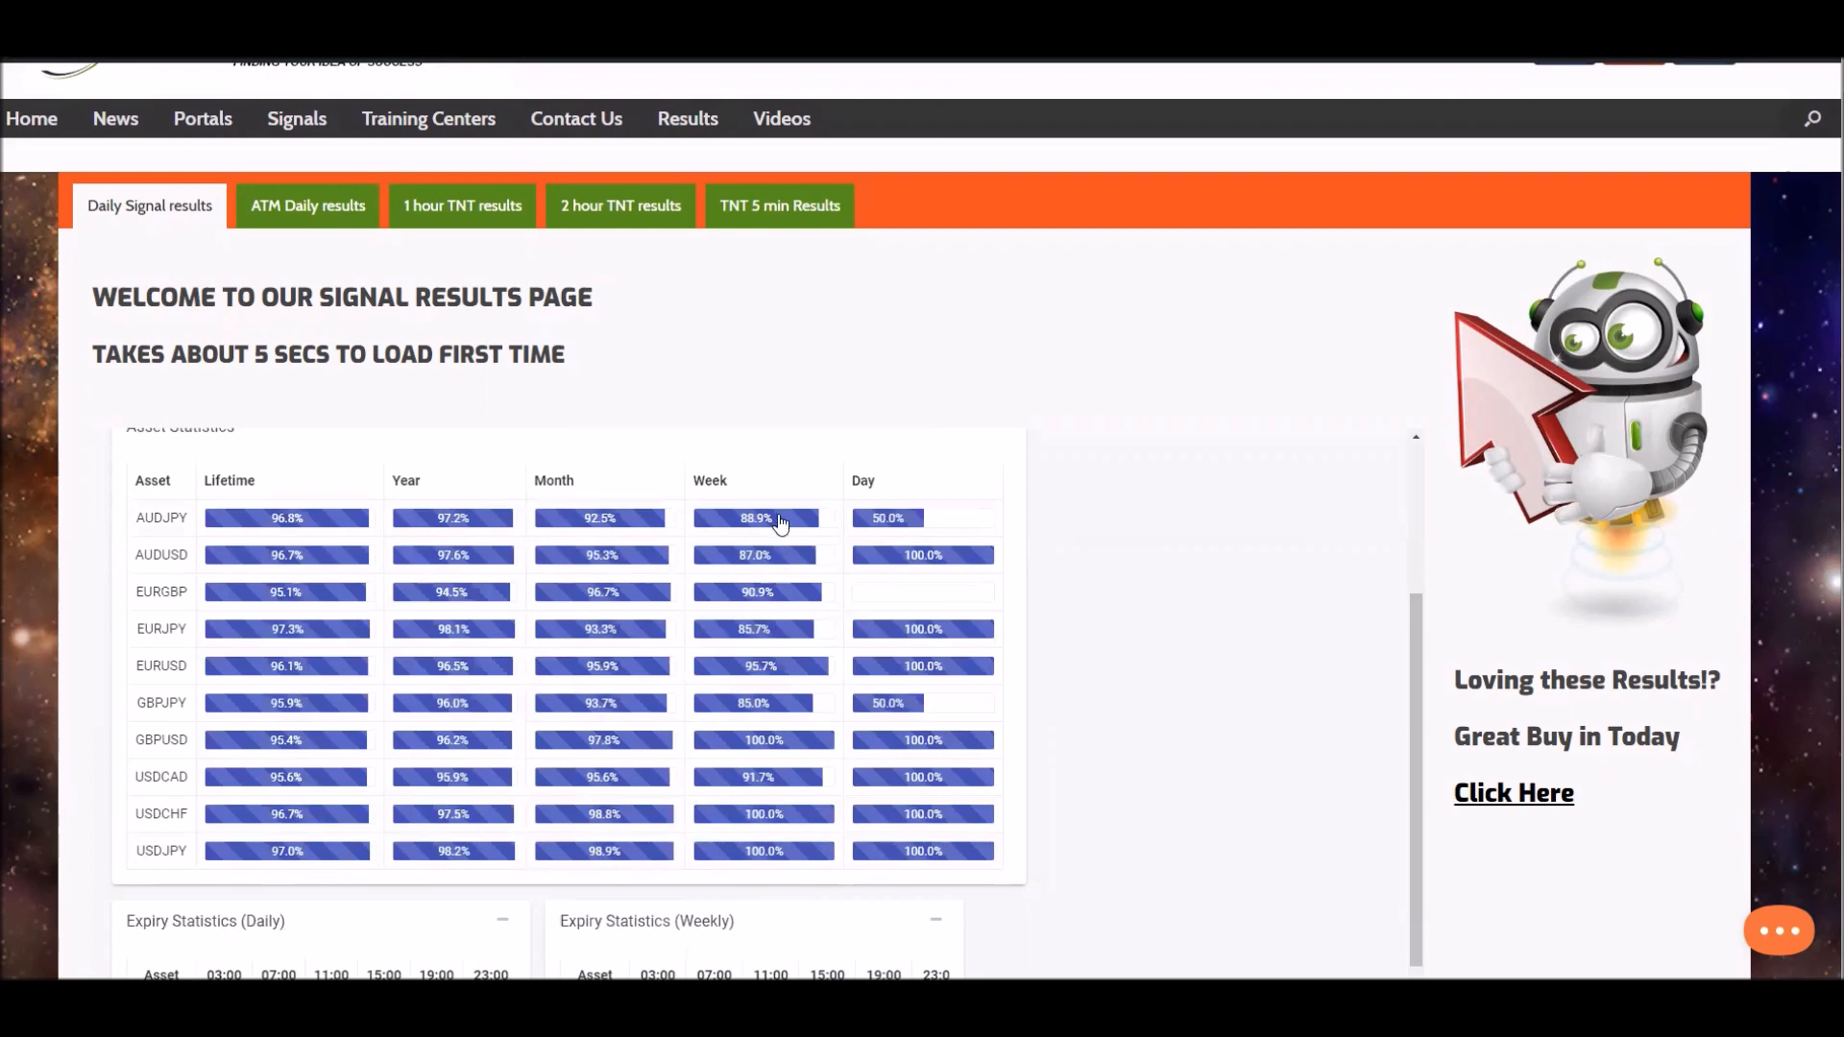
mouse_move(765, 730)
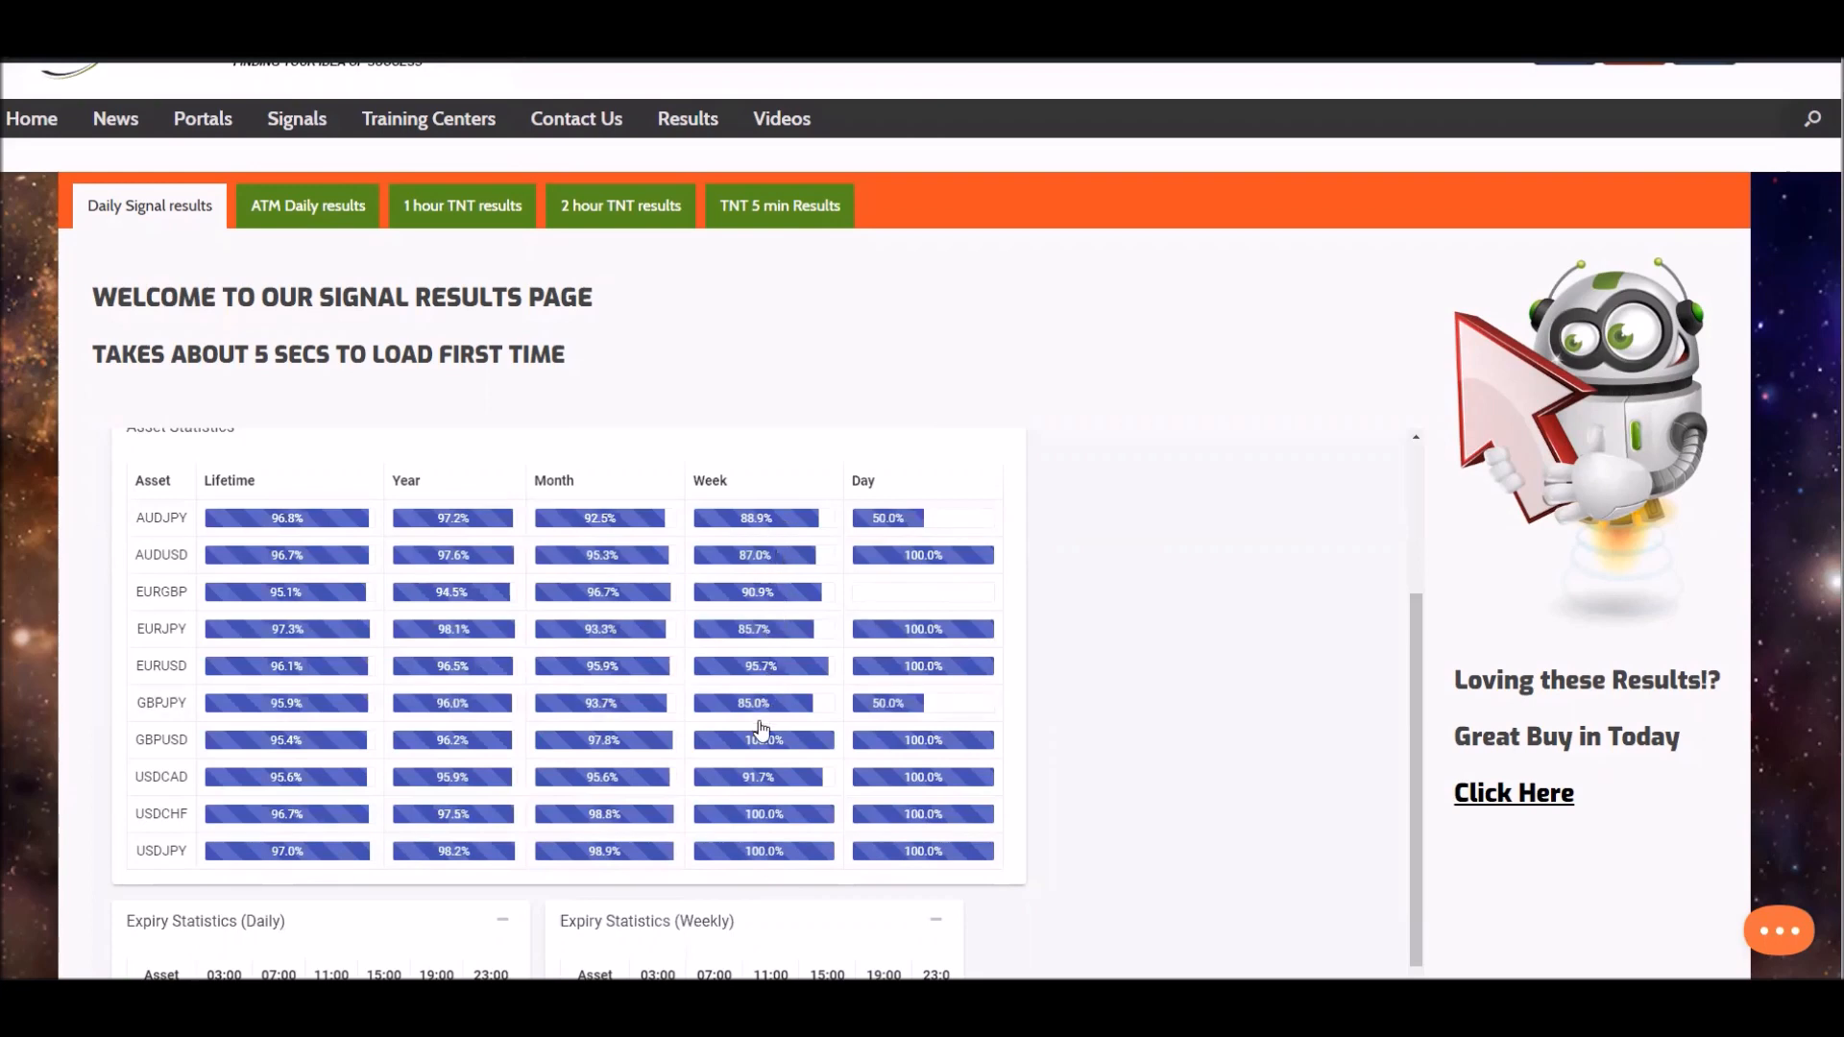
mouse_move(774, 713)
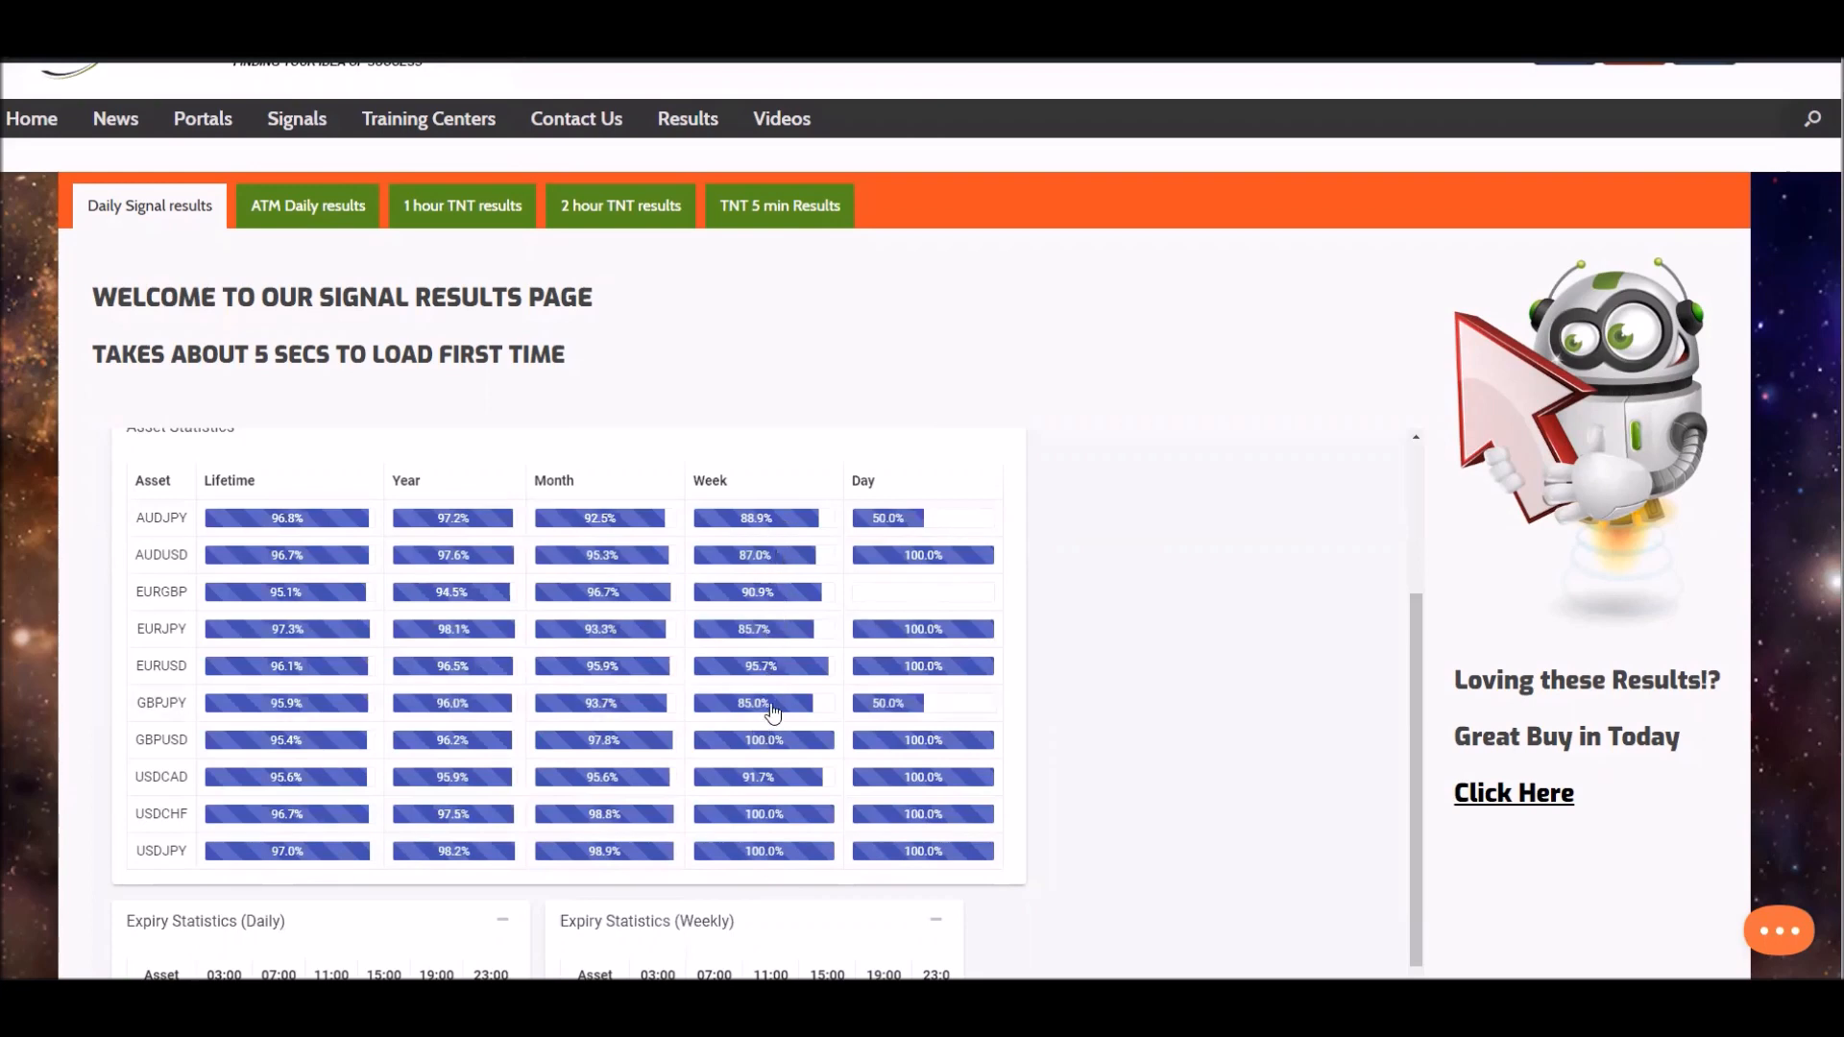
mouse_move(780, 711)
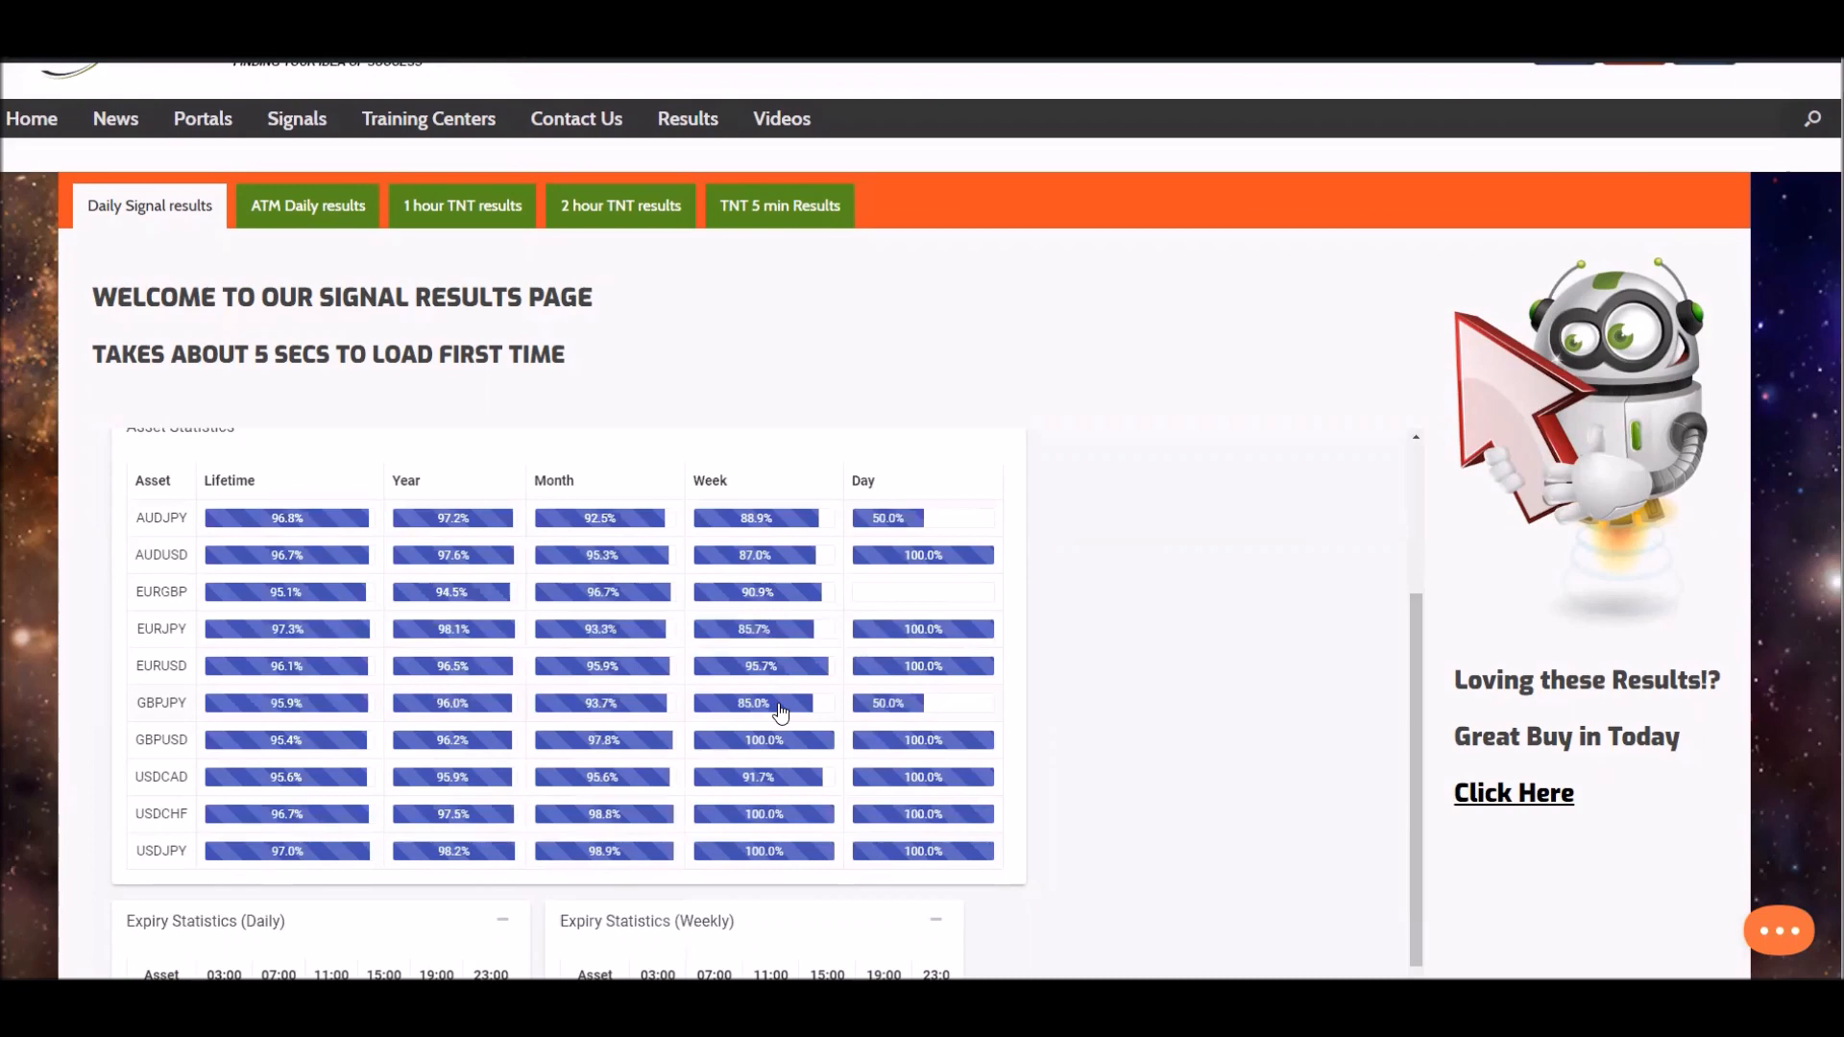
mouse_move(603, 515)
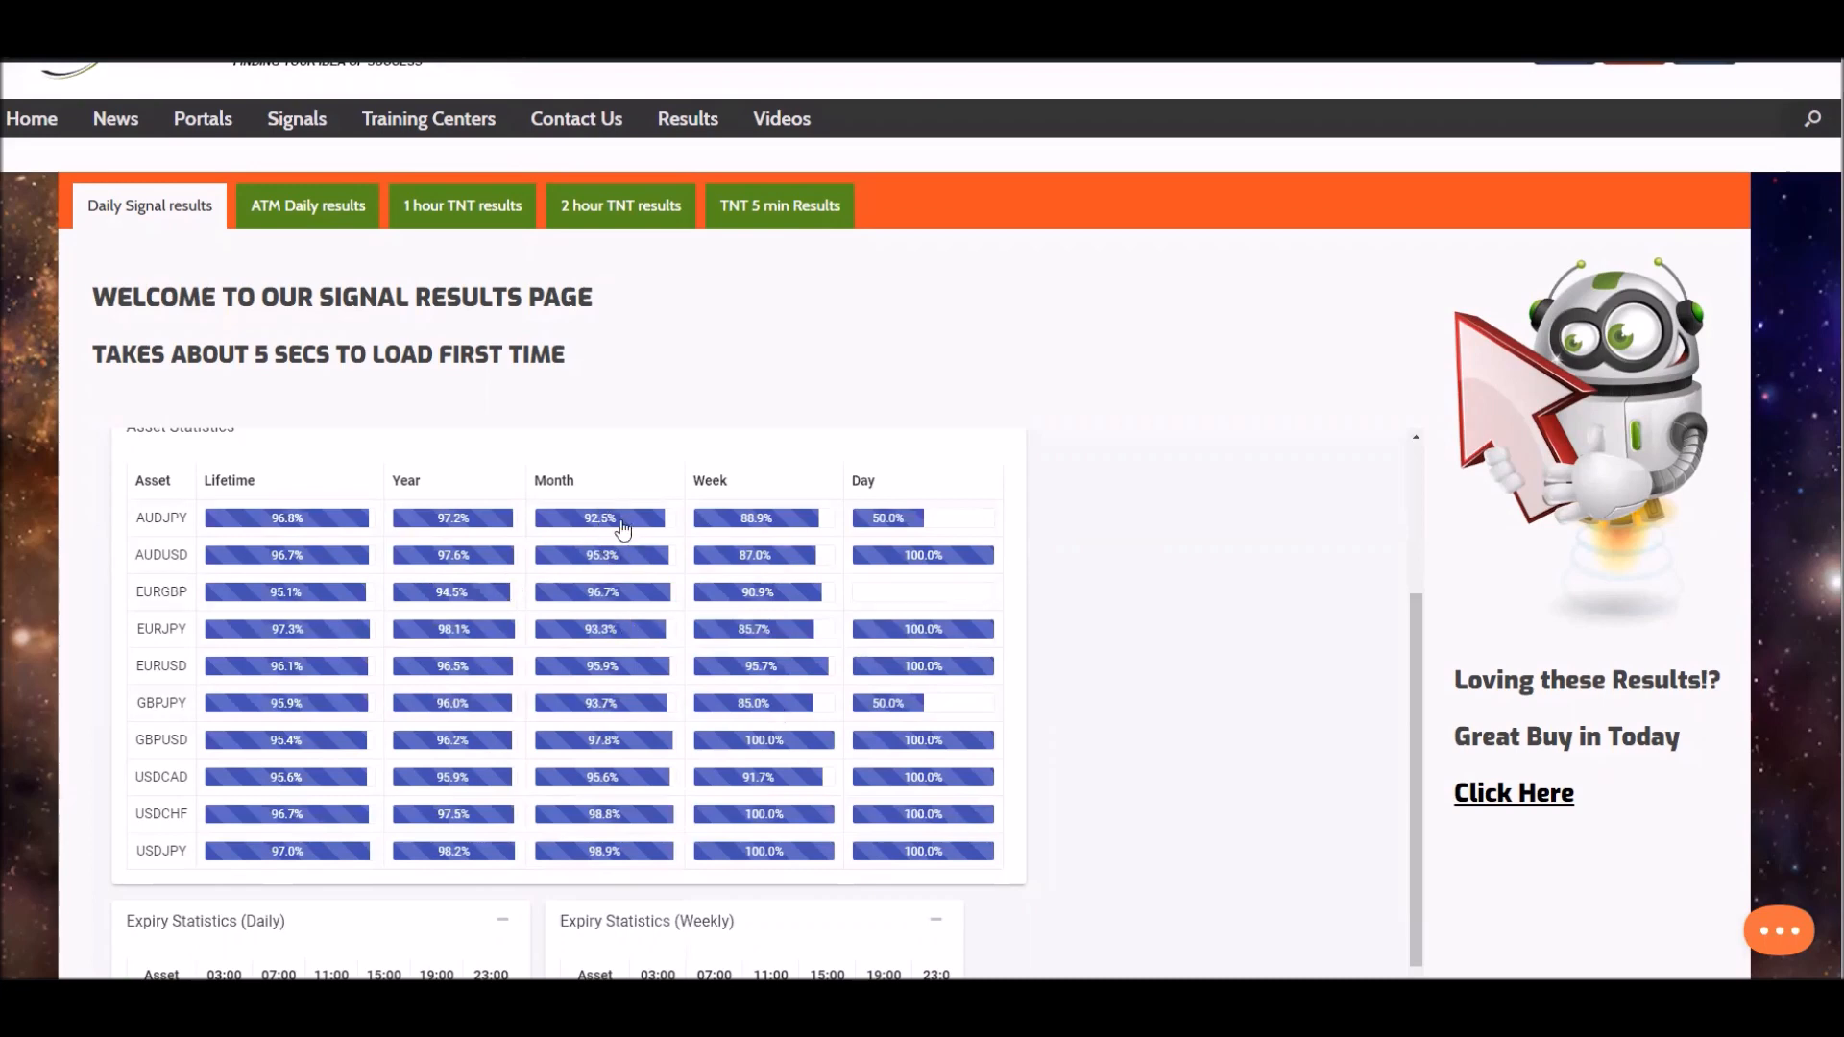
mouse_move(615, 530)
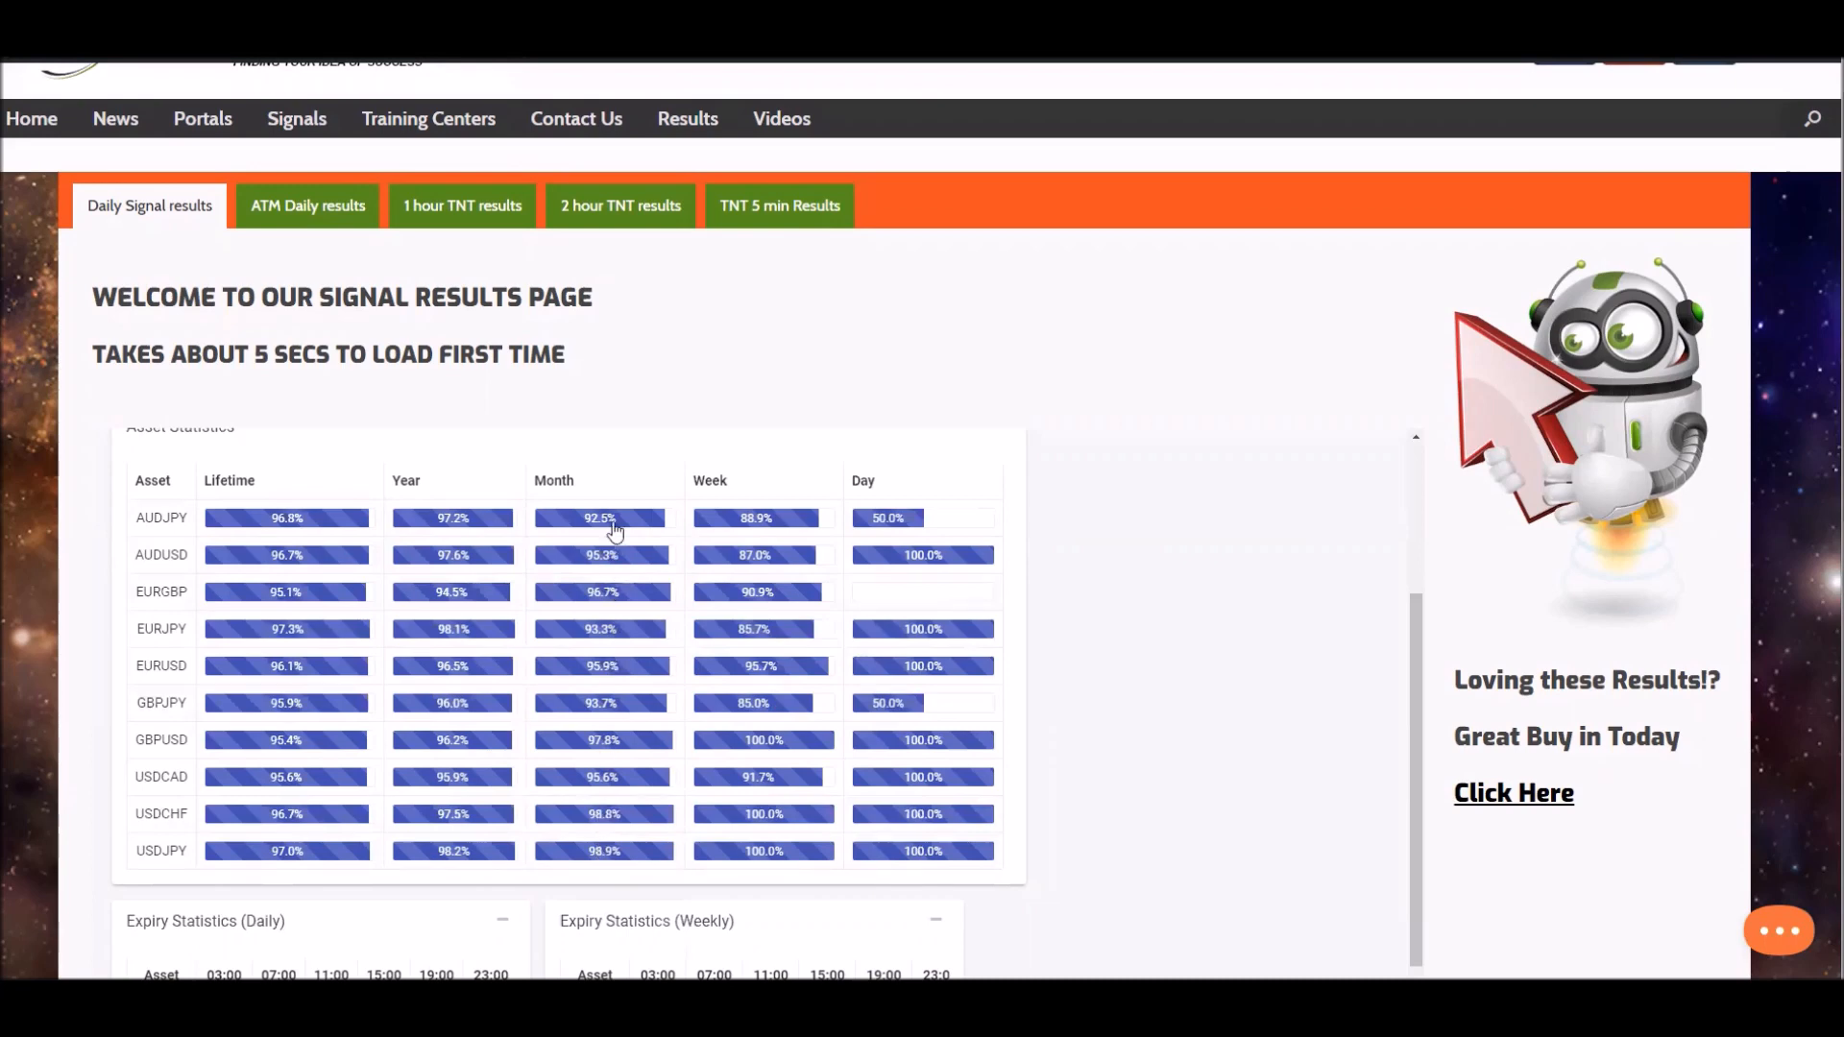
mouse_move(1206, 655)
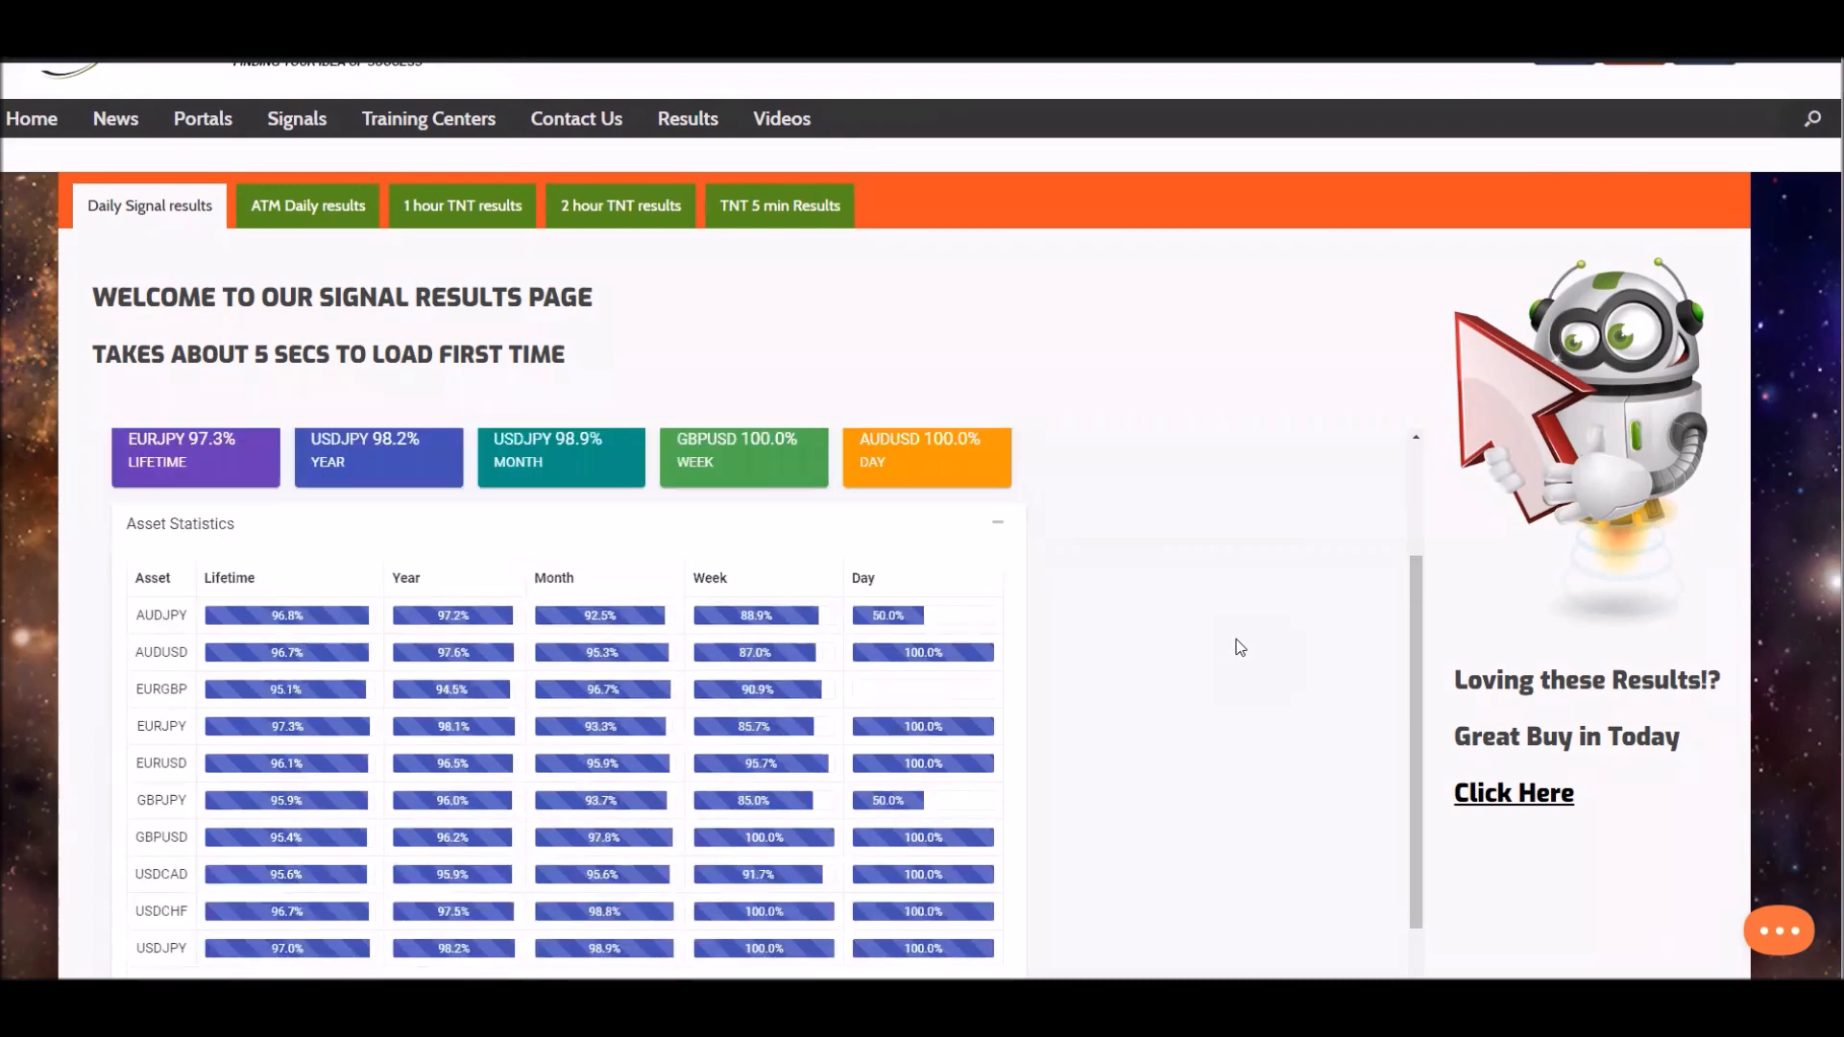
mouse_move(1254, 646)
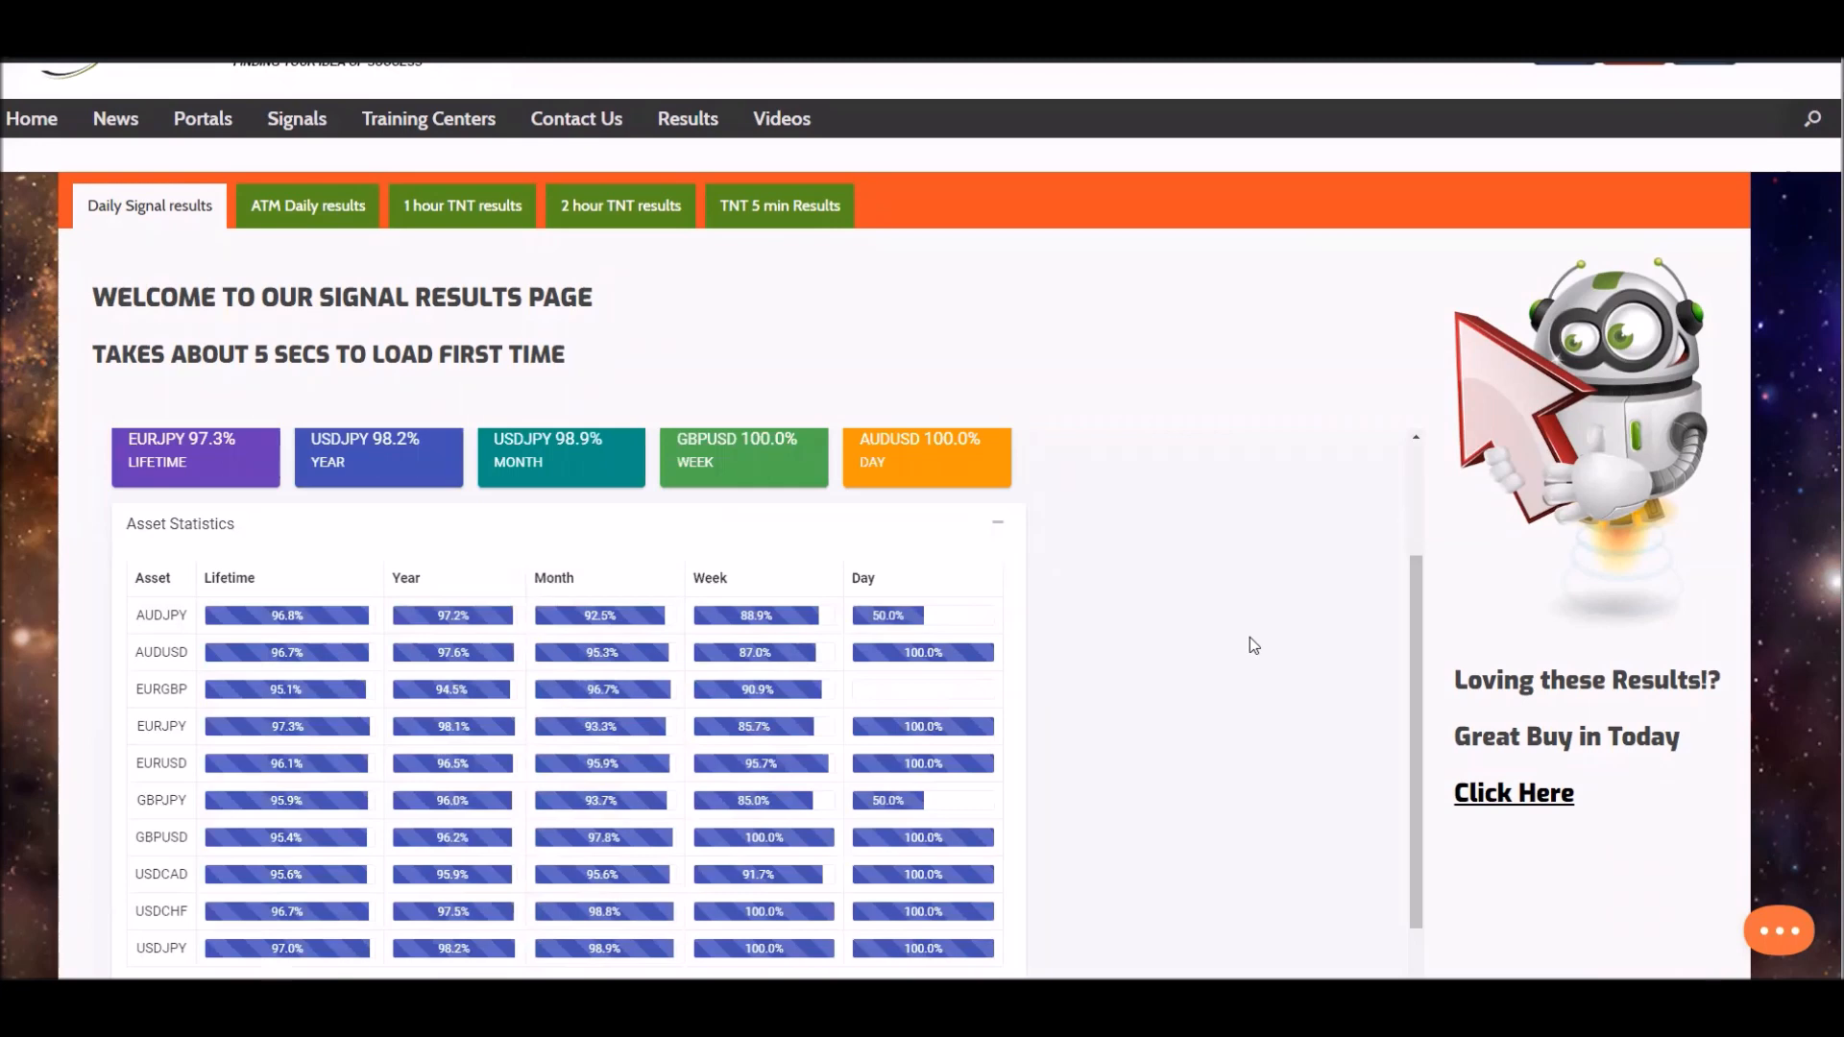
mouse_move(1268, 718)
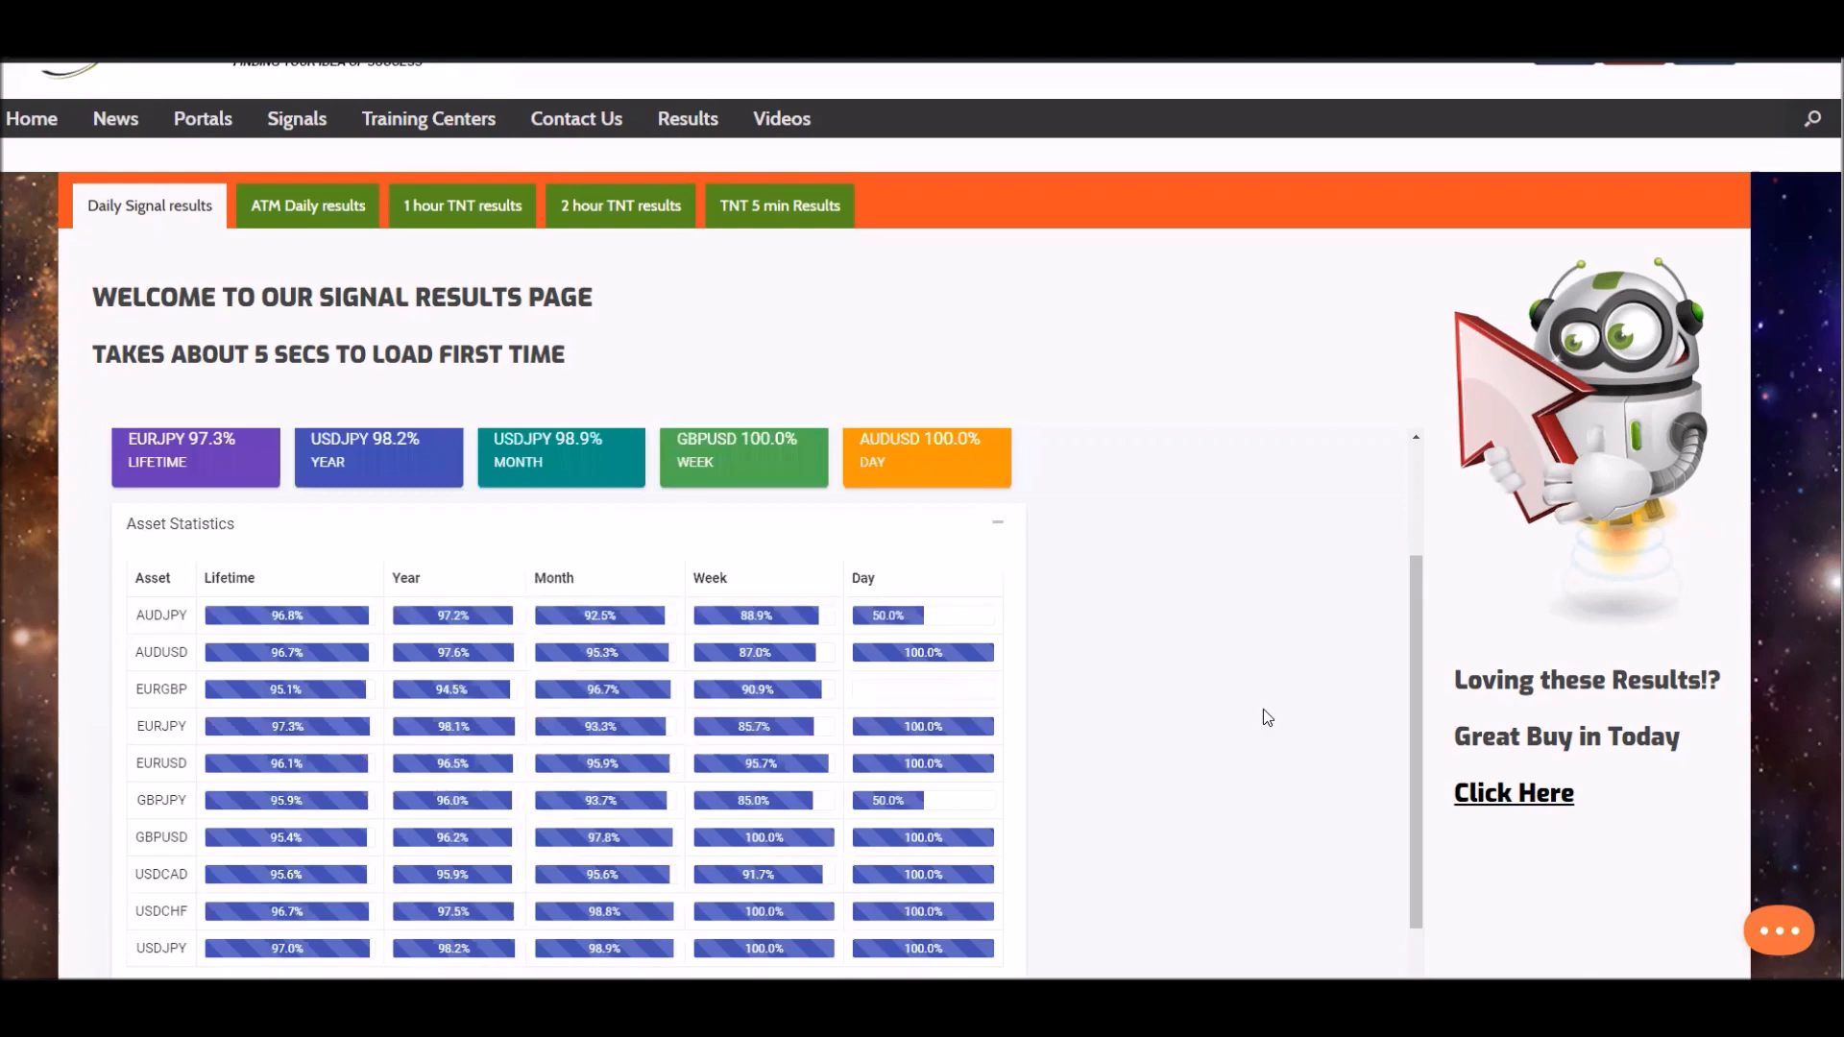
Step: View the 1 hour TNT results with Best Assets cards and Asset Statistics table
left_click(461, 204)
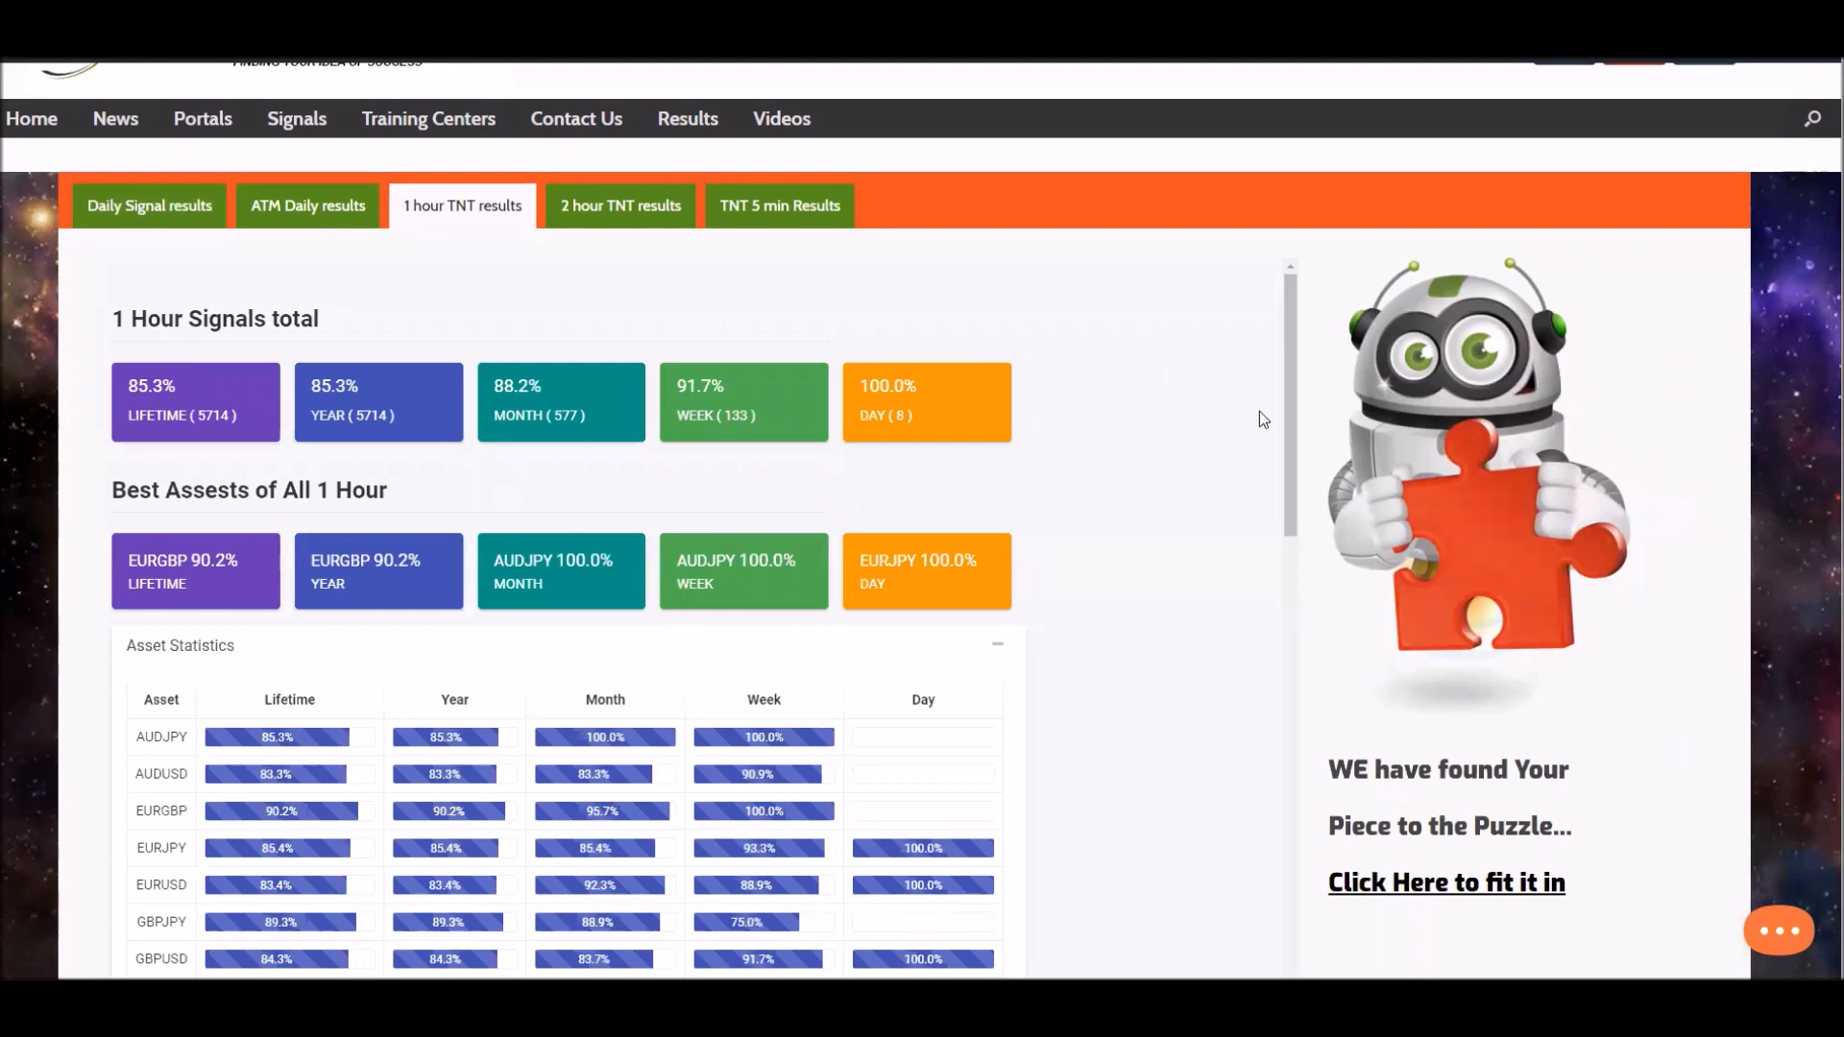
scroll("down", 3)
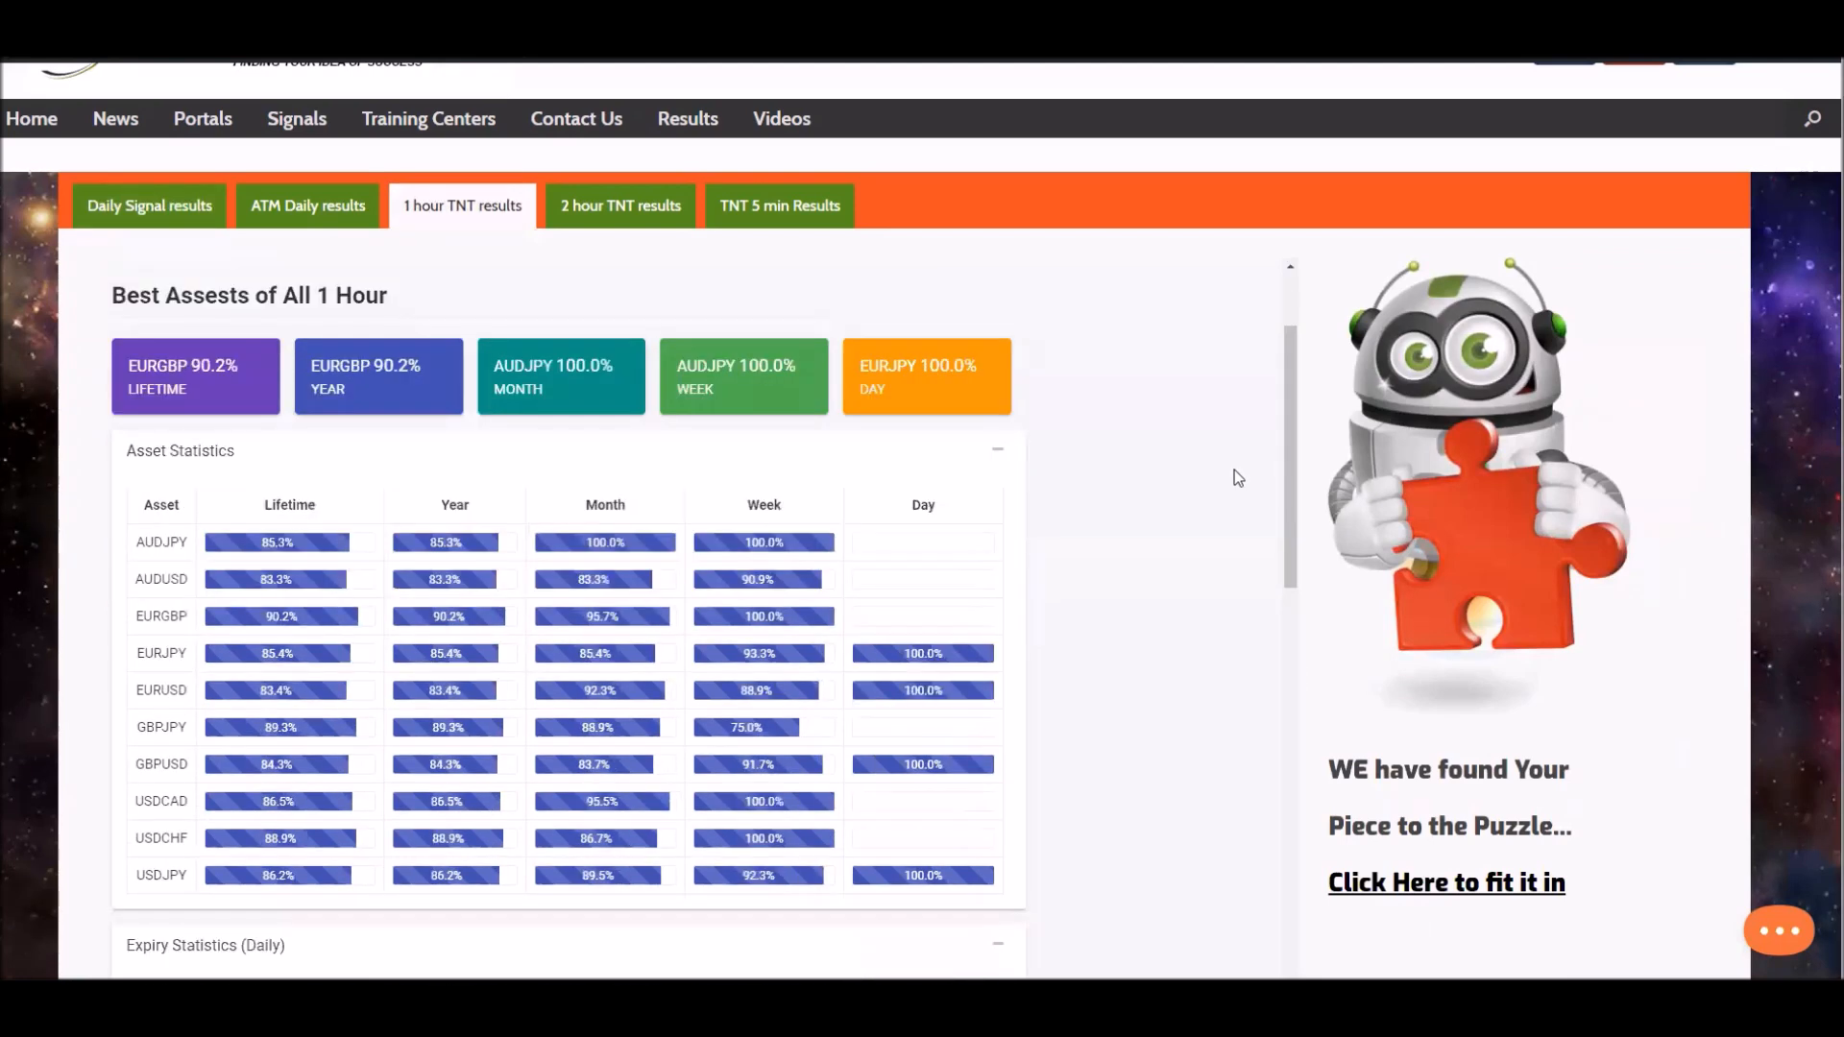
mouse_move(1229, 422)
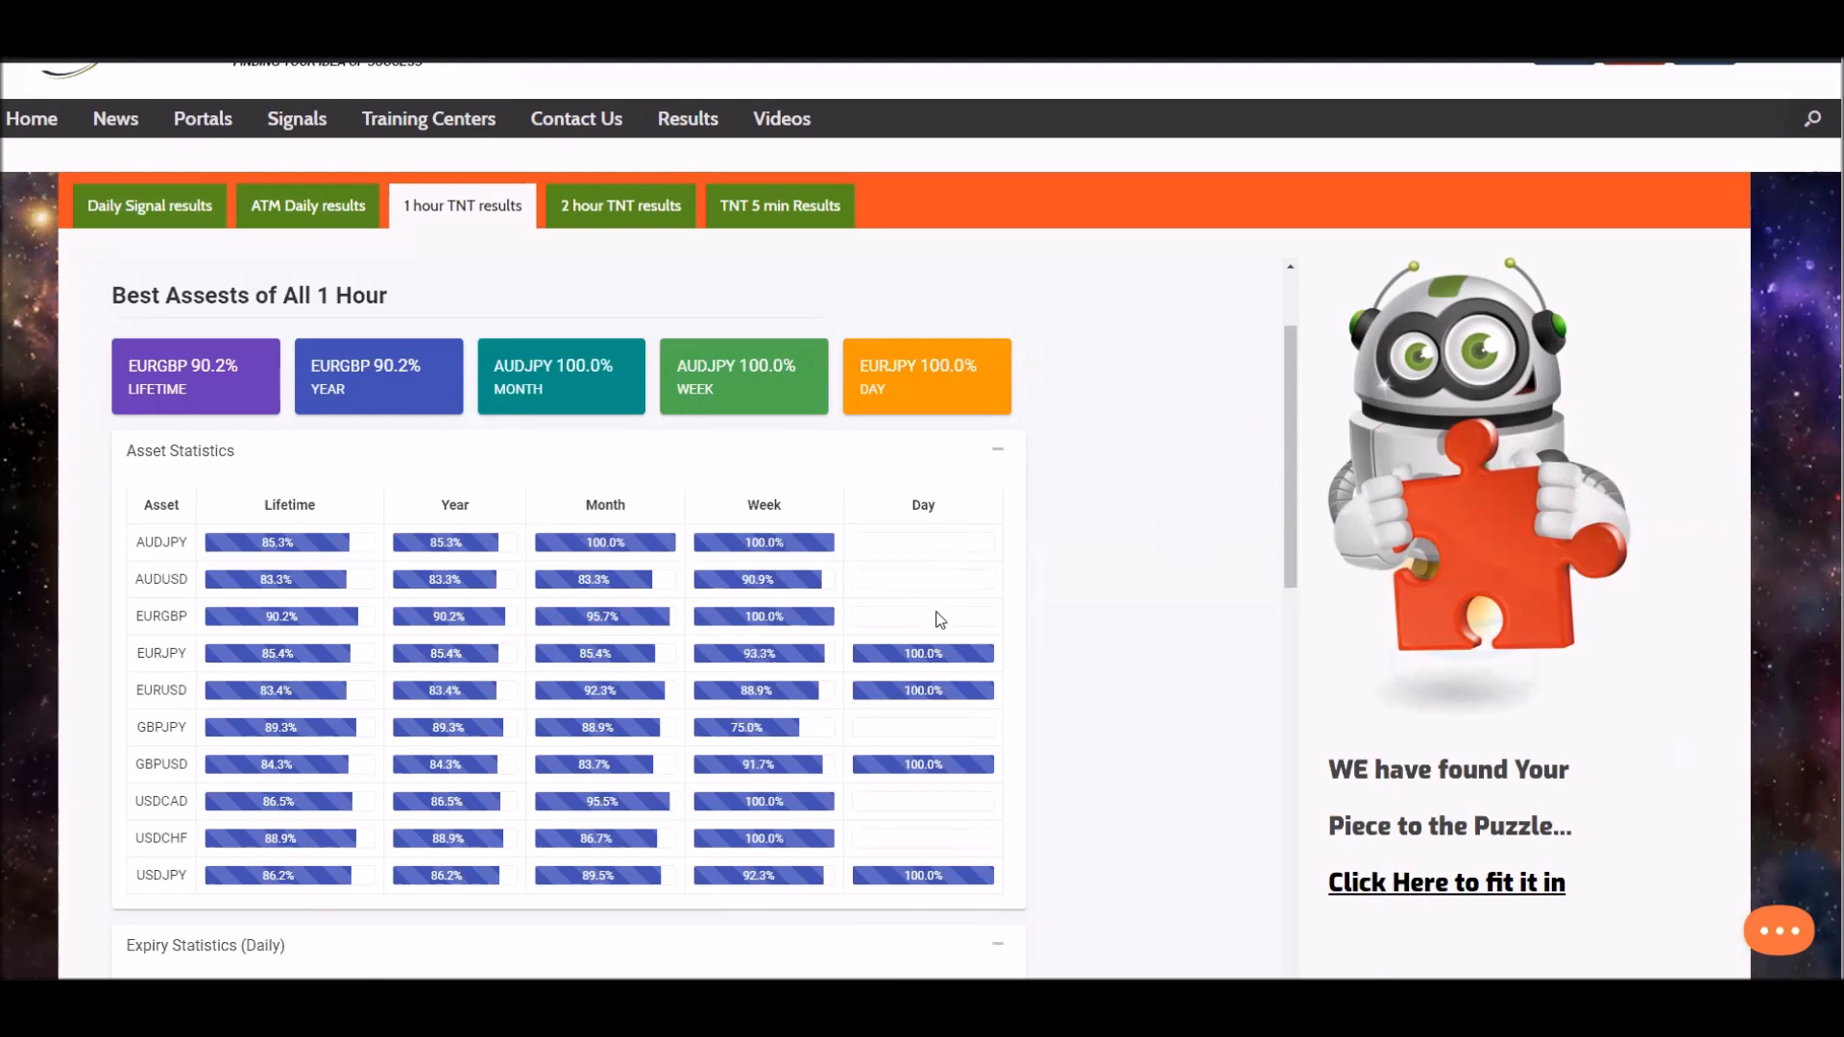
mouse_move(964, 816)
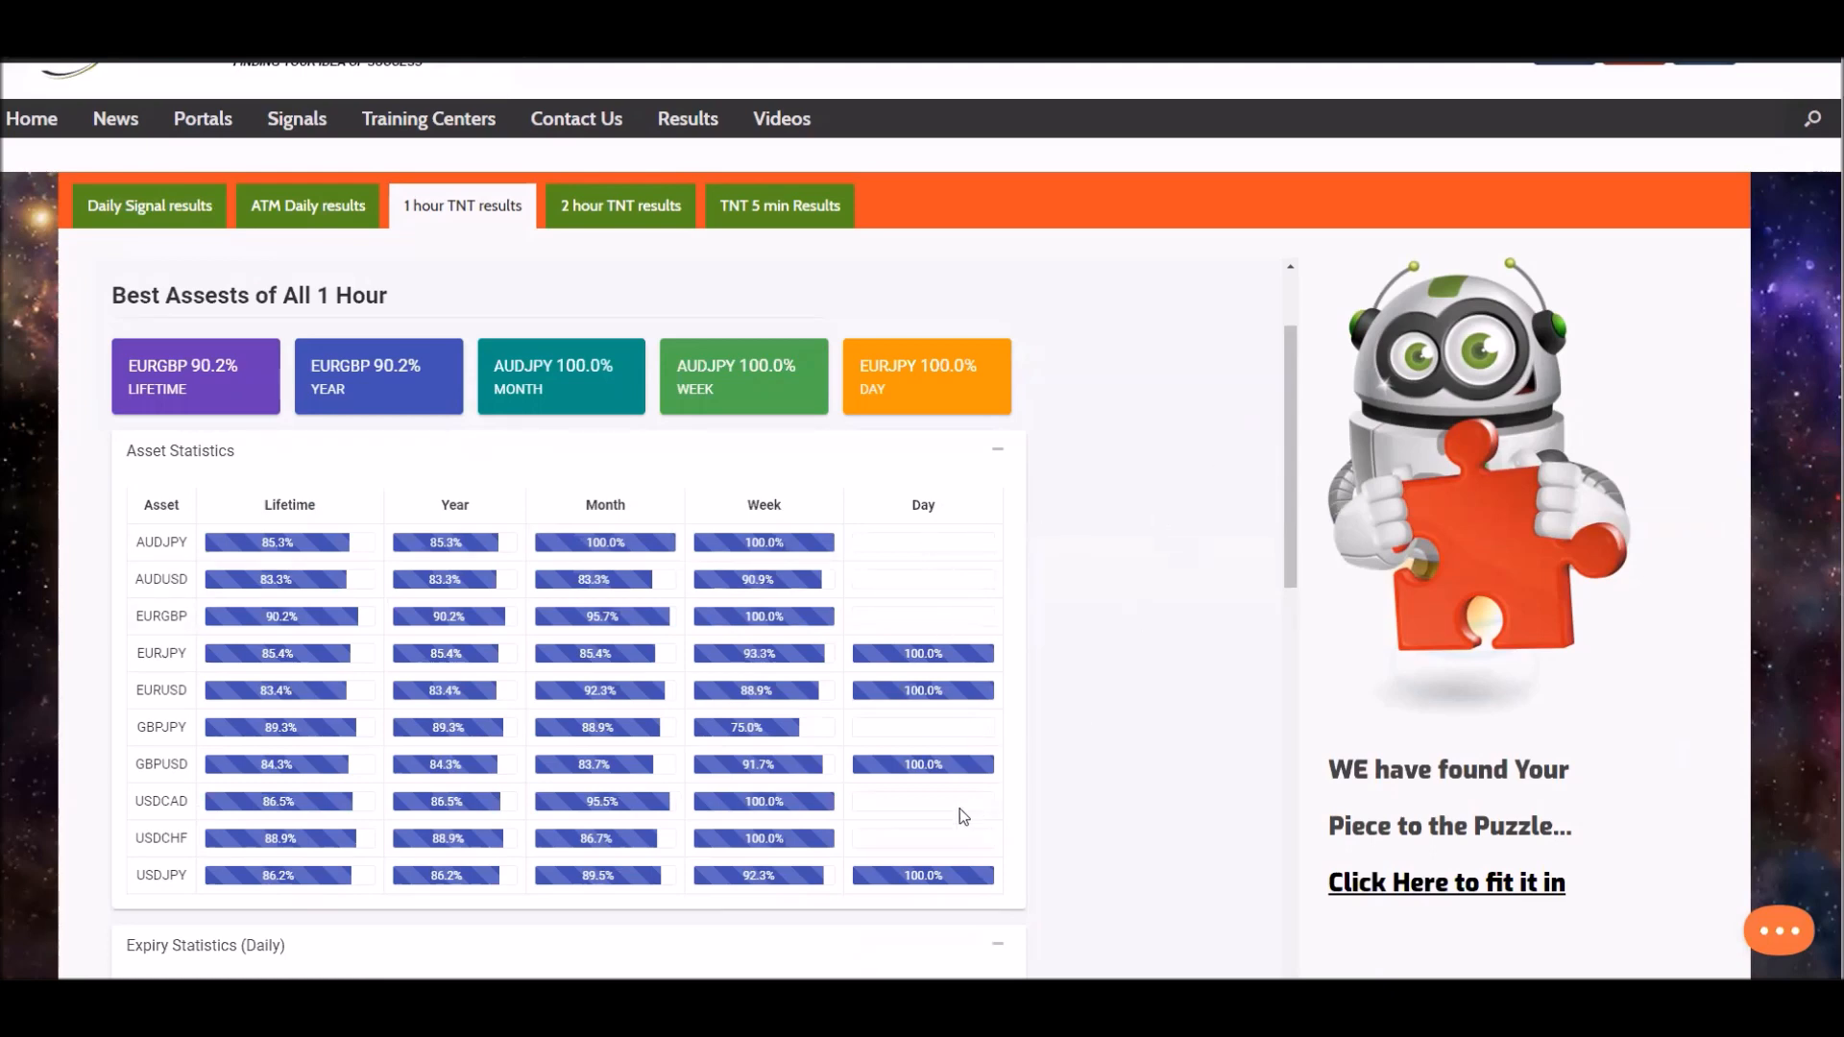
mouse_move(1260, 648)
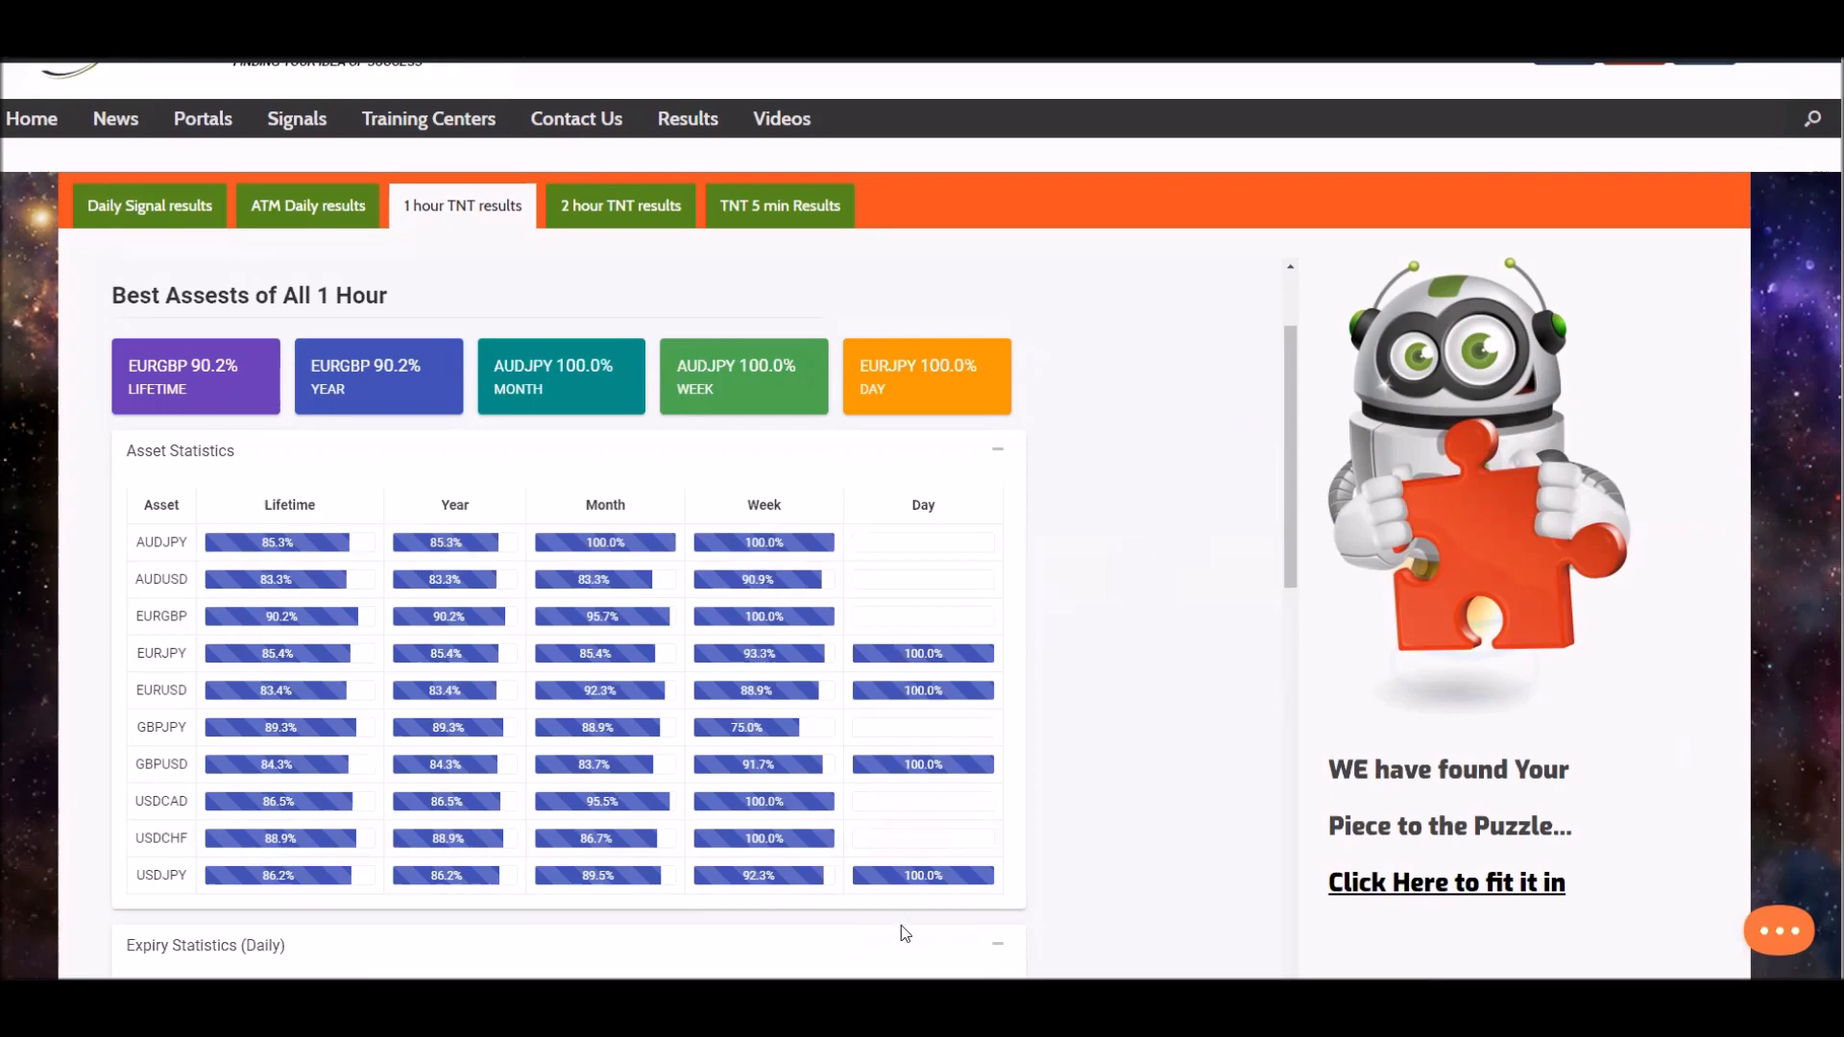
mouse_move(837, 563)
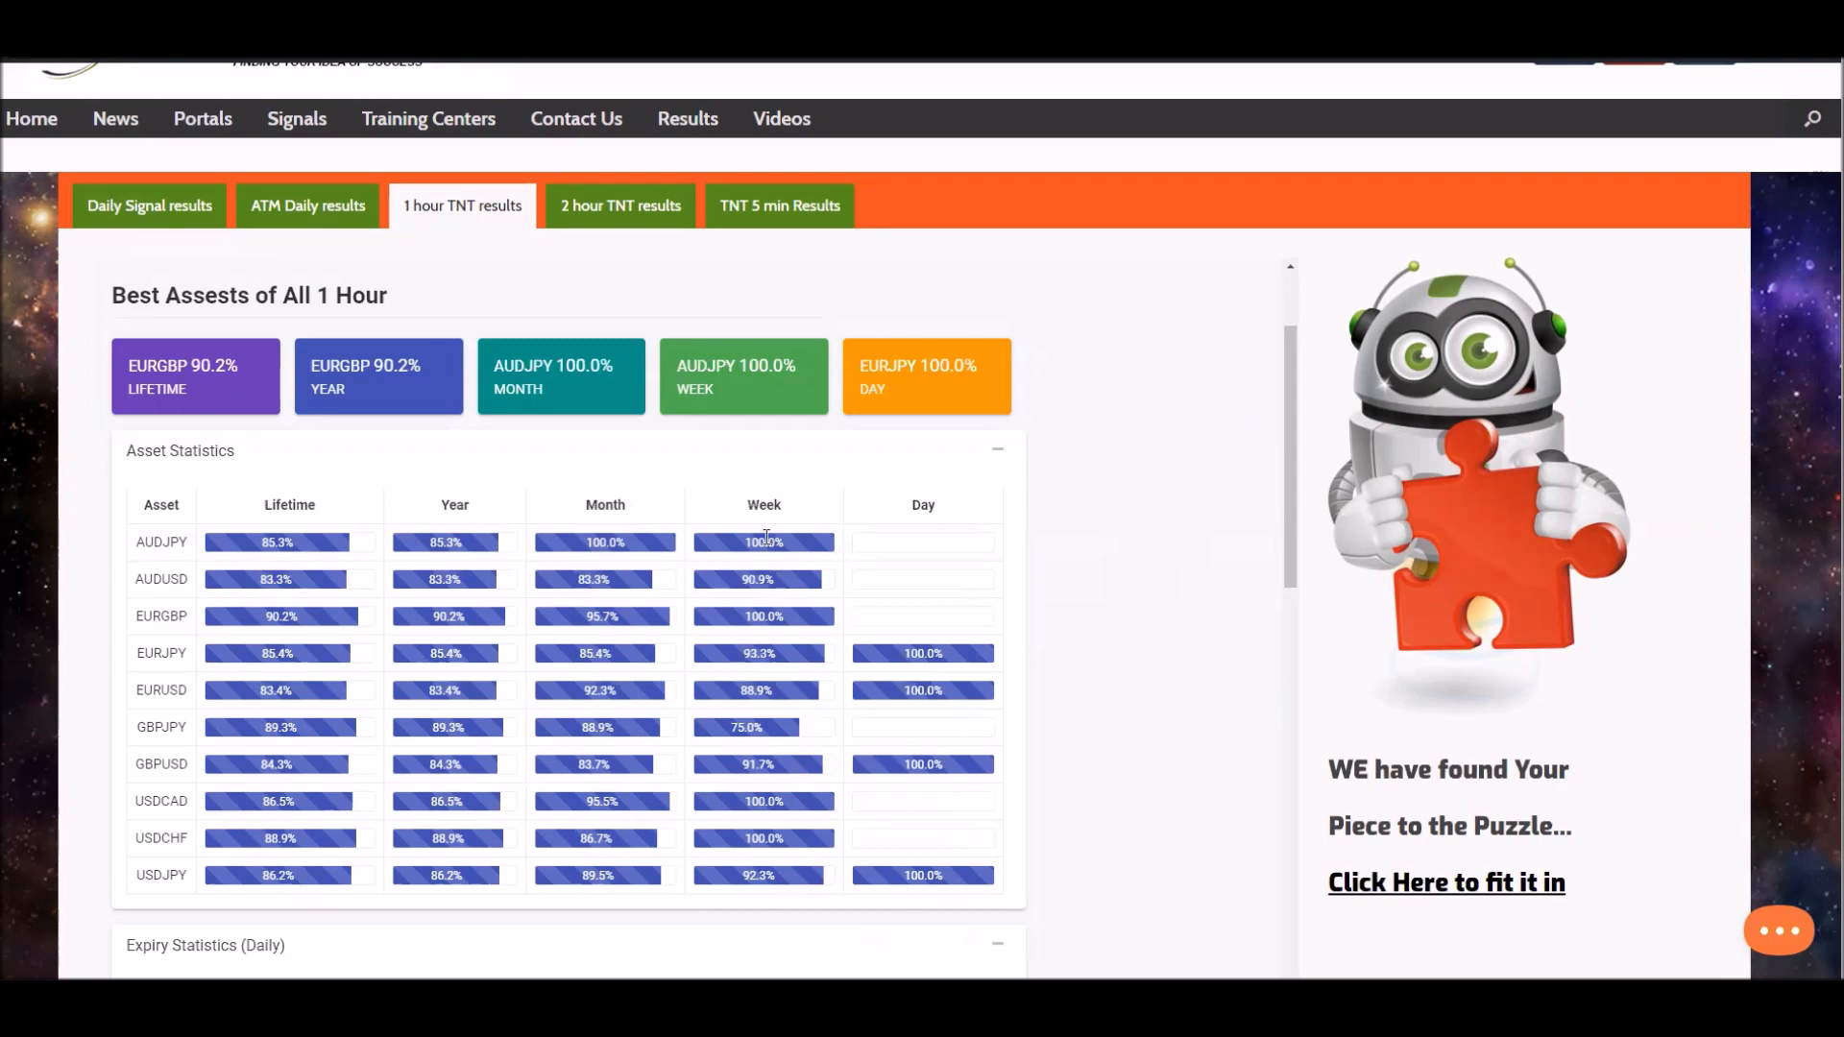
mouse_move(757, 690)
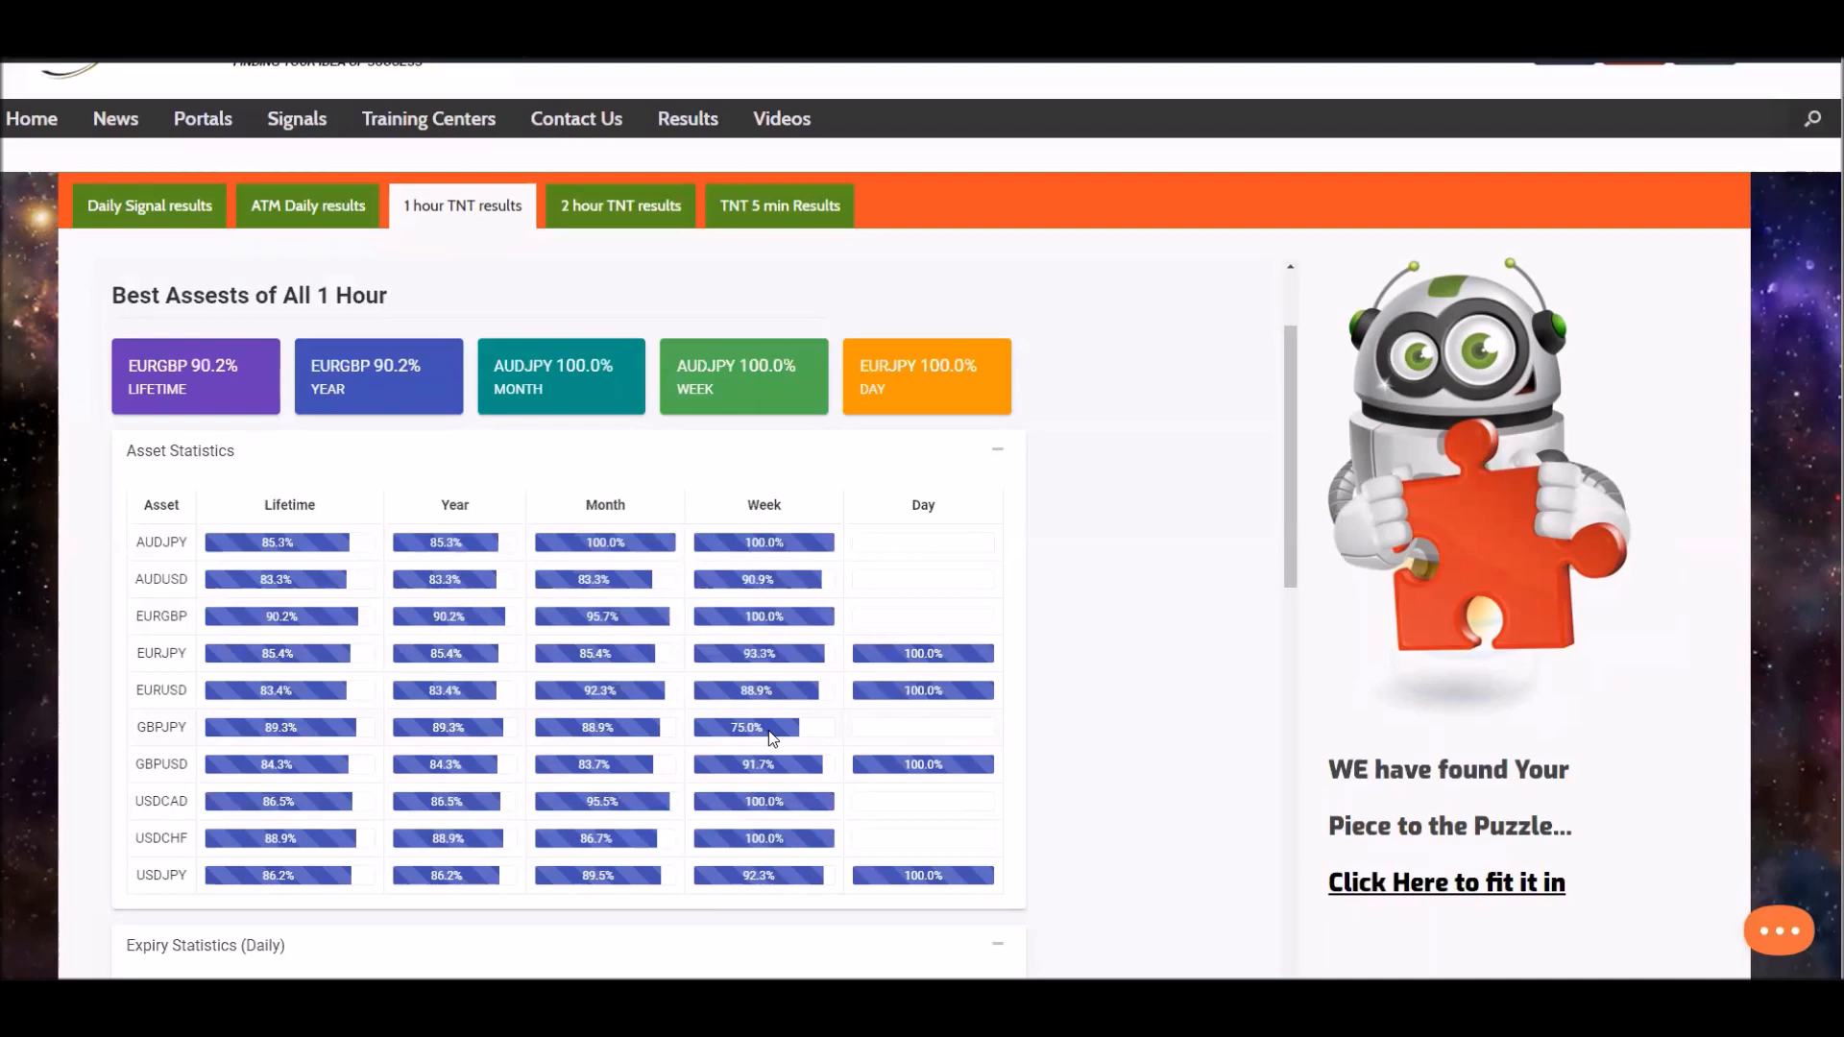
mouse_move(641, 664)
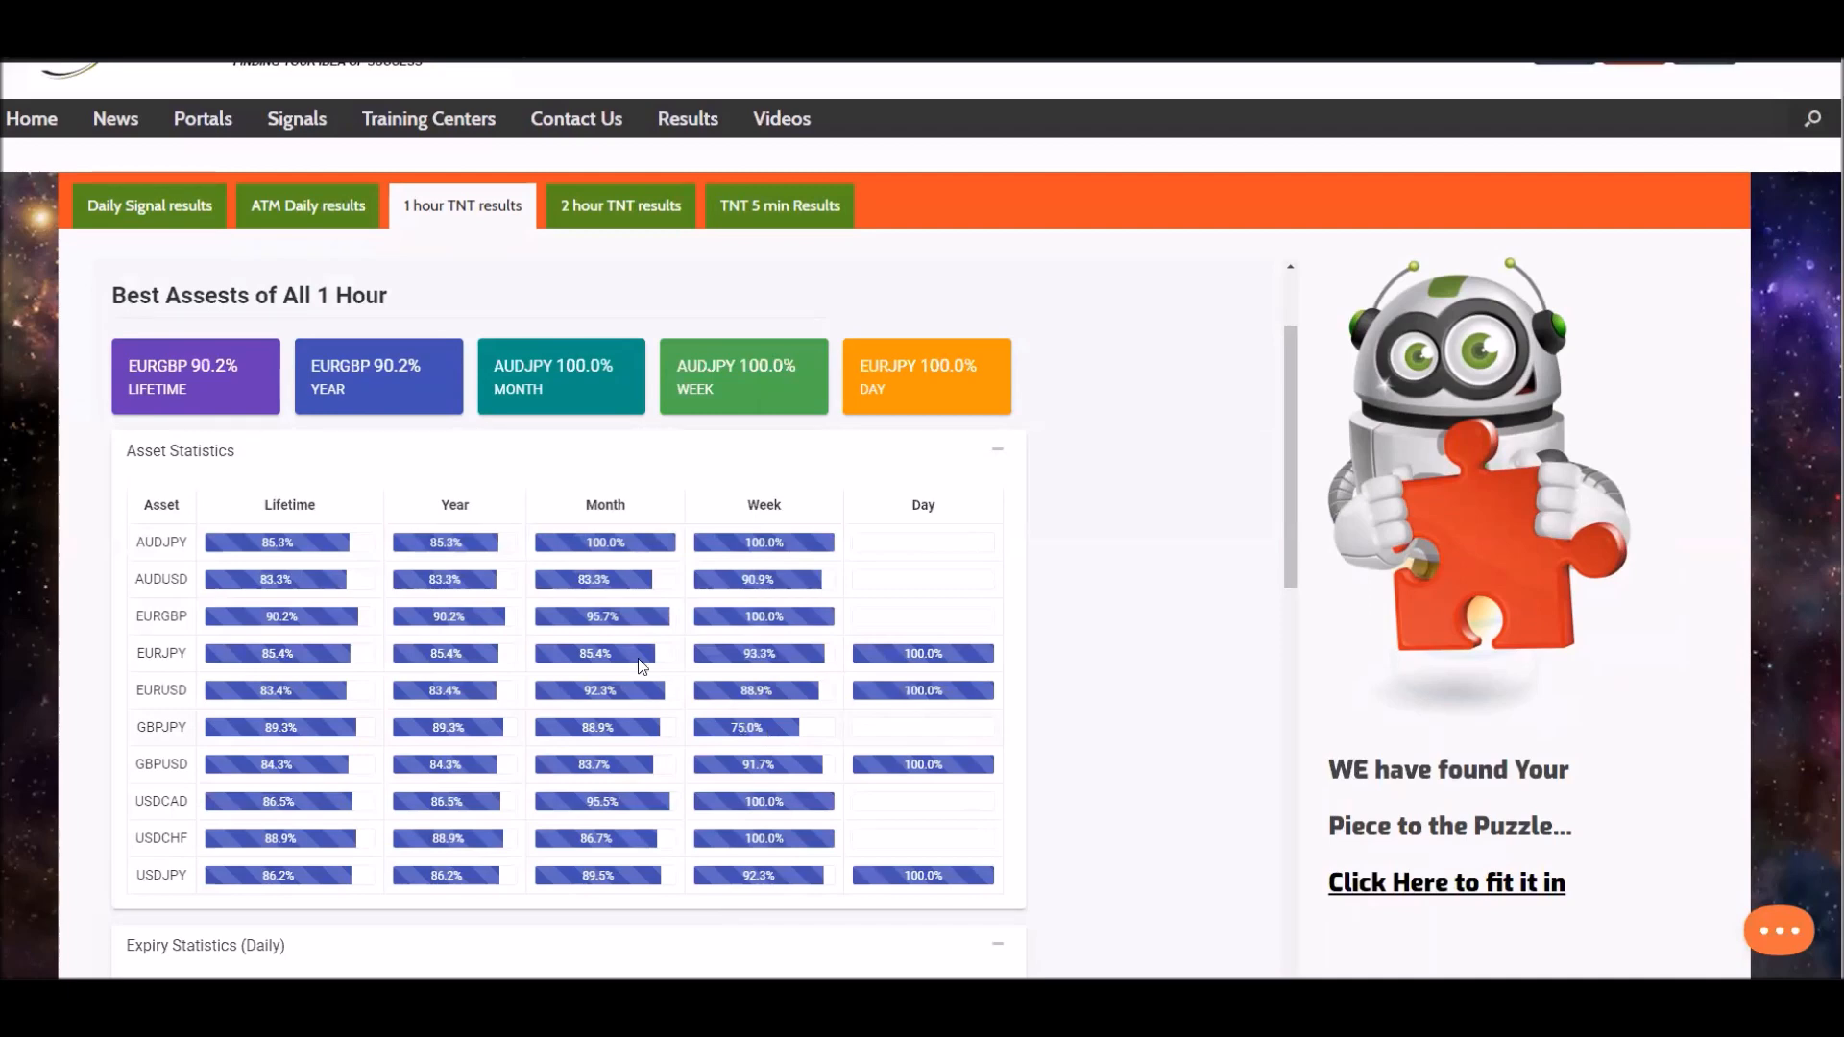
mouse_move(752, 605)
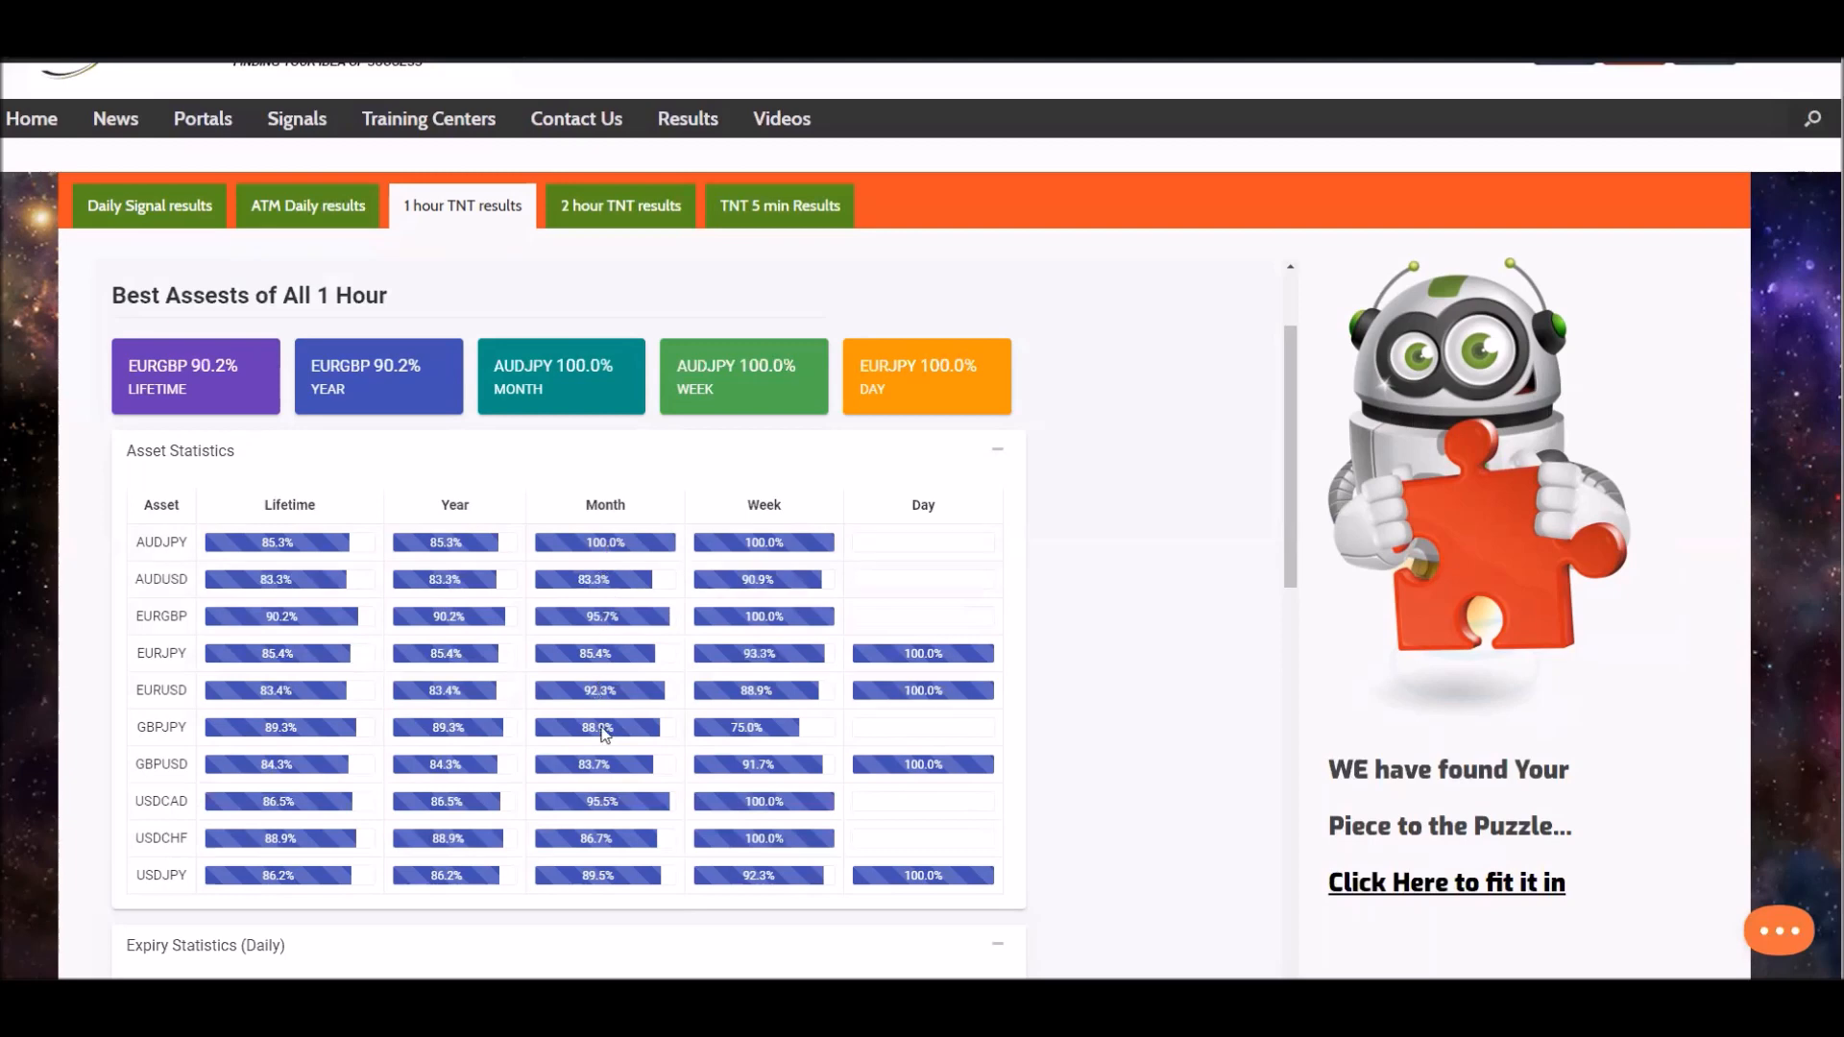
mouse_move(607, 661)
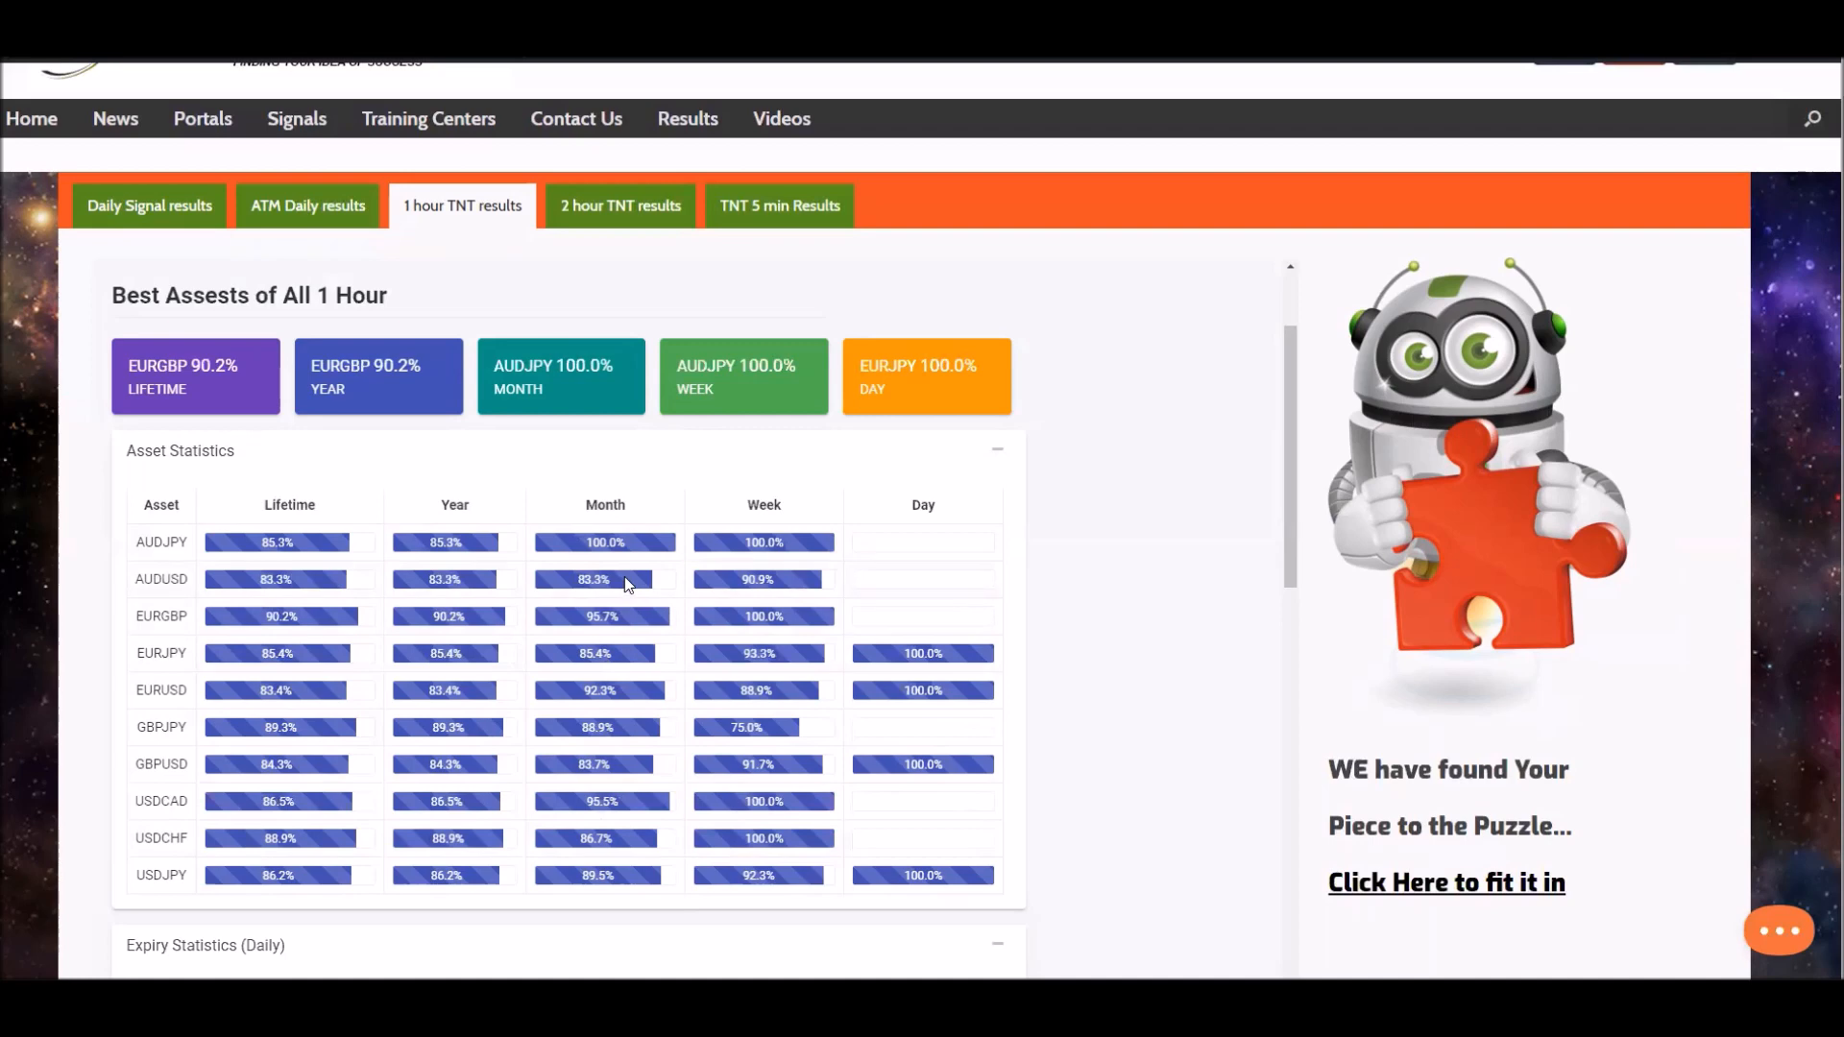
mouse_move(610, 795)
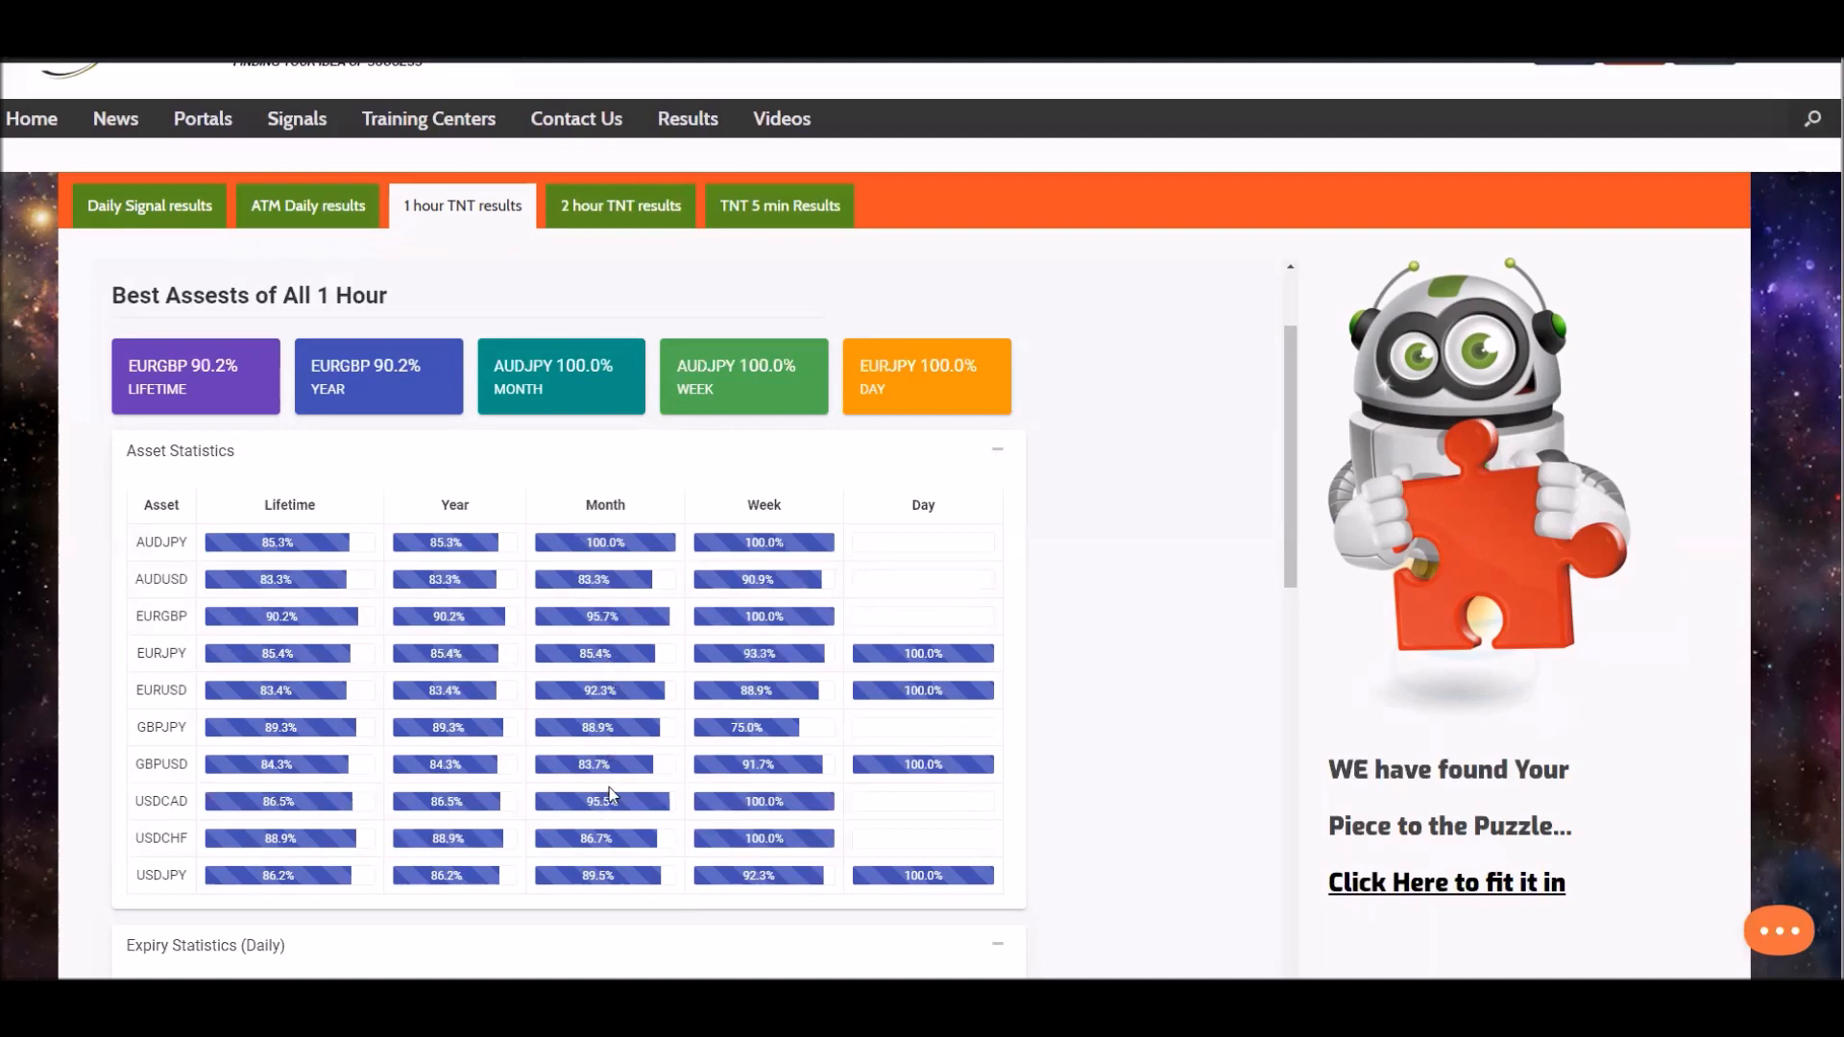
mouse_move(625, 582)
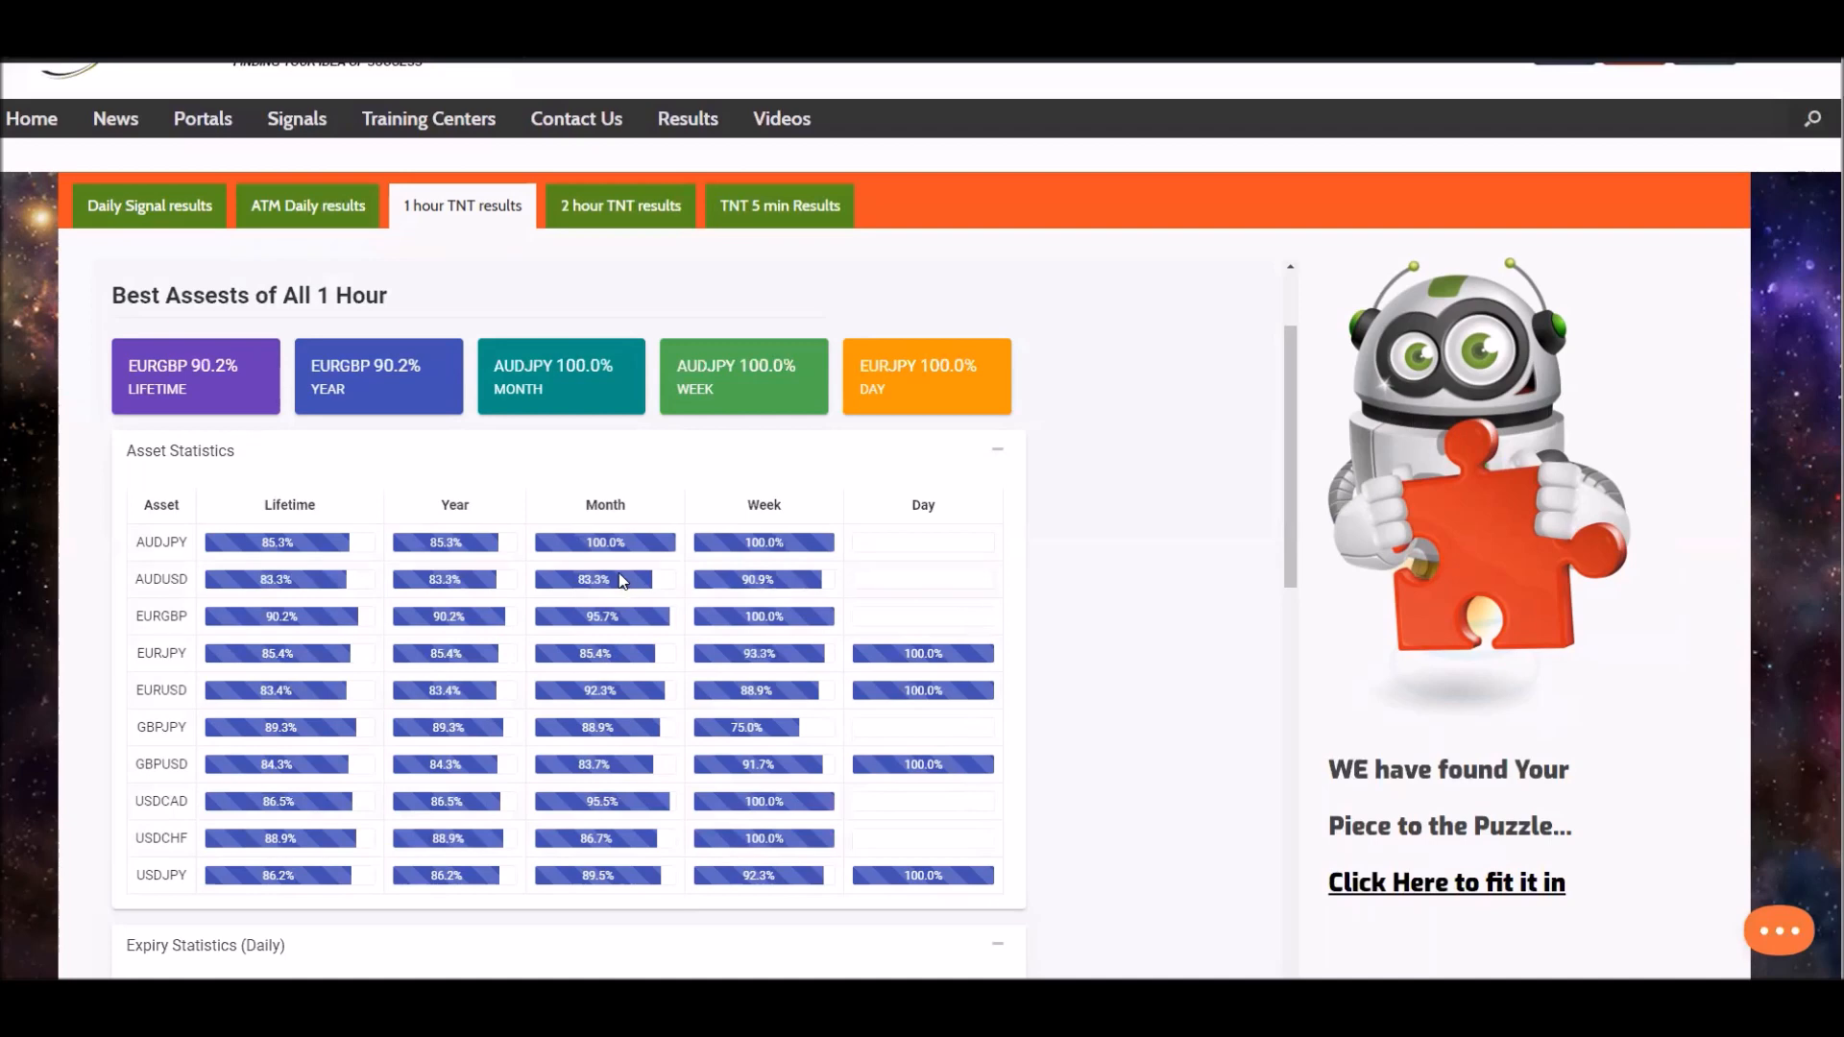
mouse_move(607, 684)
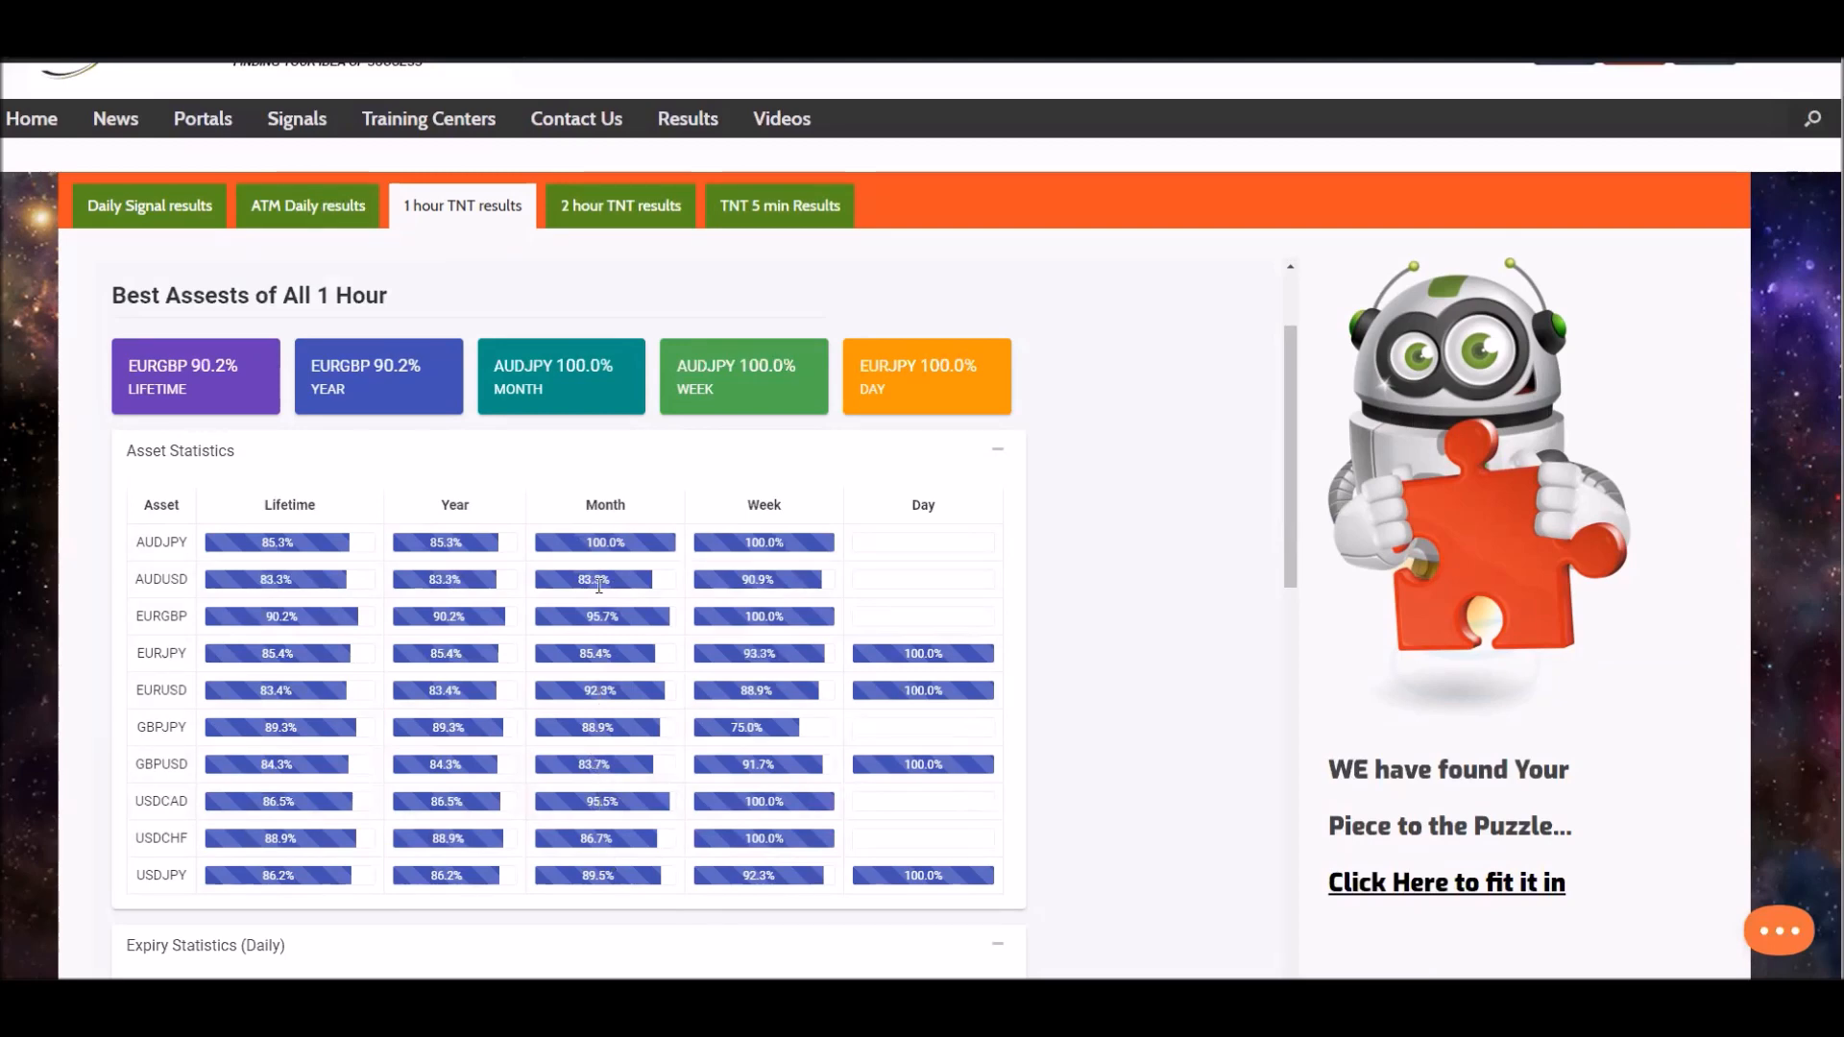
mouse_move(627, 549)
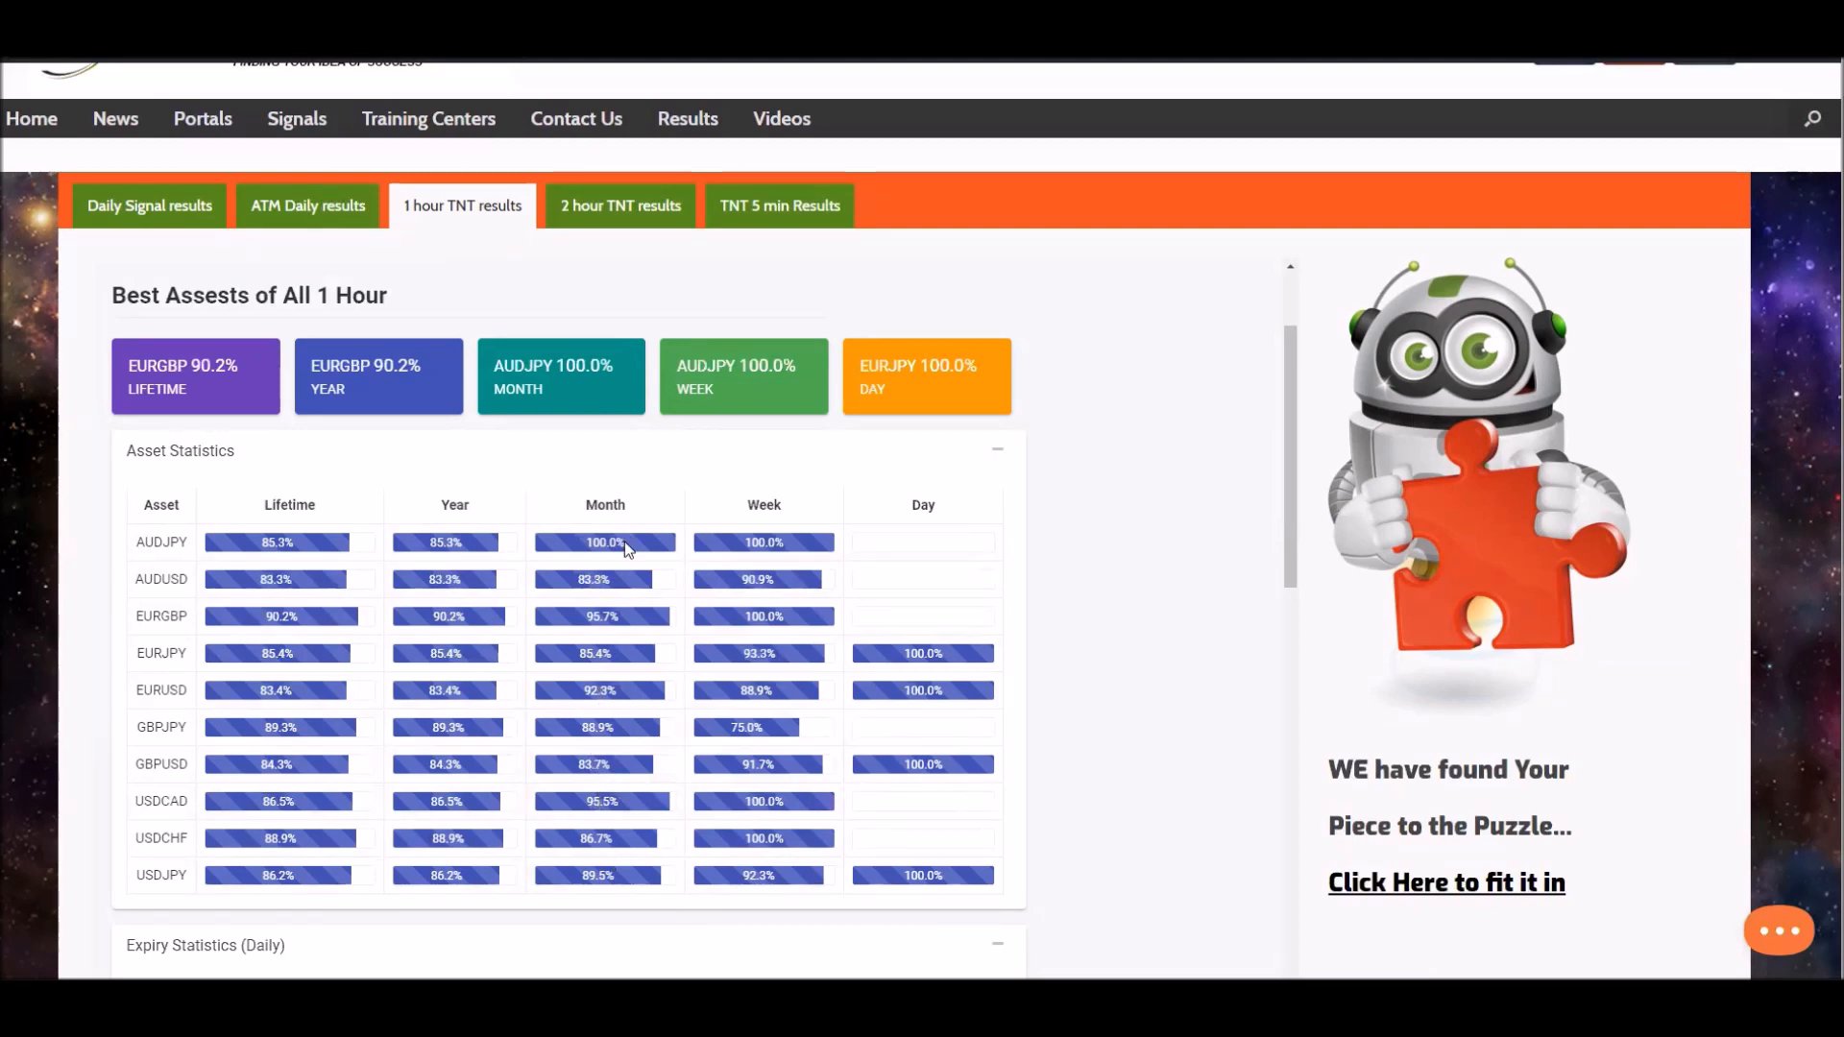
mouse_move(634, 561)
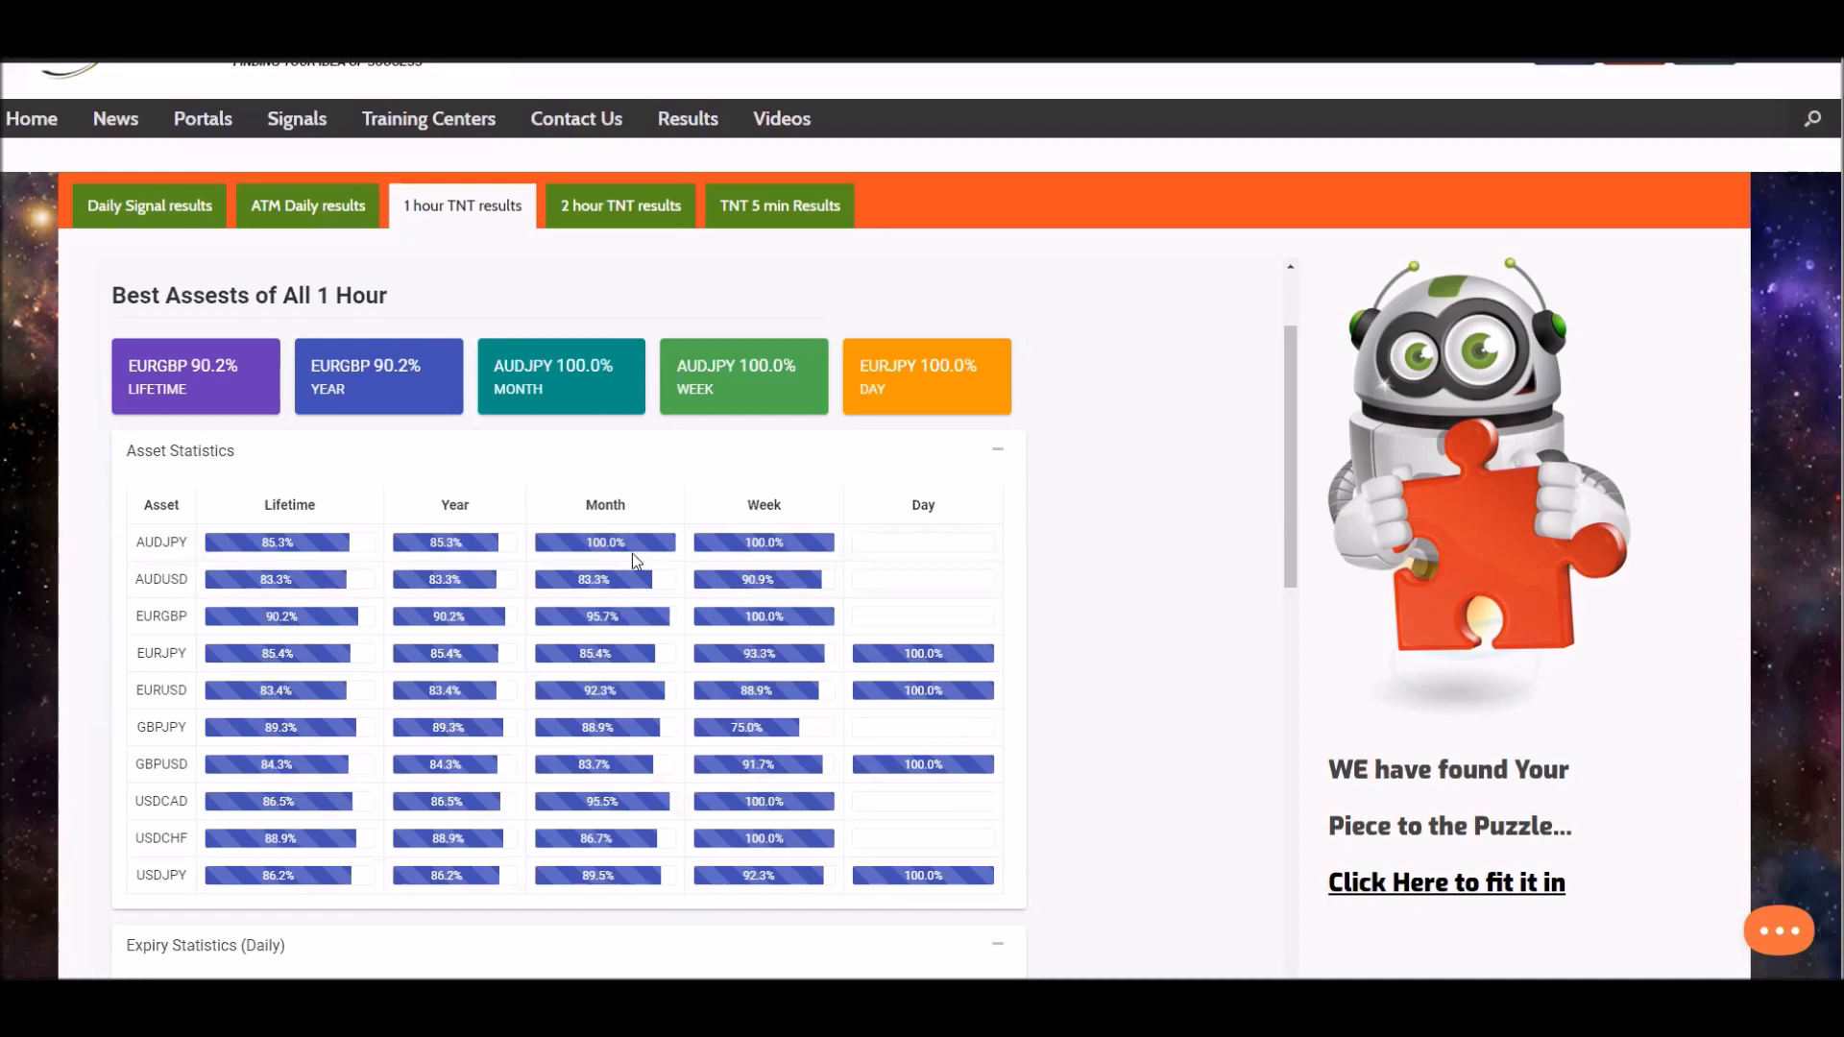
mouse_move(595, 605)
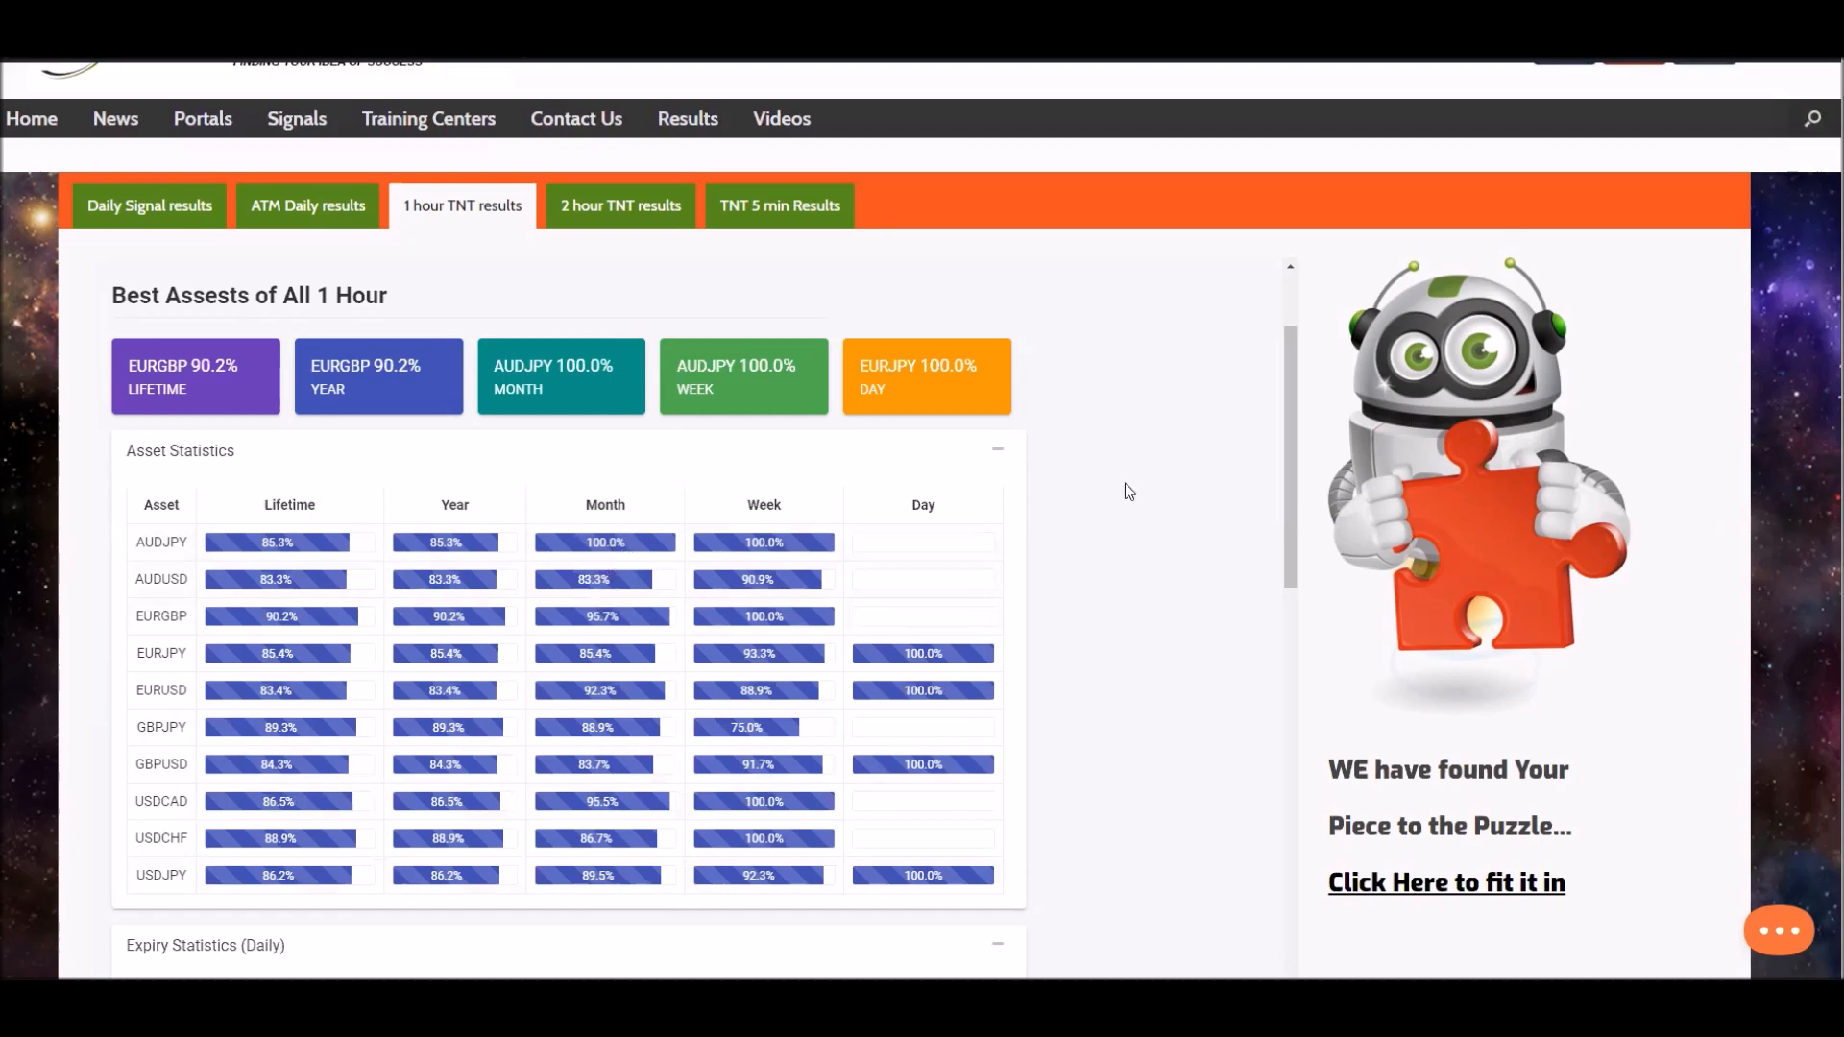
mouse_move(1225, 547)
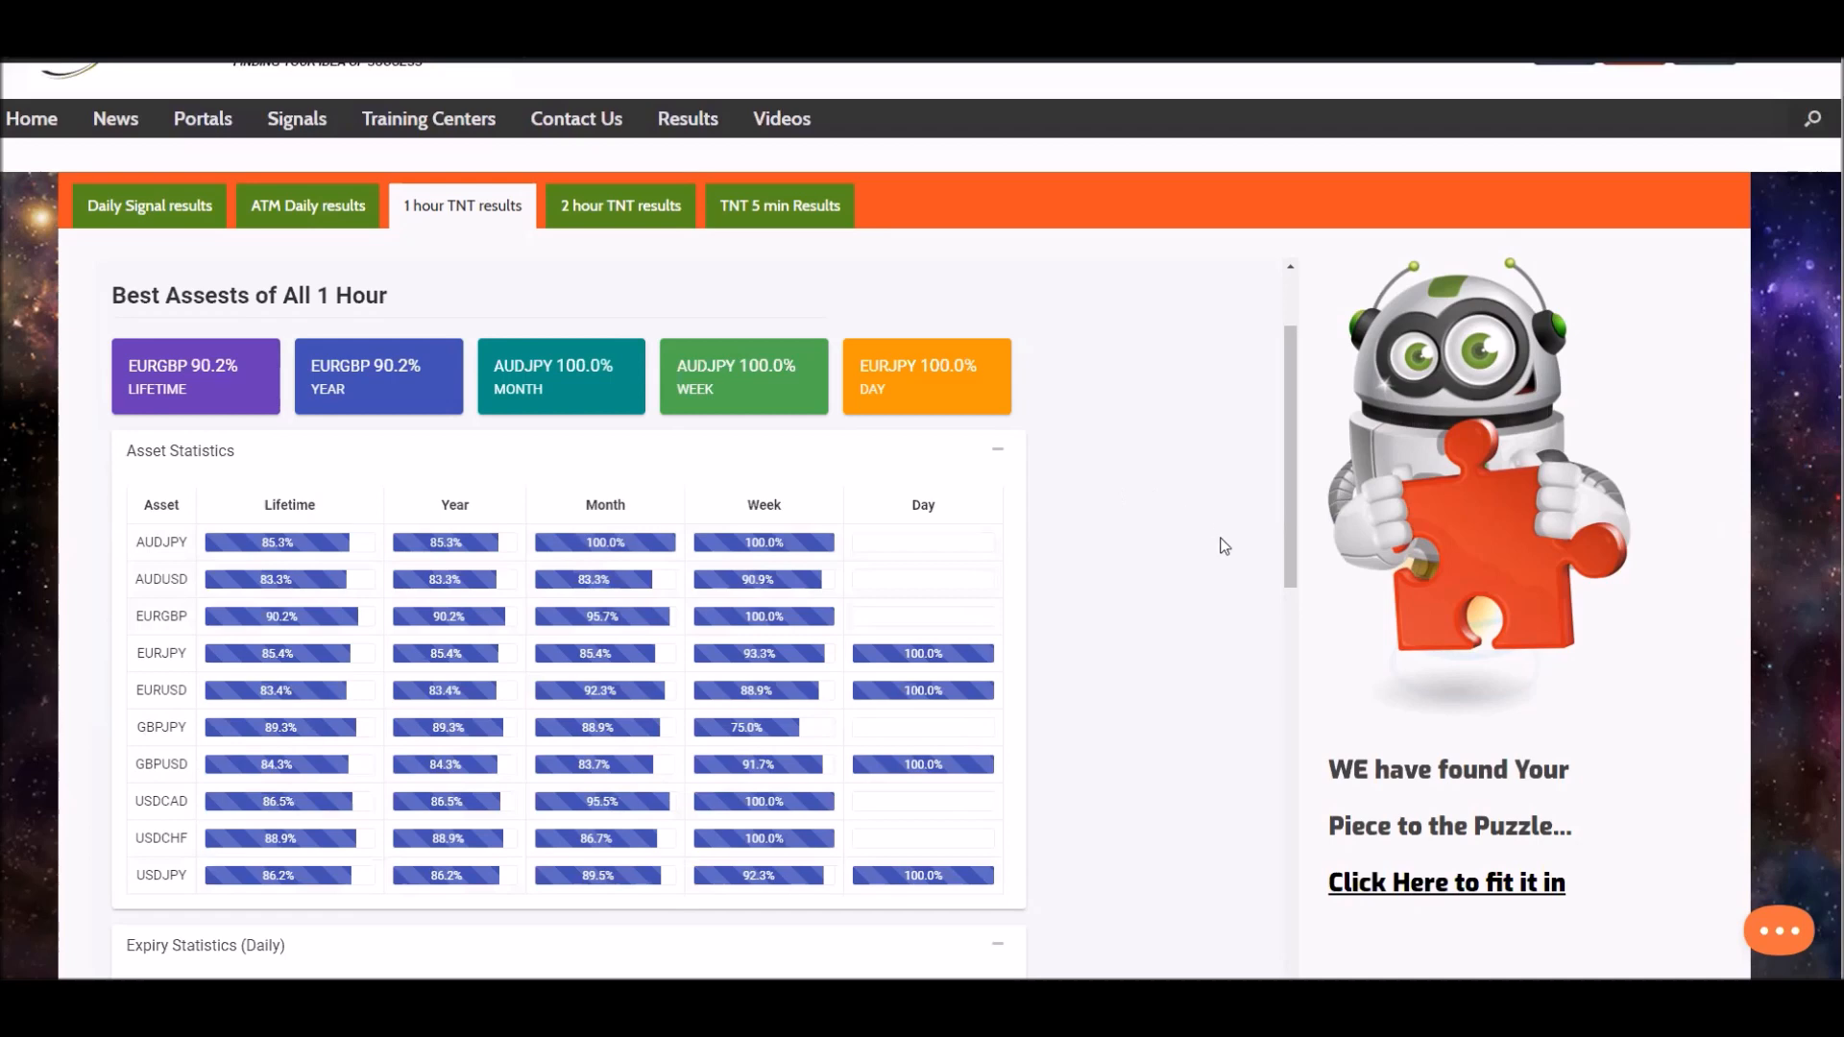
Step: View the 2 hour TNT results down to the Asset Statistics table
left_click(618, 204)
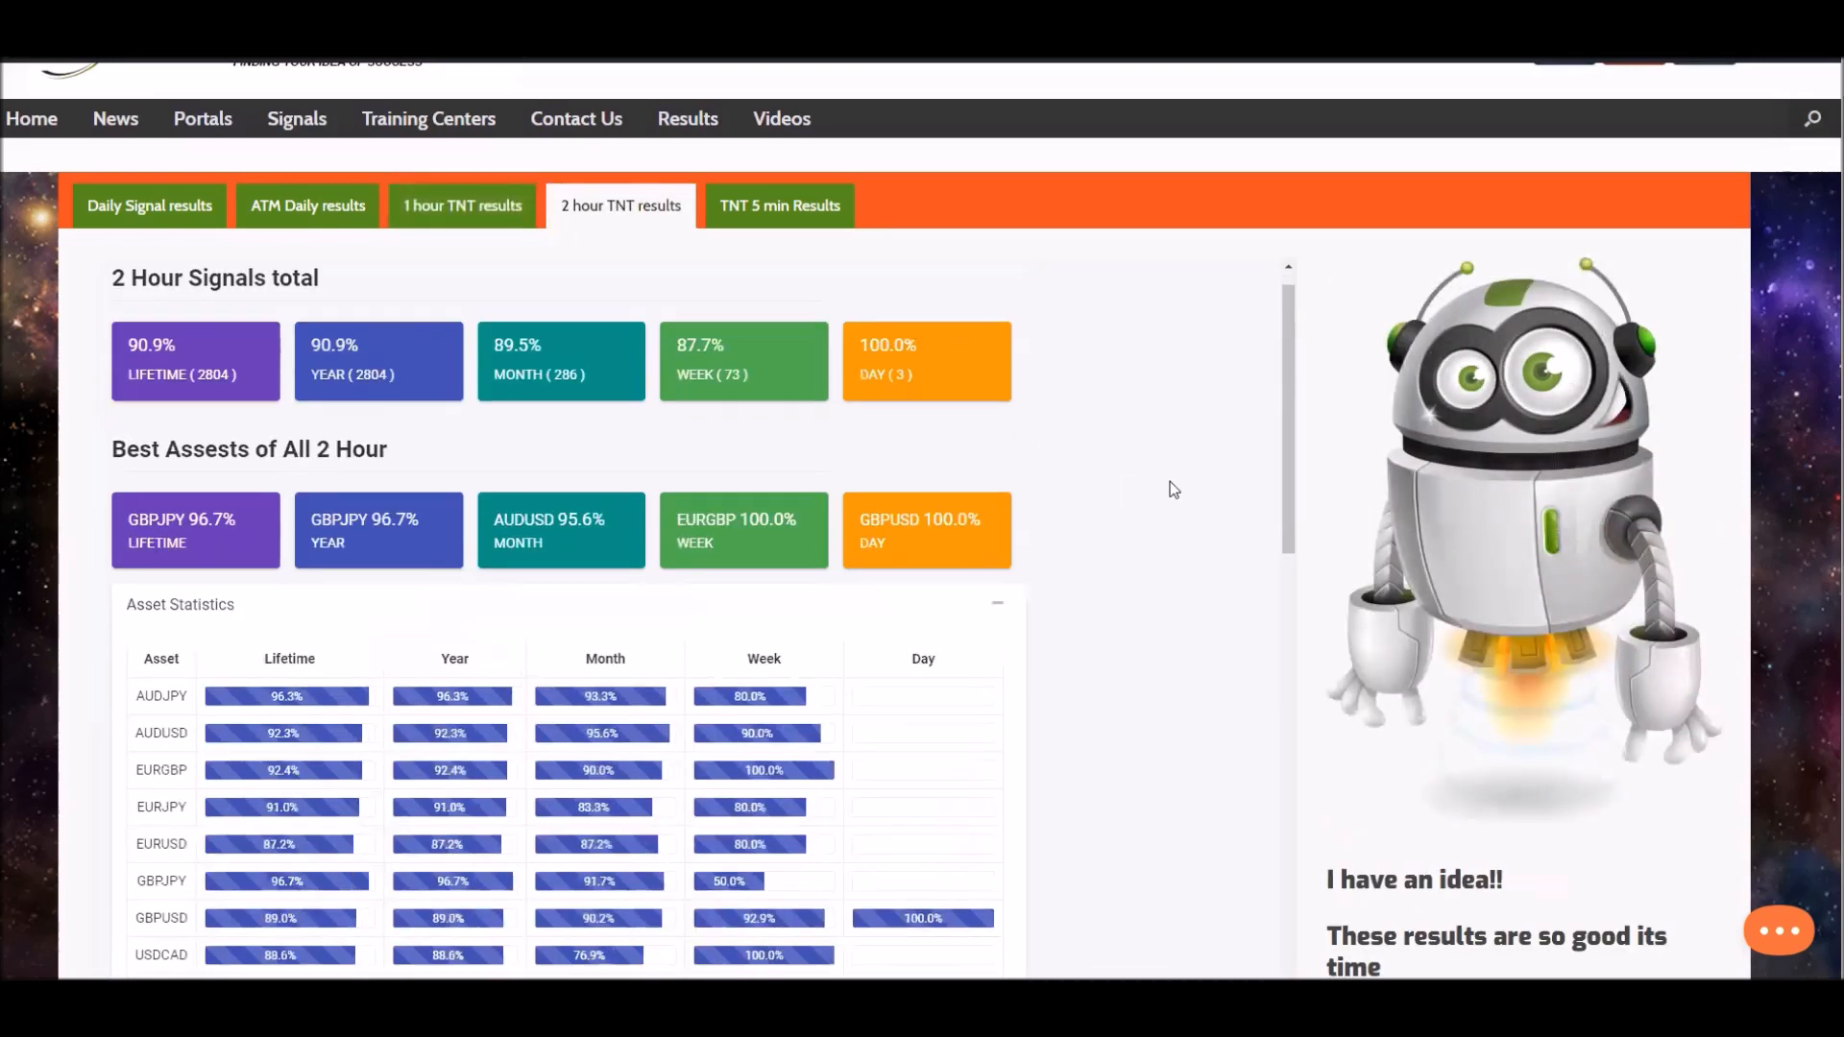
scroll("down", 3)
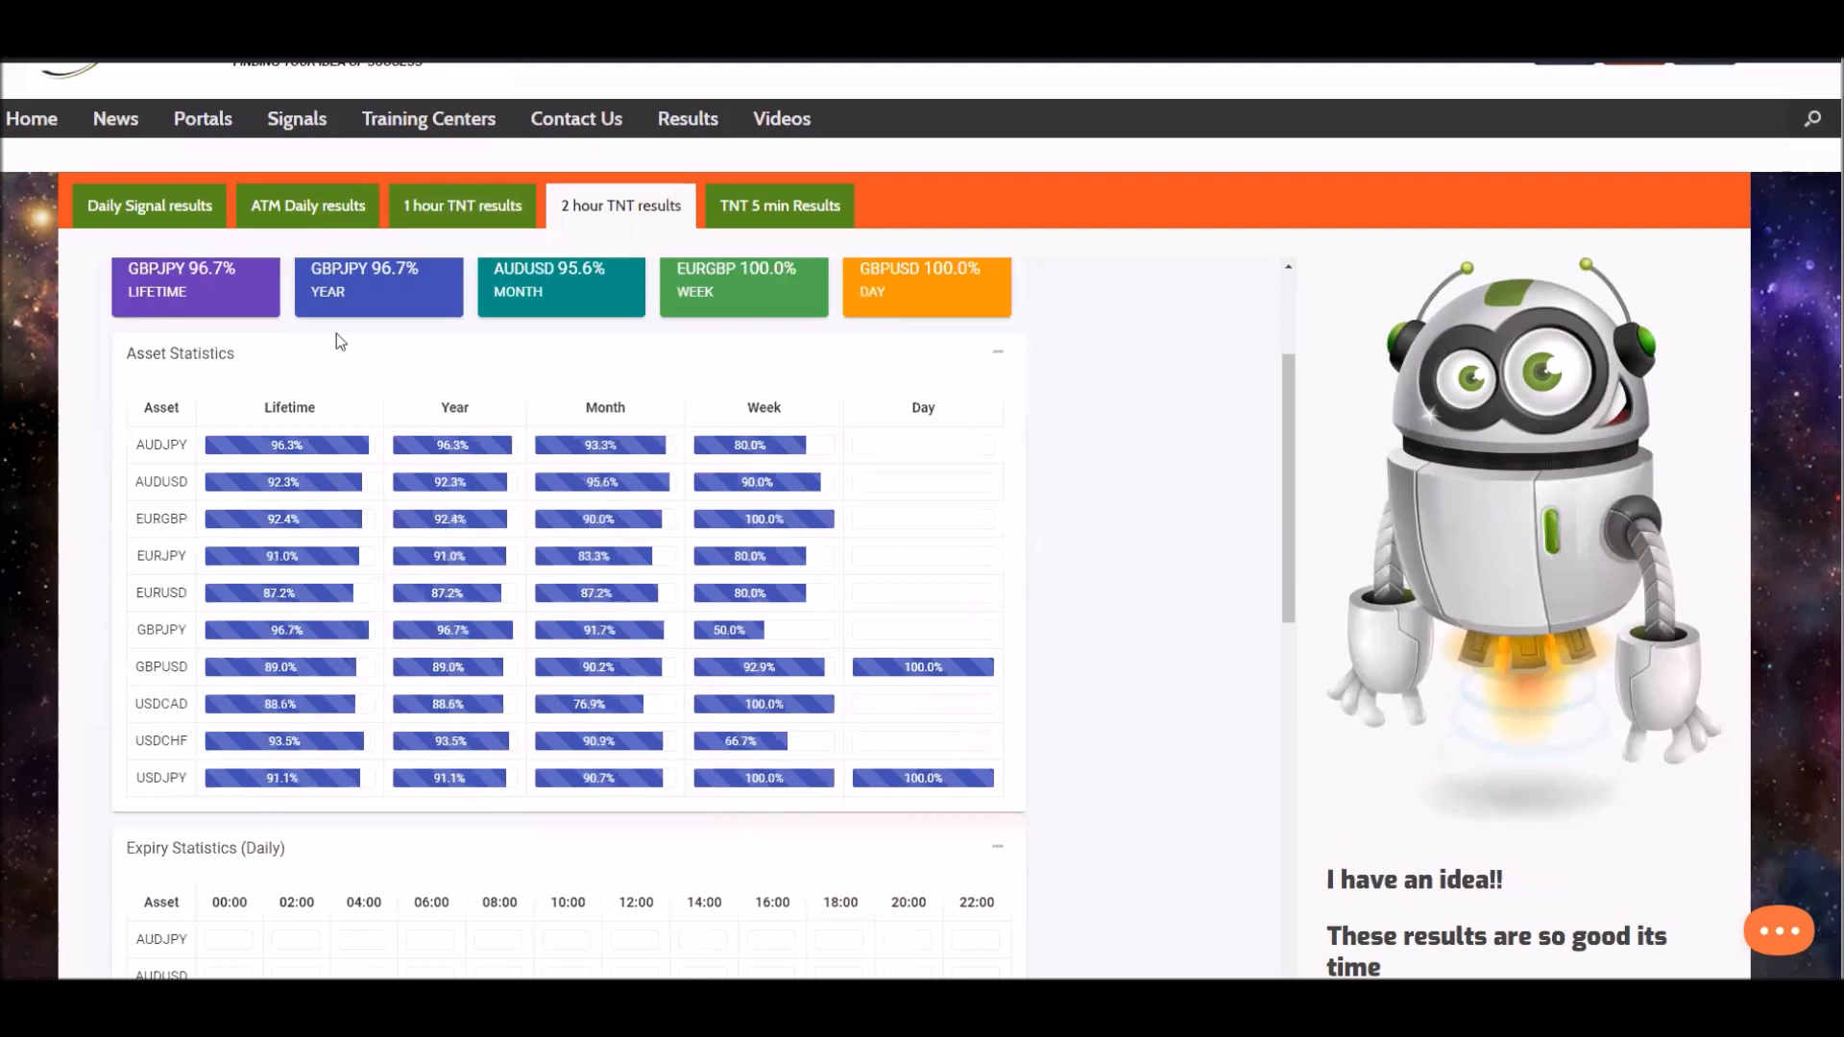
mouse_move(949, 442)
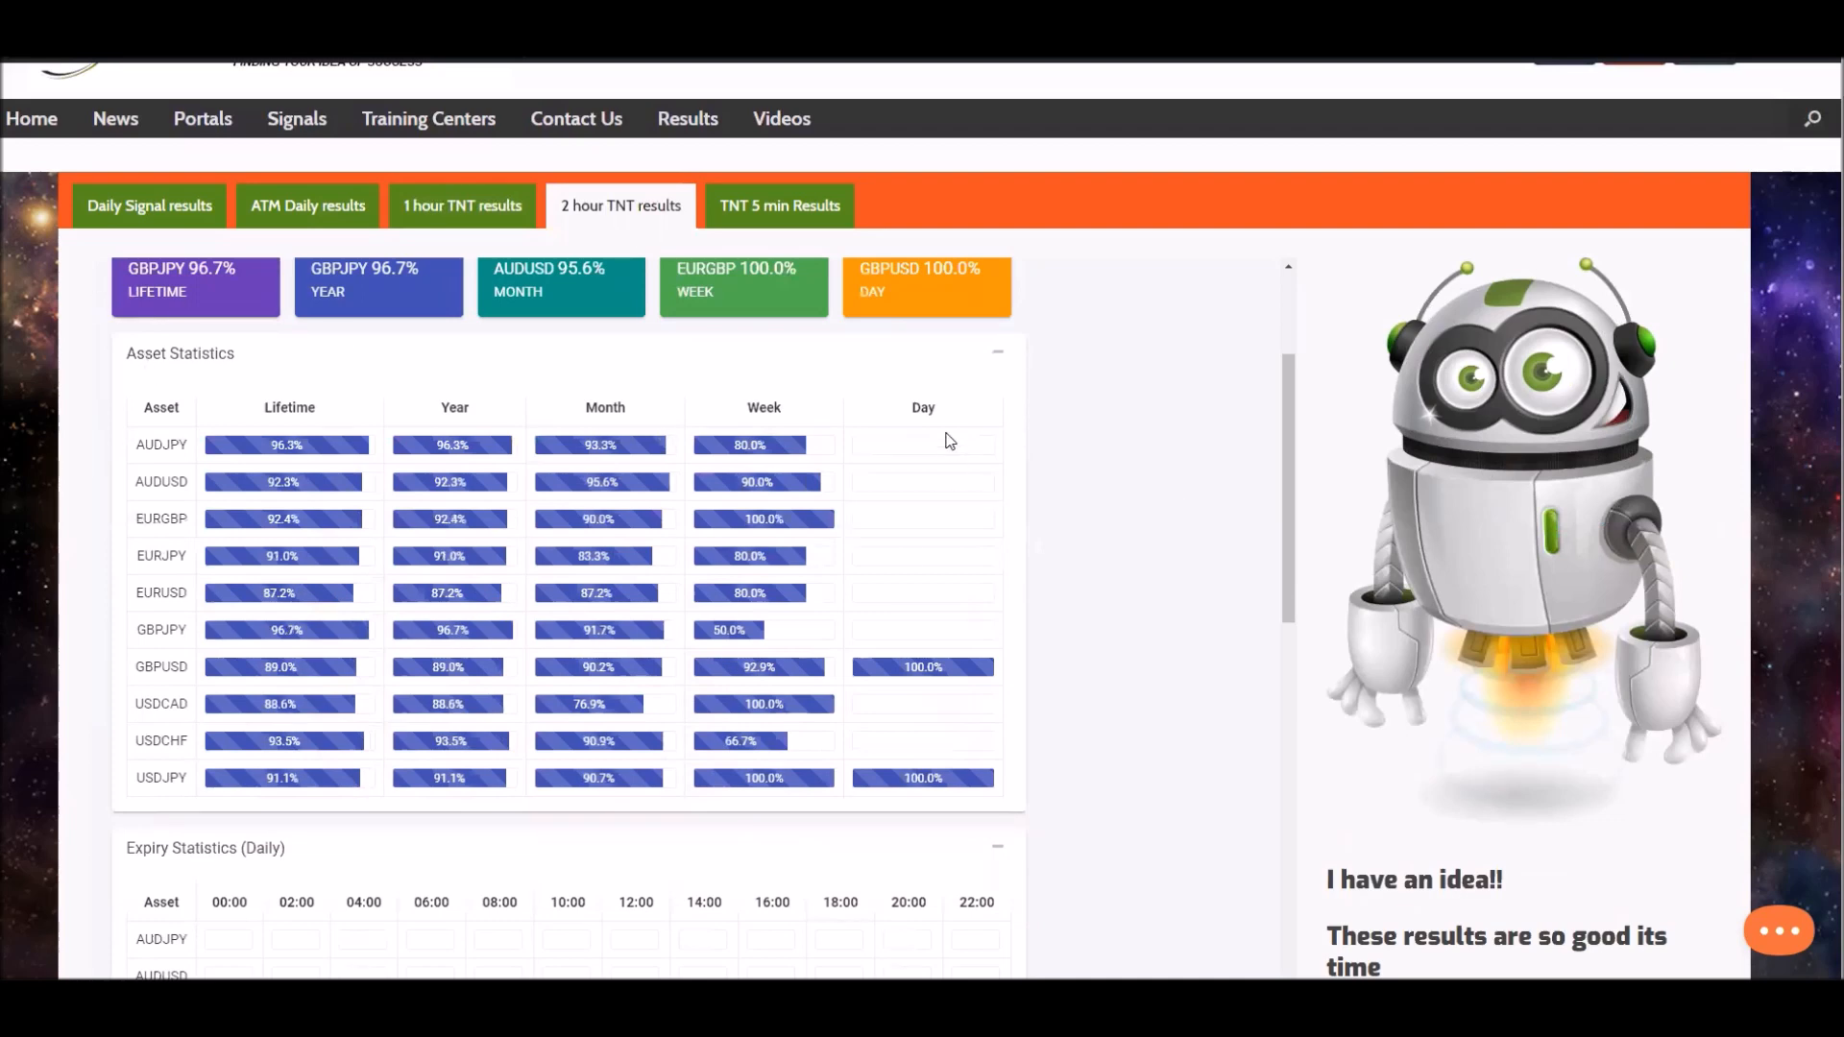
mouse_move(910, 778)
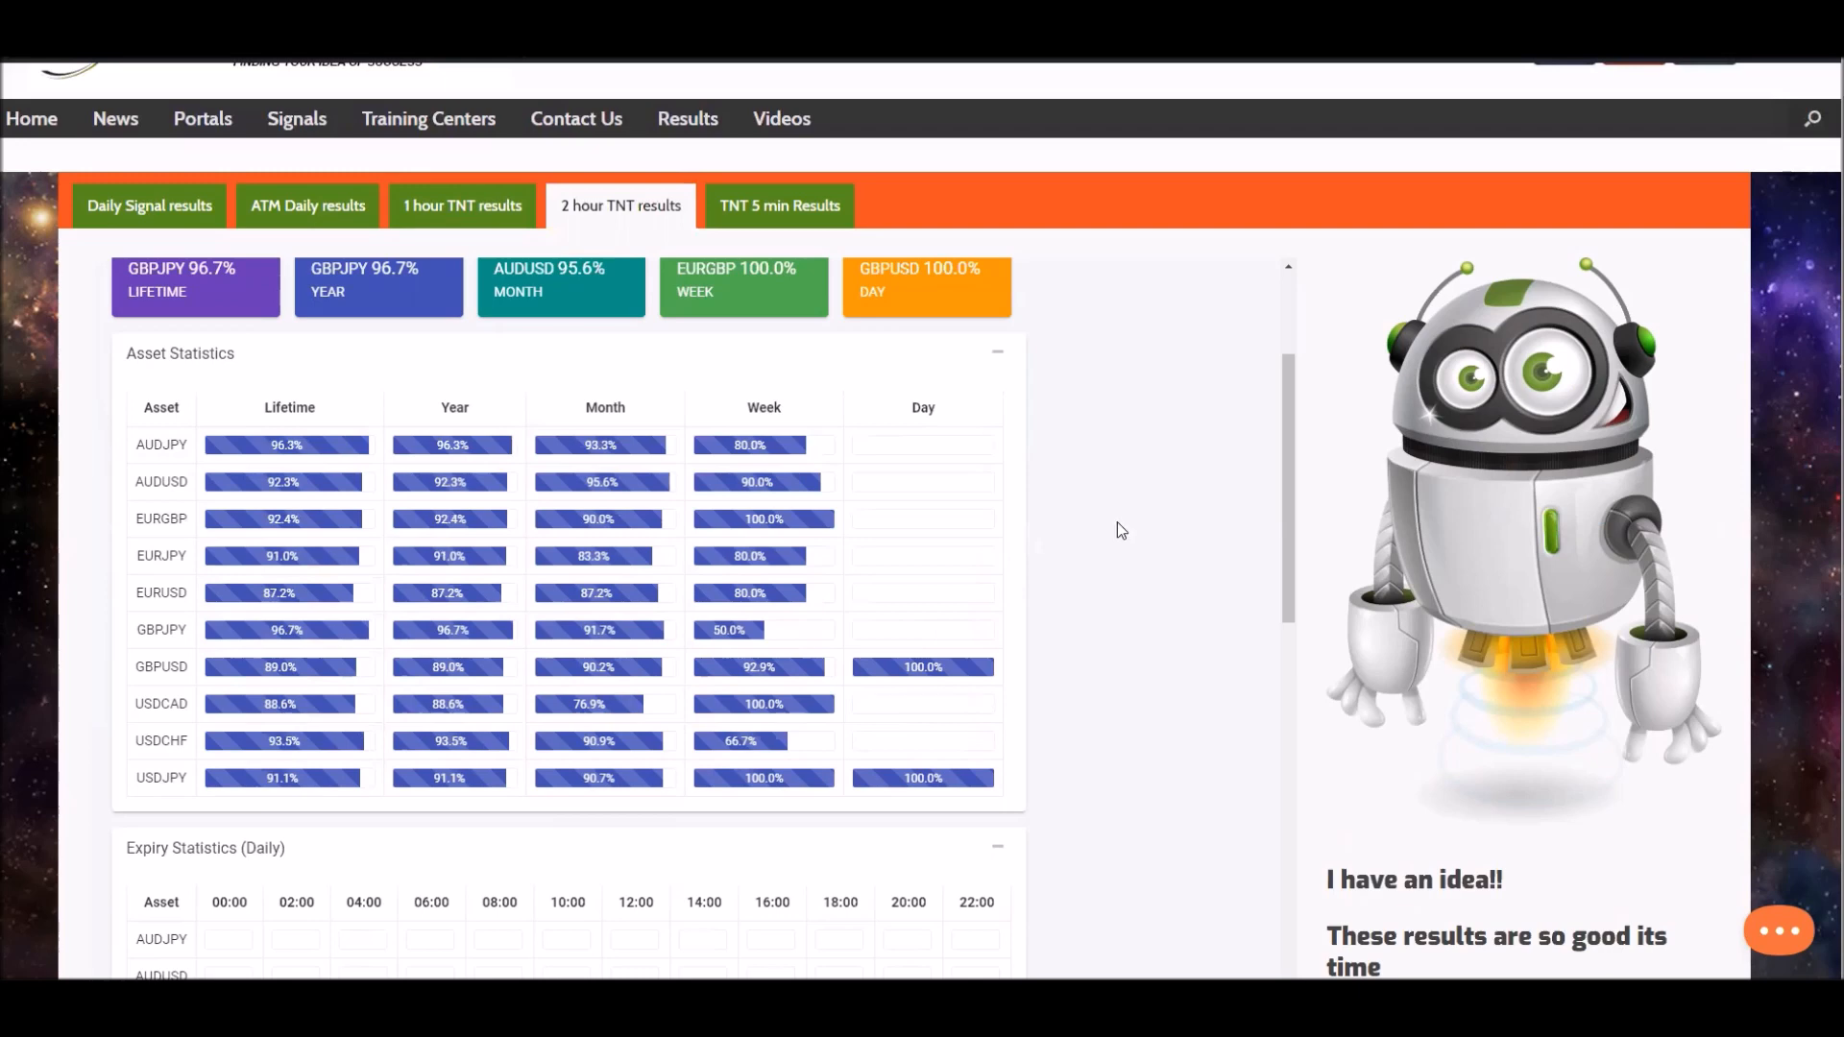
mouse_move(791, 398)
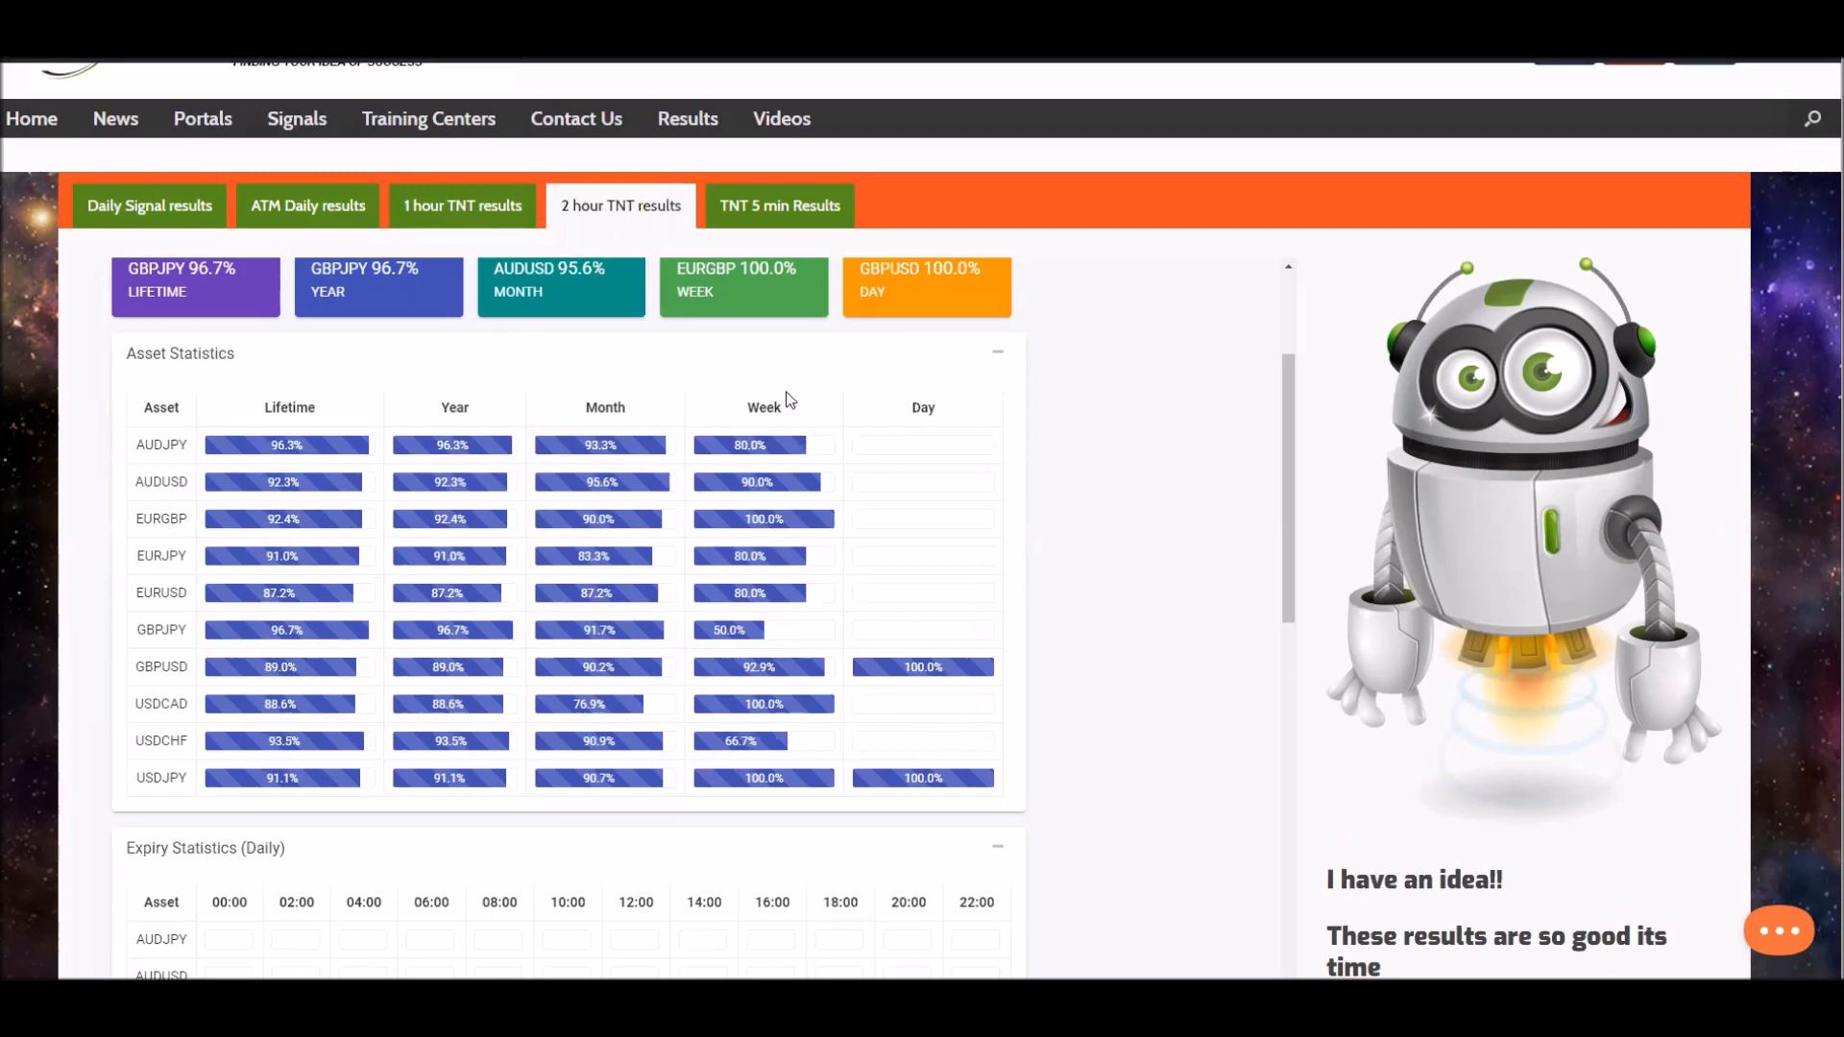
mouse_move(746, 440)
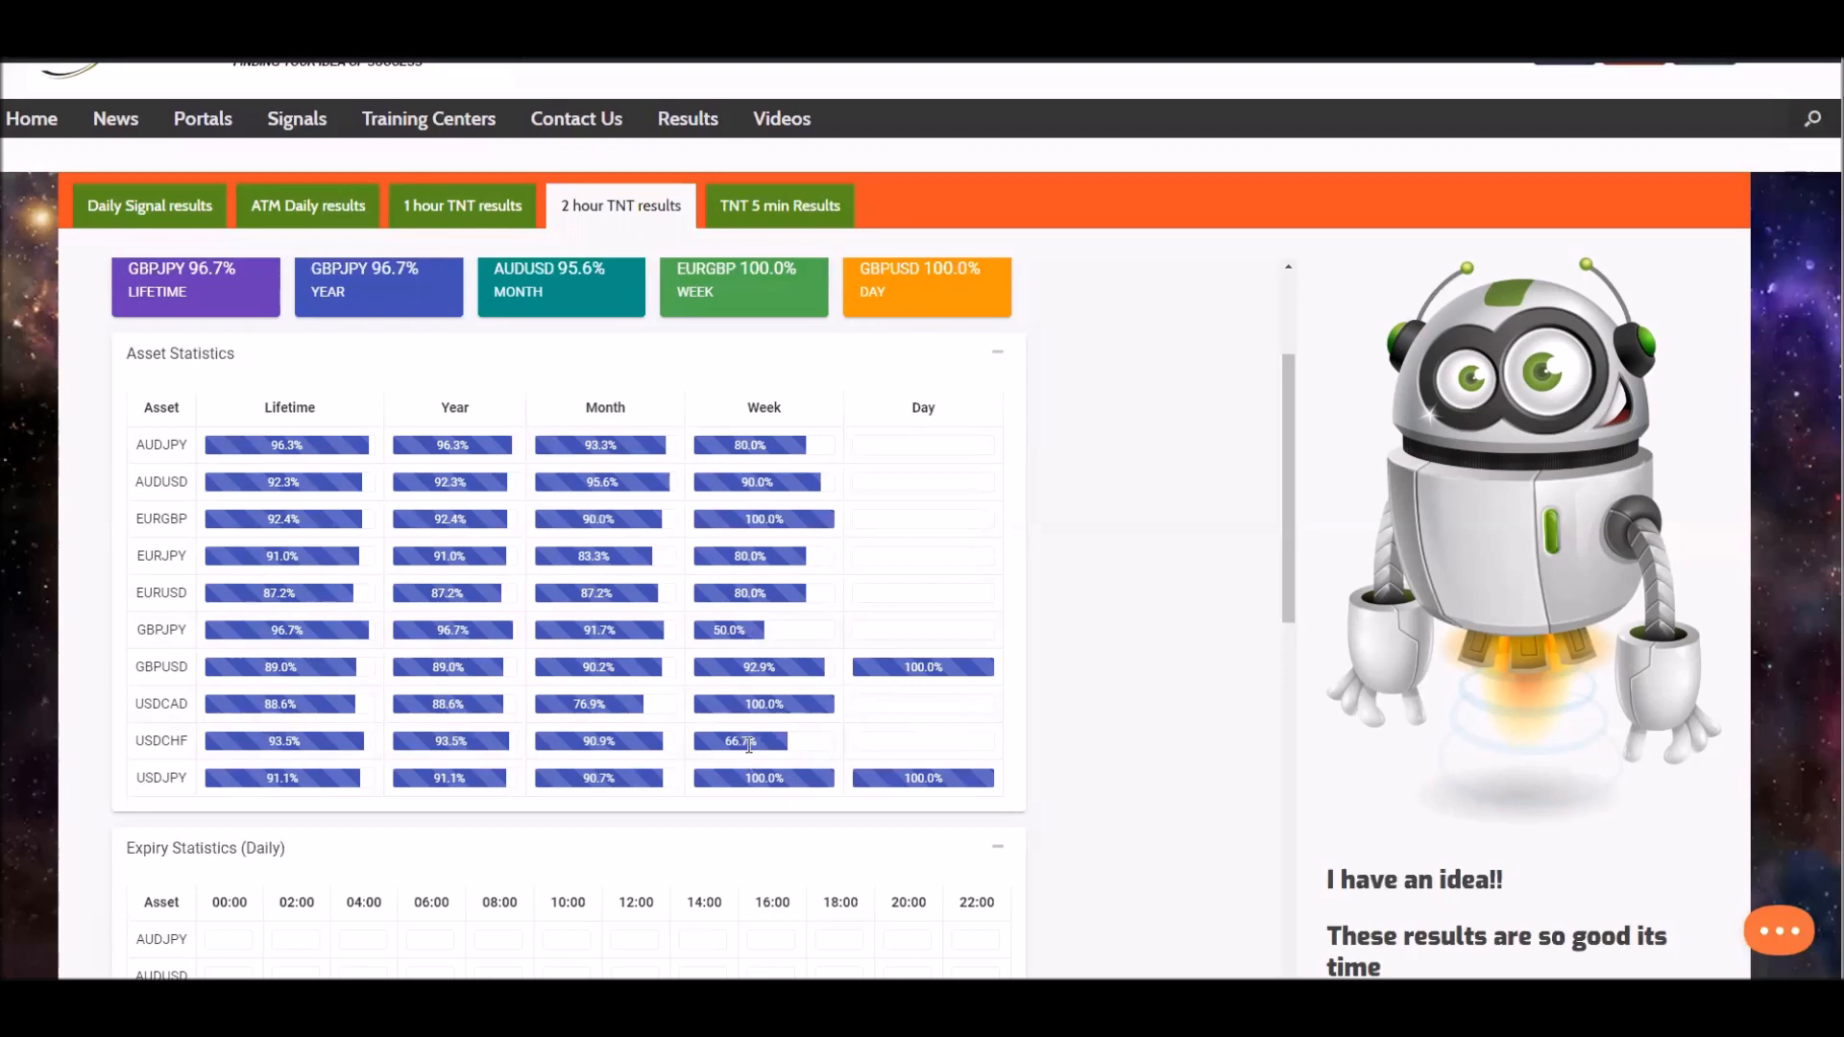
mouse_move(766, 750)
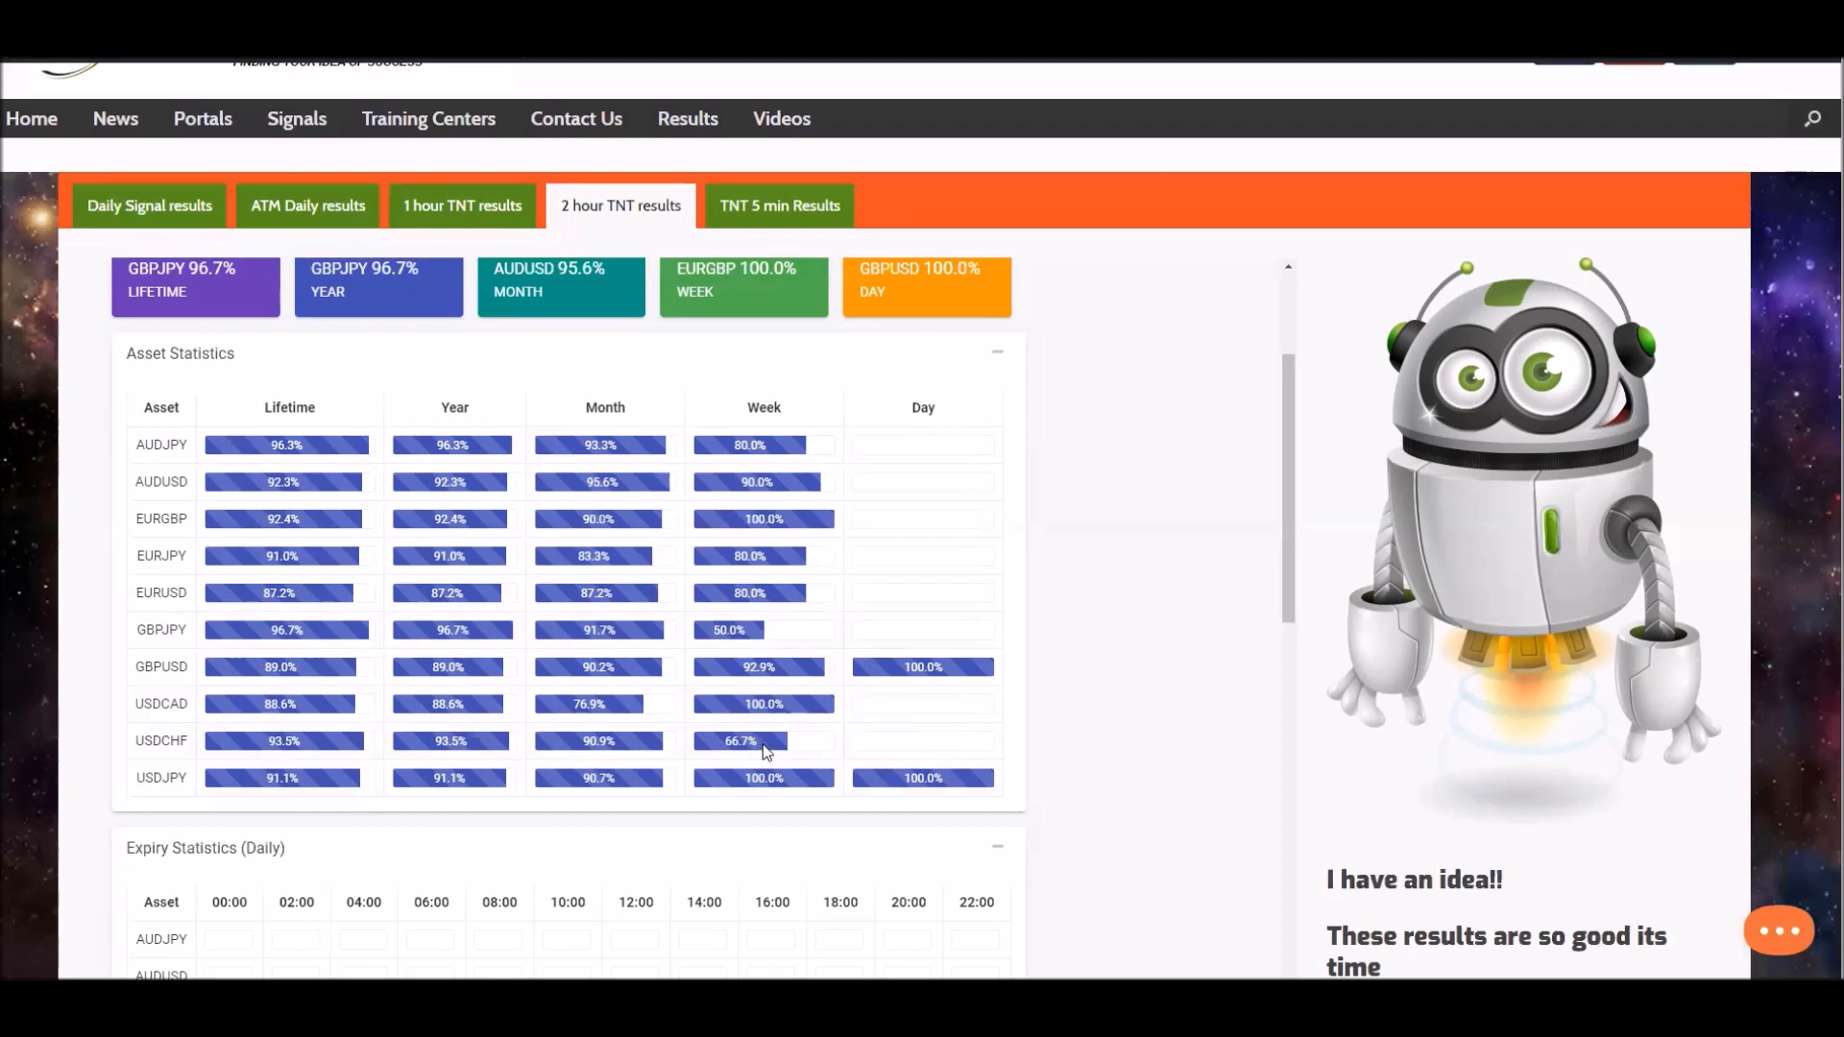
mouse_move(810, 592)
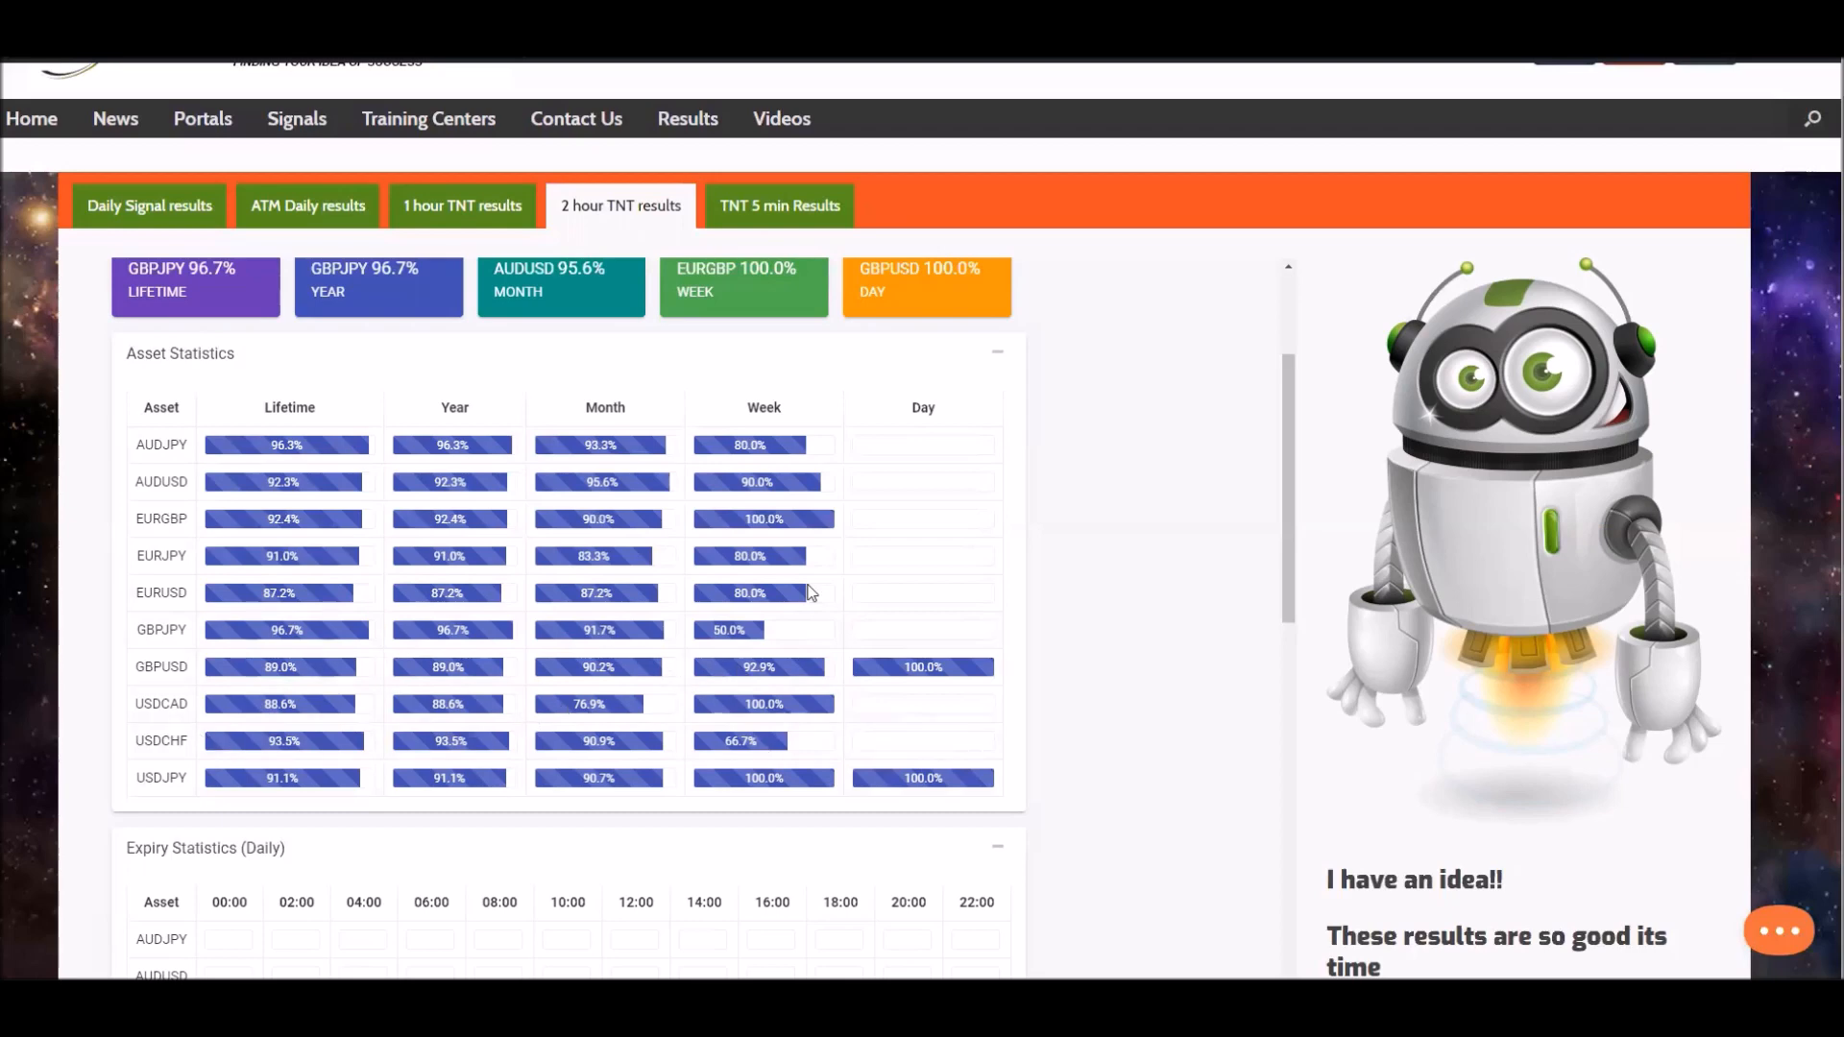
mouse_move(766, 445)
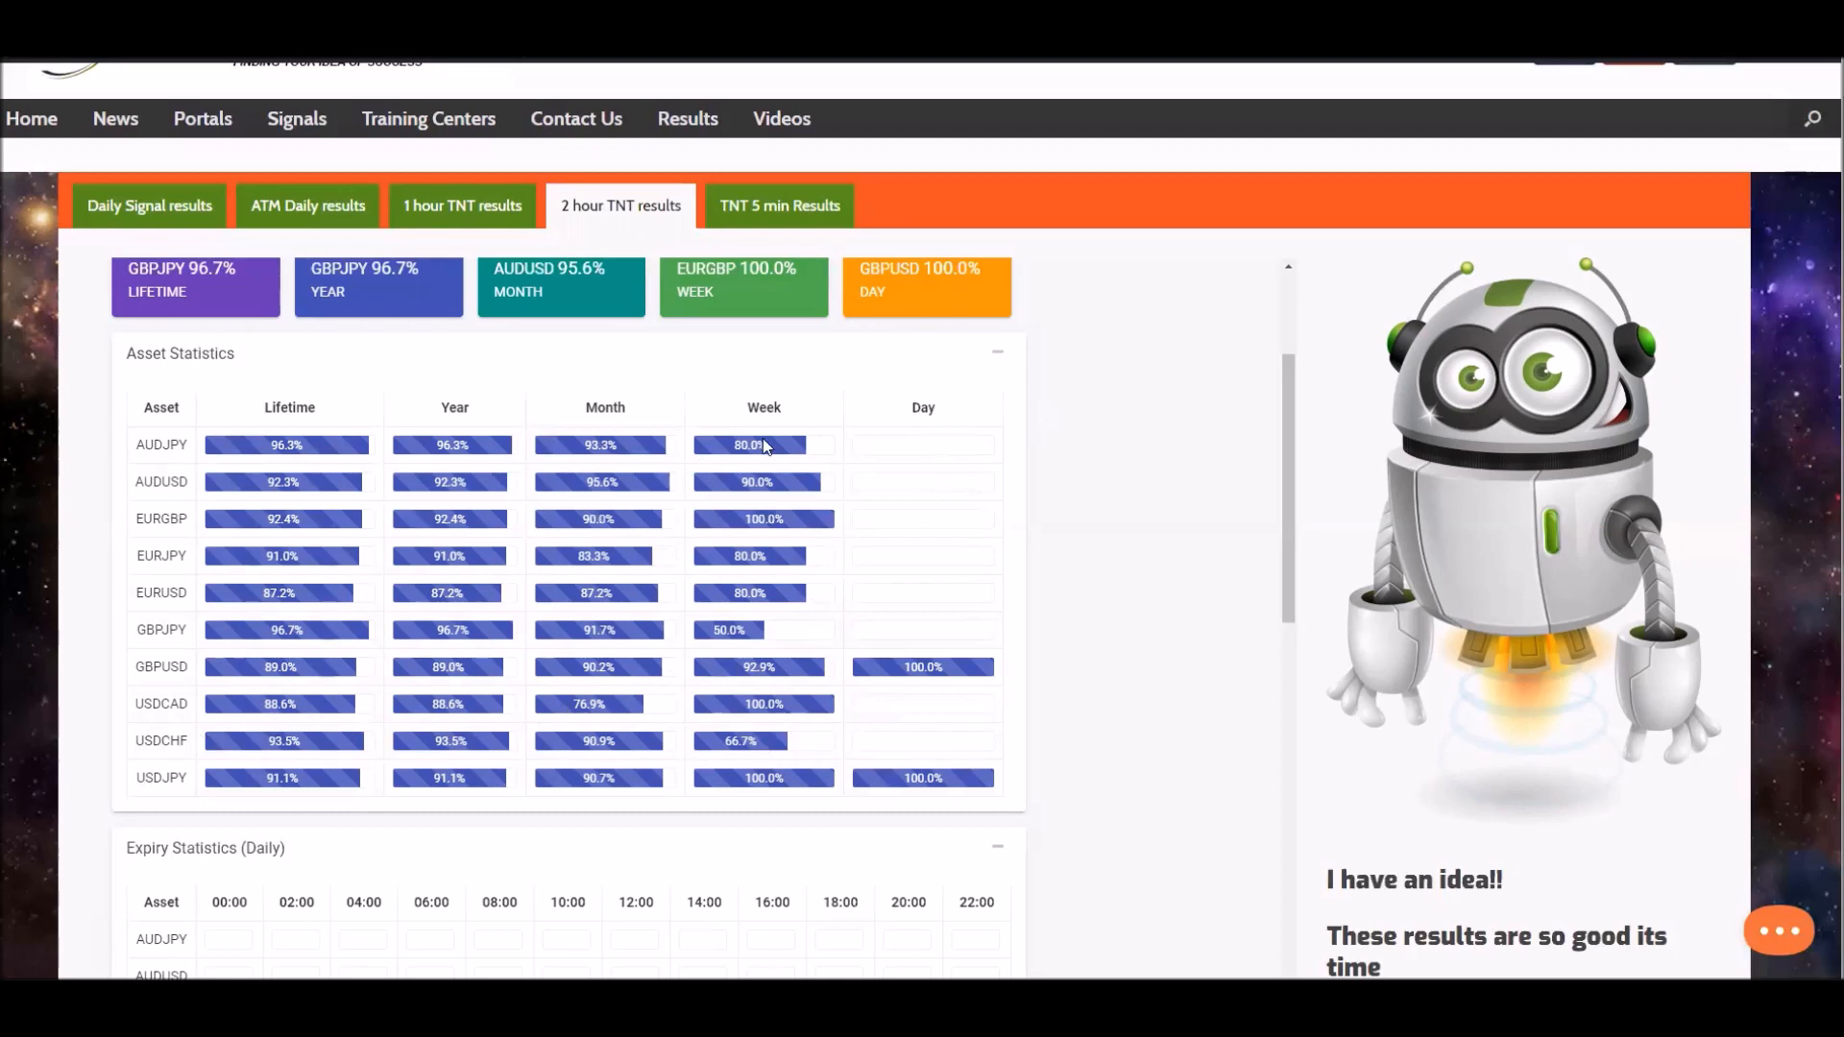
mouse_move(776, 505)
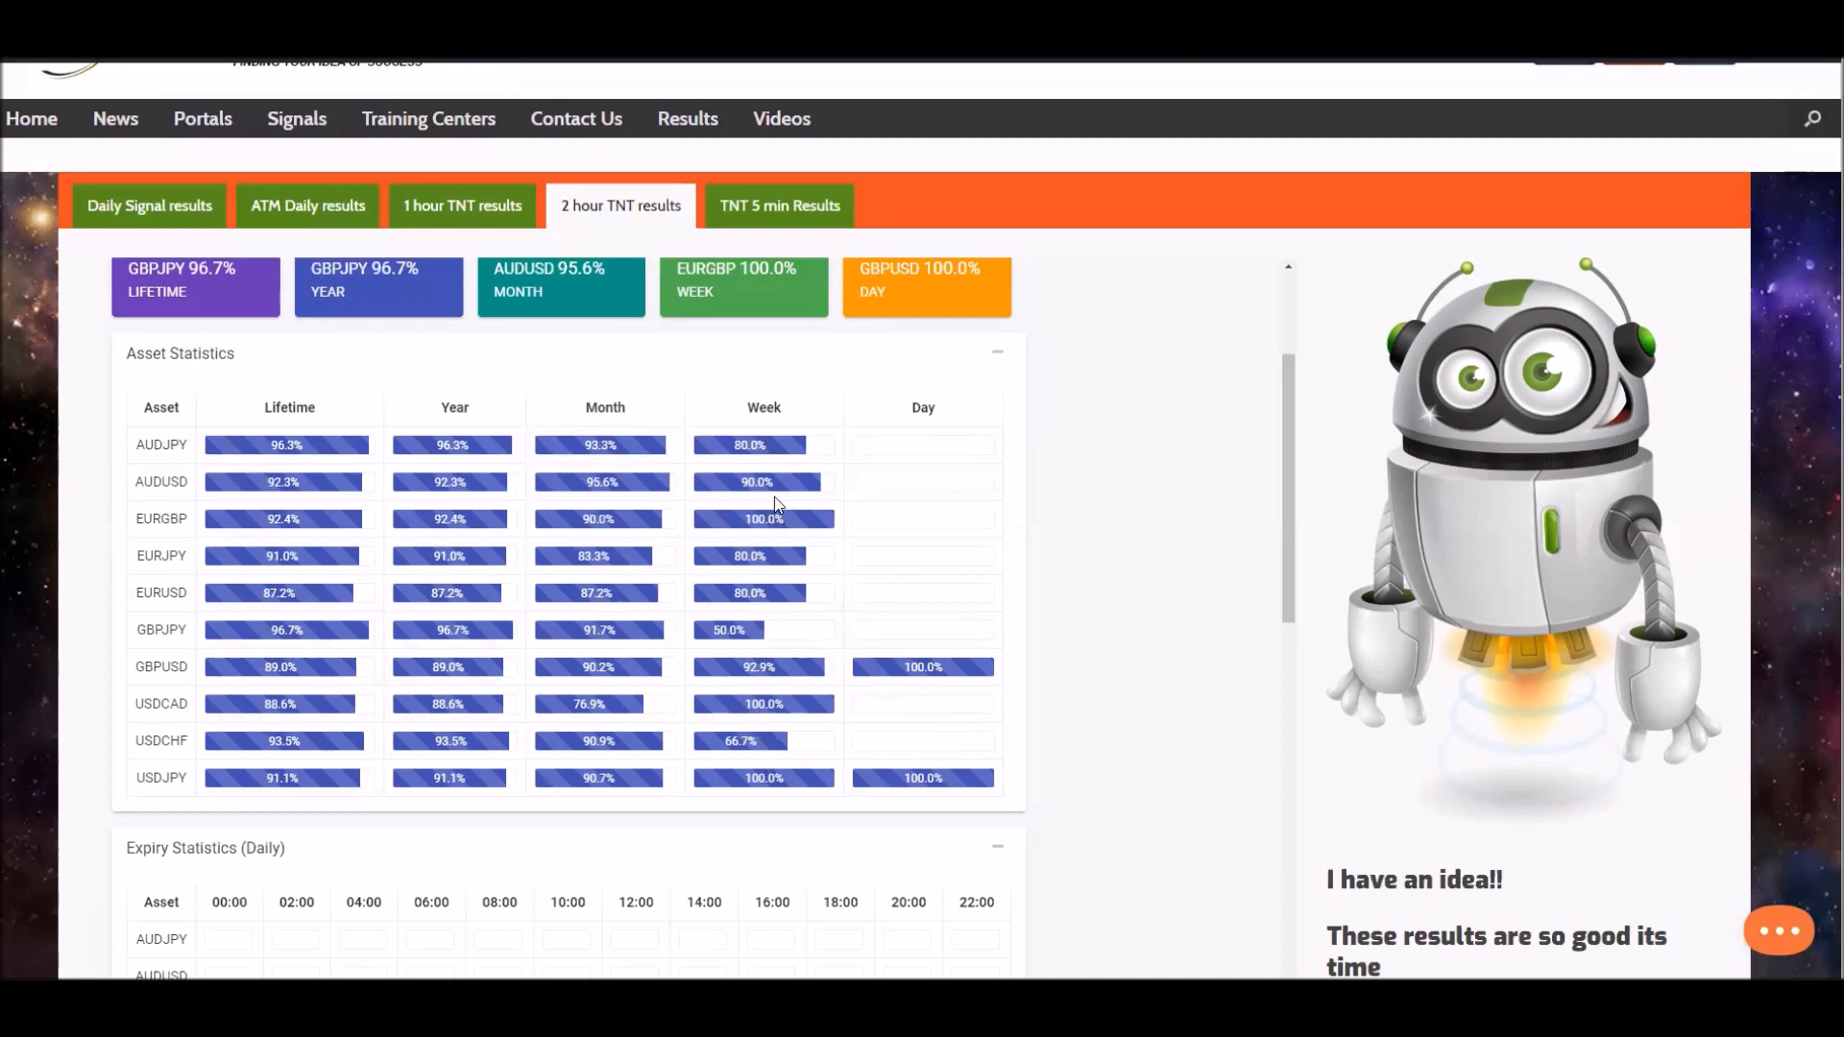
mouse_move(1137, 476)
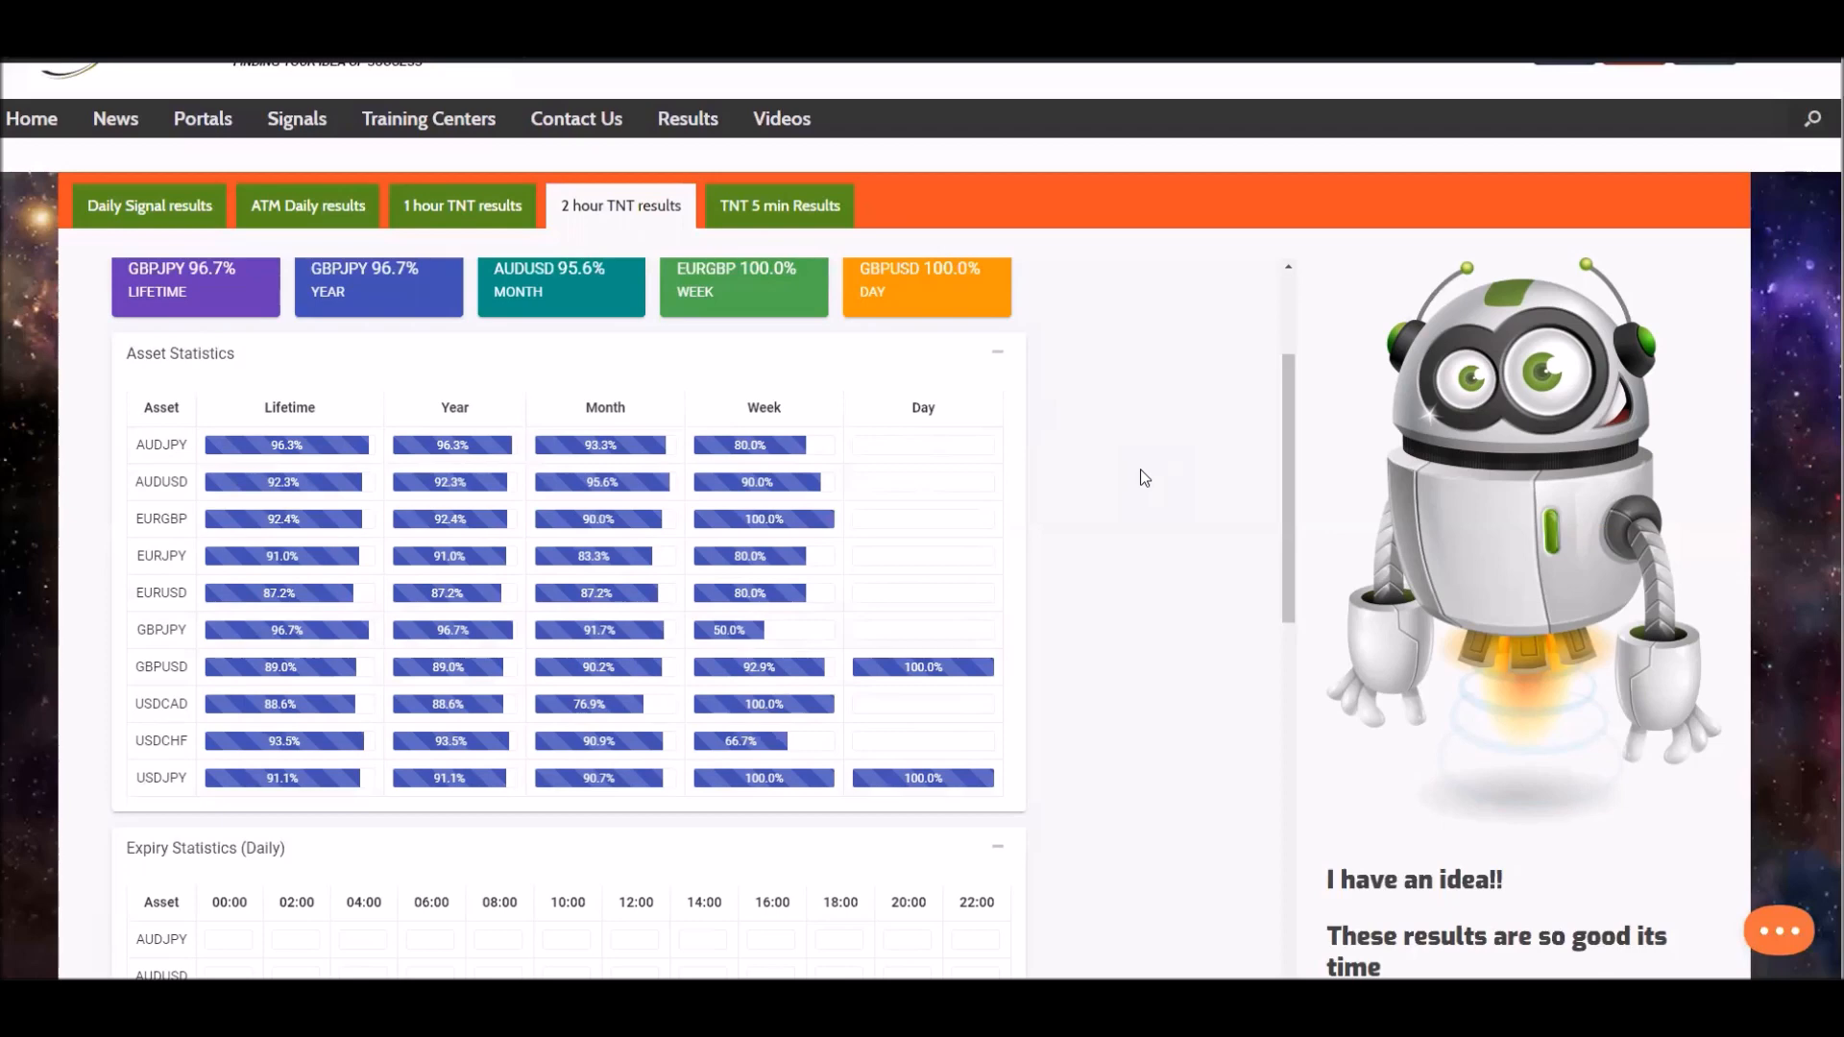
mouse_move(818, 454)
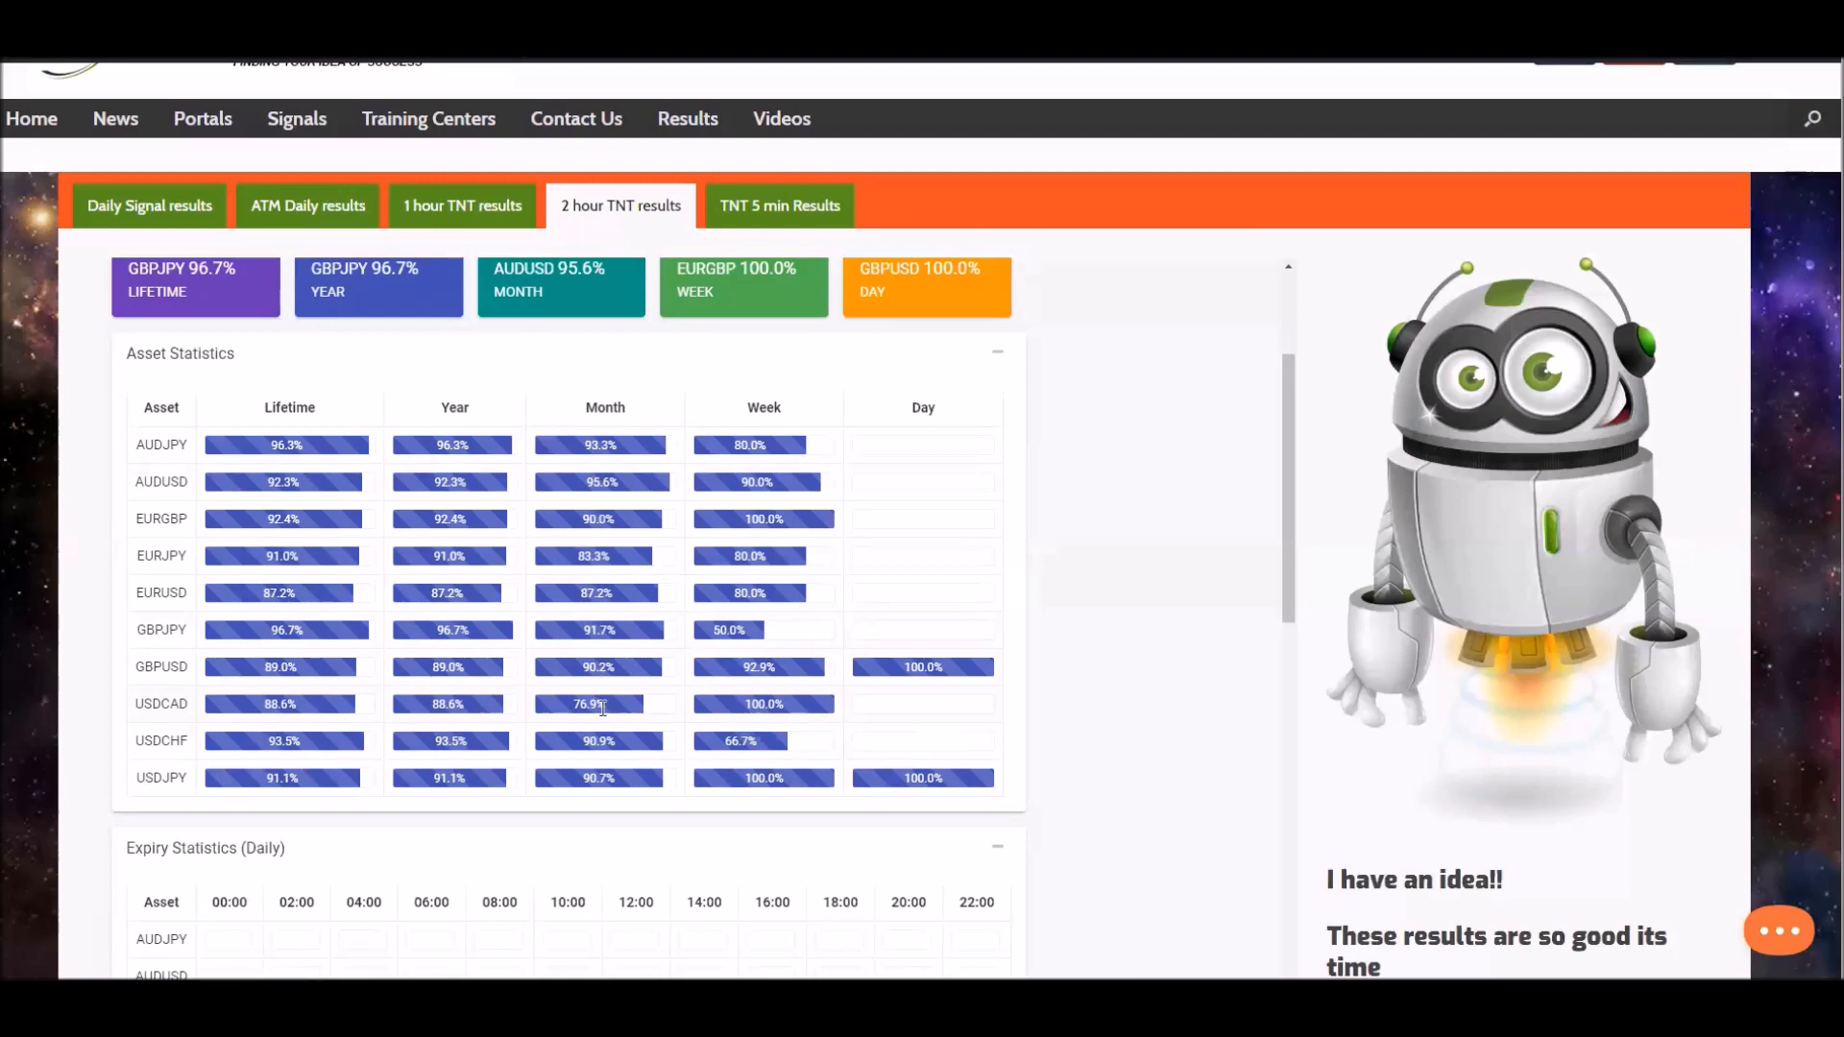
mouse_move(614, 717)
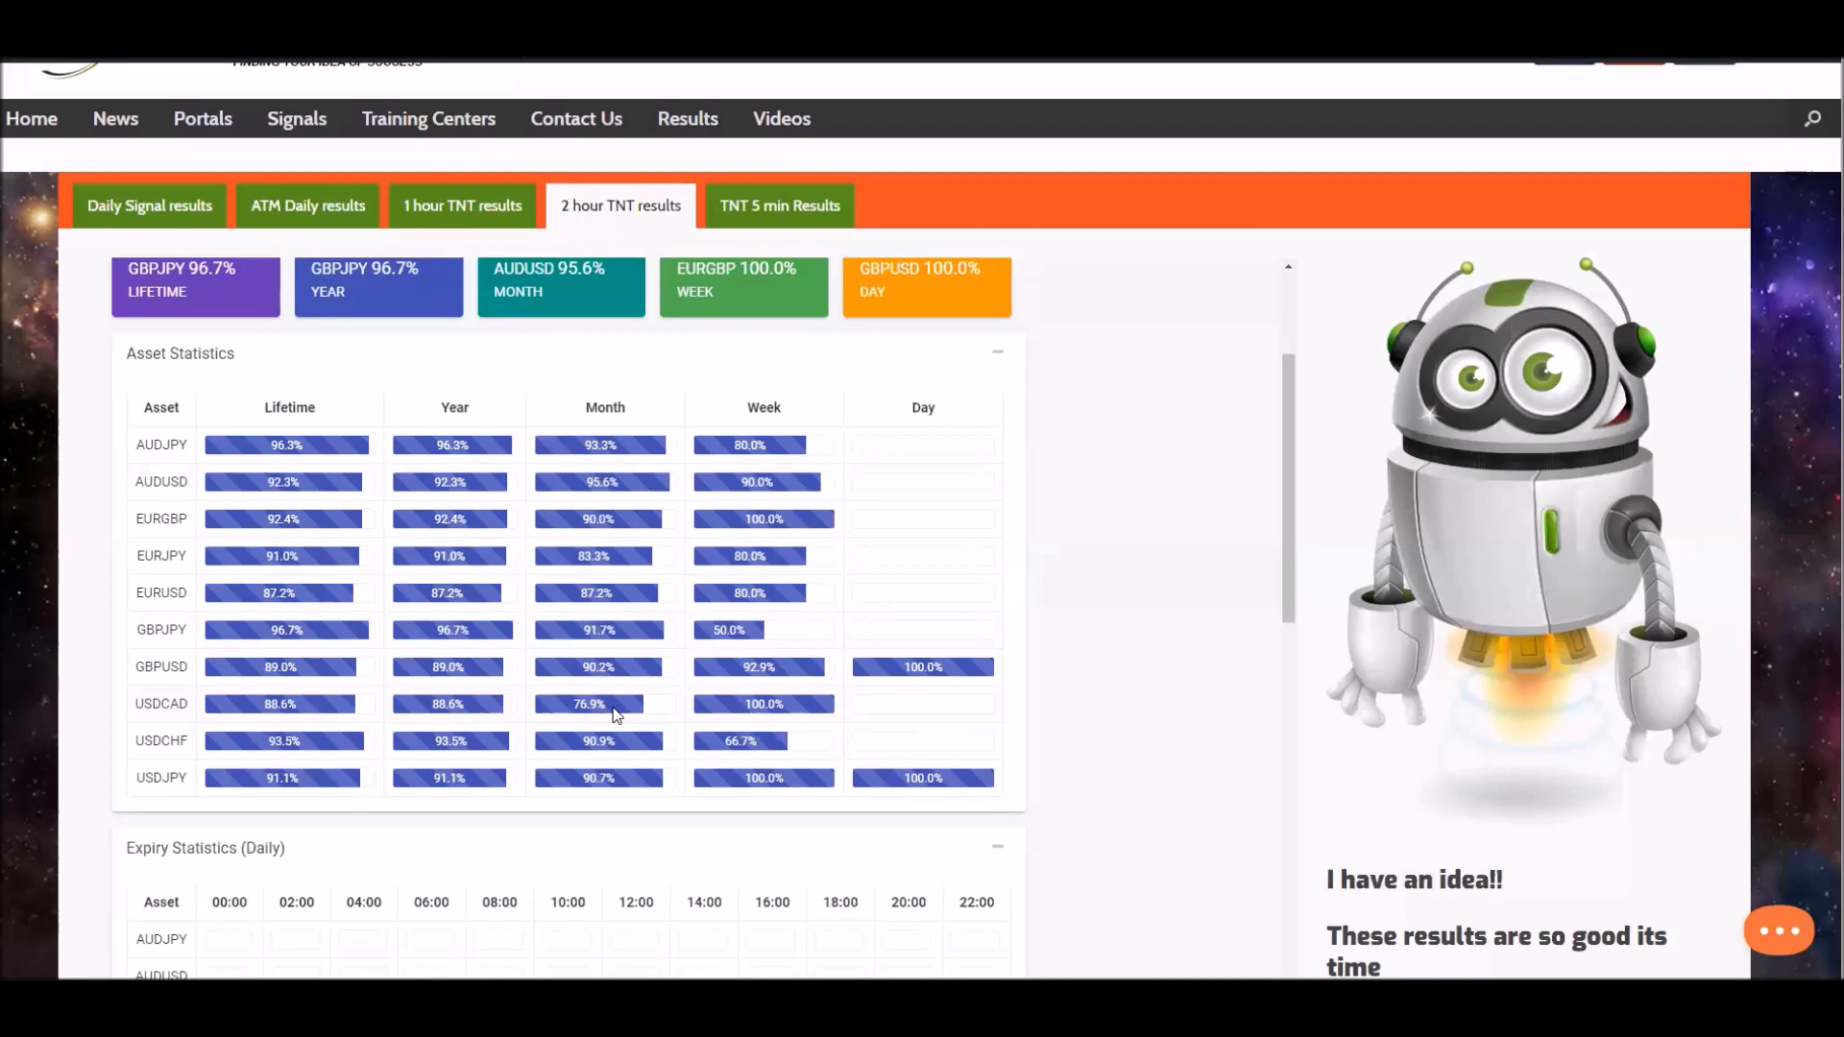
mouse_move(741, 192)
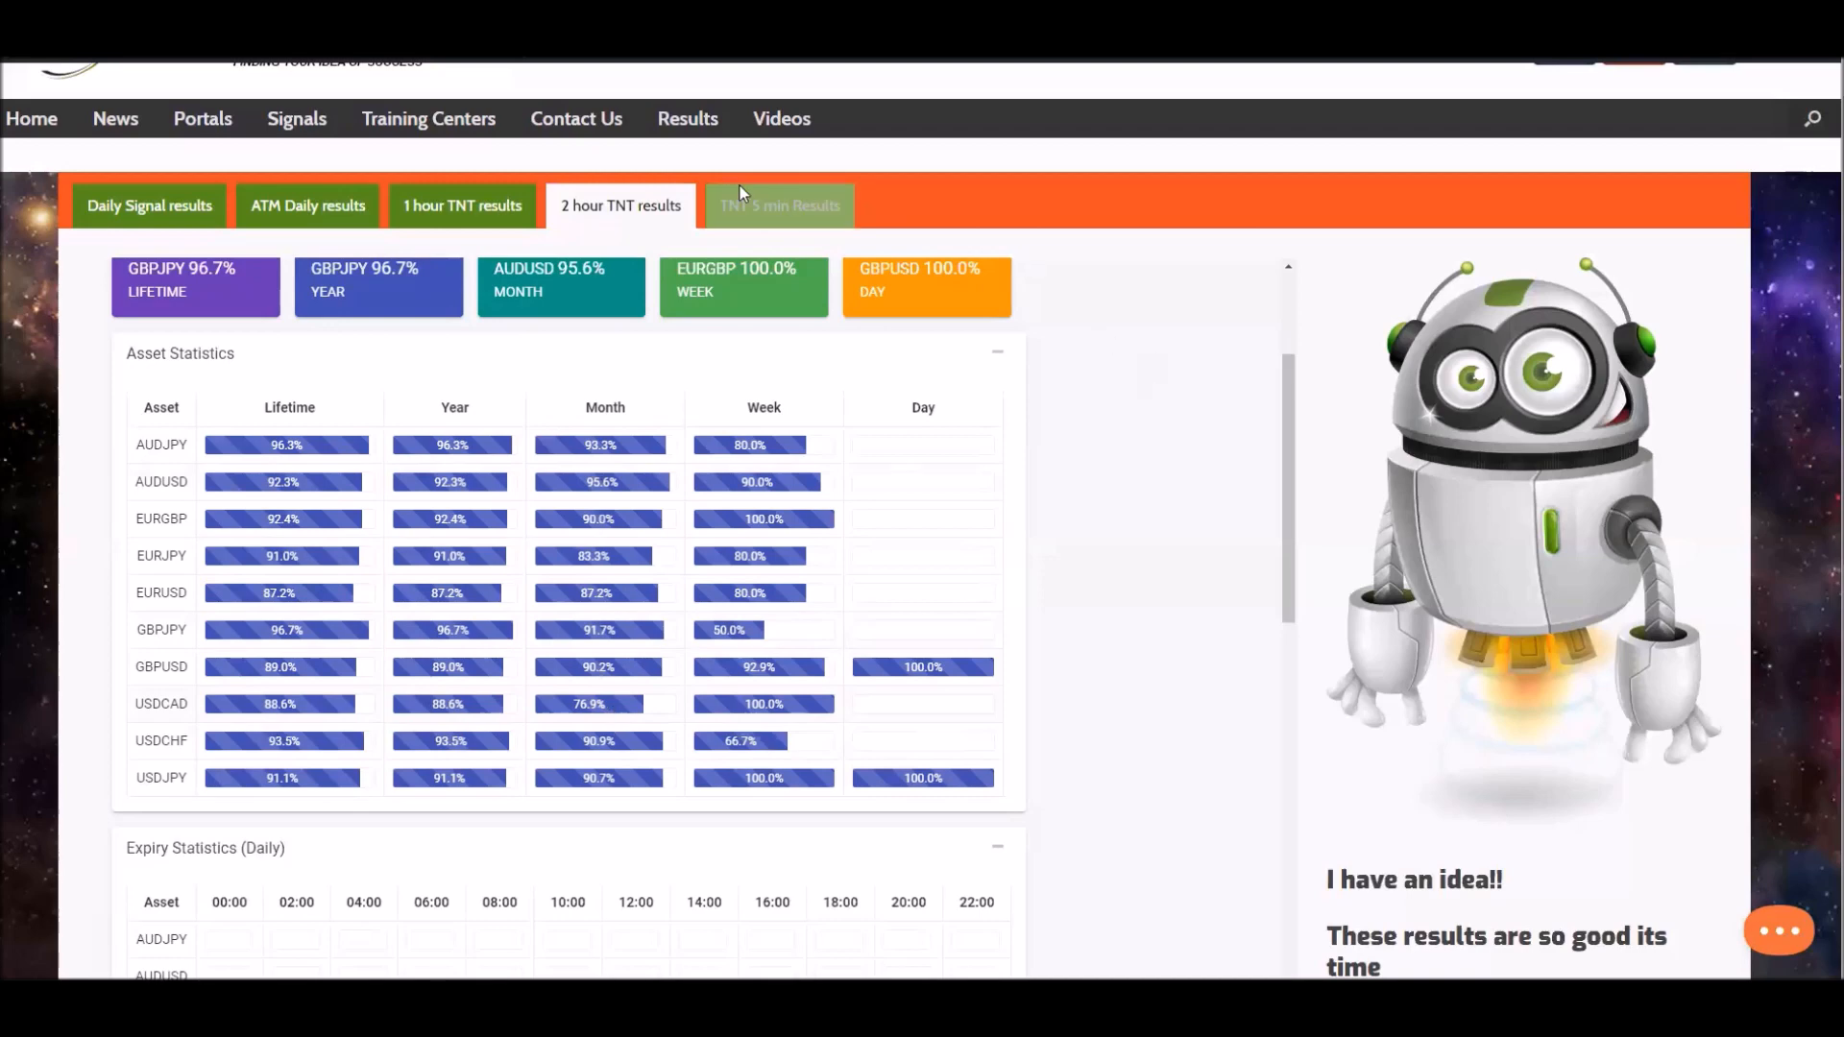
Step: View the TNT 5 min results with signal totals, asset statistics and daily expiry statistics
left_click(779, 204)
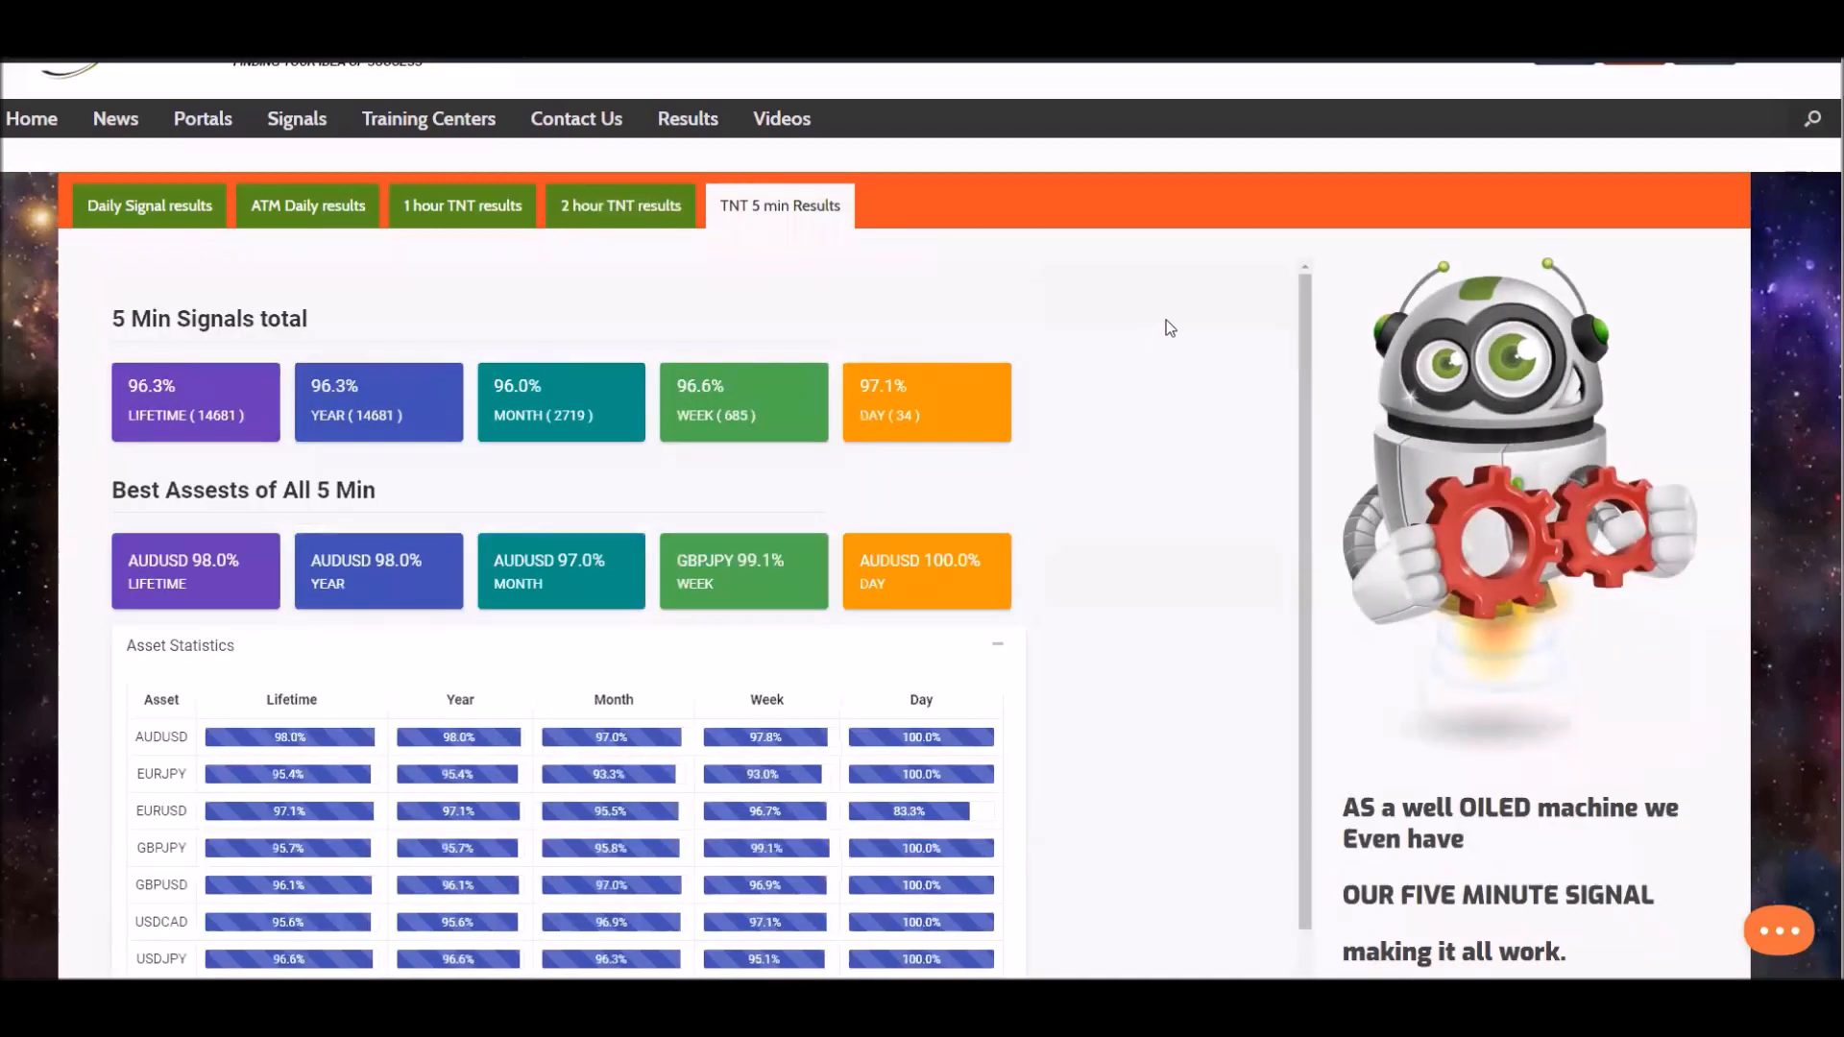
scroll("down", 3)
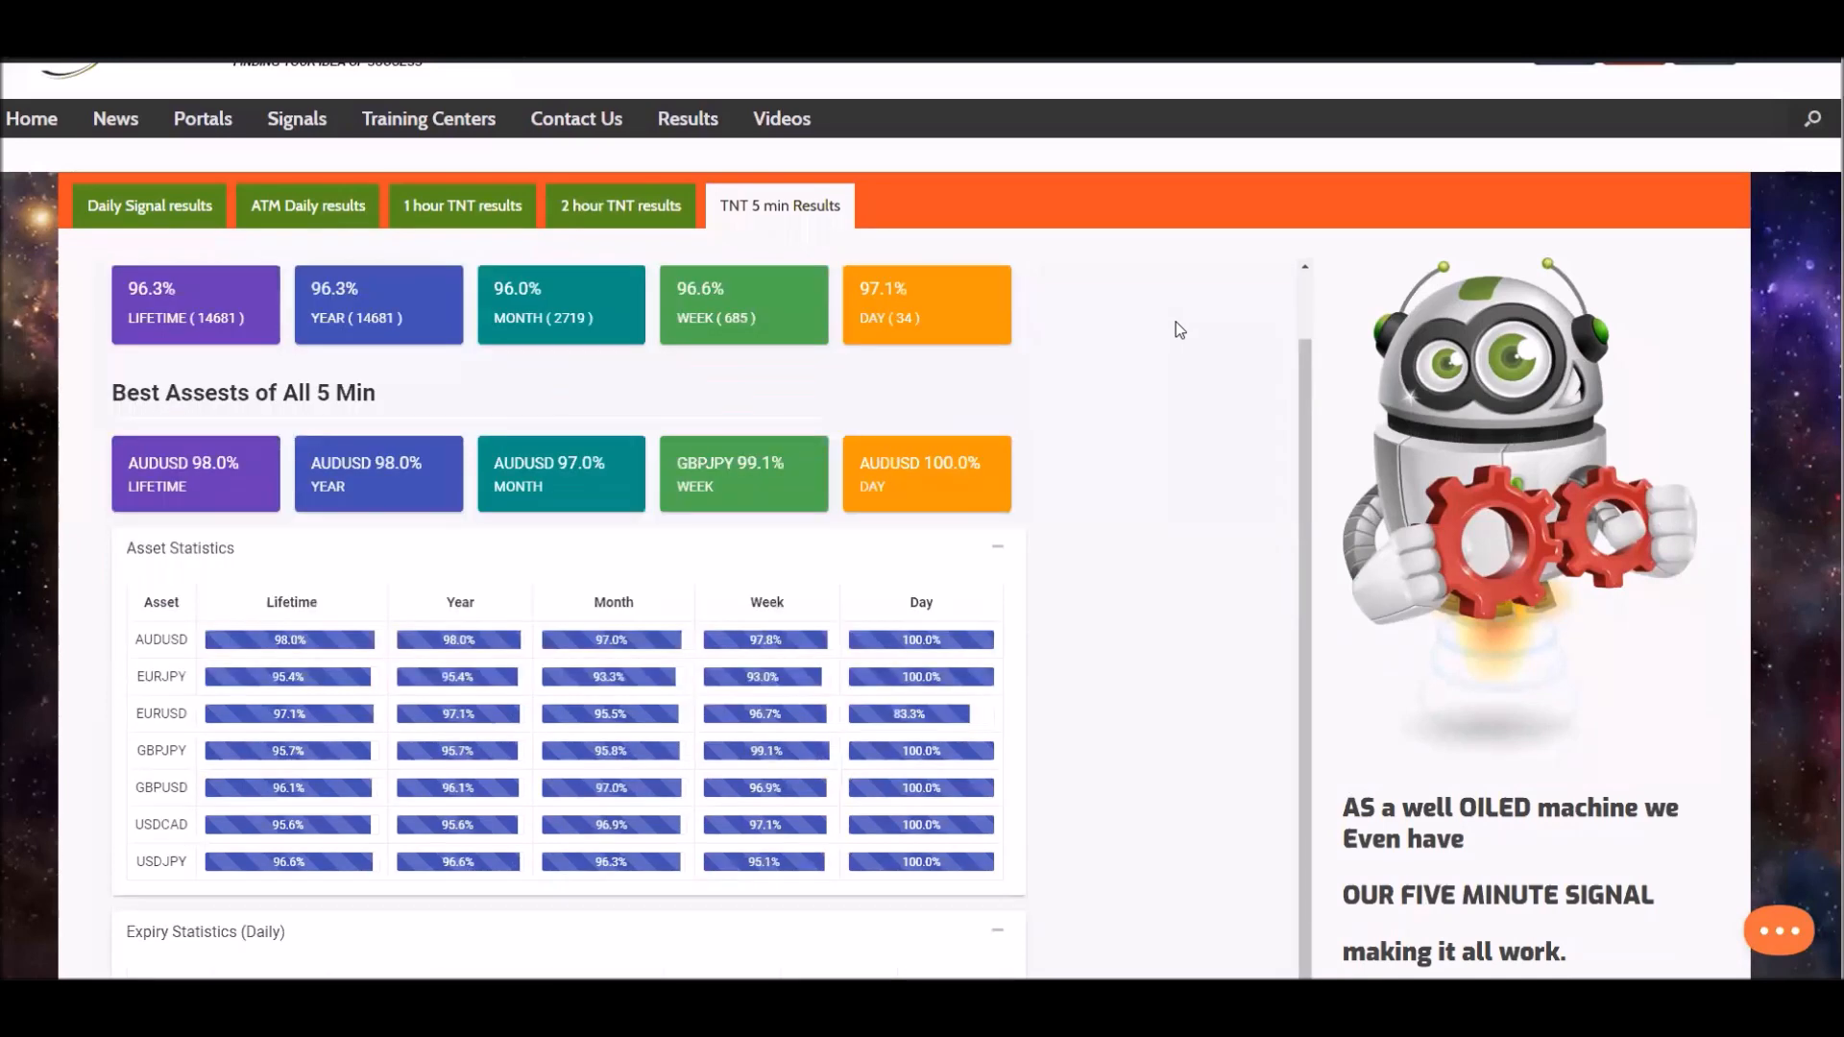
scroll("down", 3)
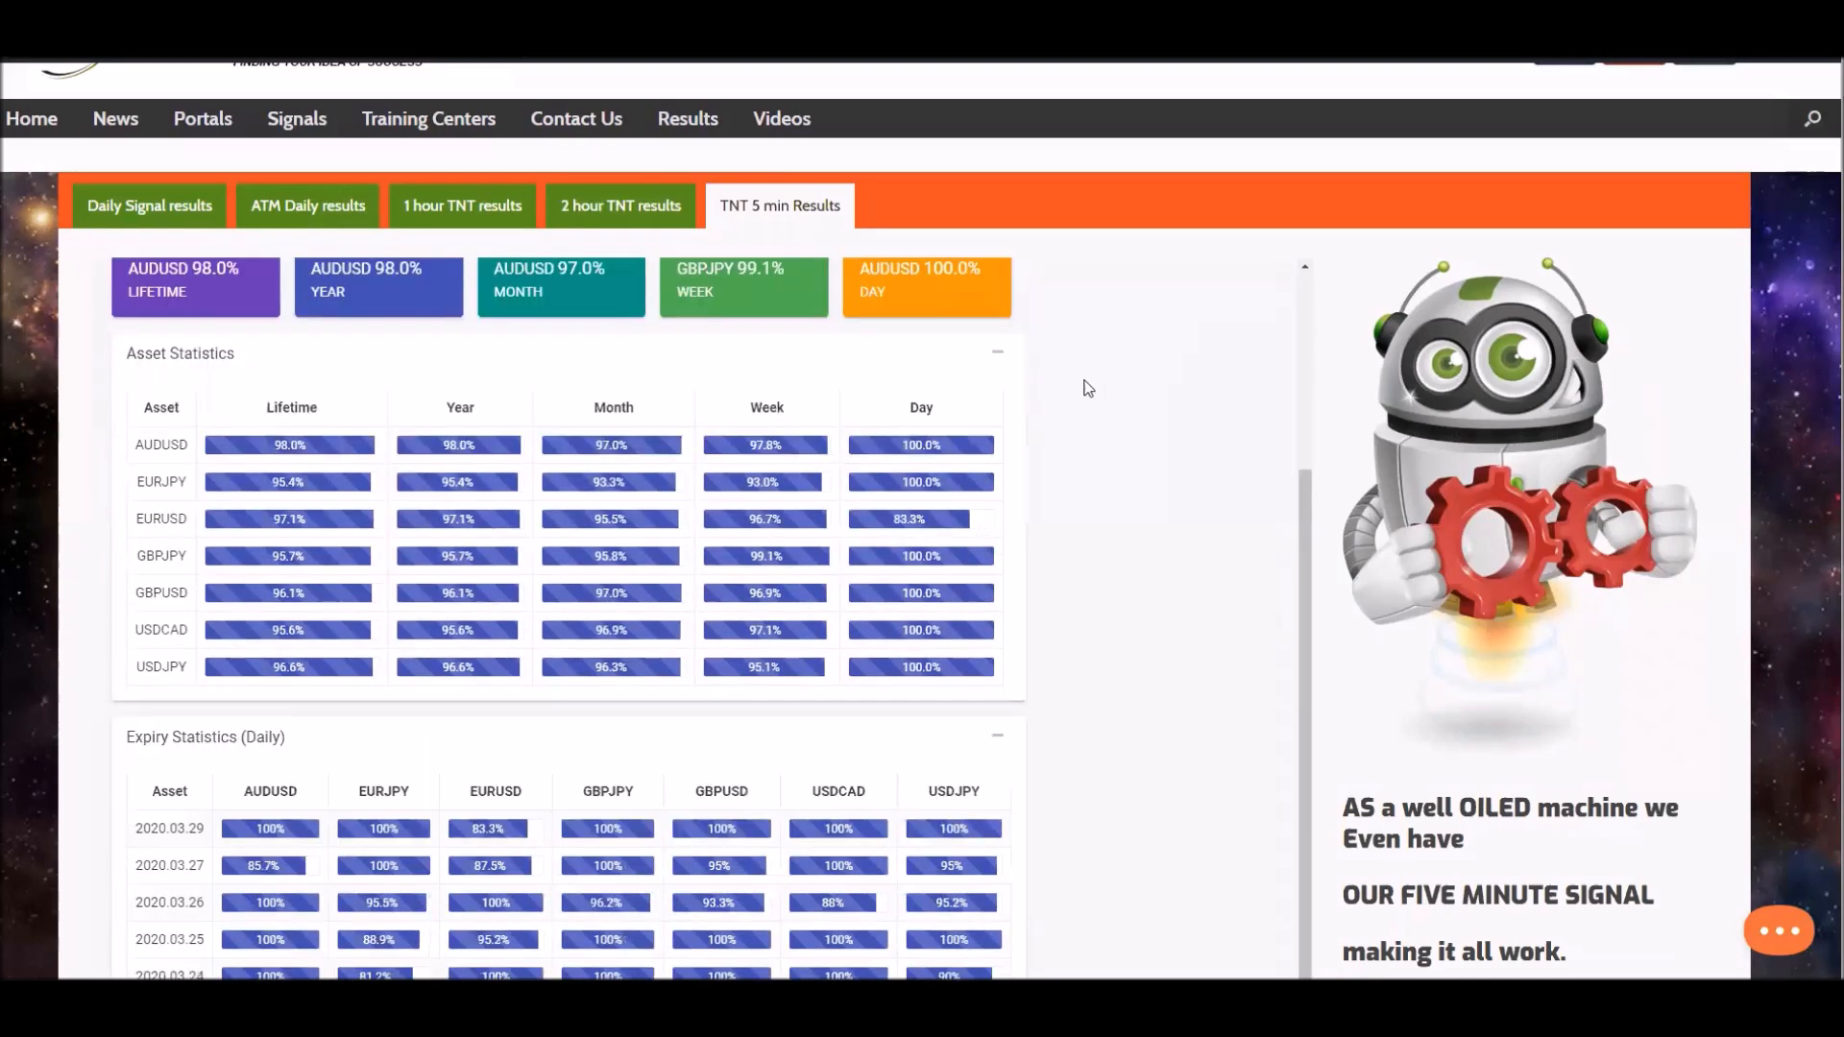
mouse_move(931, 526)
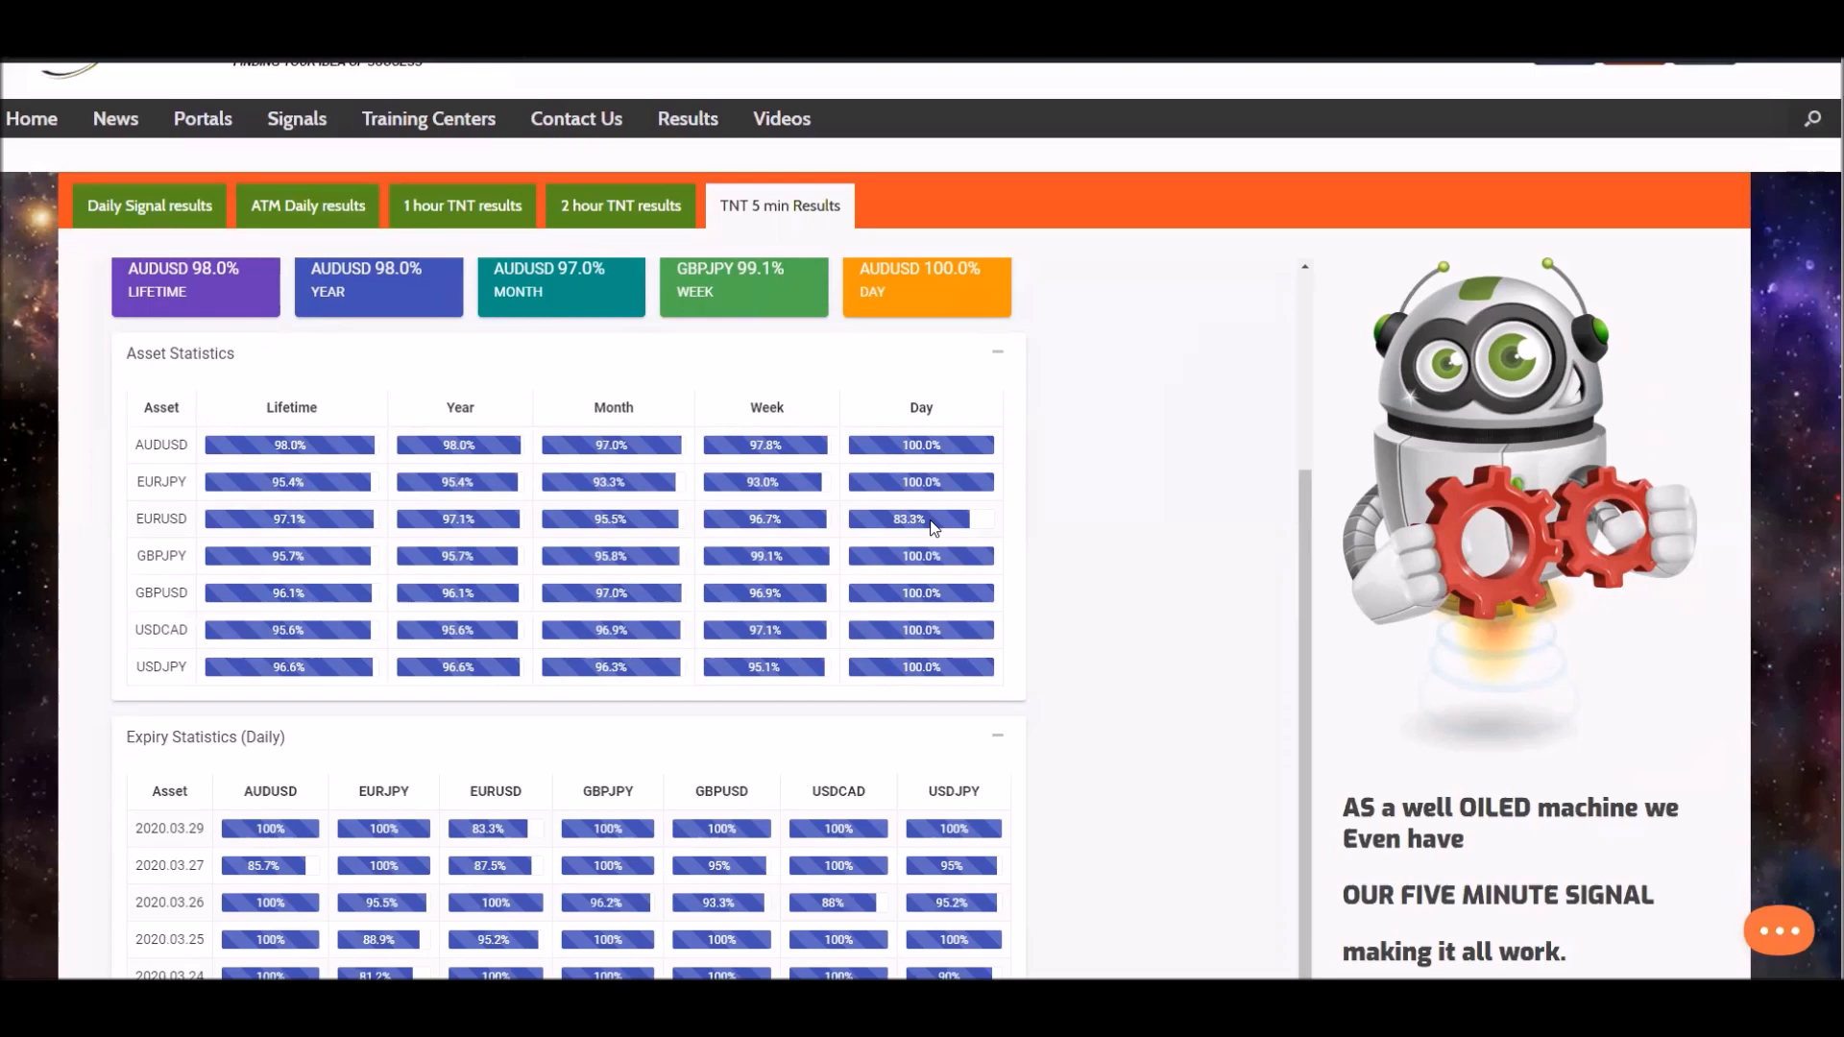
mouse_move(740, 453)
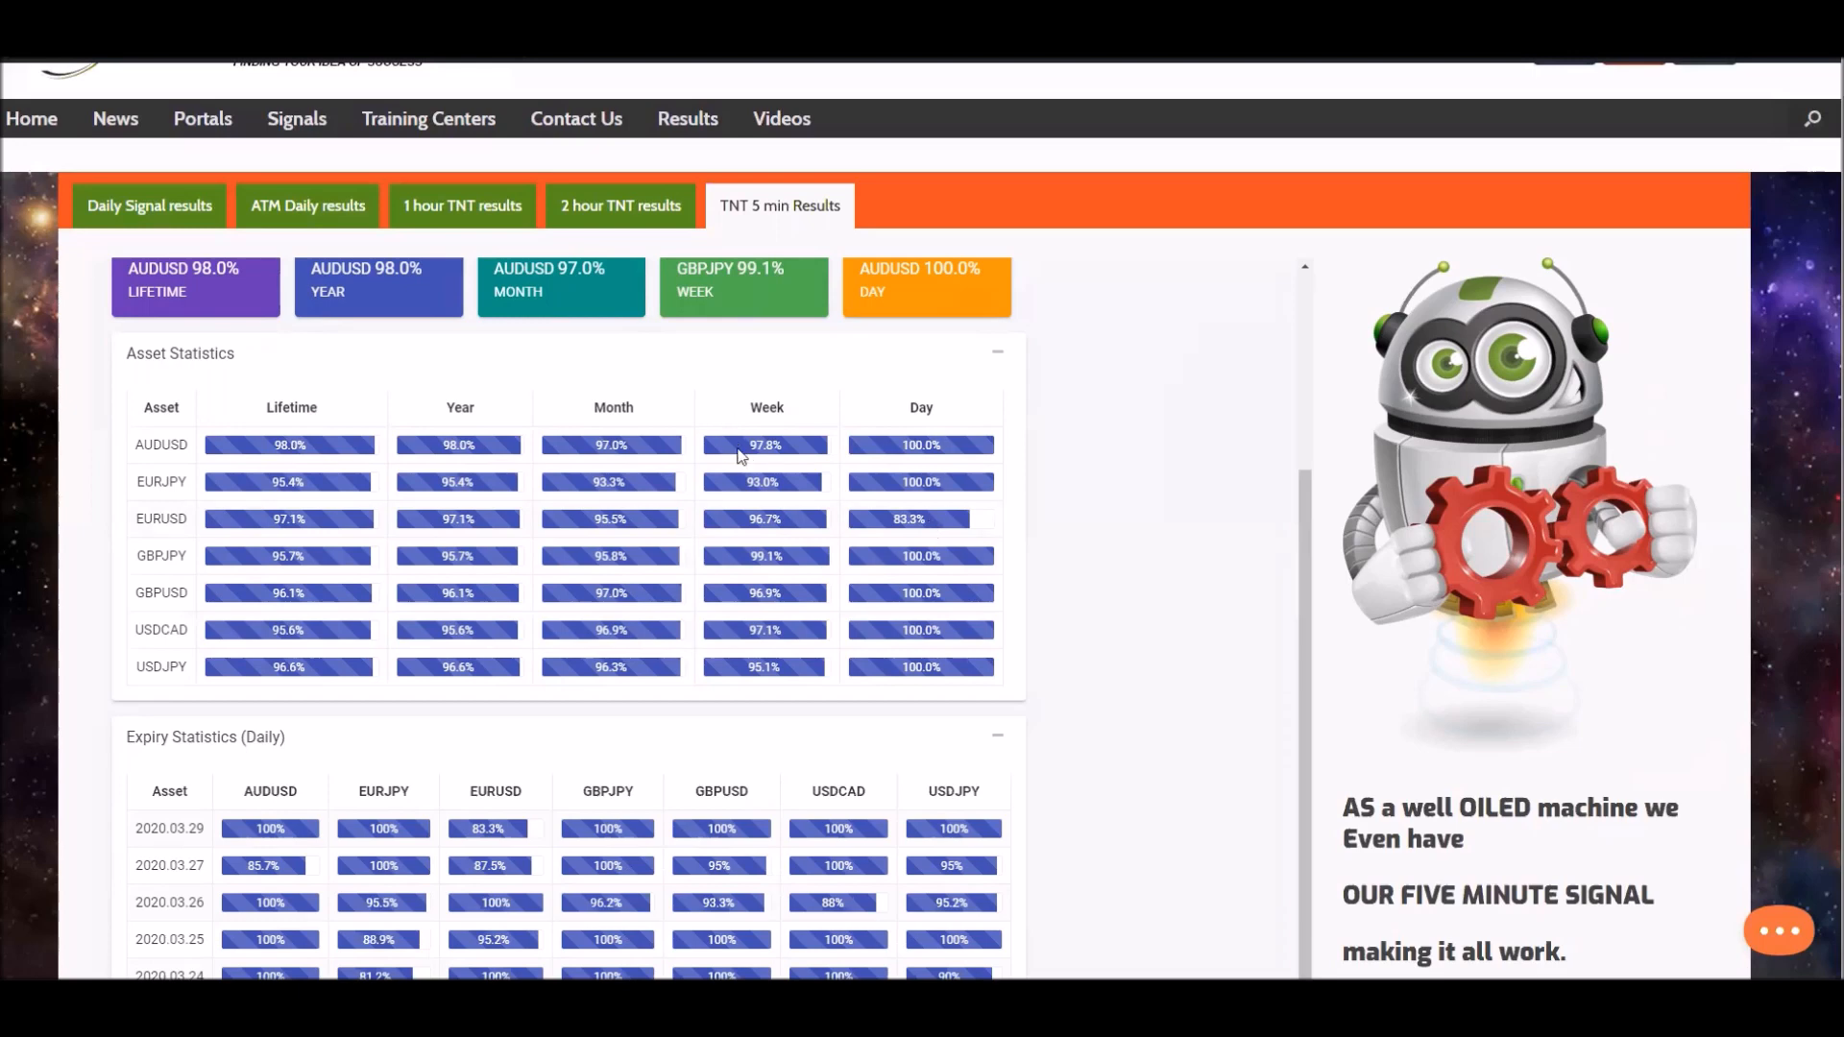
mouse_move(772, 659)
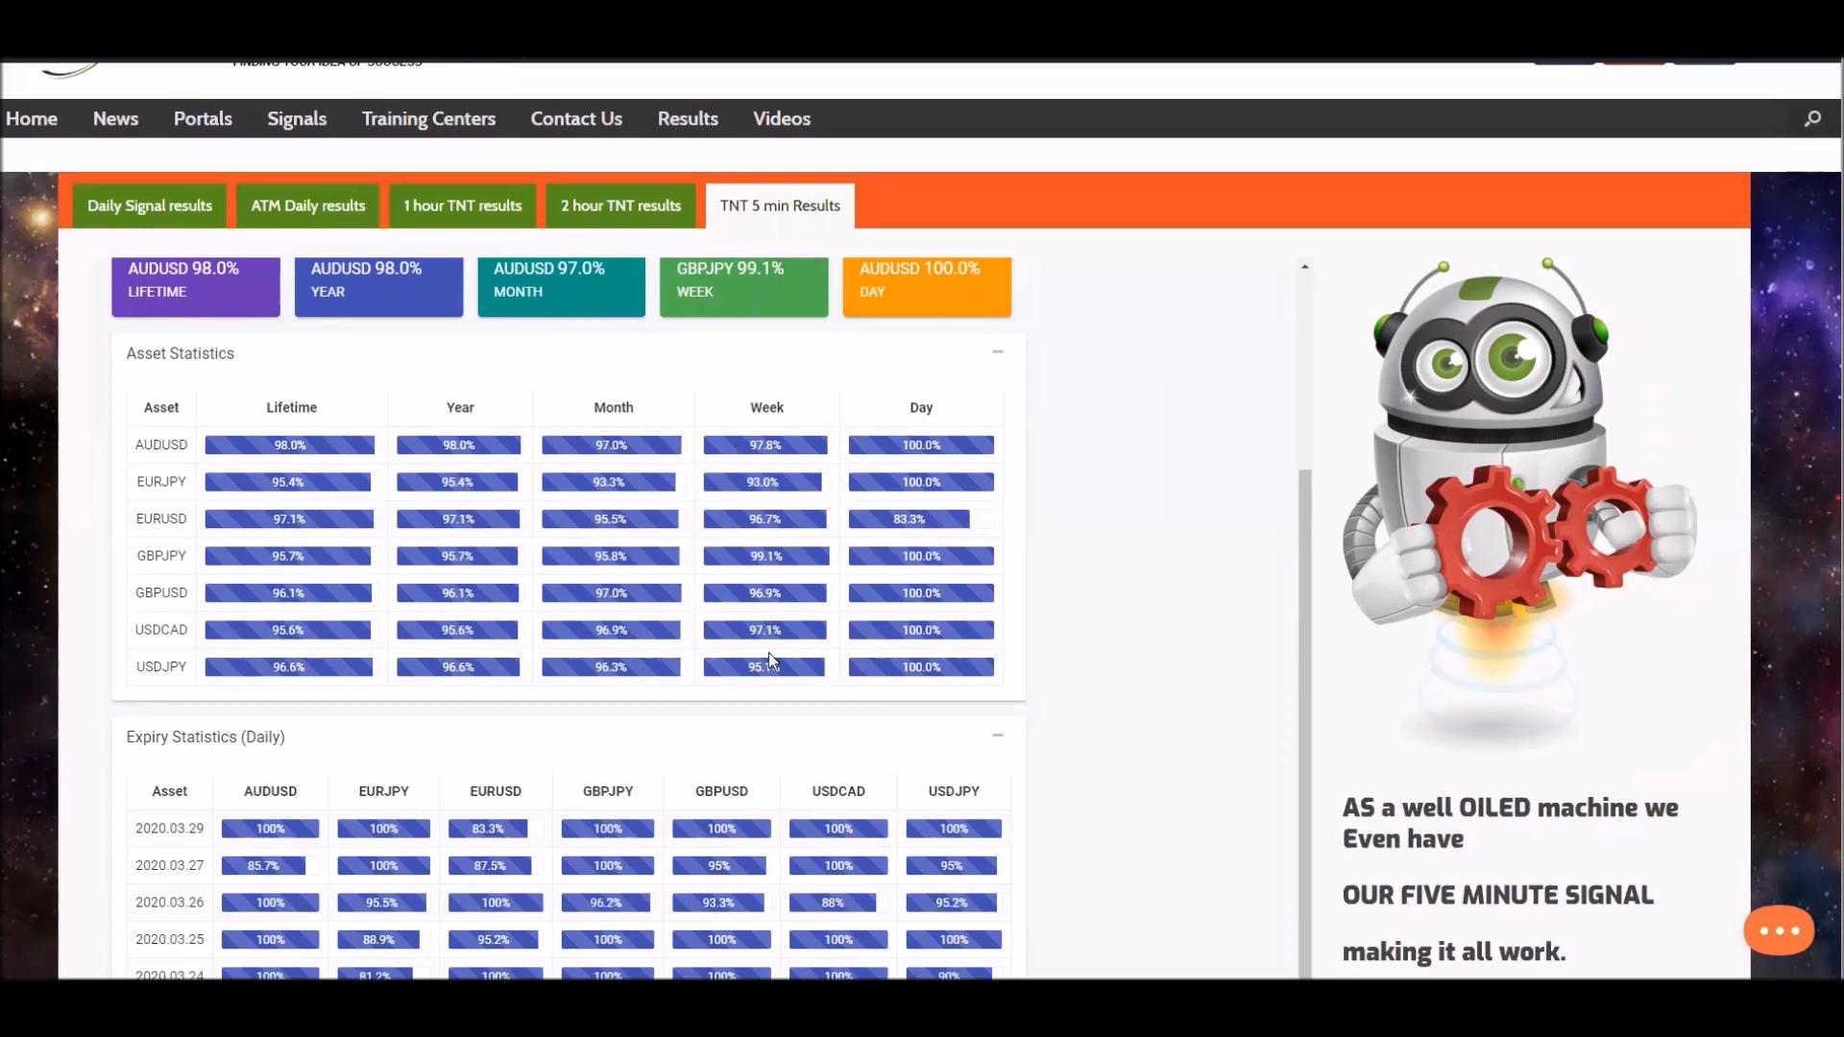
mouse_move(630, 645)
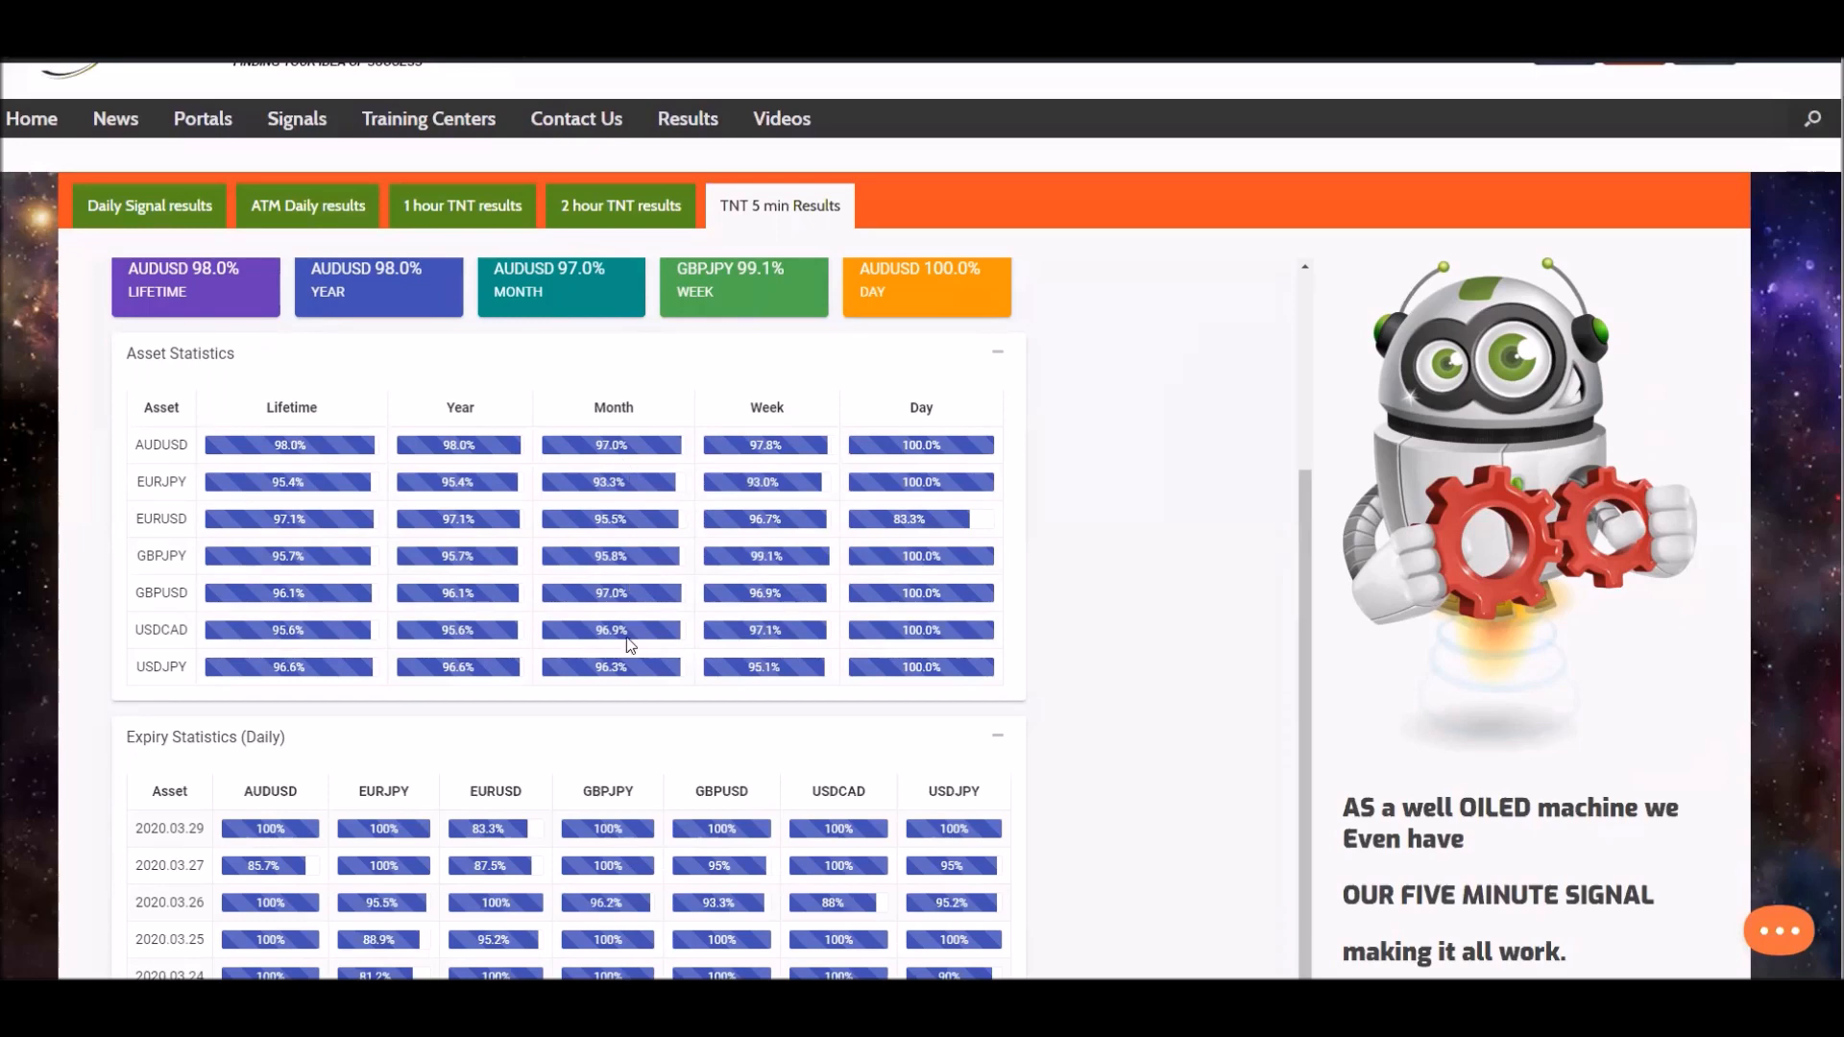
mouse_move(1152, 430)
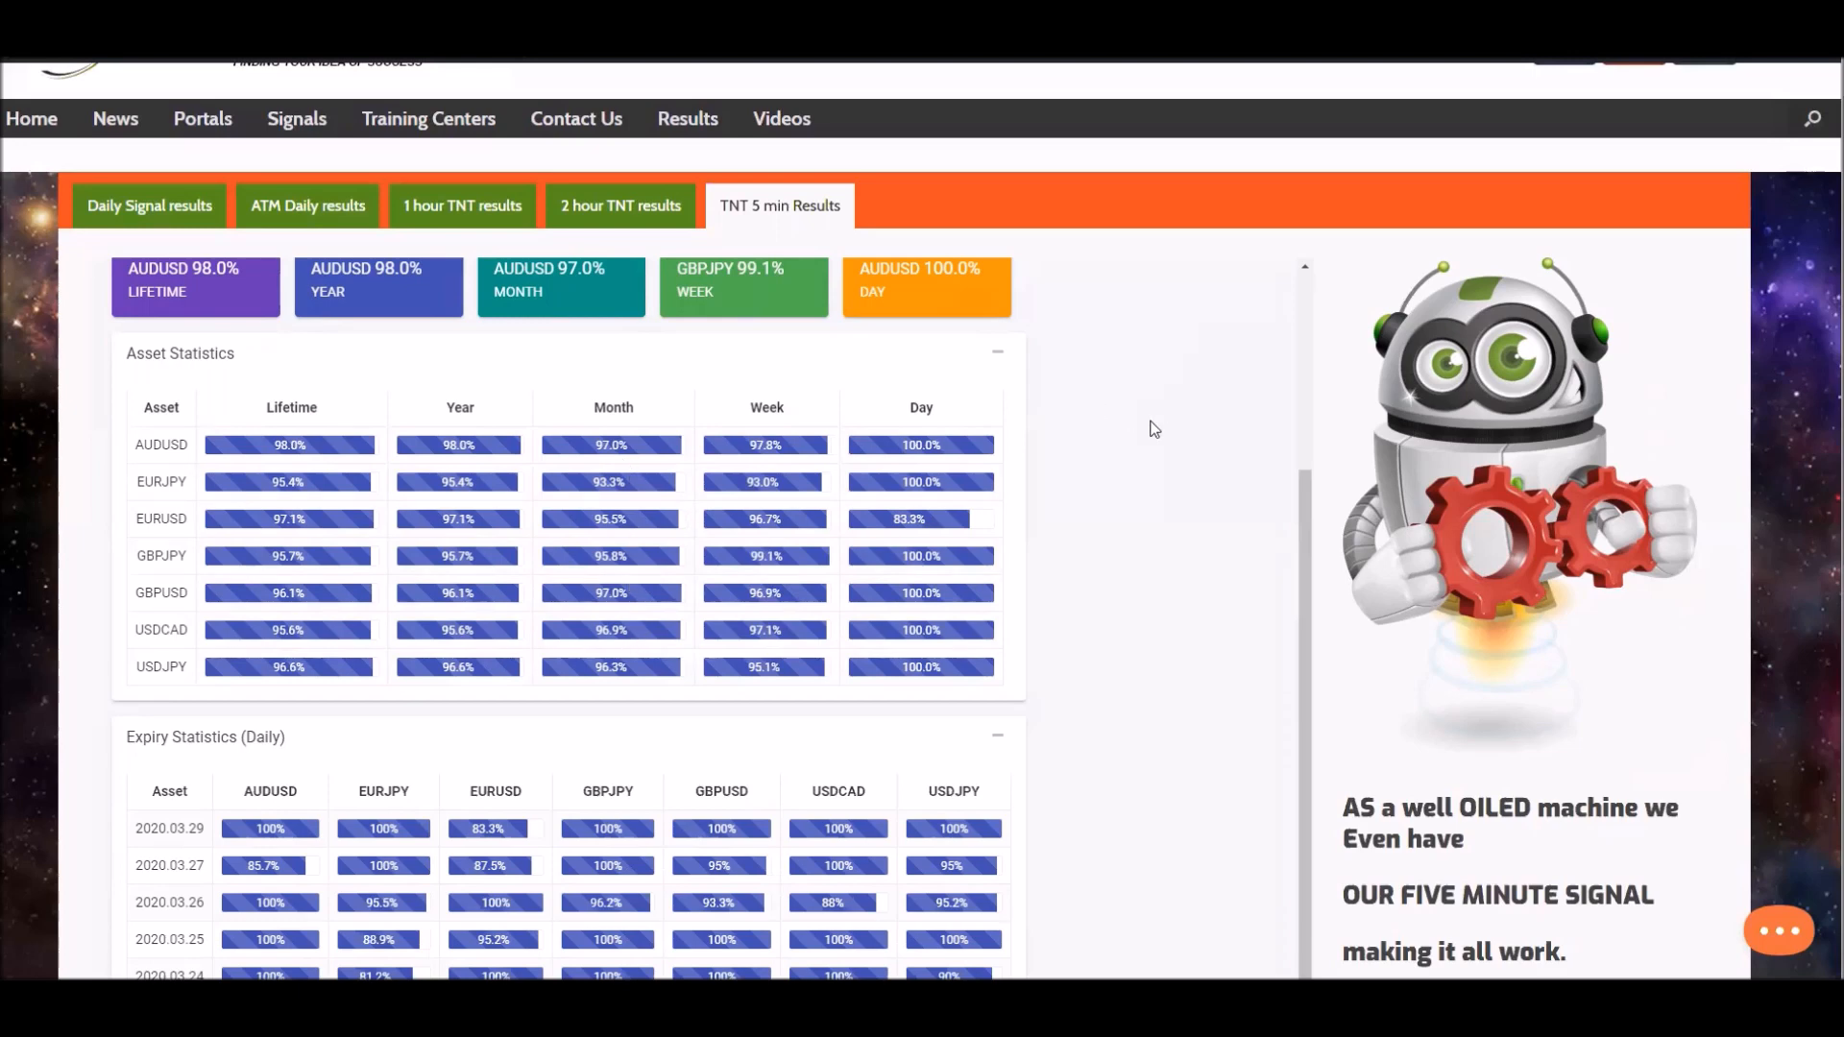
mouse_move(1147, 441)
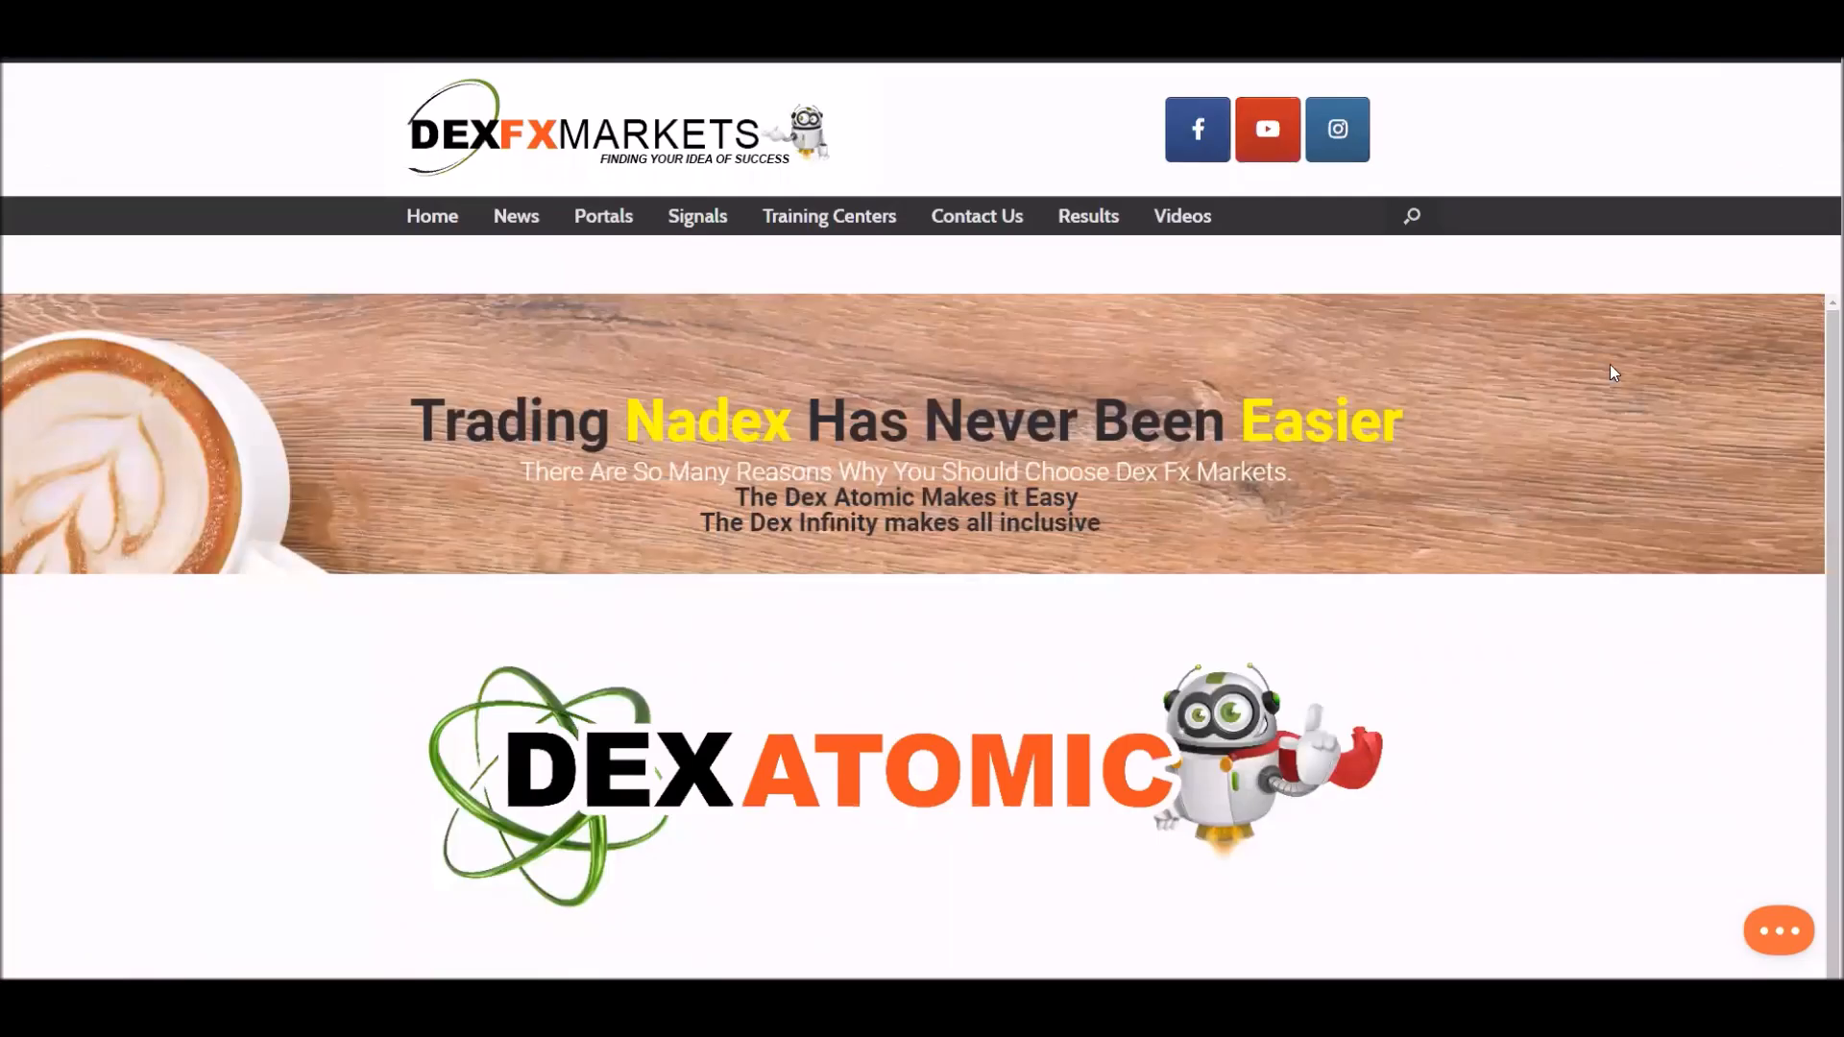
mouse_move(1598, 375)
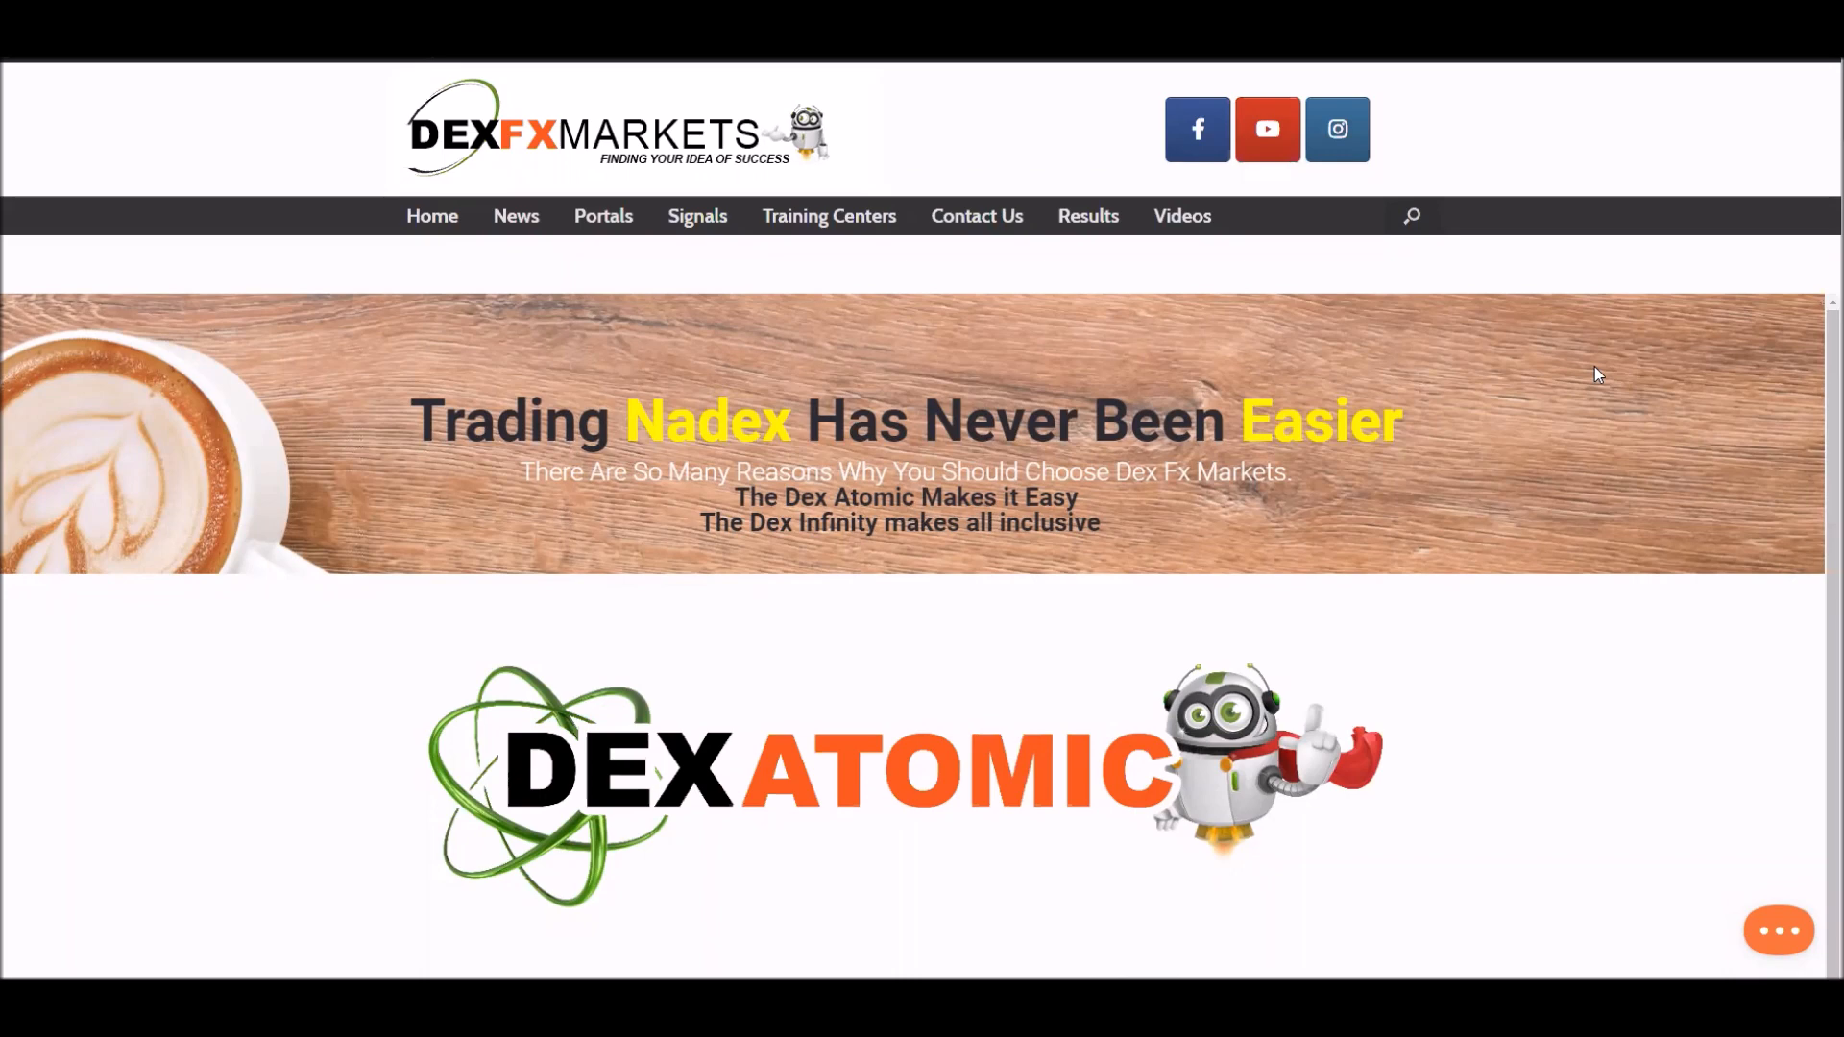
mouse_move(1487, 368)
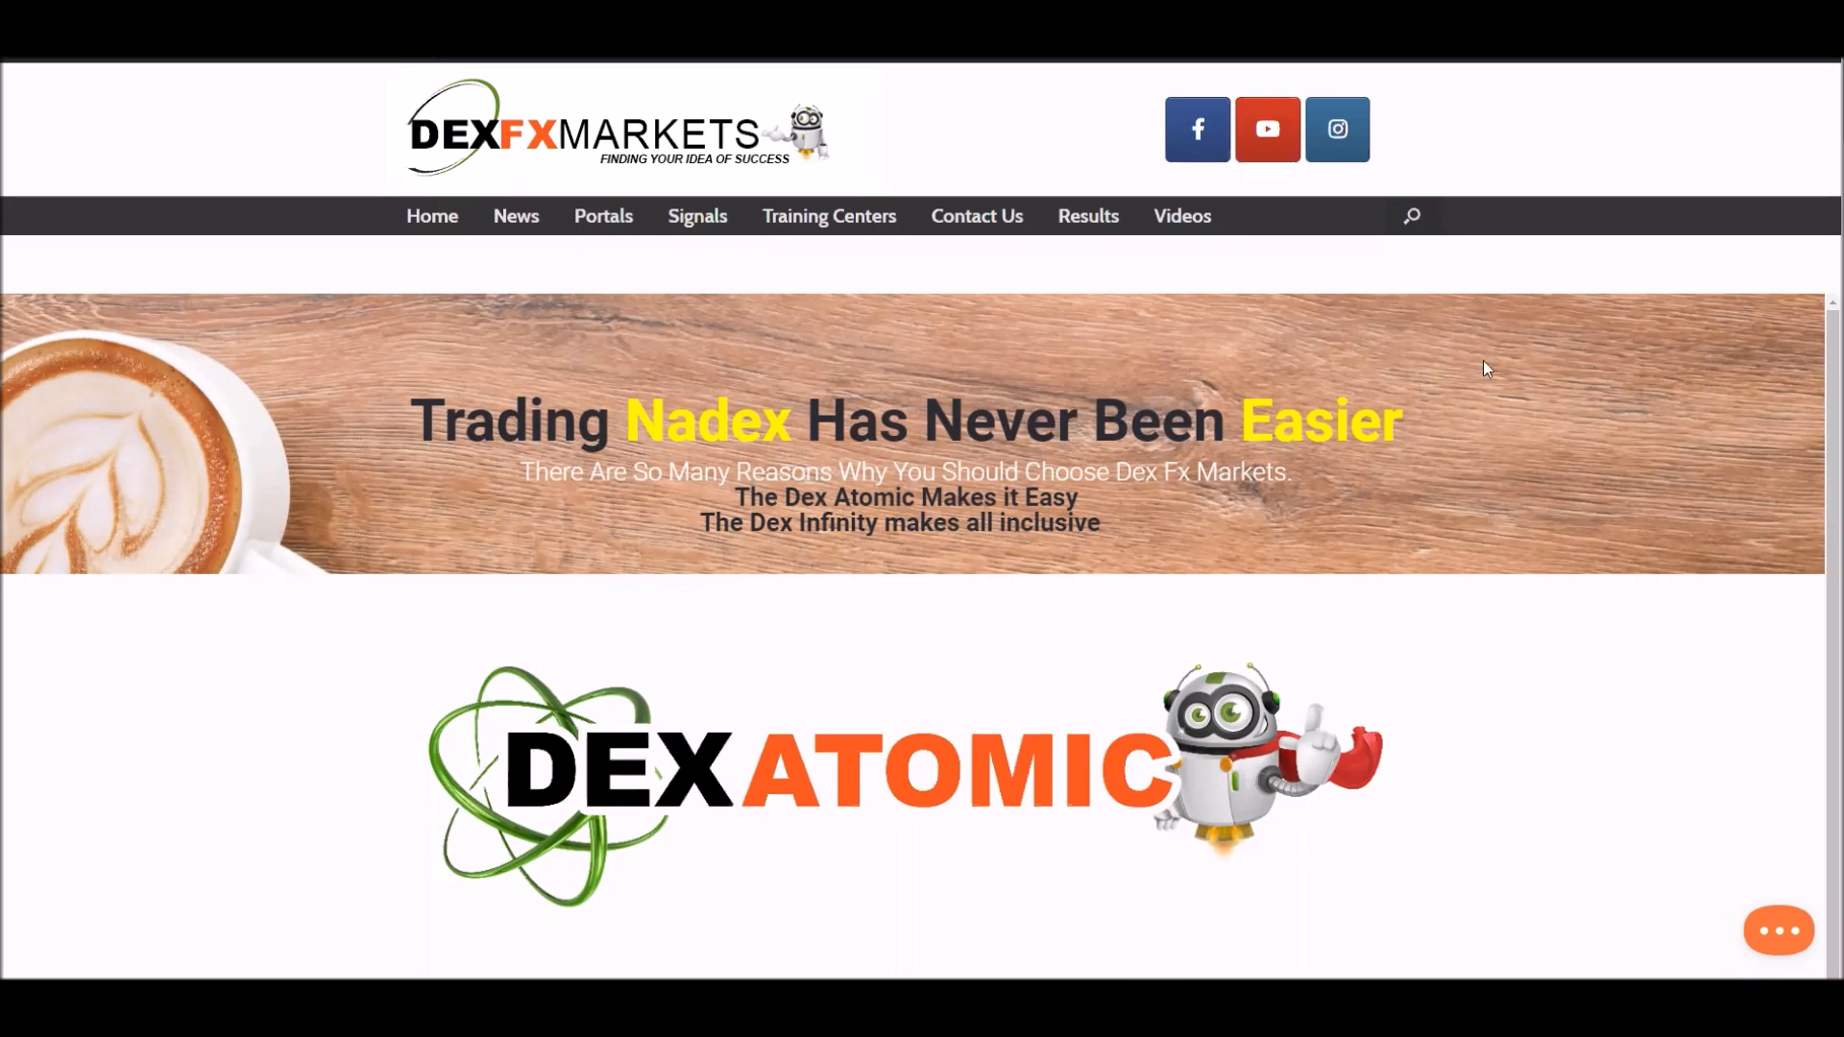
mouse_move(903, 298)
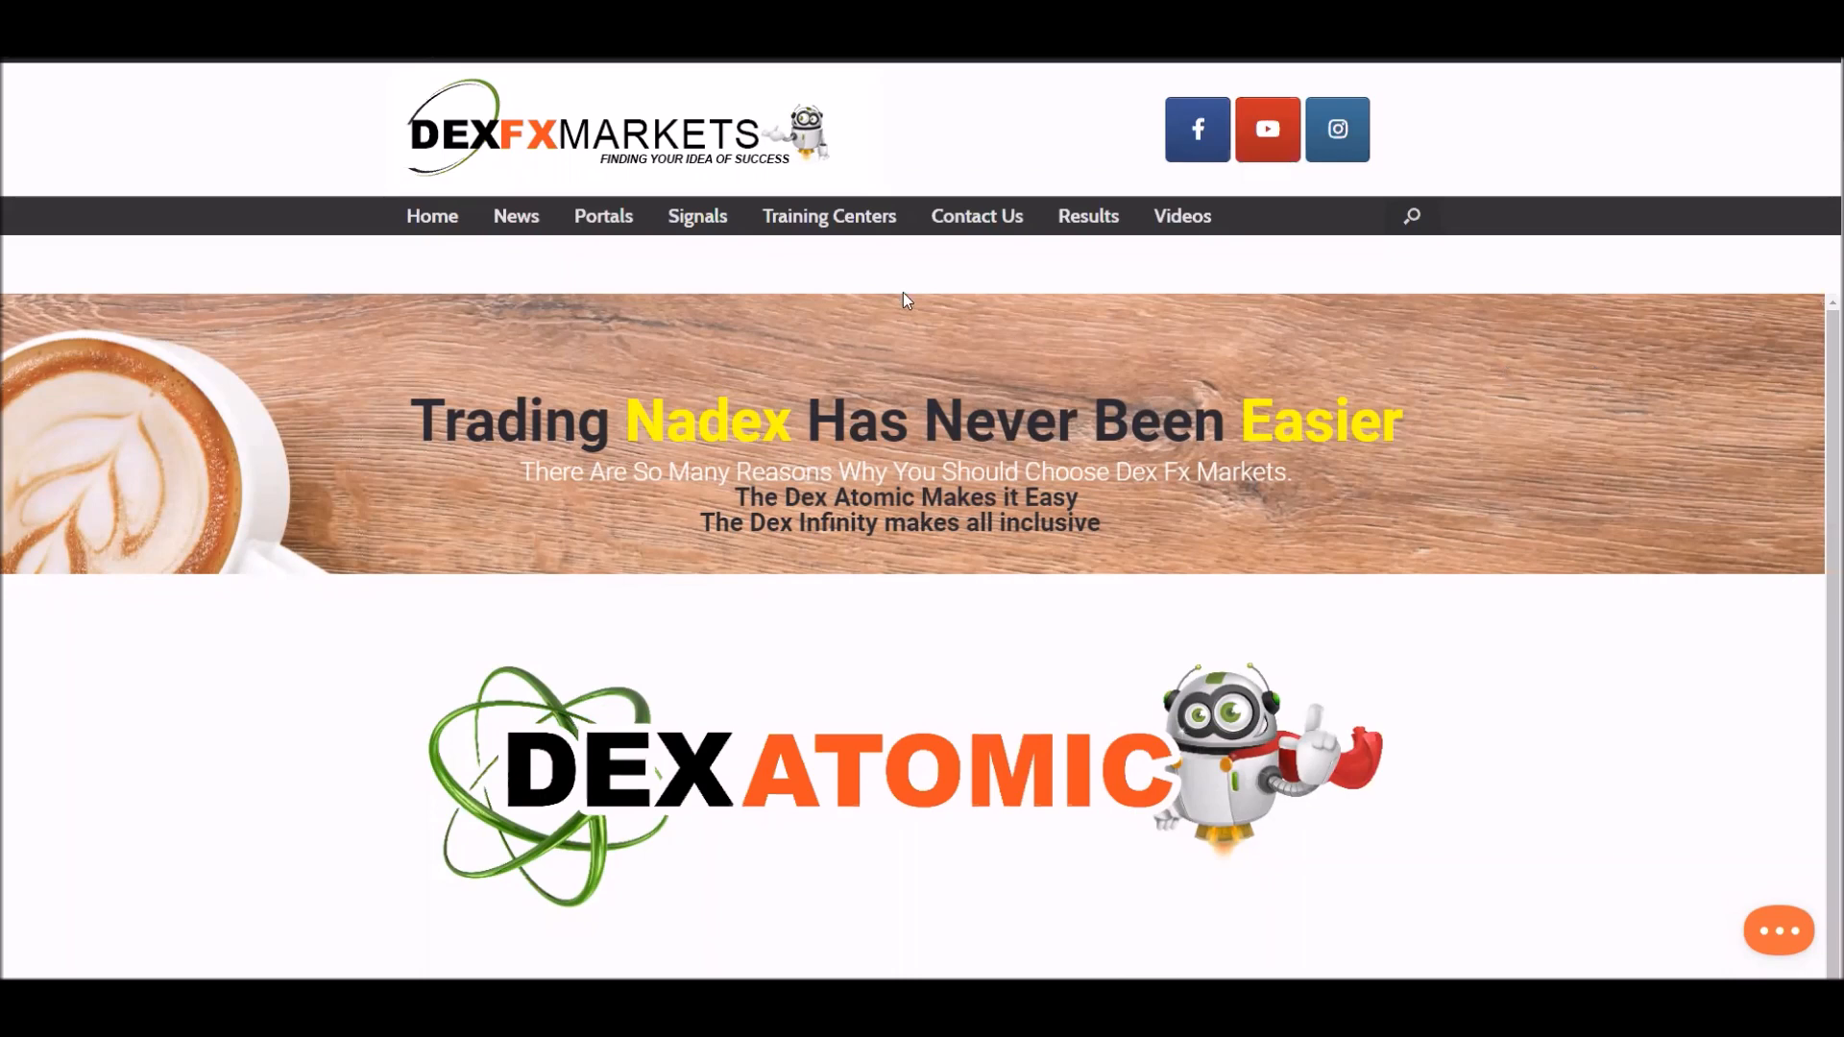
left_click(698, 215)
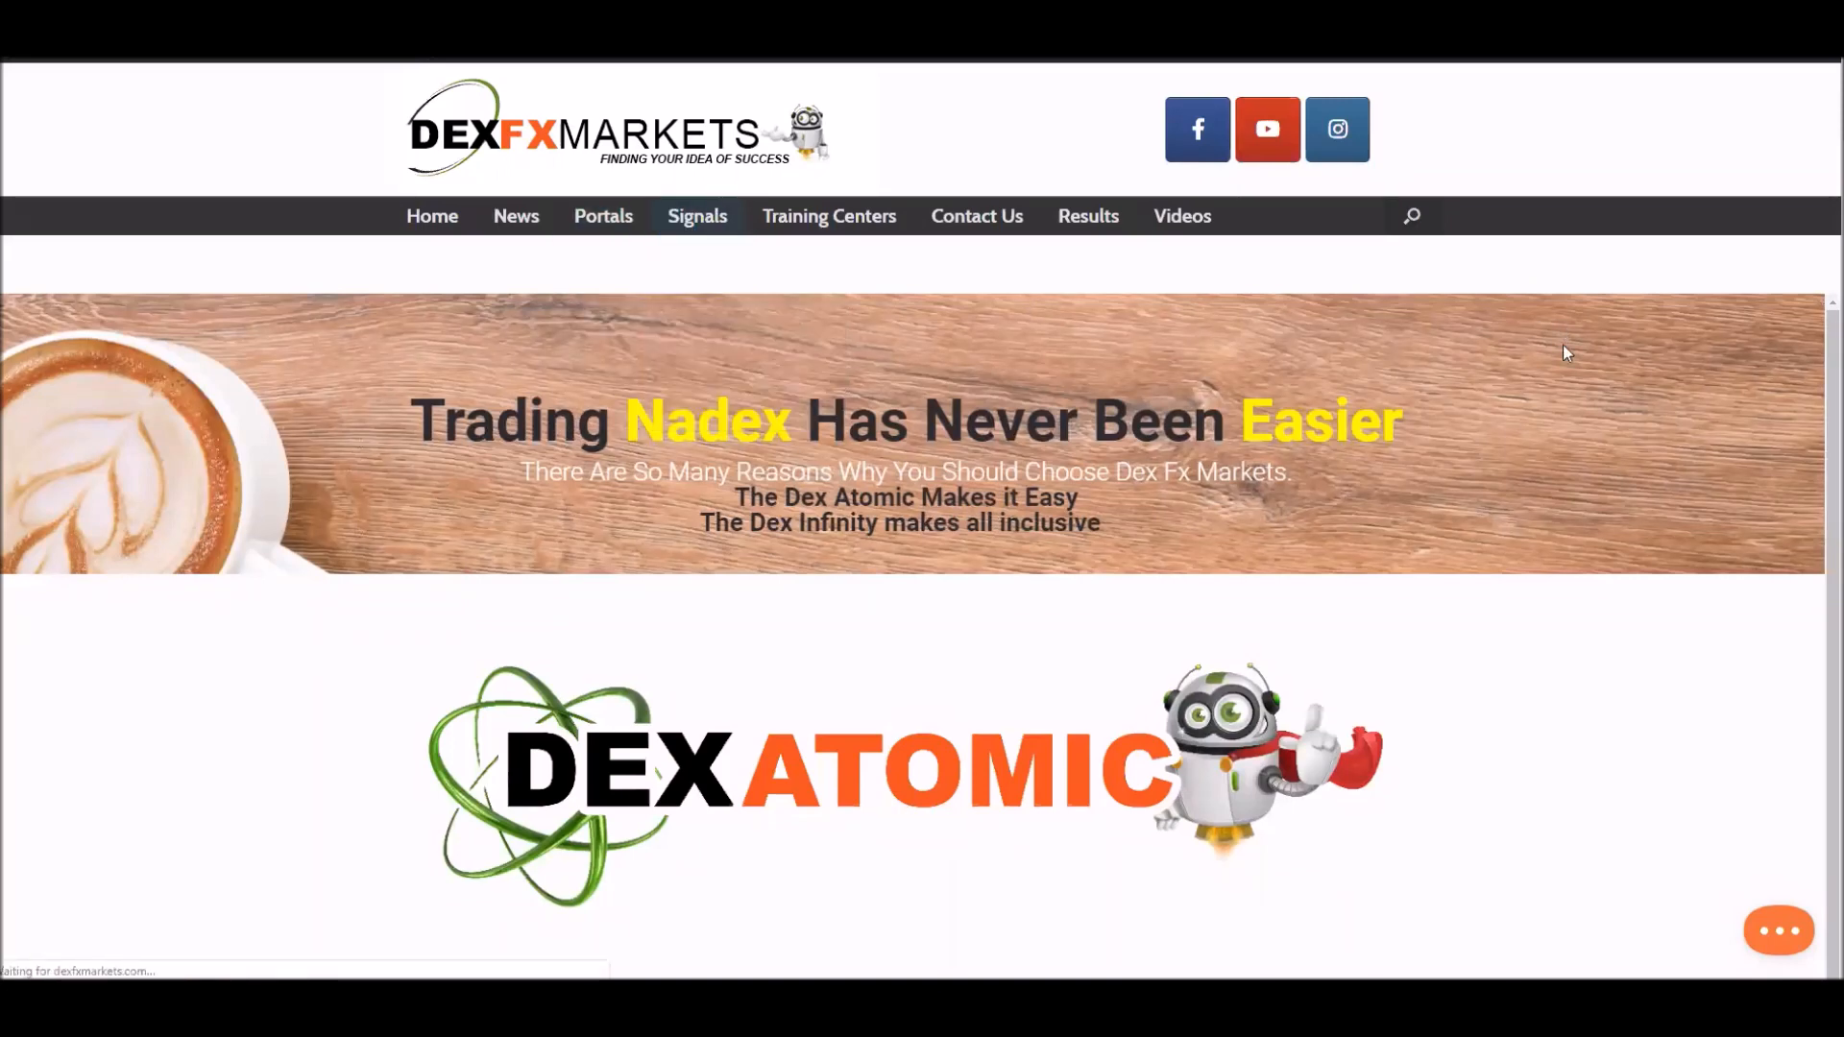
left_click(695, 215)
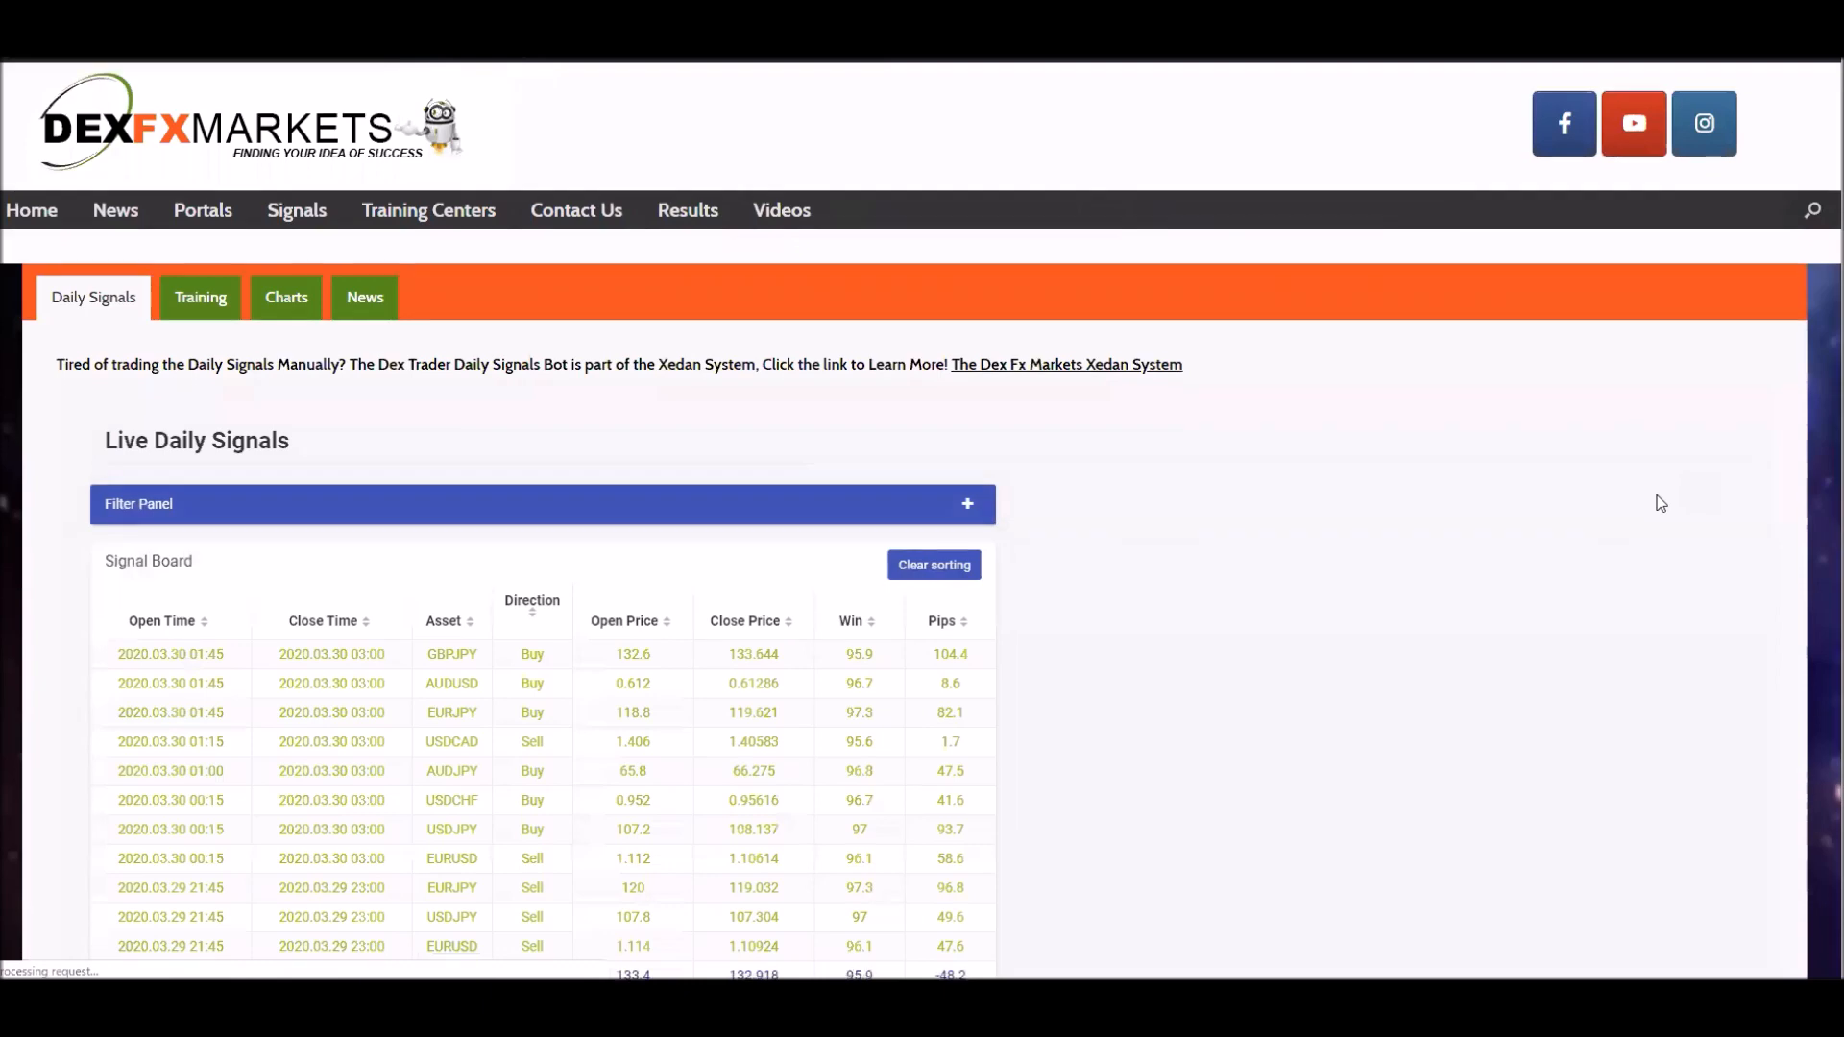
Step: Look through the Daily Signals board trades, then go to the TnT 1 hour signals board
scroll("down", 3)
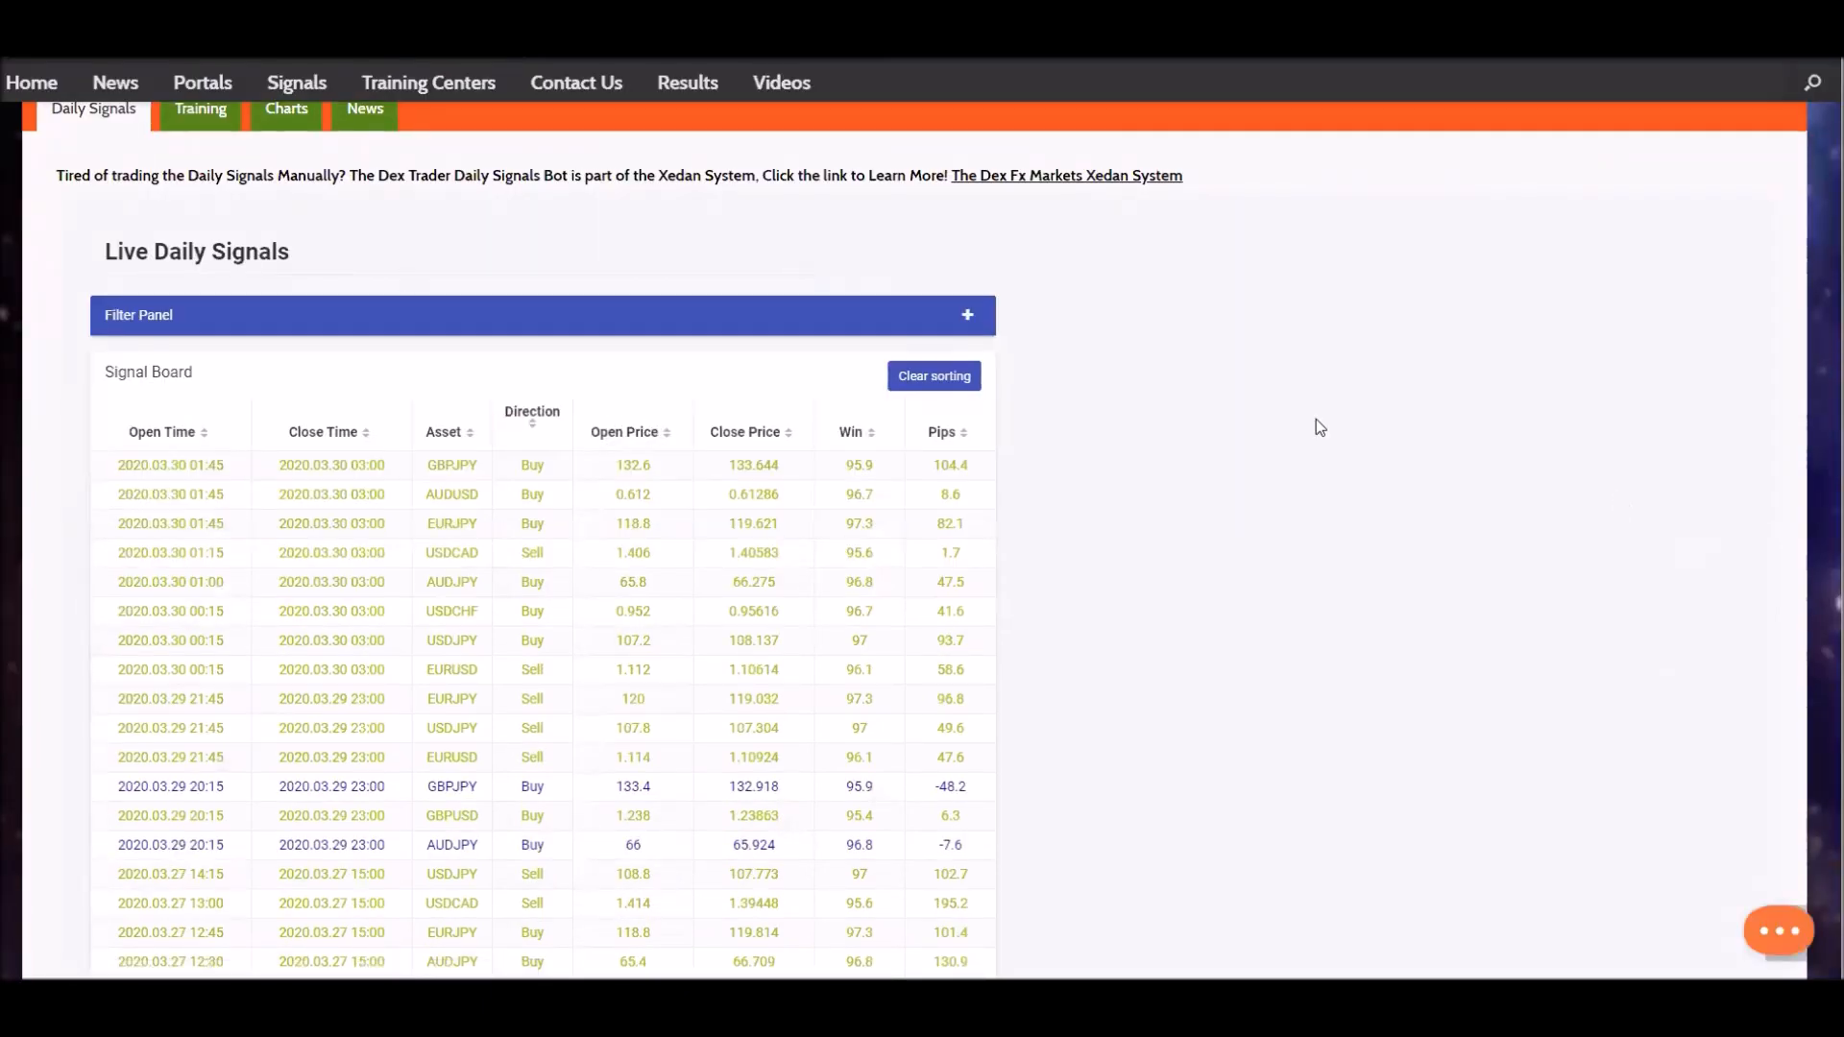
scroll("down", 3)
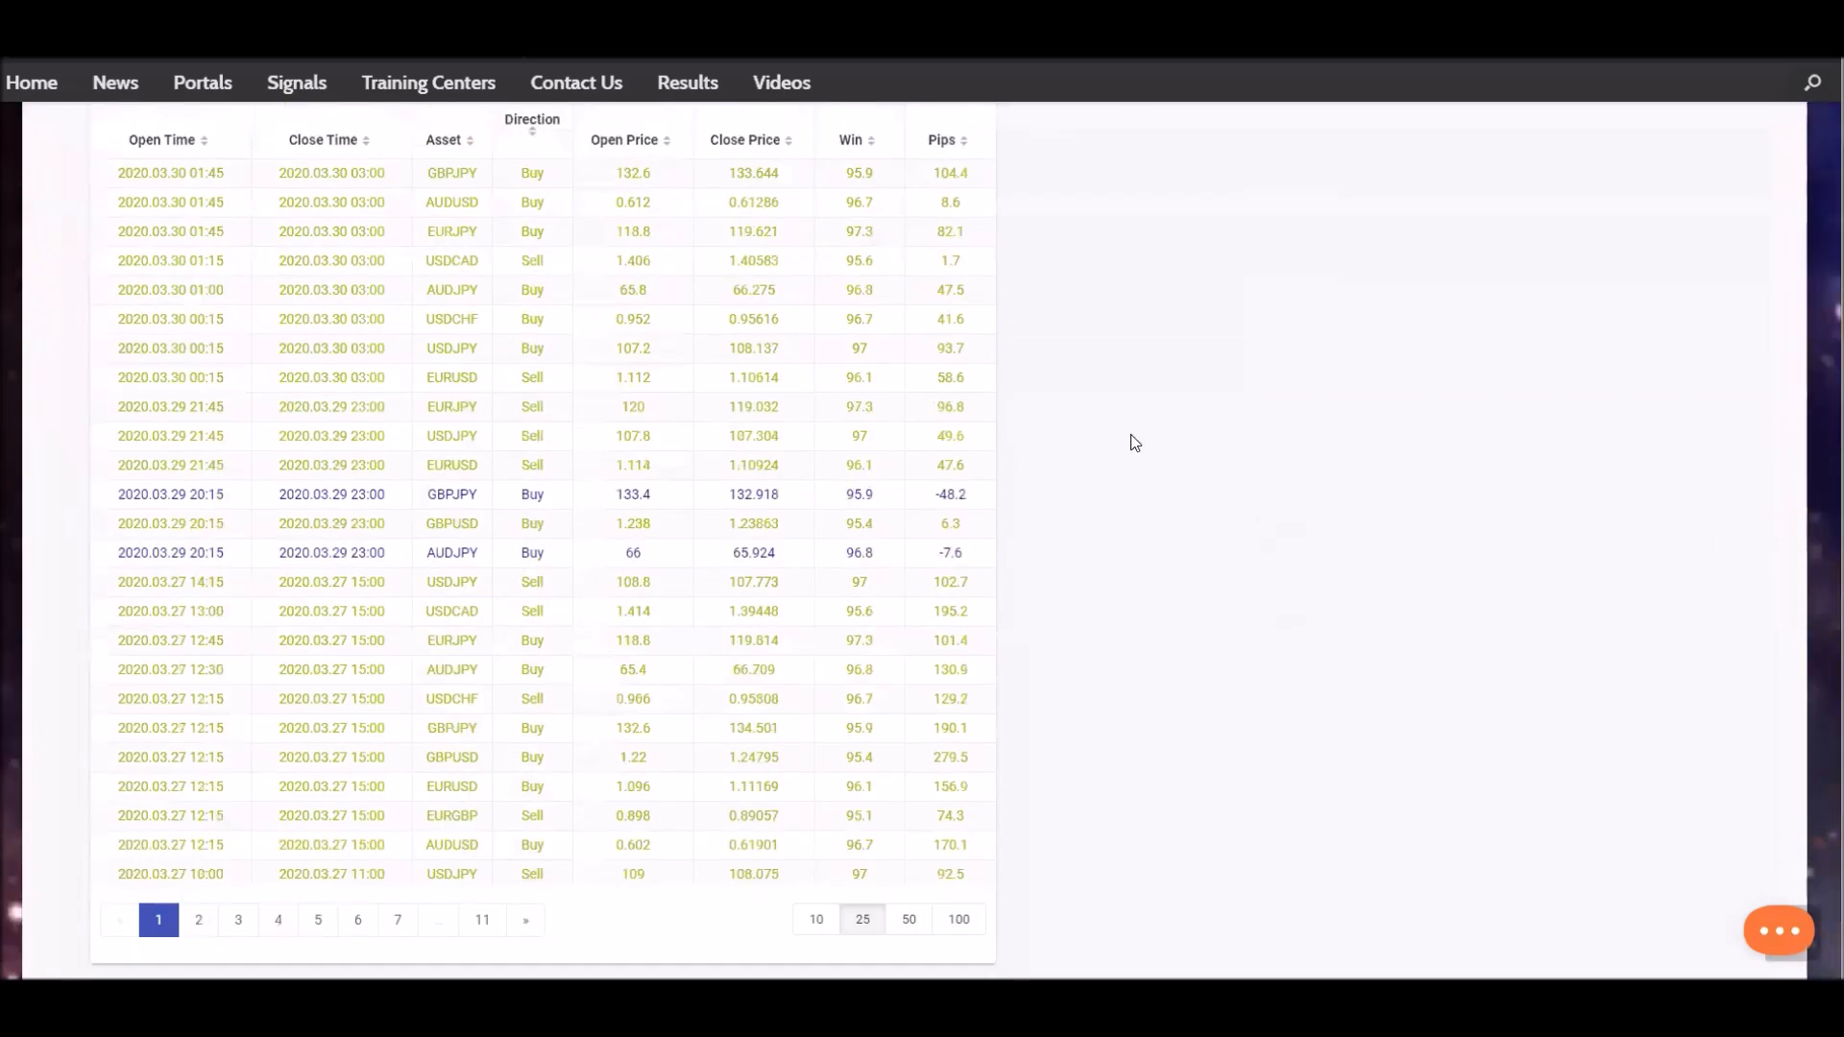
mouse_move(1052, 805)
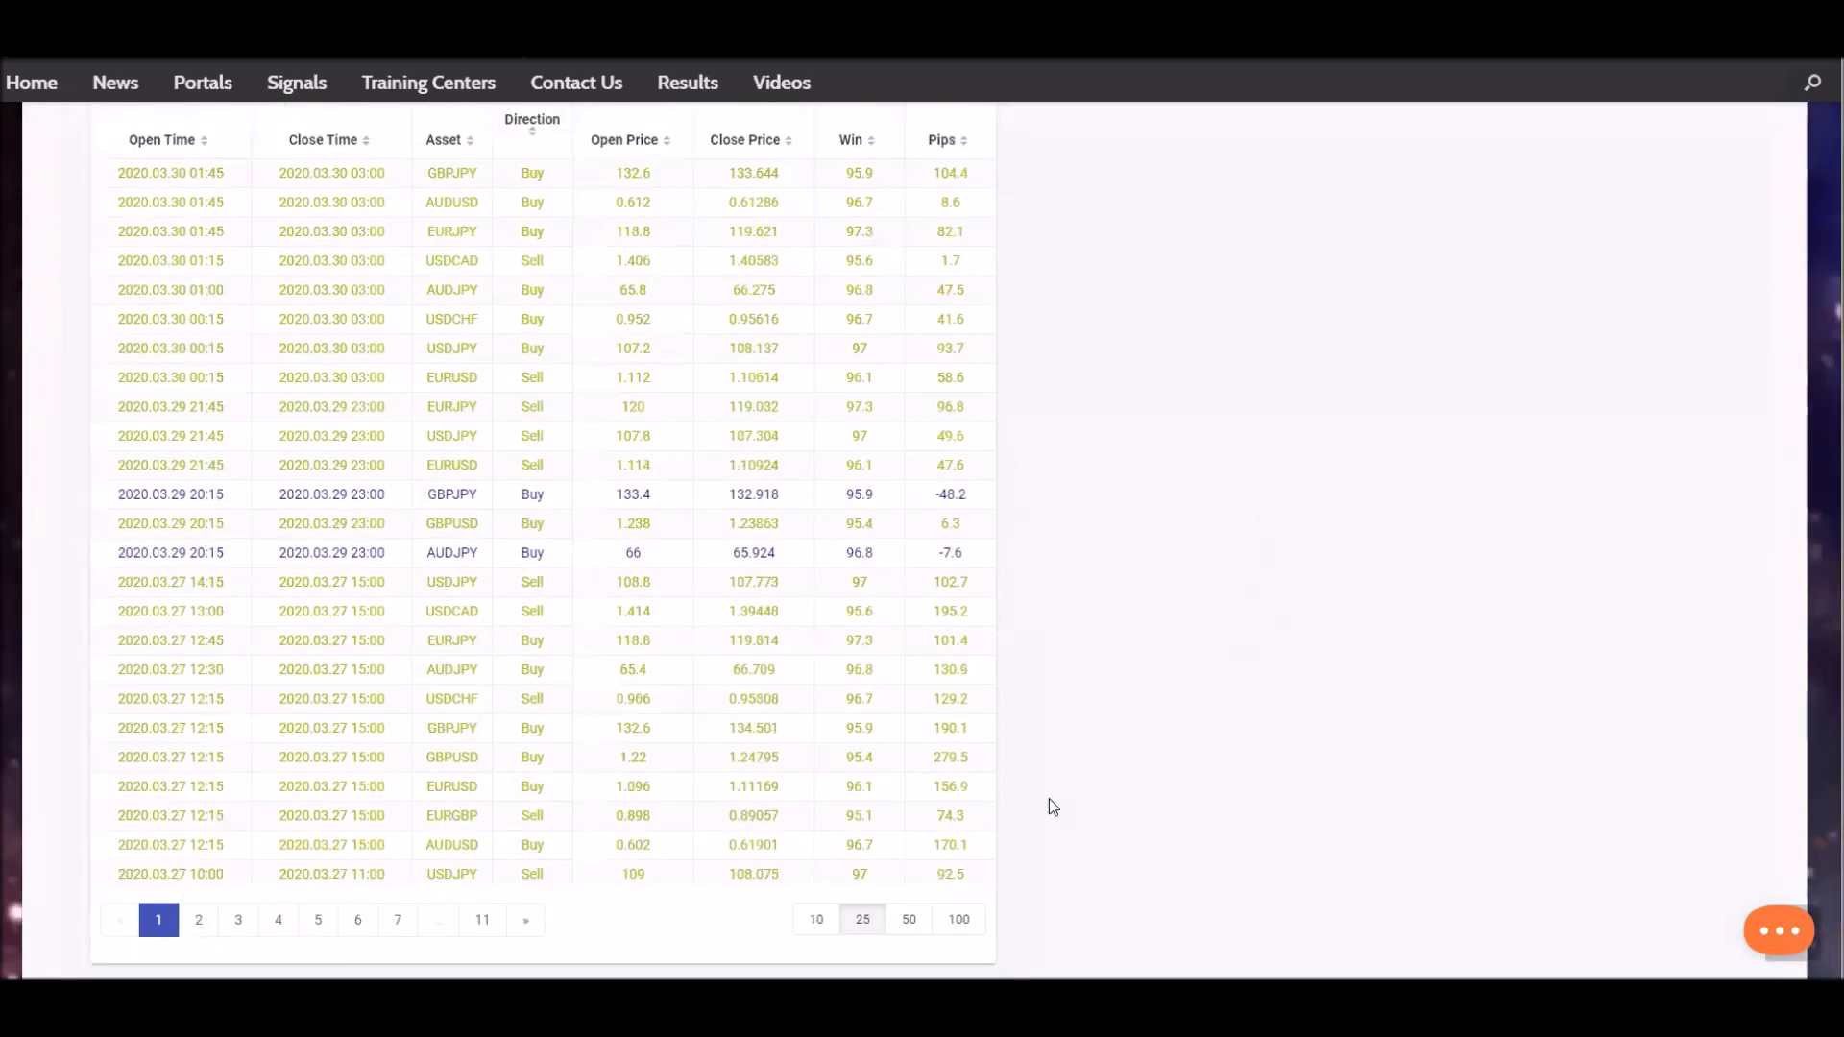
scroll("down", 3)
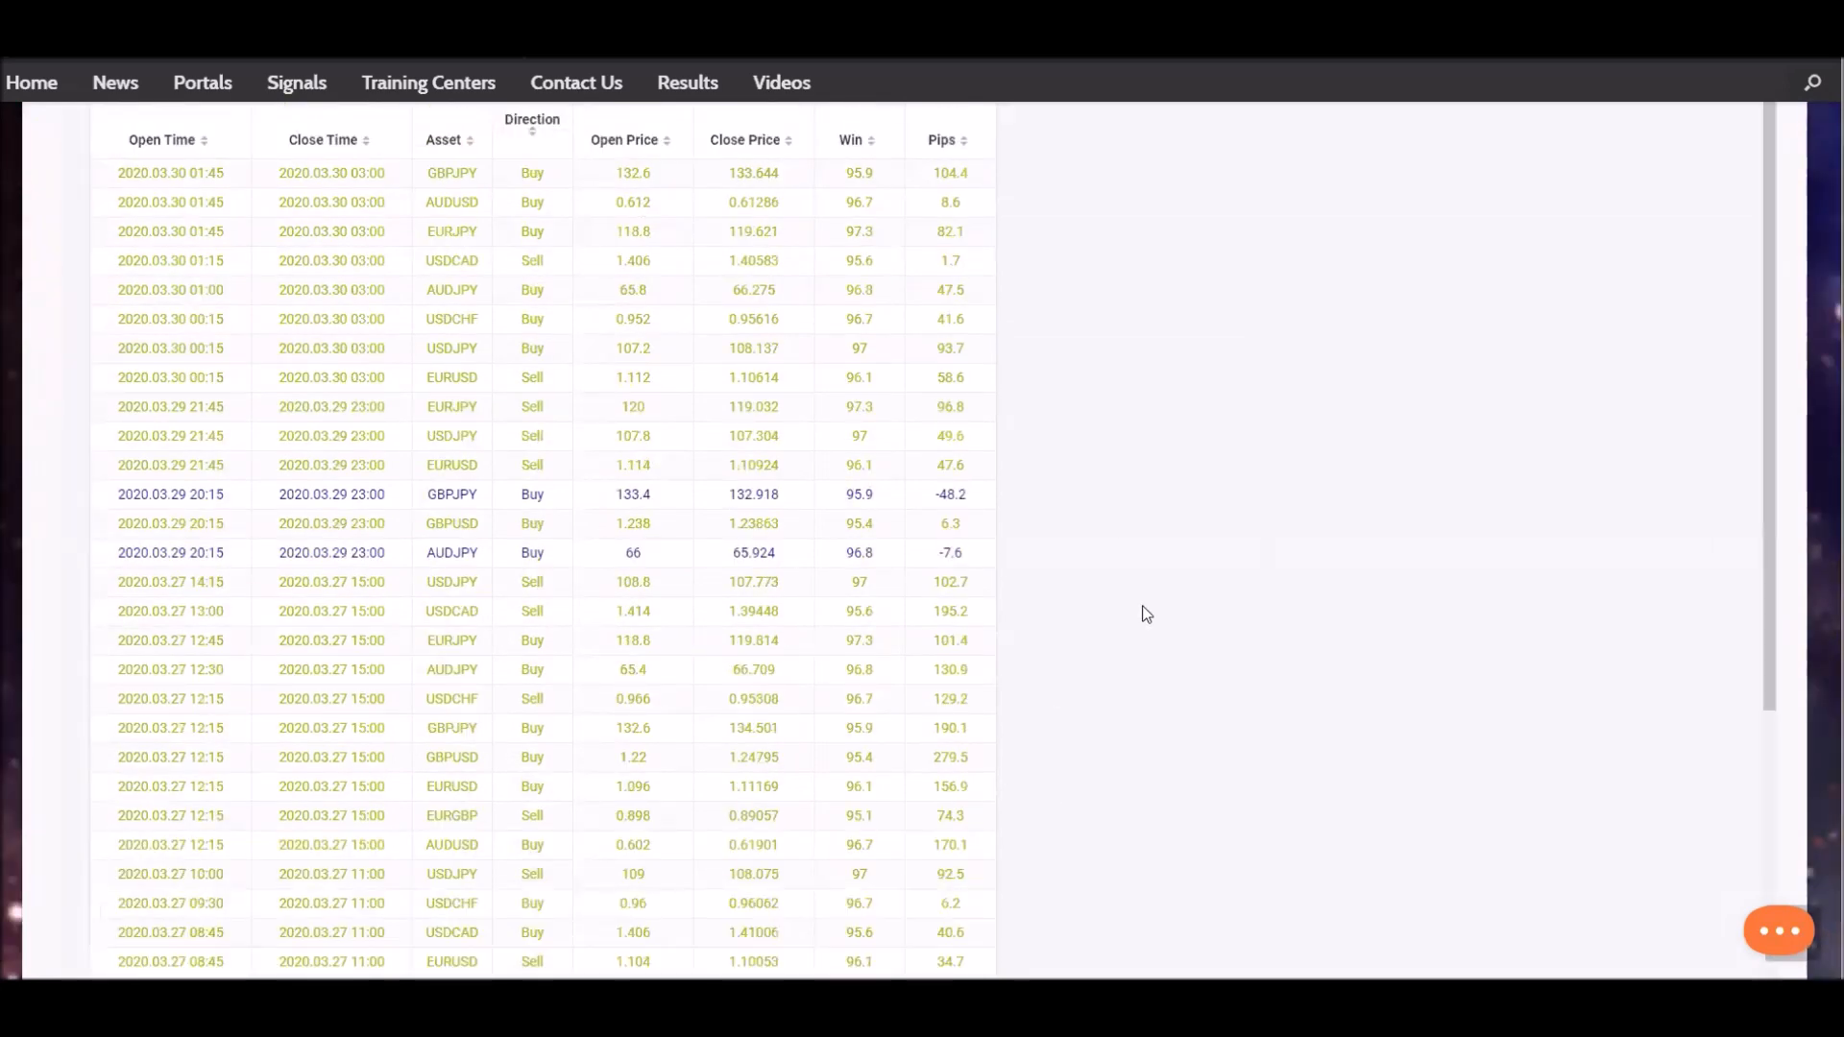
scroll("down", 3)
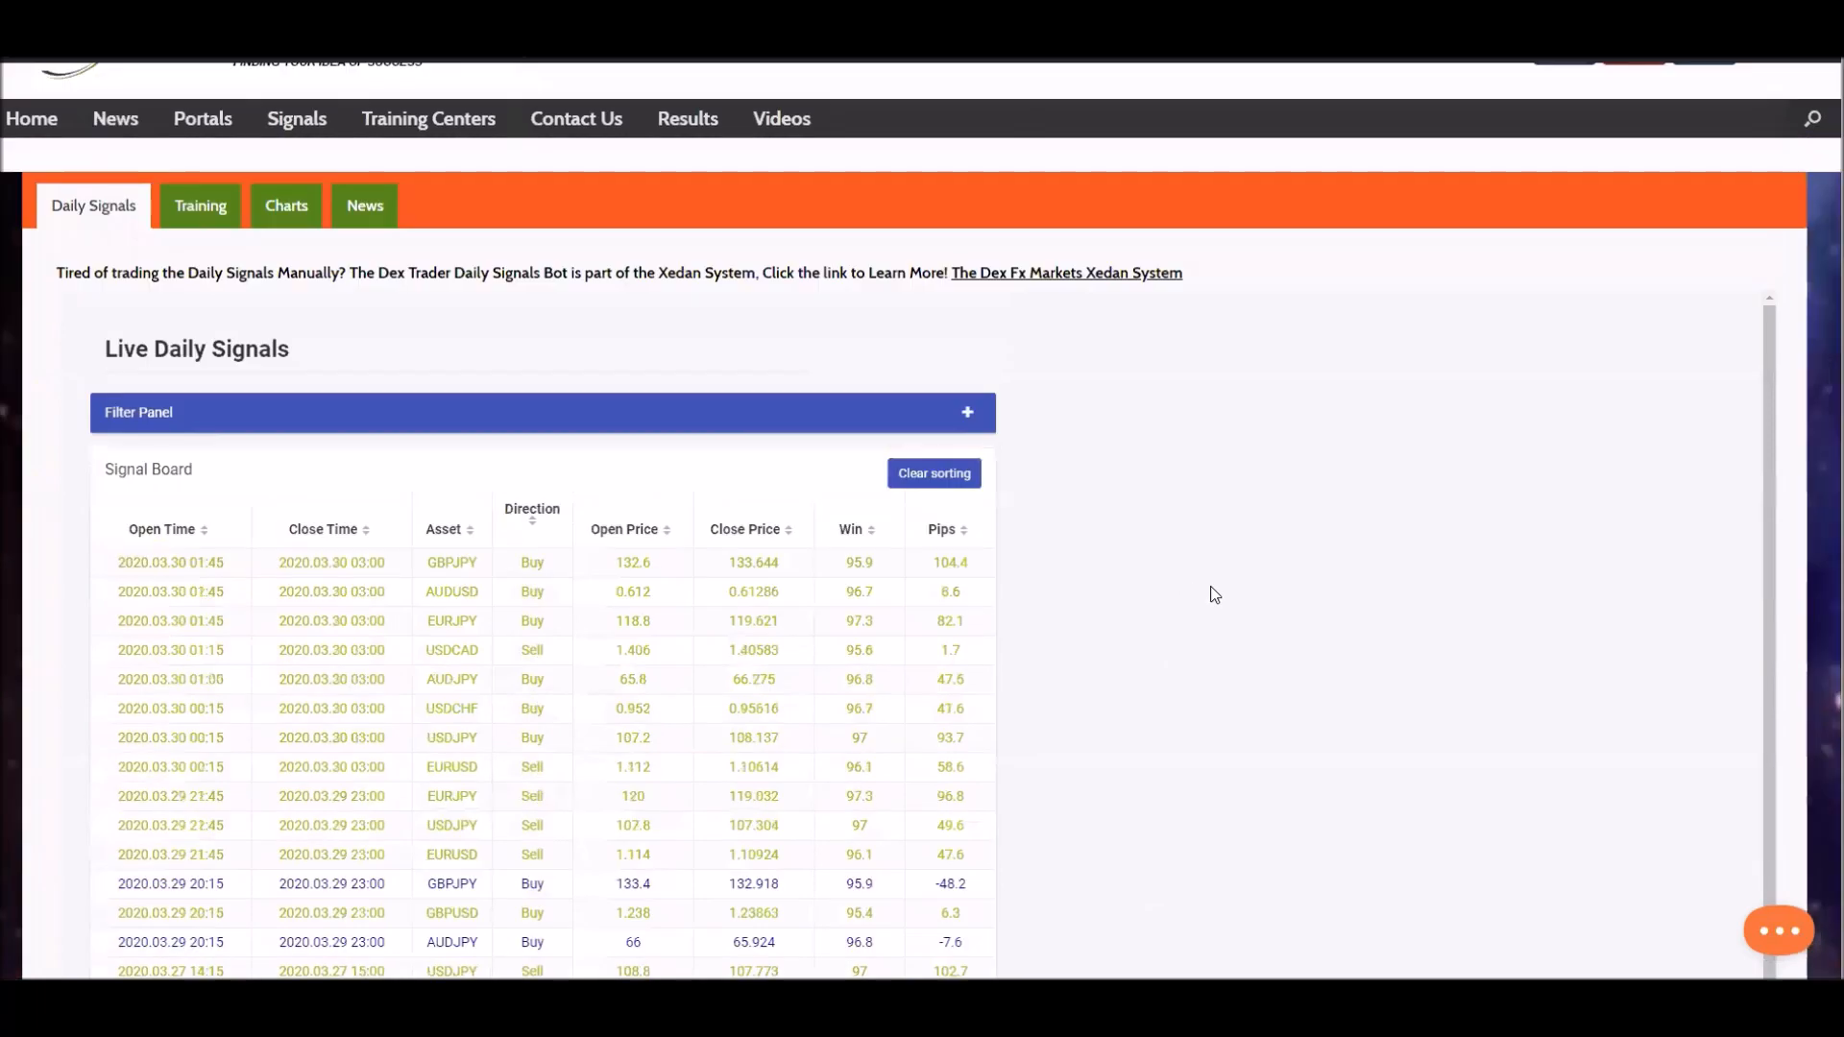
left_click(296, 119)
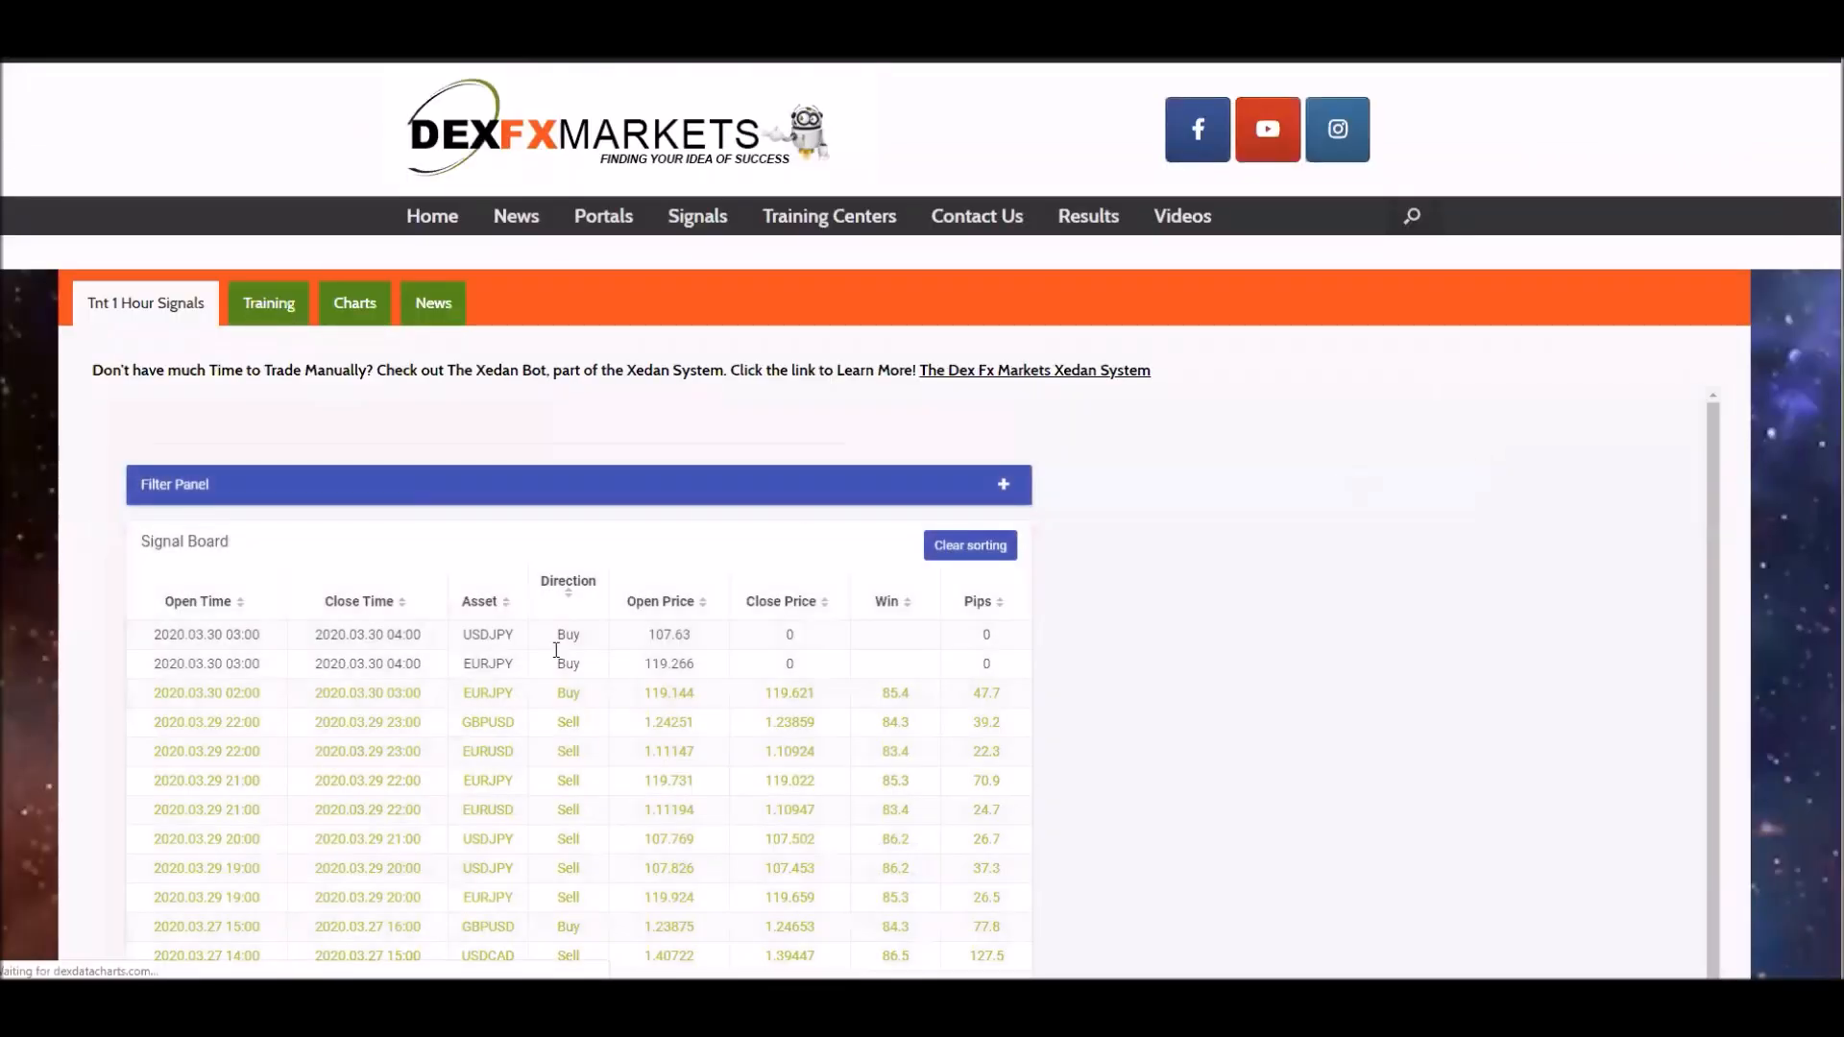
Step: Review the Tnt 1 Hour Signals board trades, then go to the Tnt 2 hour signals board
scroll("down", 3)
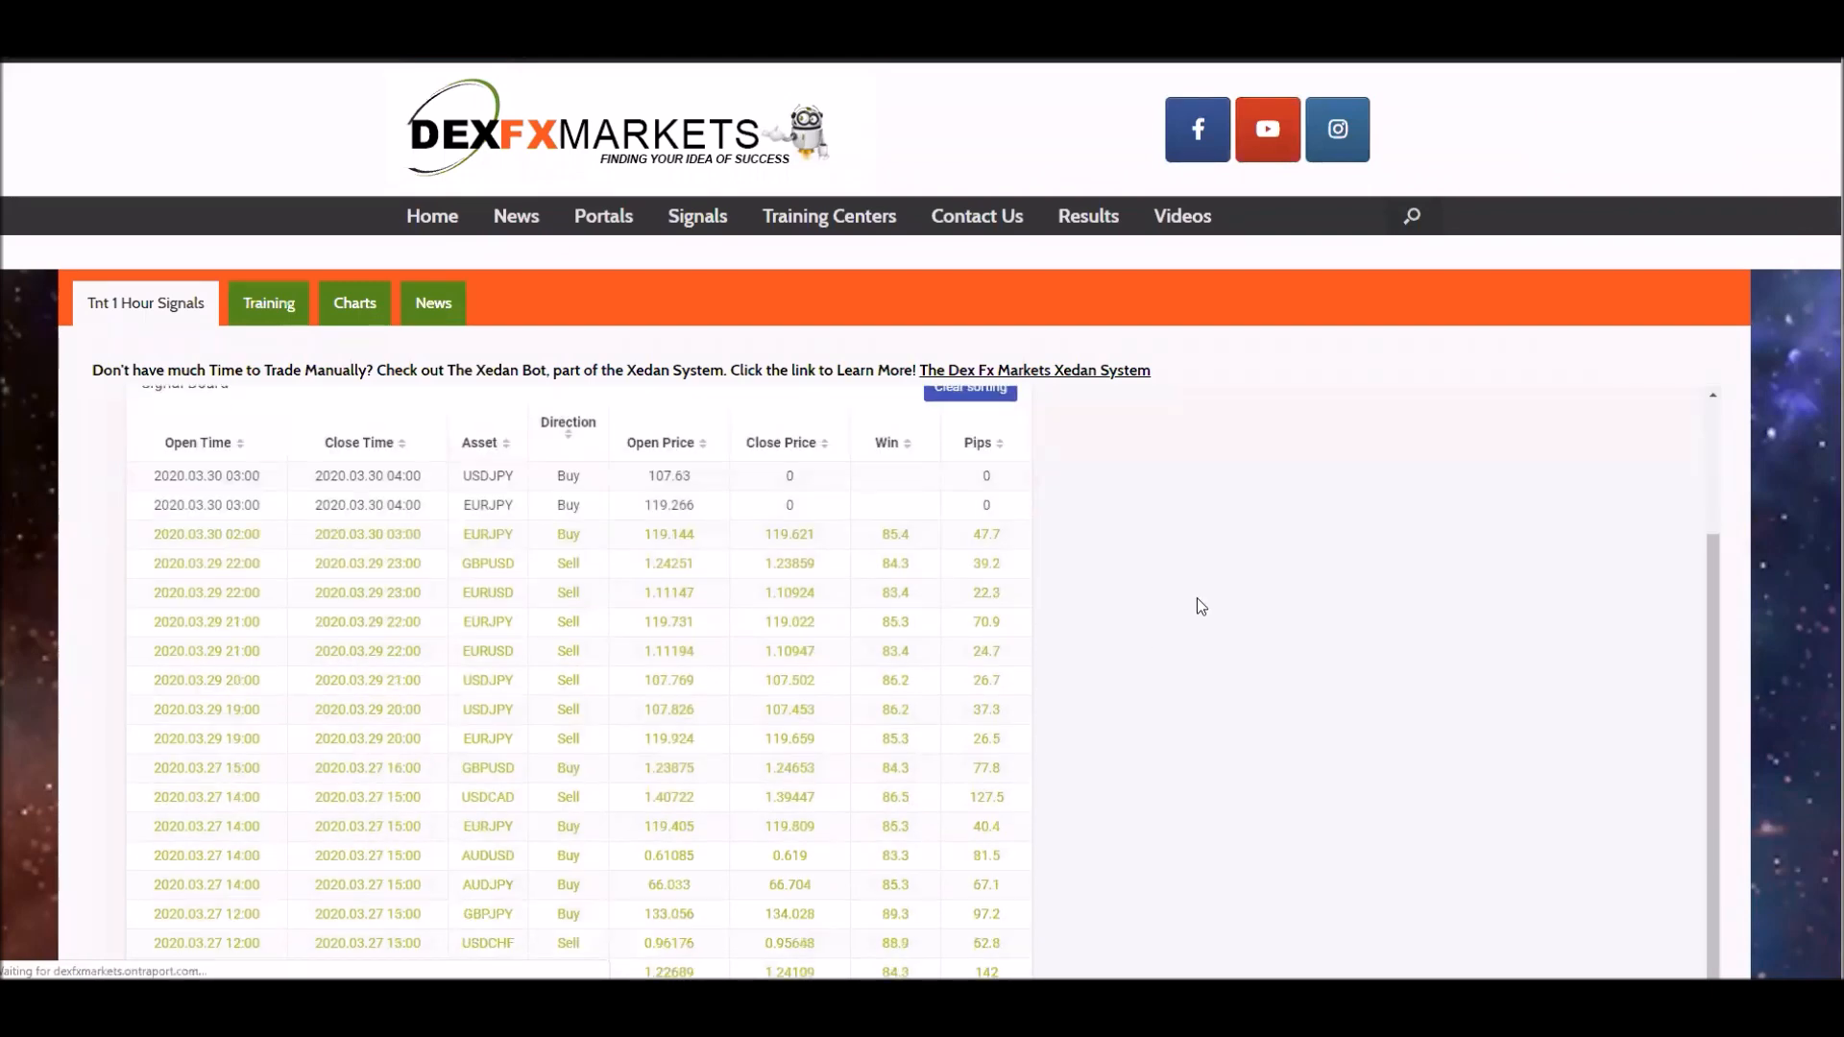
scroll("down", 3)
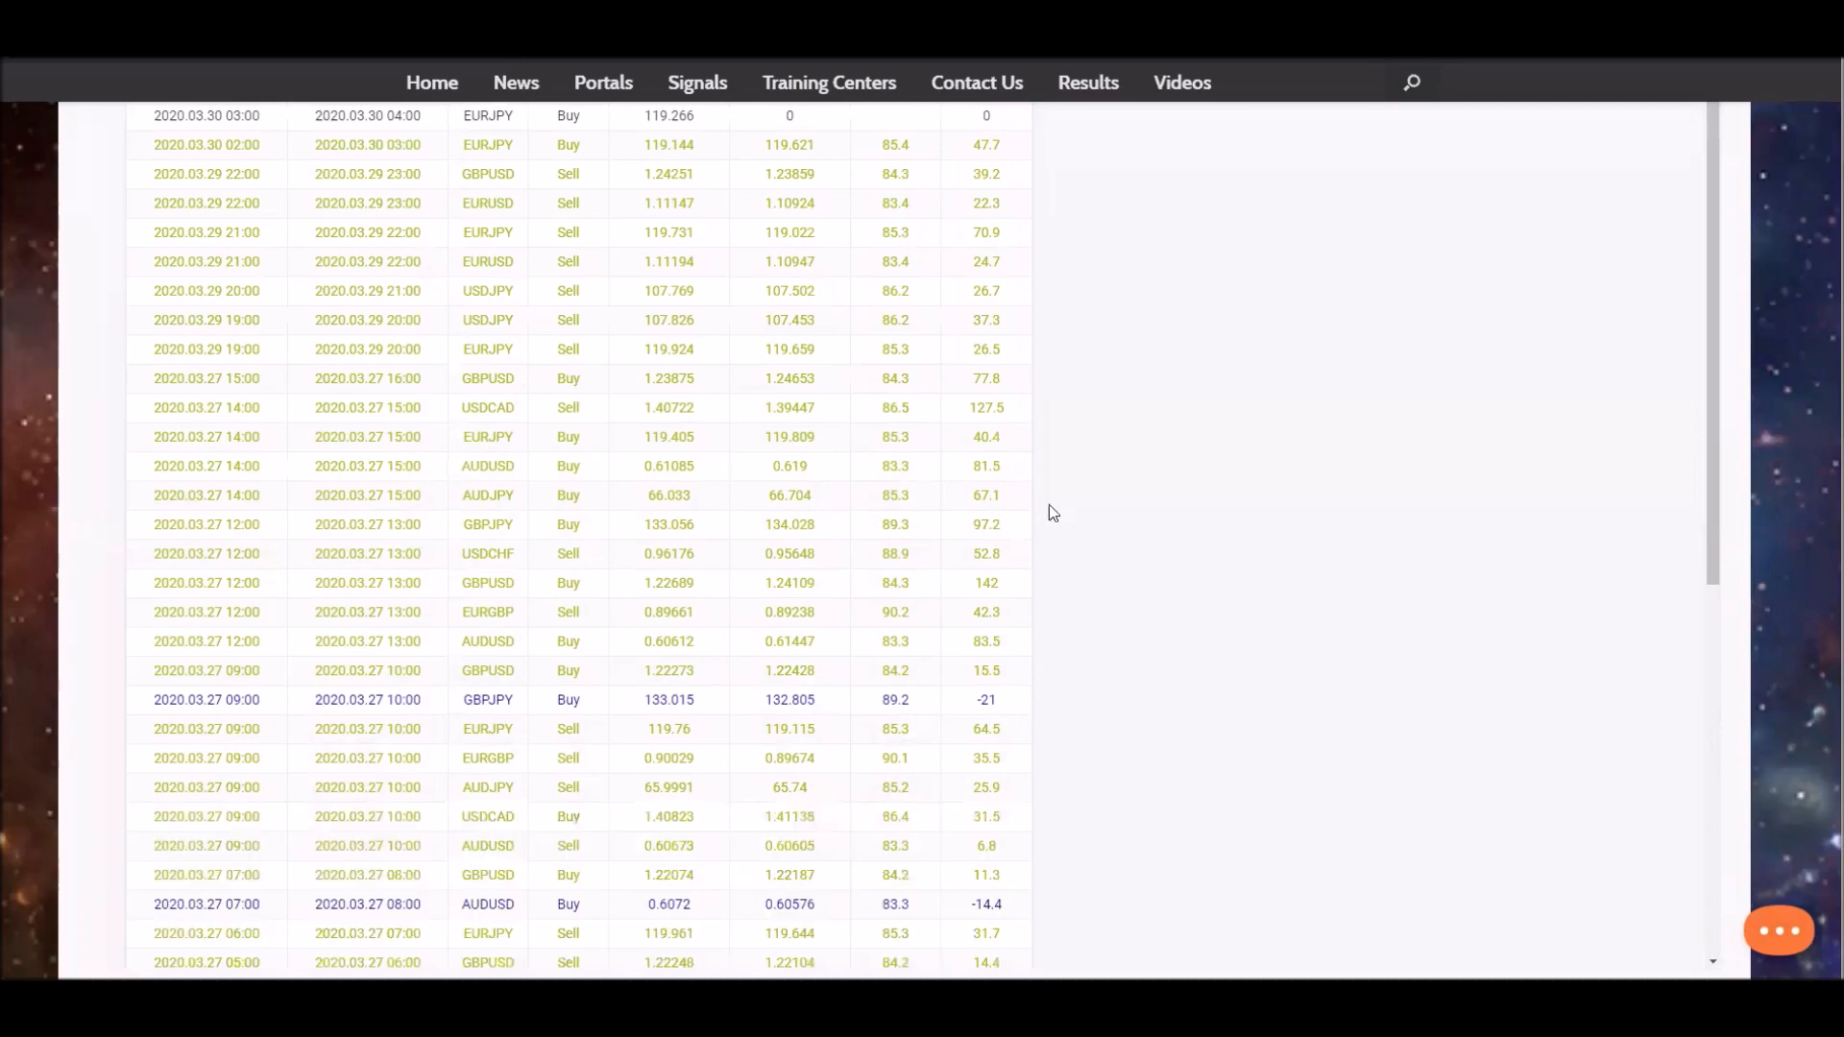
scroll("down", 3)
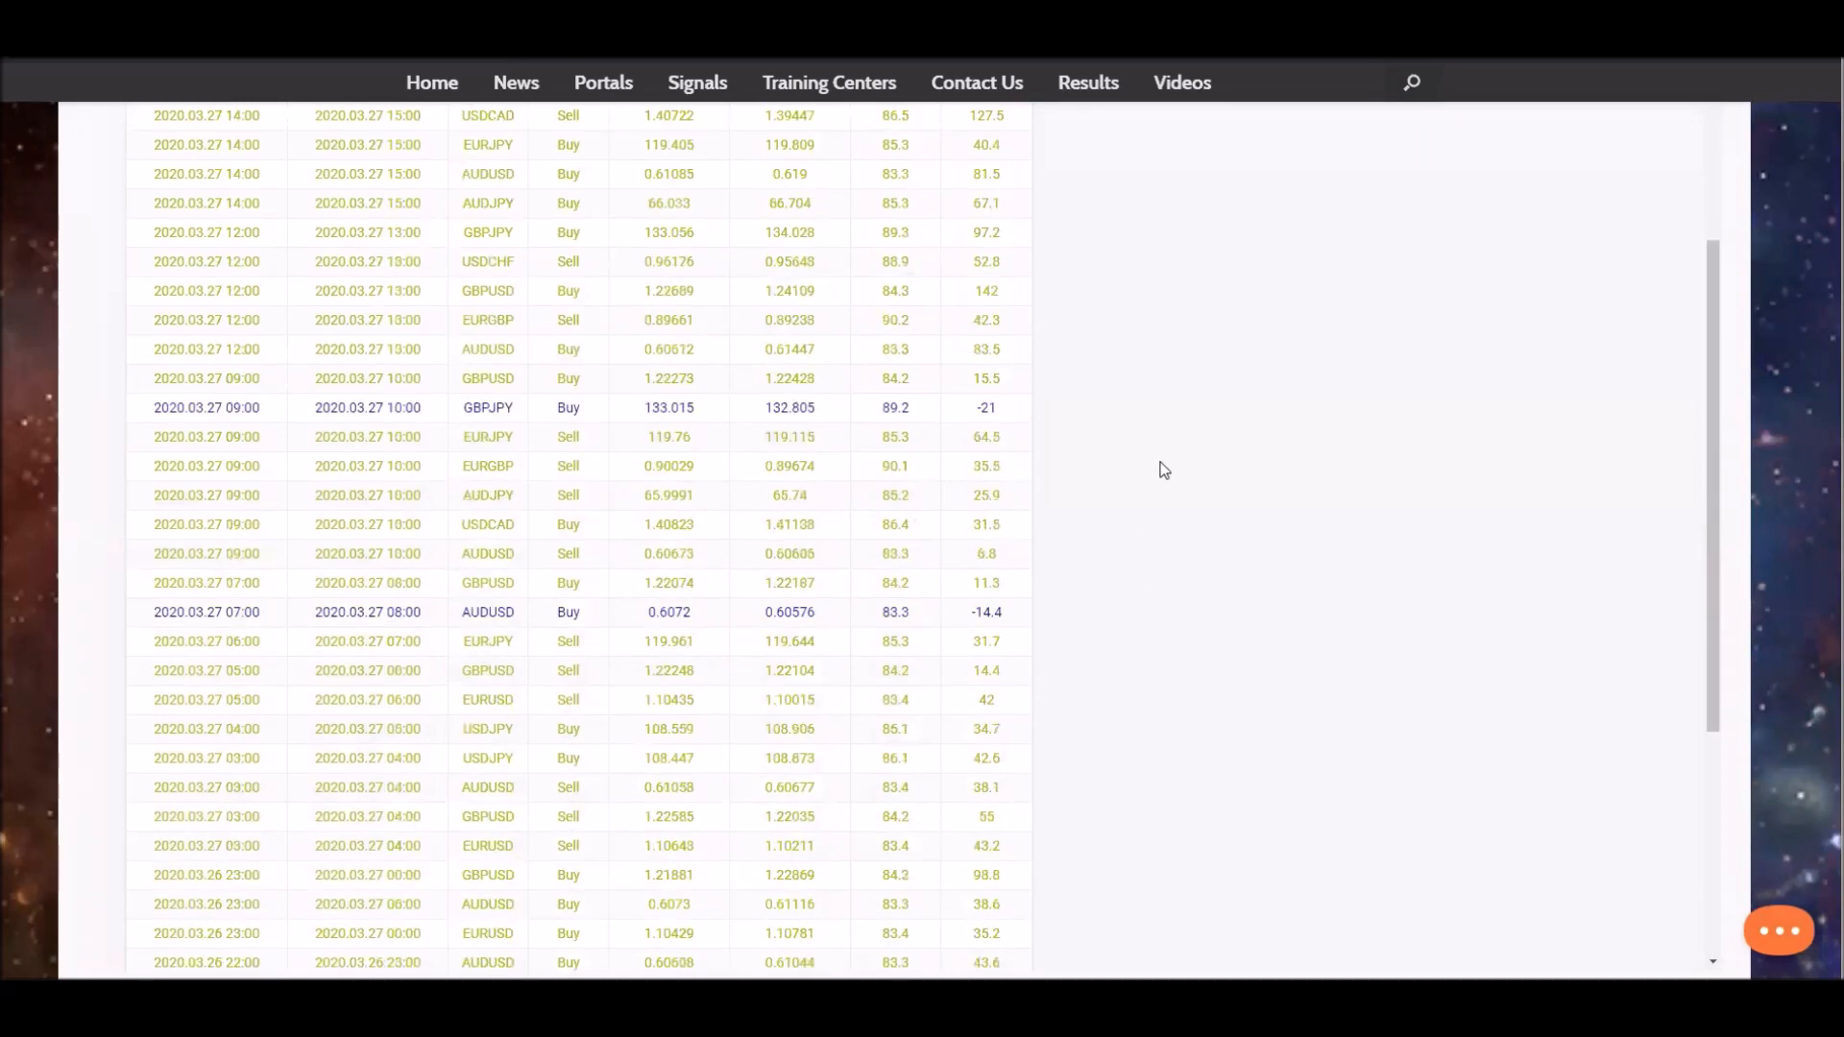
scroll("down", 3)
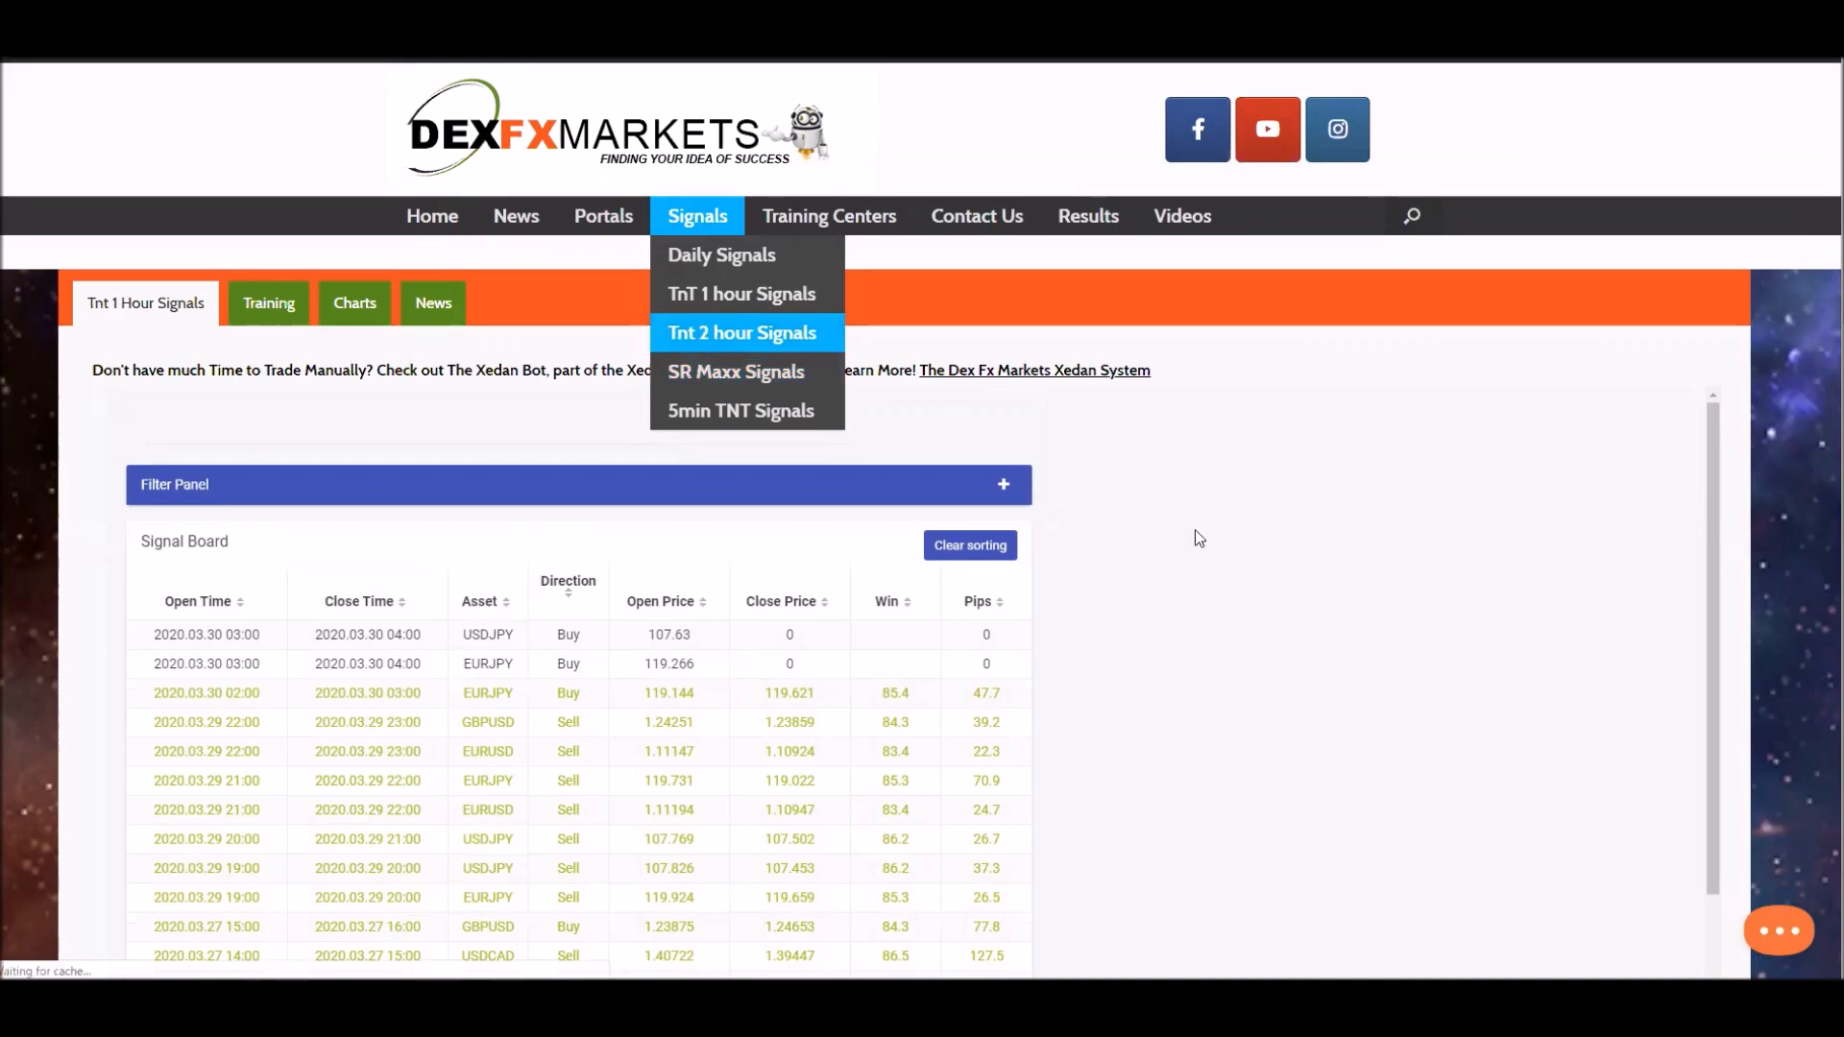
left_click(744, 332)
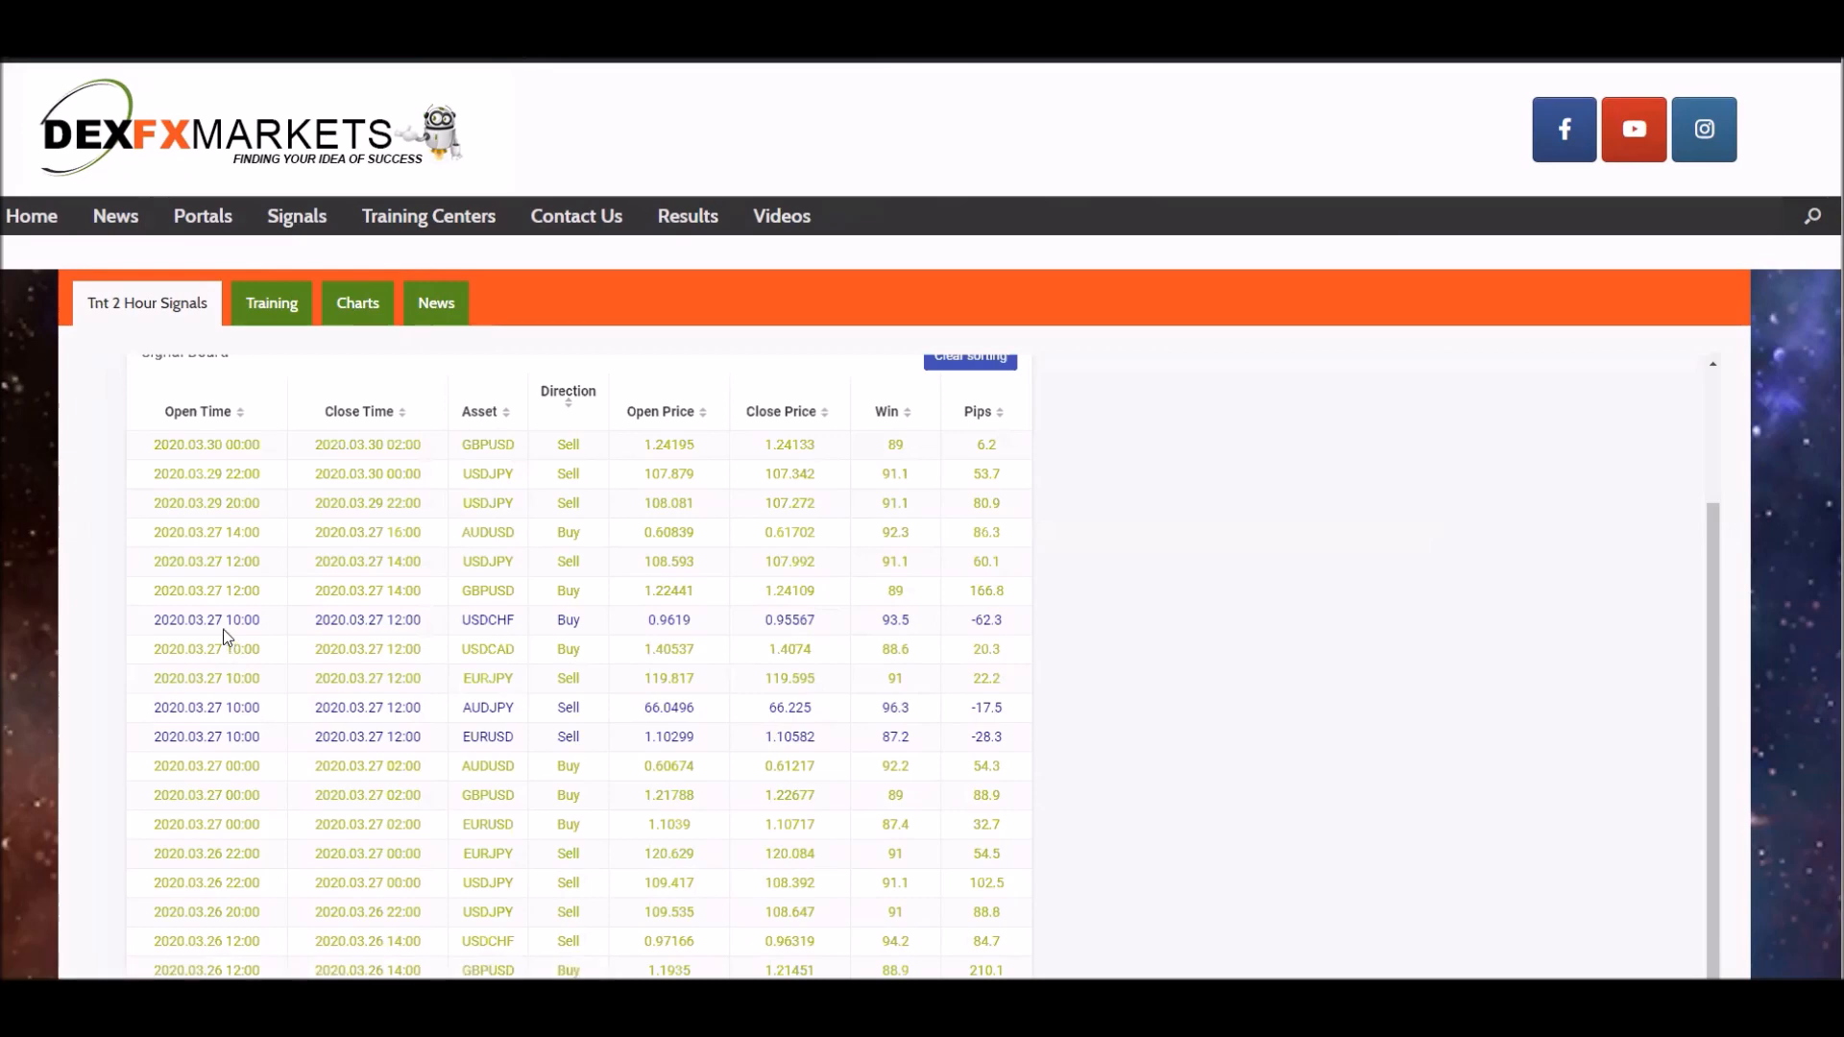
Step: Look through the Tnt 2 Hour Signals board trades down to the 17-page pagination
scroll("down", 3)
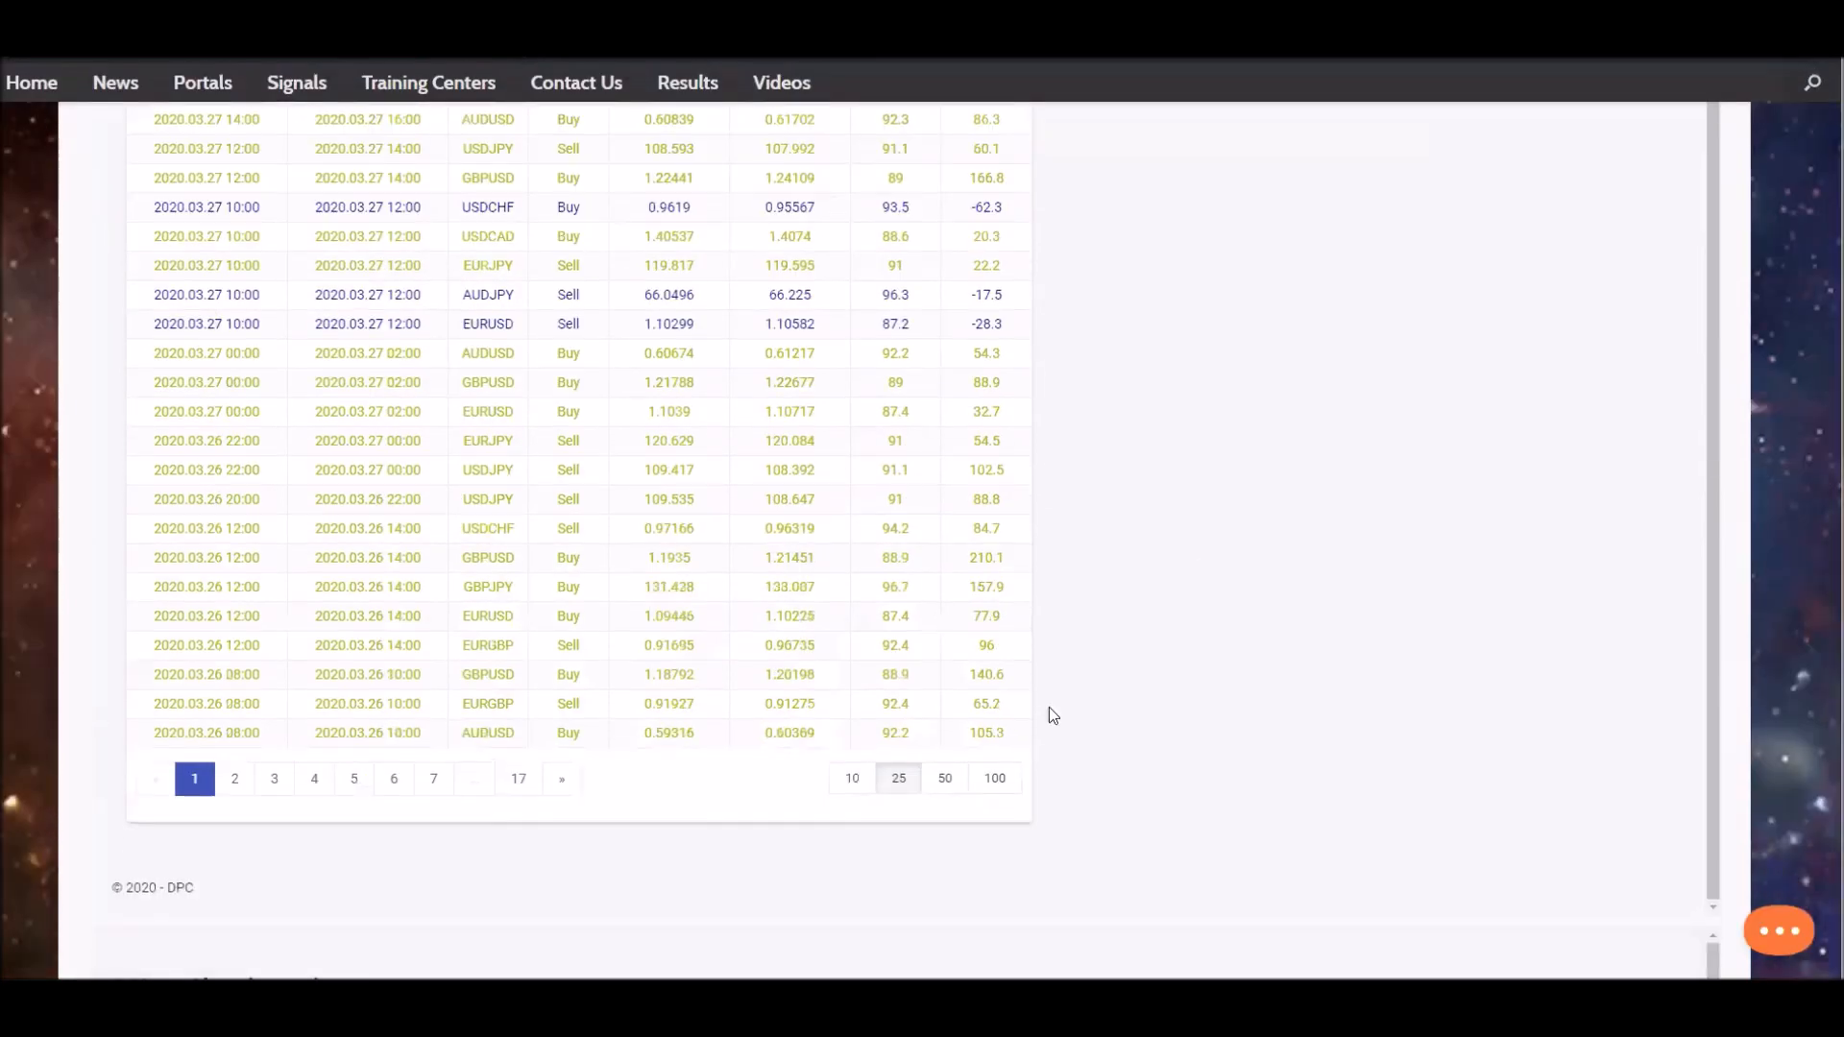
scroll("down", 3)
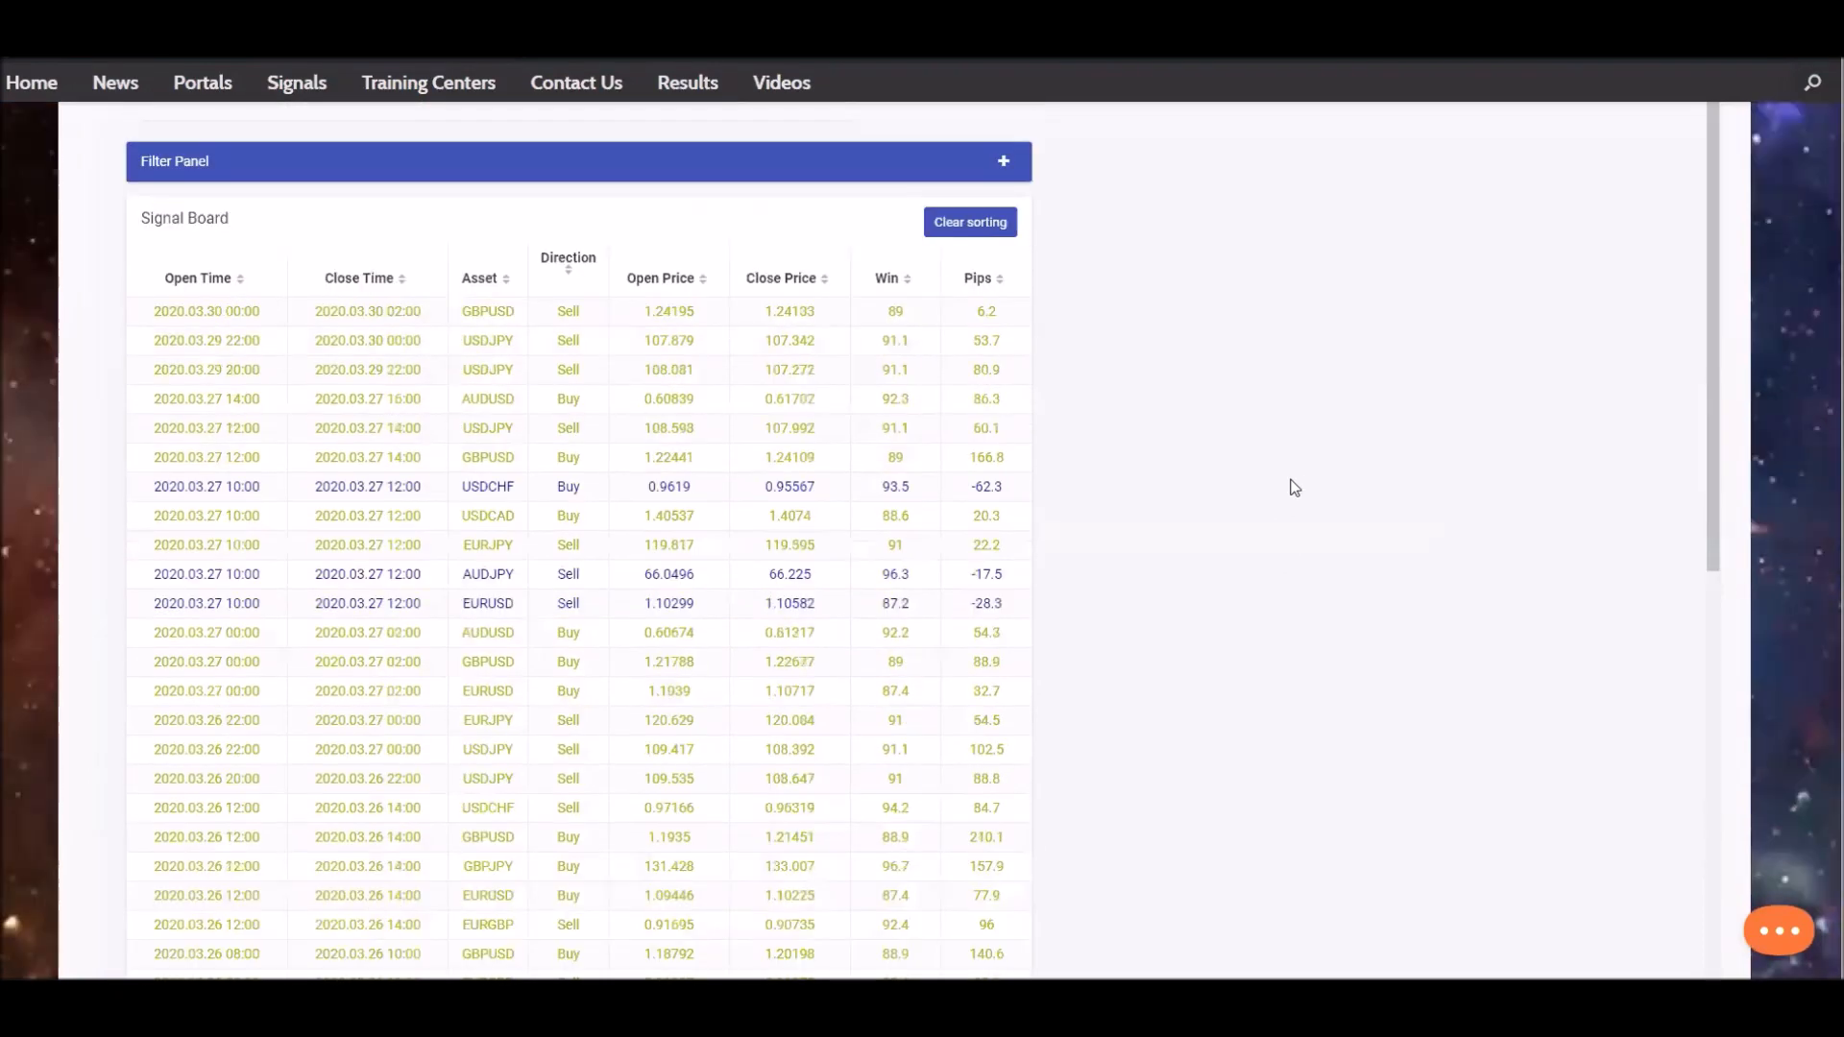
scroll("down", 3)
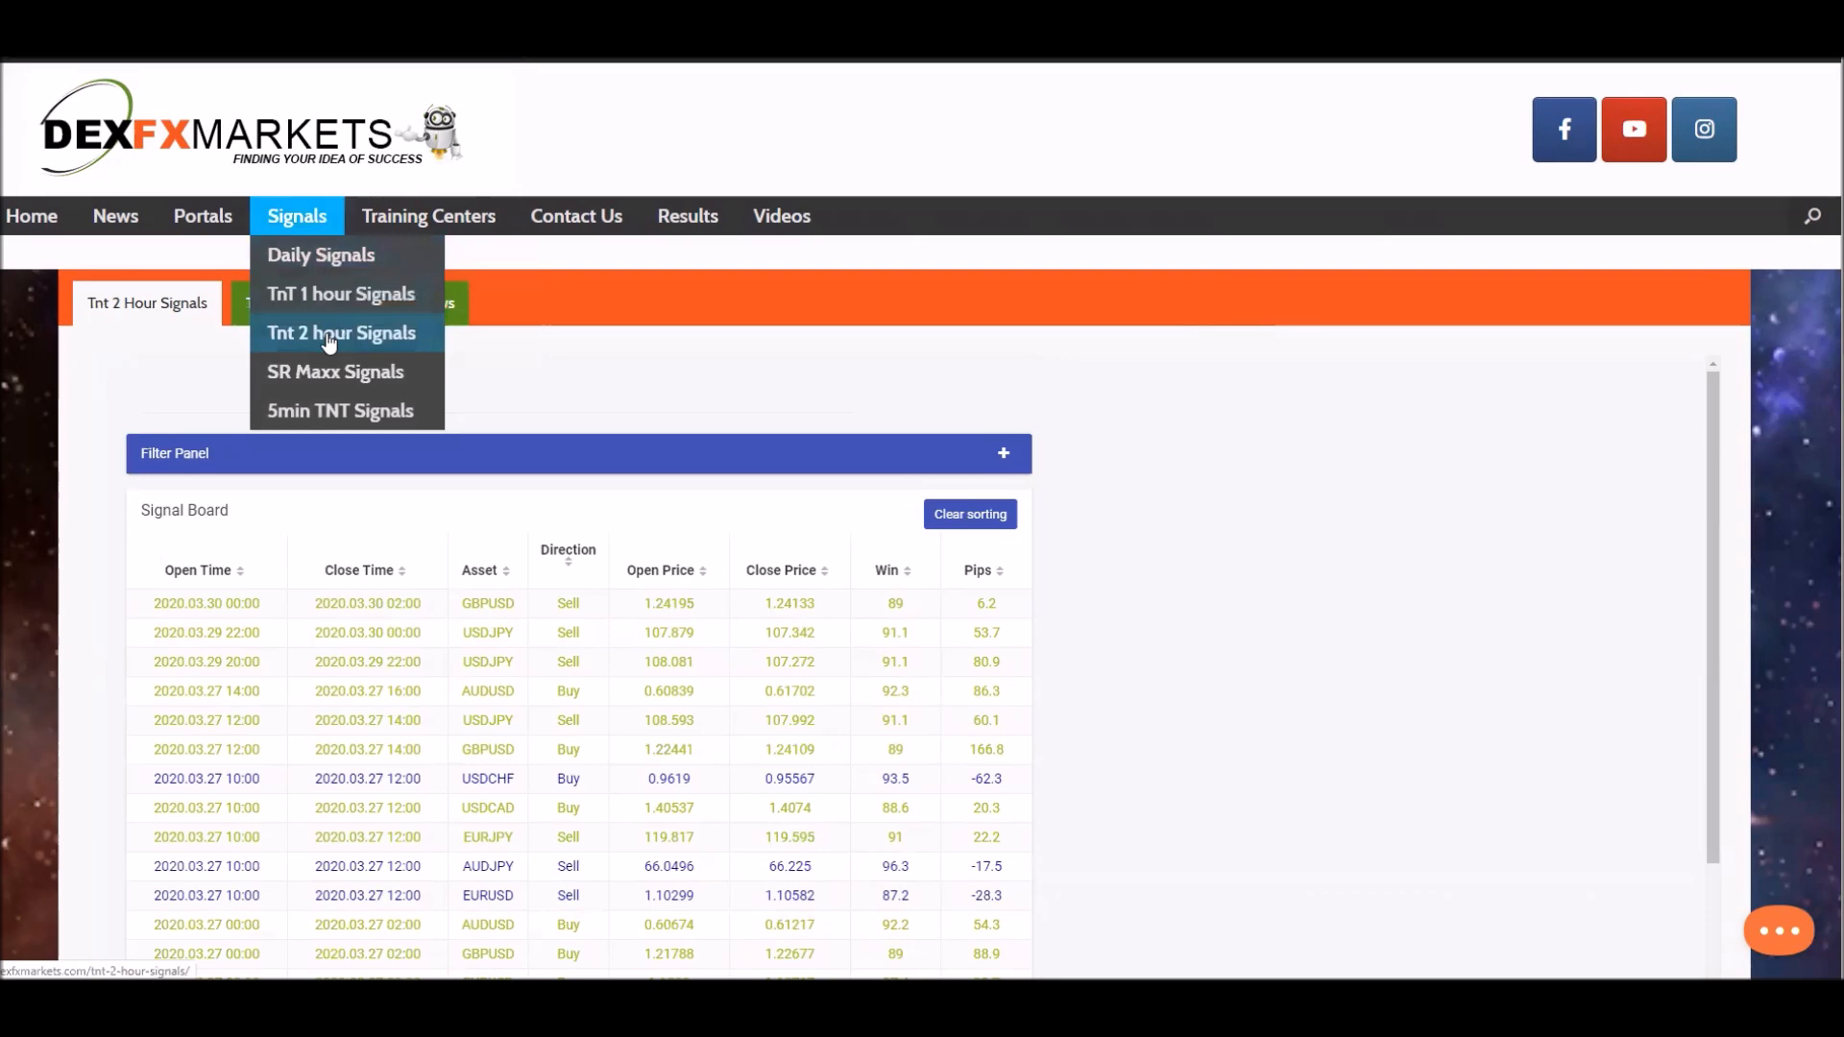
mouse_move(335, 409)
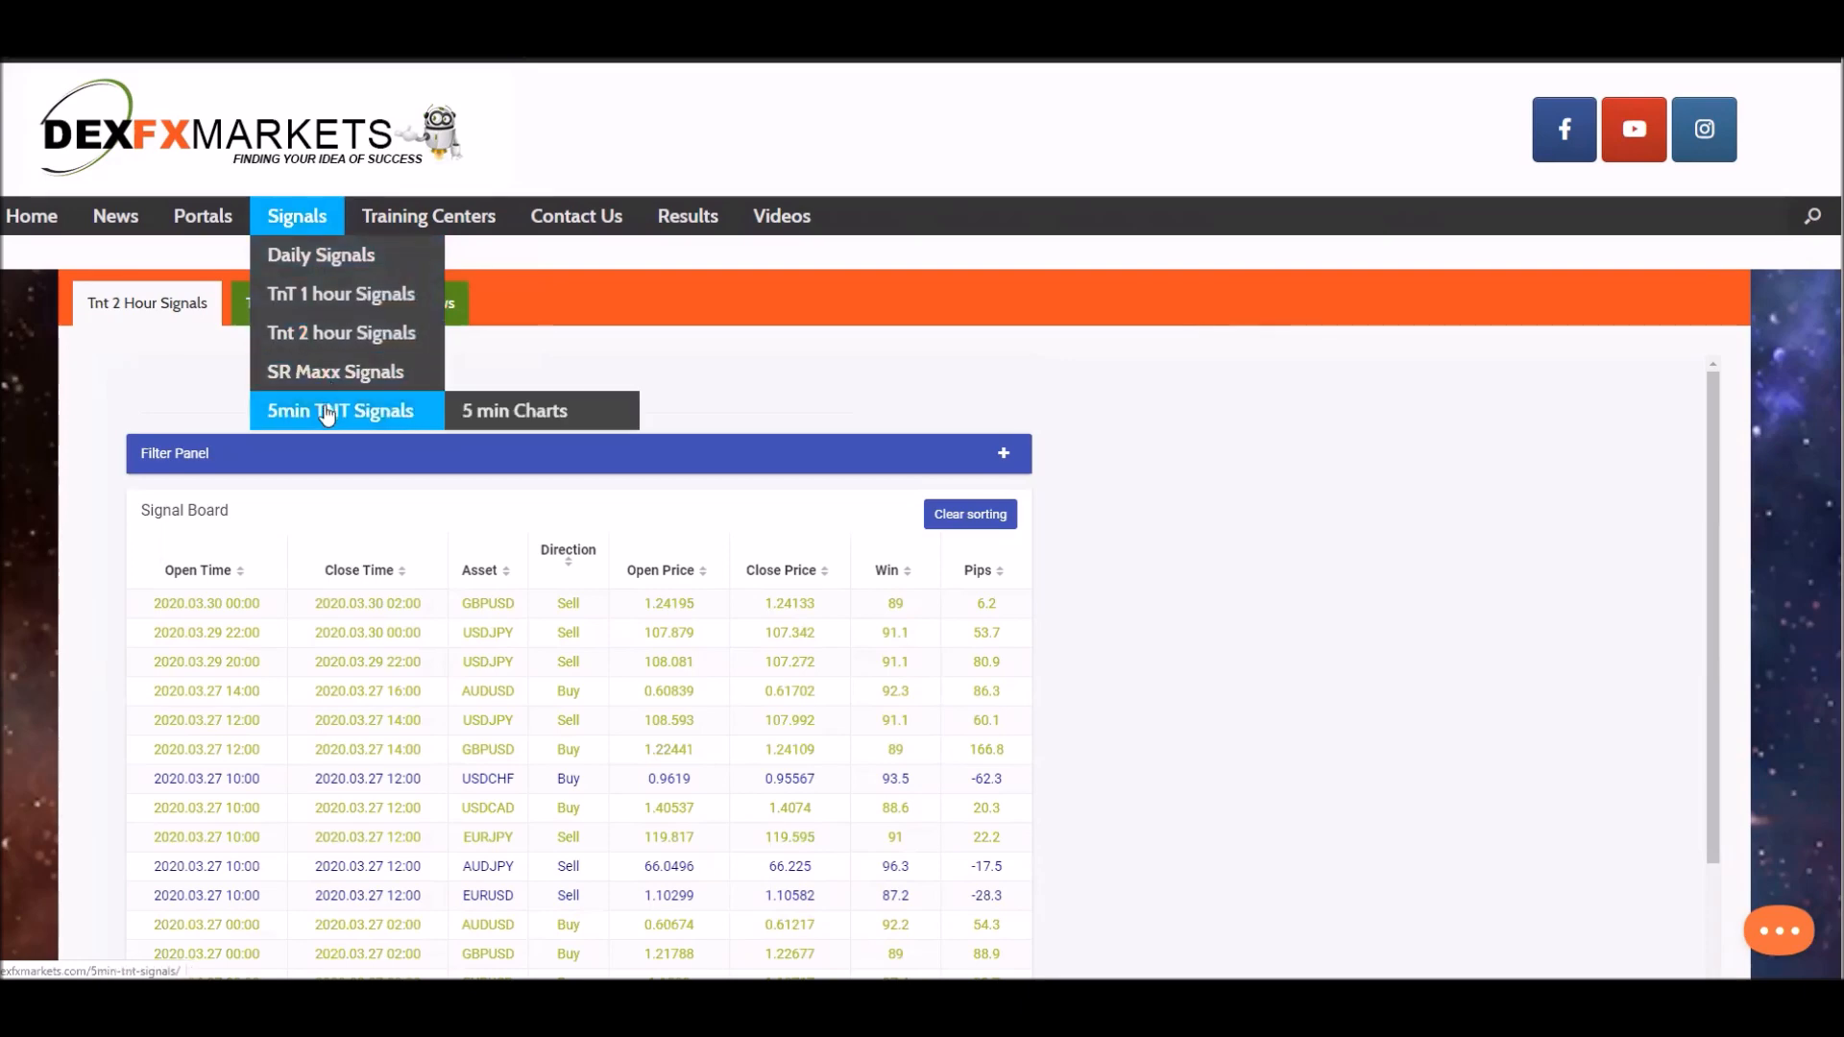
Step: View the TNT 5 min signals board trades and the 5 Min Signals total cards
left_click(340, 409)
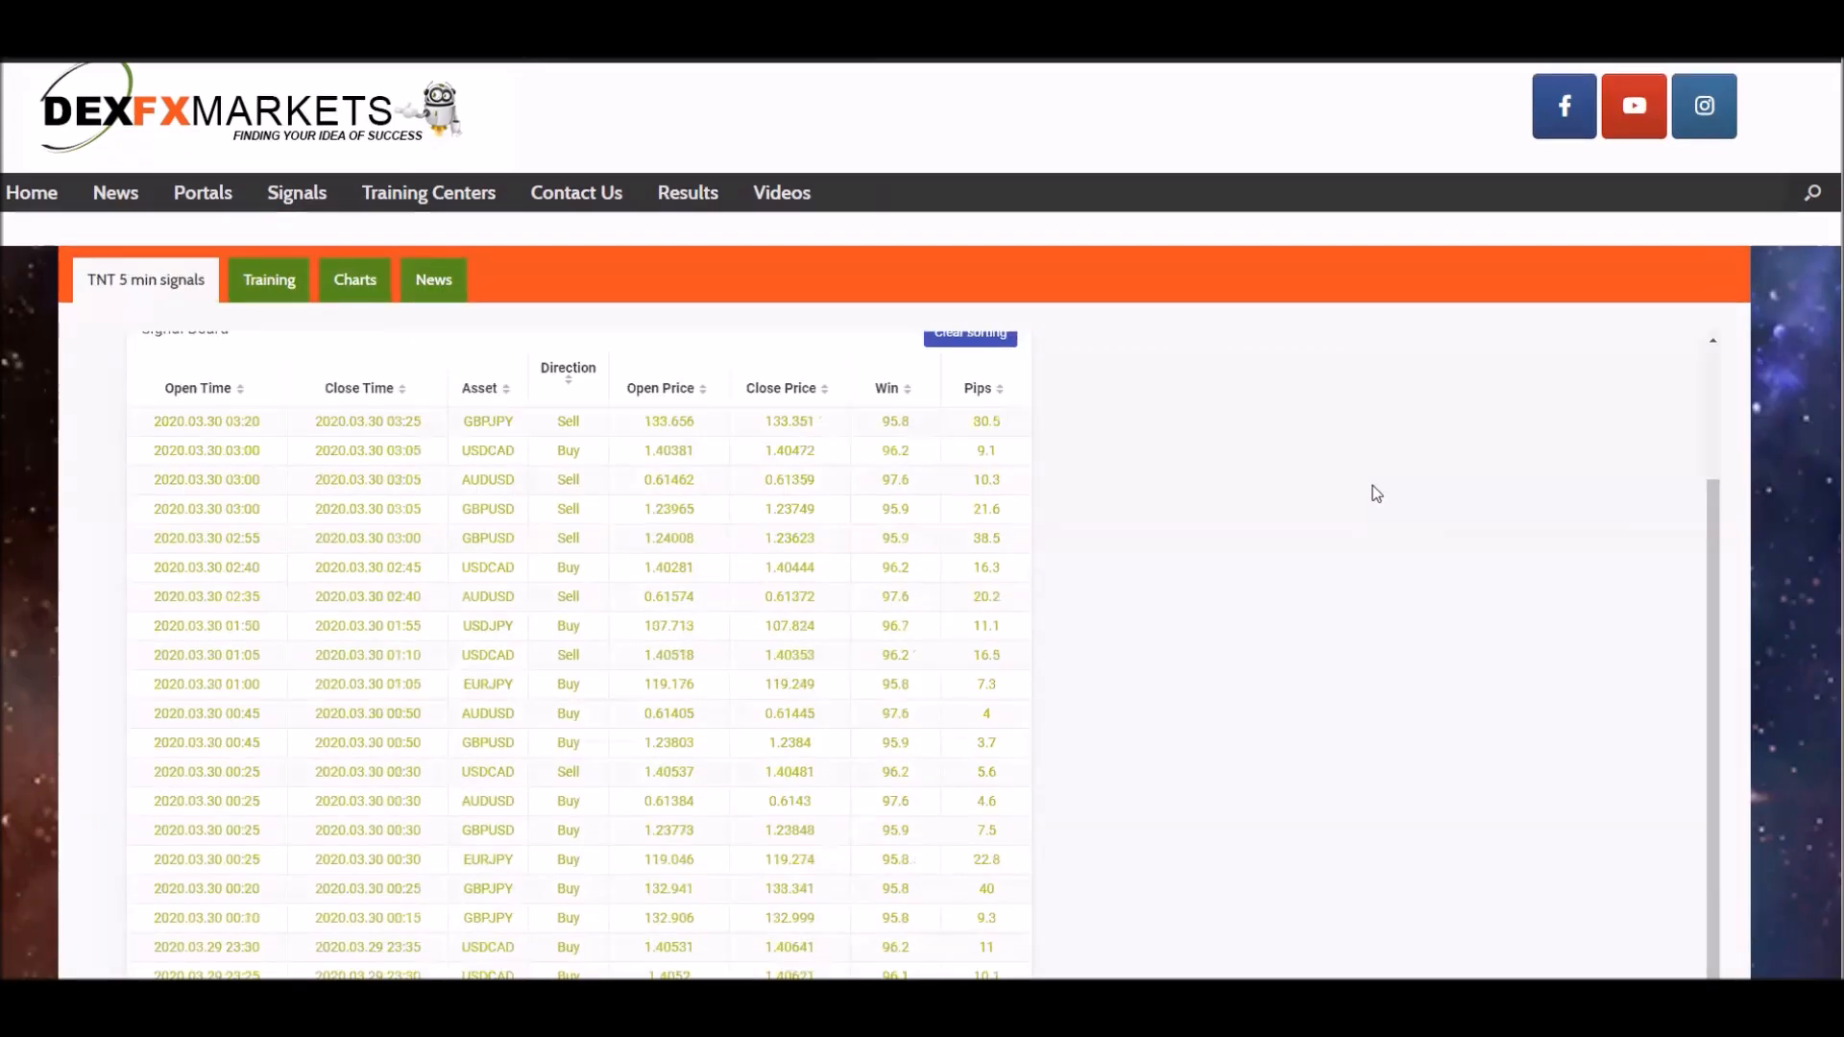
scroll("down", 3)
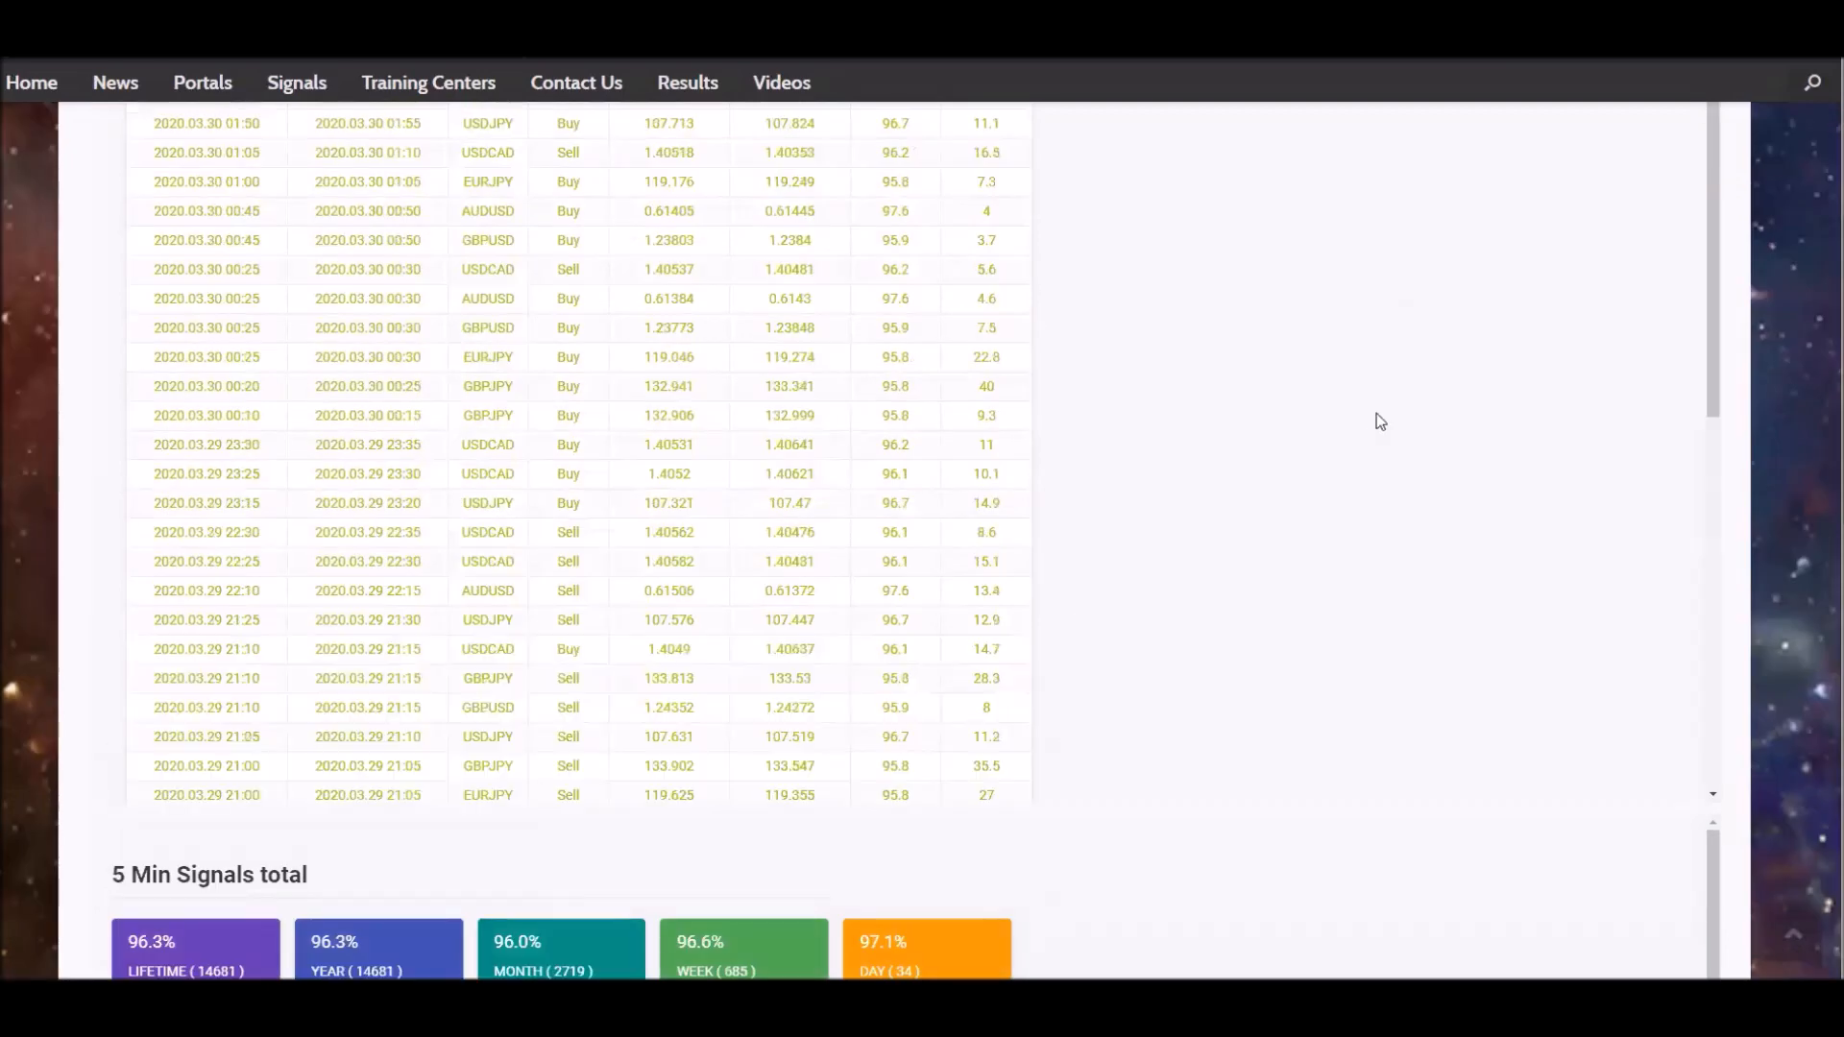
scroll("down", 3)
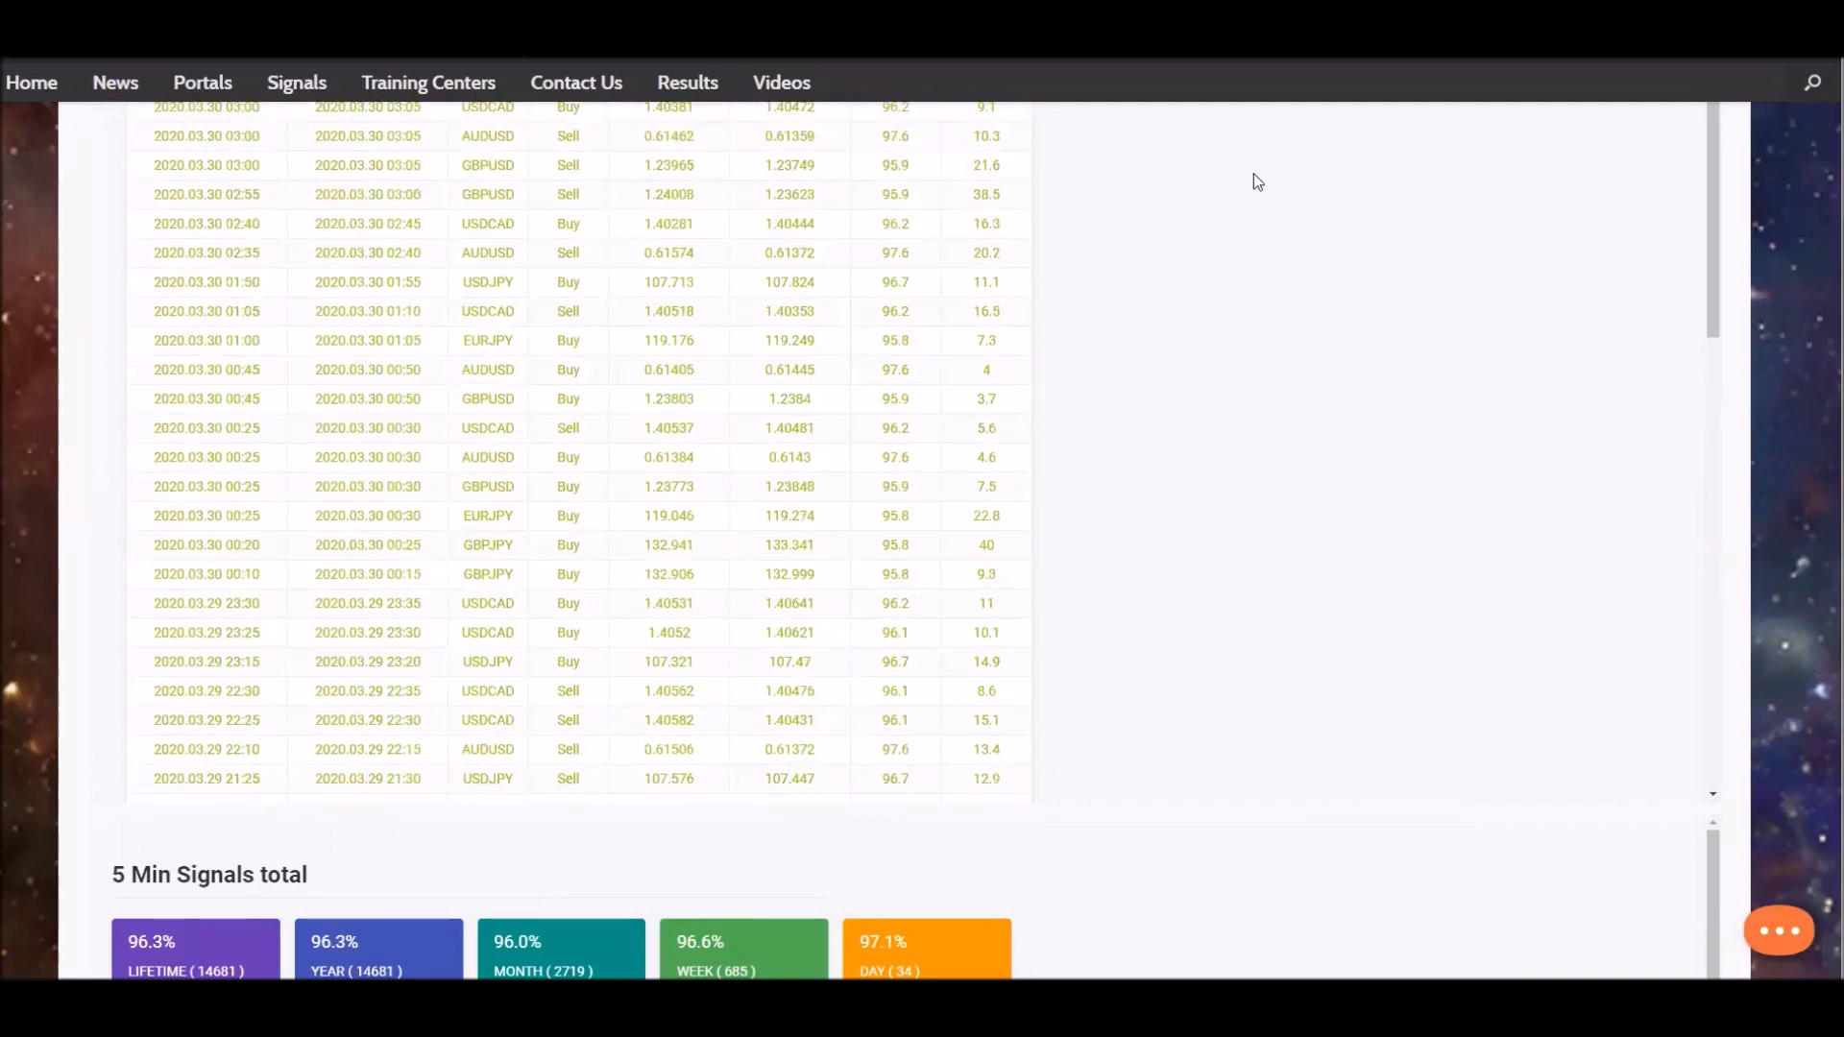
scroll("up", 3)
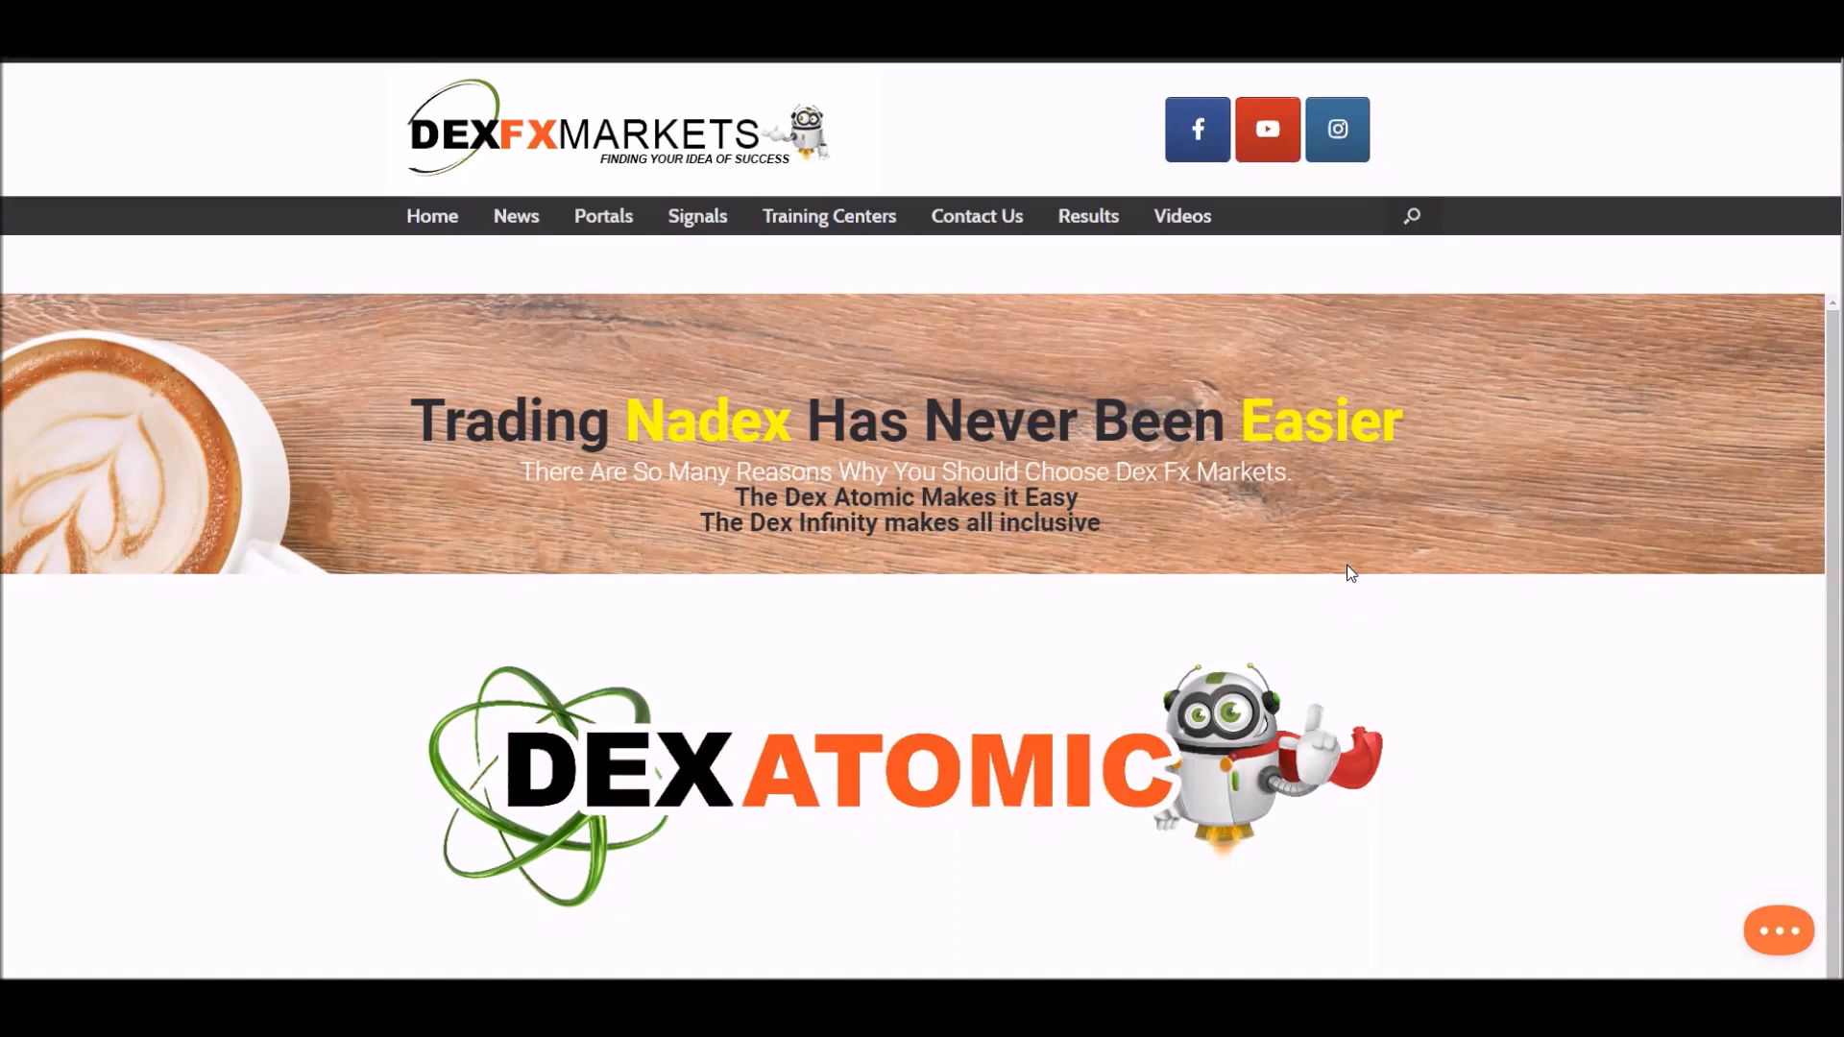
mouse_move(1449, 239)
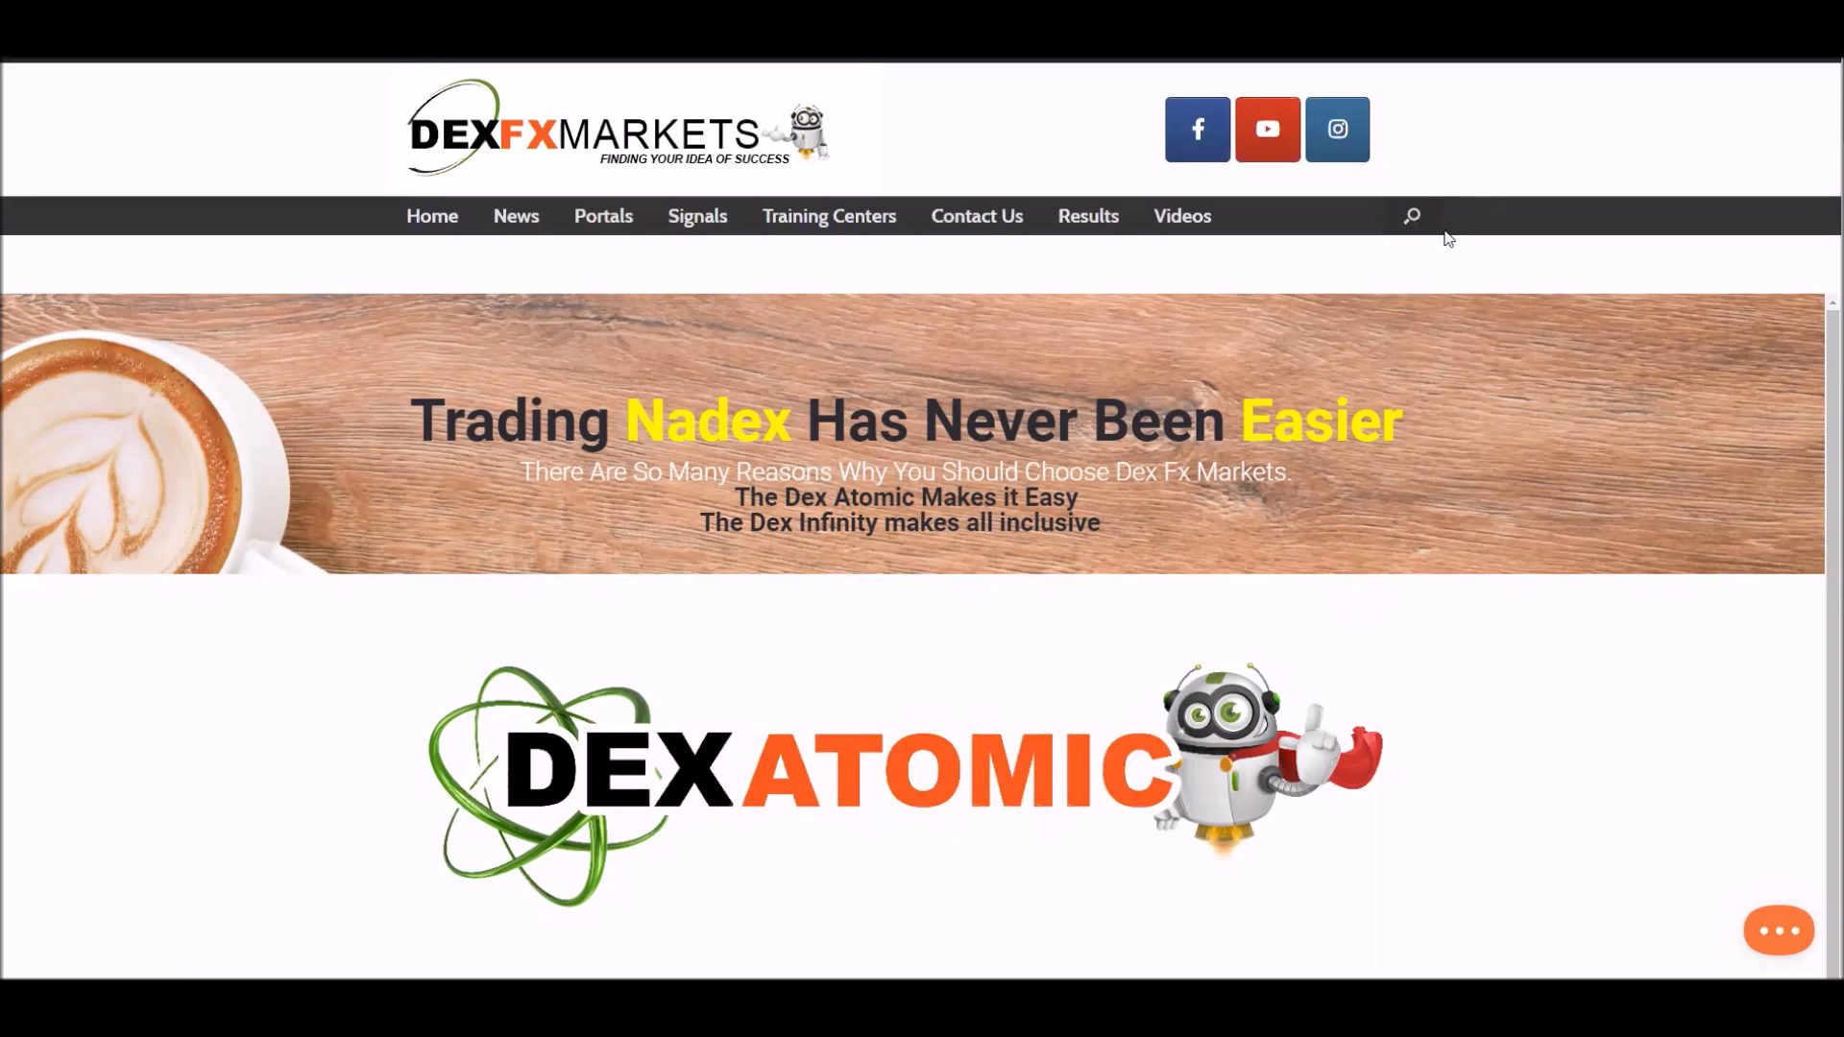